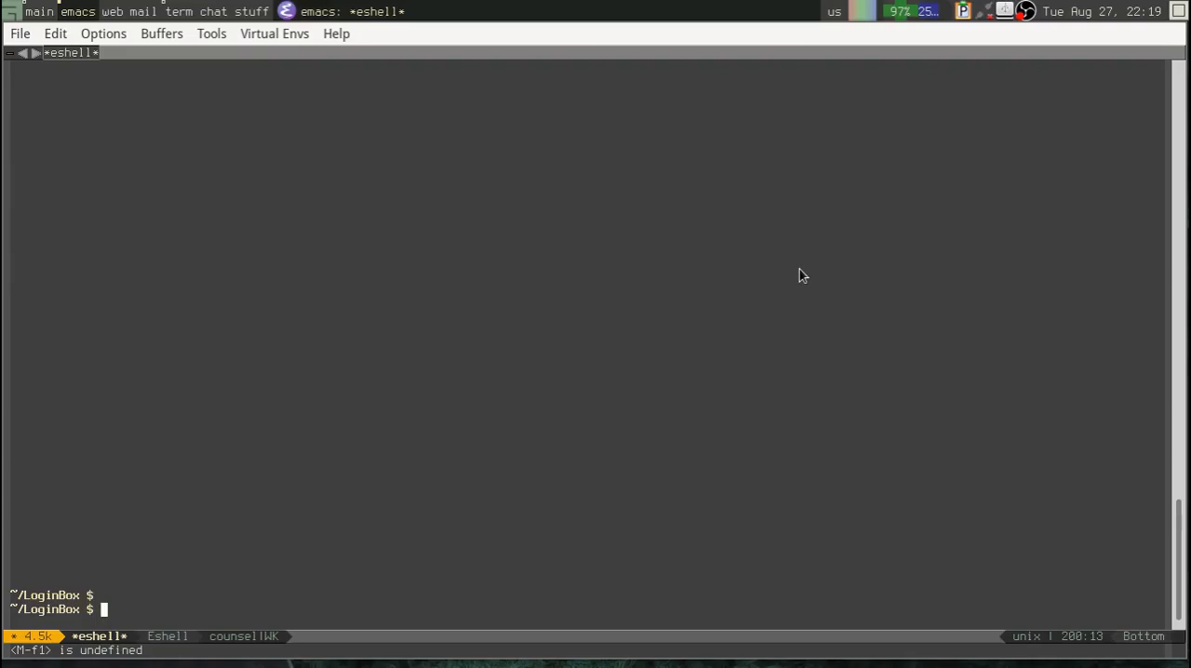
Enter the `designer` command at the eshell prompt in ~/LoginBox to launch Qt Designer
{"action": "type", "text": "des"}
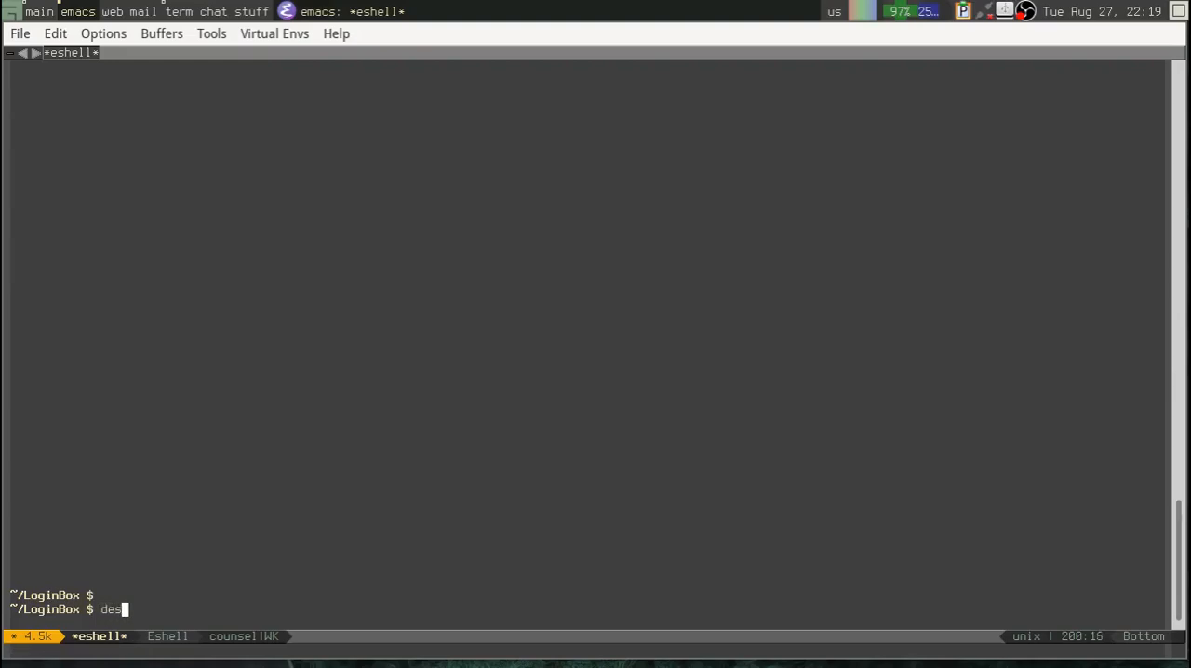
{"action": "type", "text": "igner"}
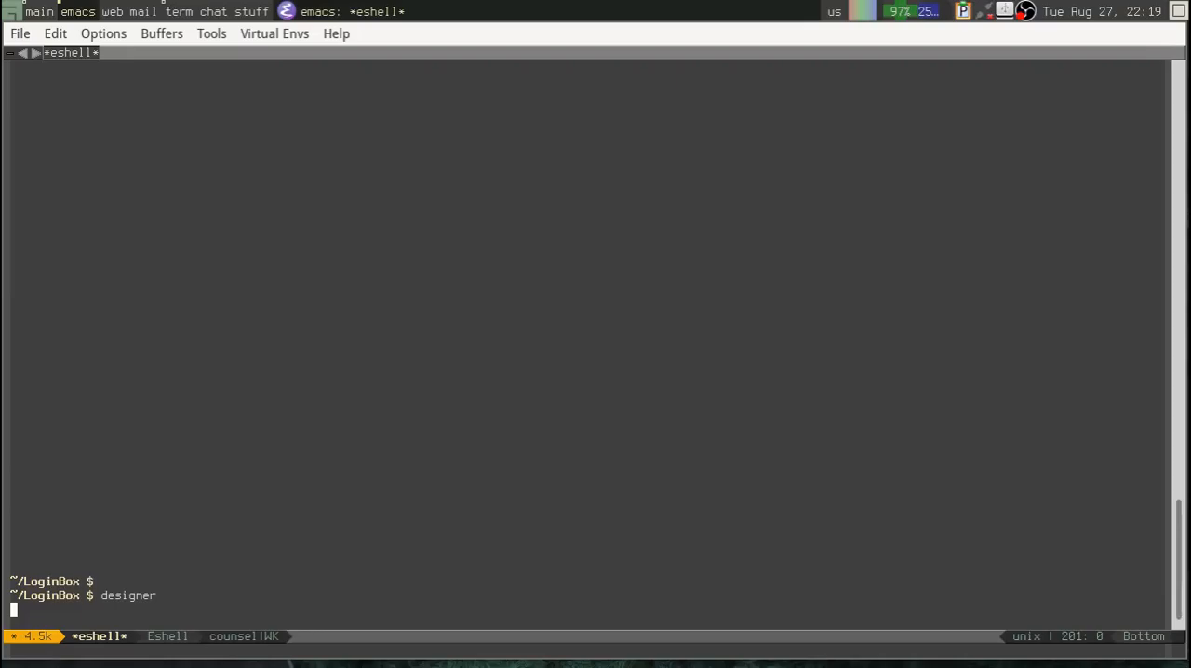
{"action": "key", "text": "return"}
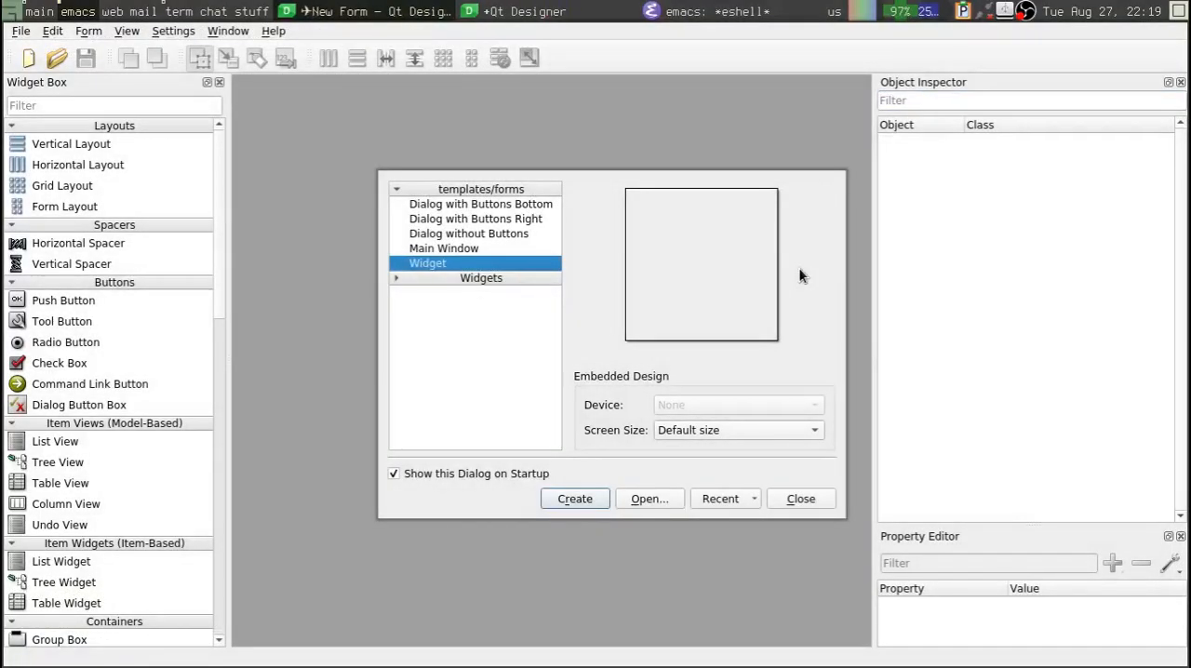
{"action": "mouse_move", "coordinate": [767, 283]}
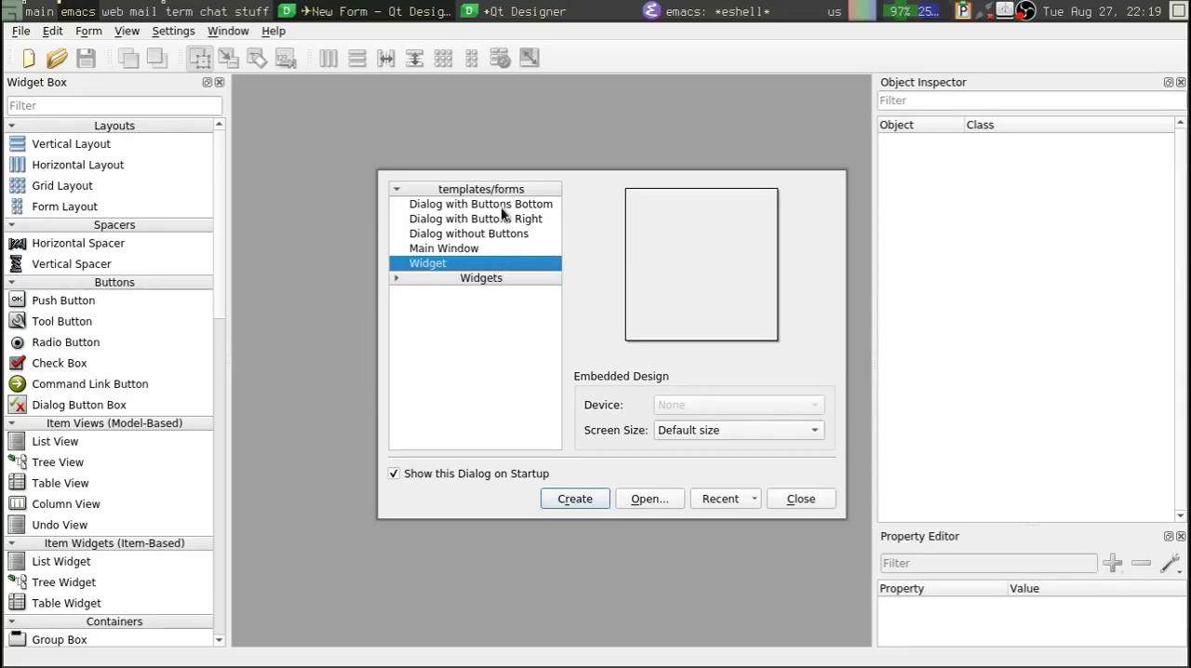
{"action": "mouse_move", "coordinate": [499, 239]}
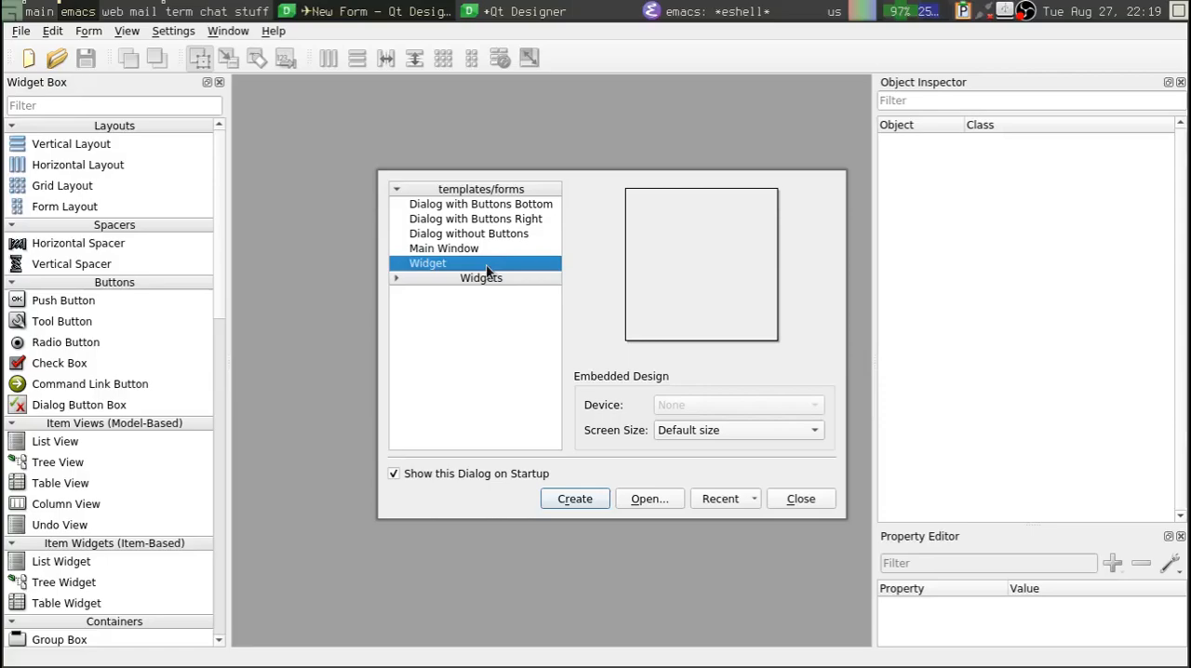
{"action": "mouse_move", "coordinate": [574, 462]}
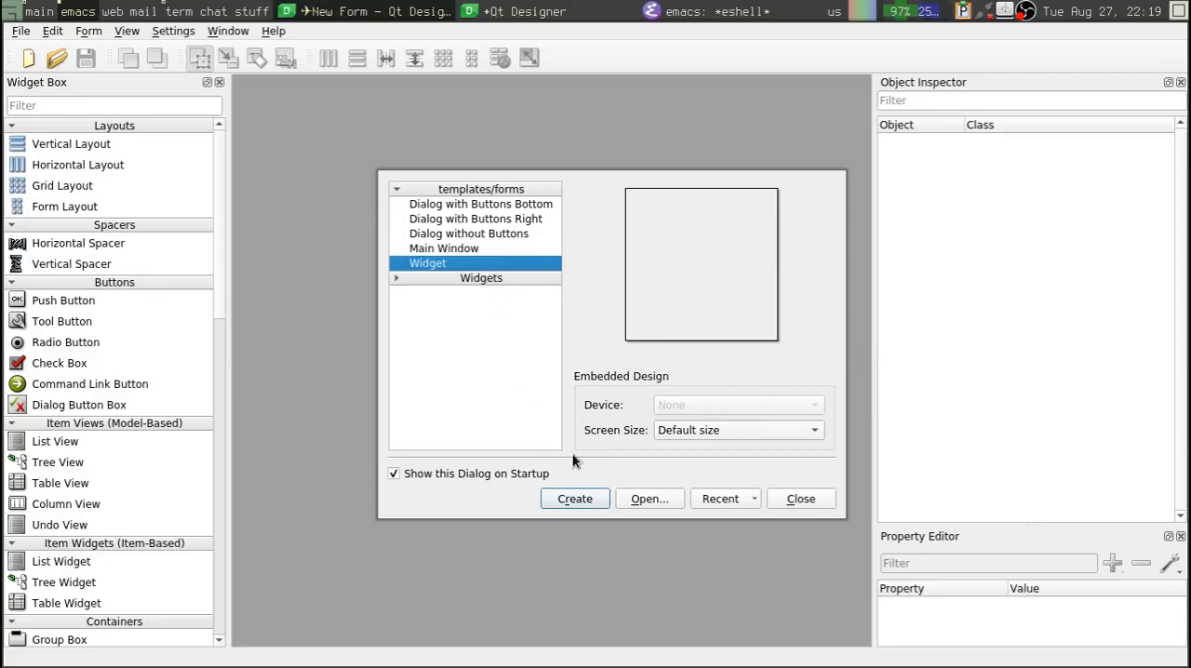
{"action": "mouse_move", "coordinate": [533, 272]}
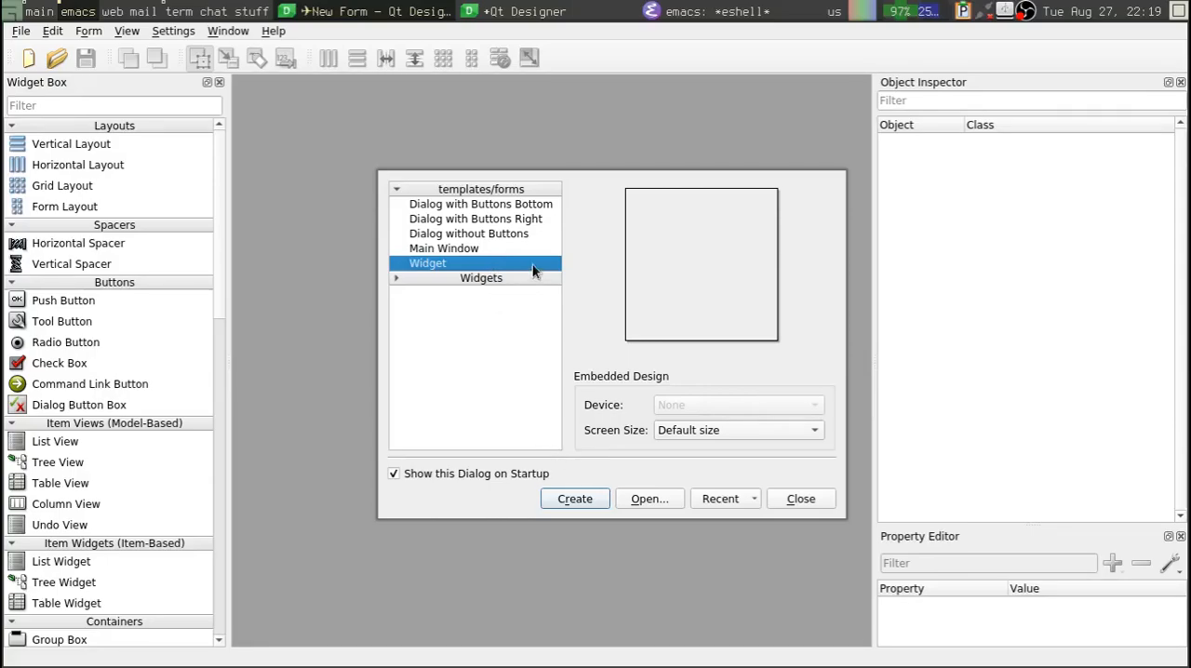
Create a new blank Widget form and position it in the workspace
{"action": "left_click", "coordinate": [573, 499]}
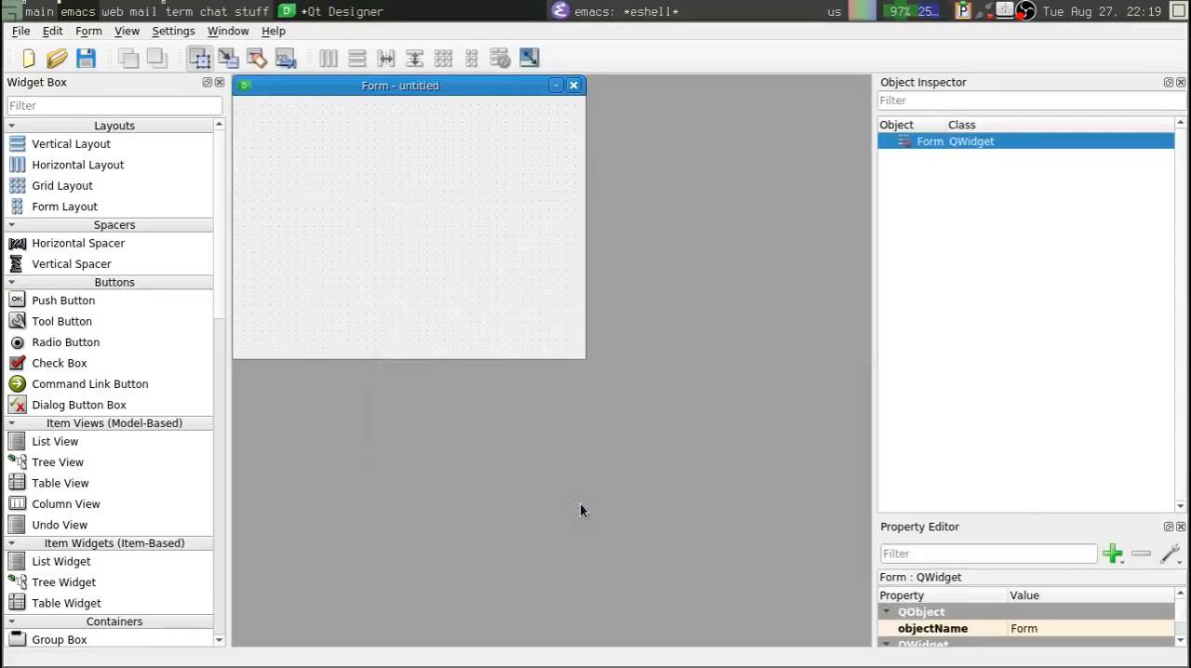
{"action": "mouse_move", "coordinate": [480, 97]}
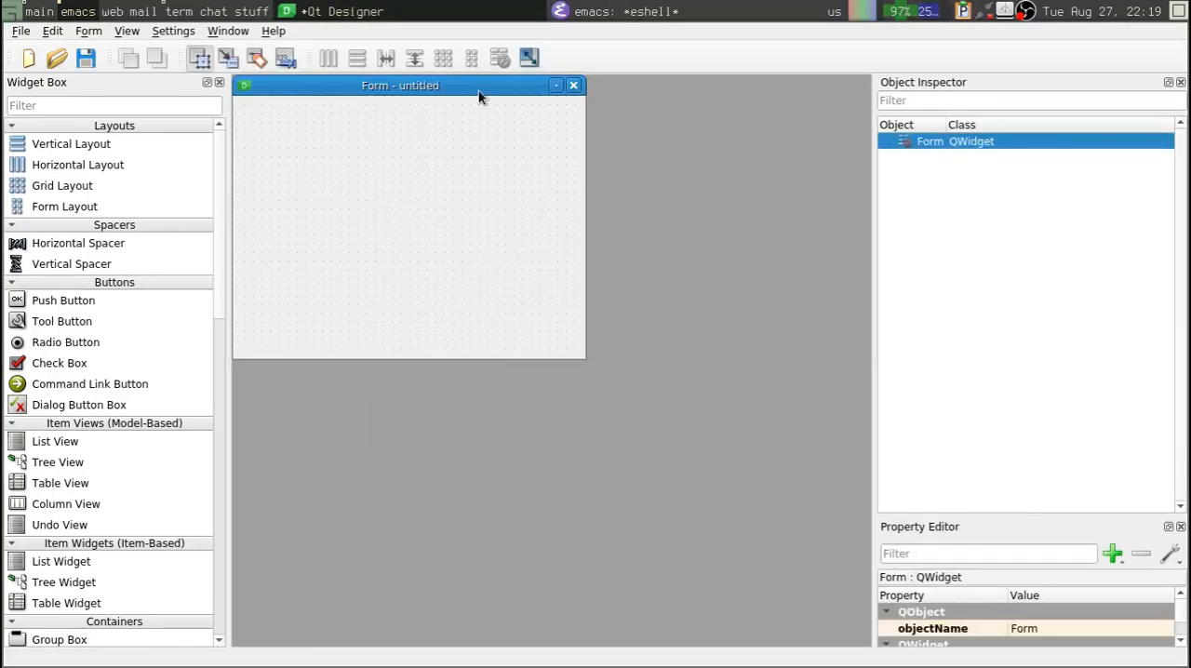
{"action": "mouse_move", "coordinate": [480, 94]}
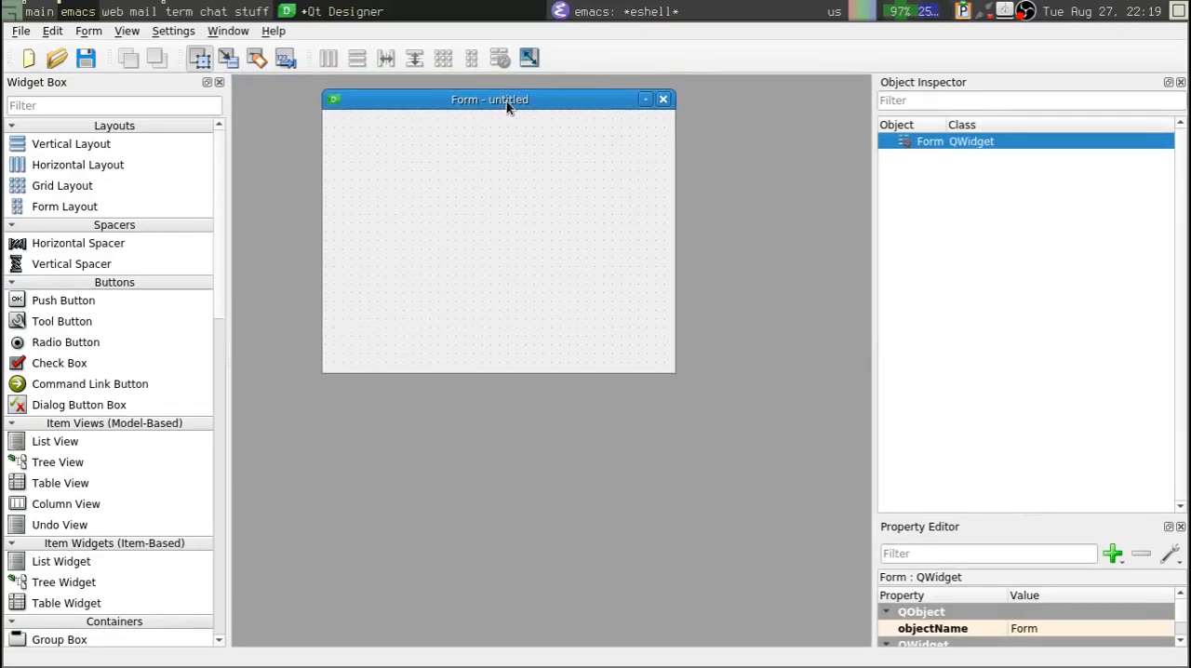
{"action": "left_click_drag", "start_coordinate": [507, 100], "coordinate": [494, 115]}
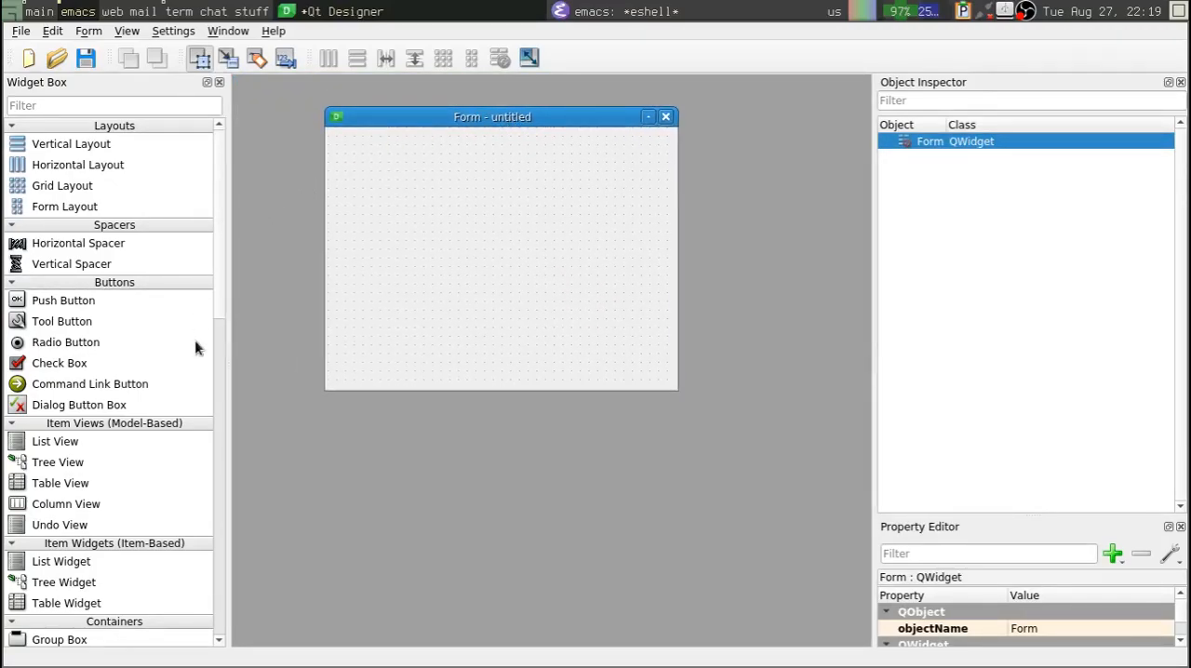
{"action": "scroll", "scroll_direction": "down", "scroll_amount": 3}
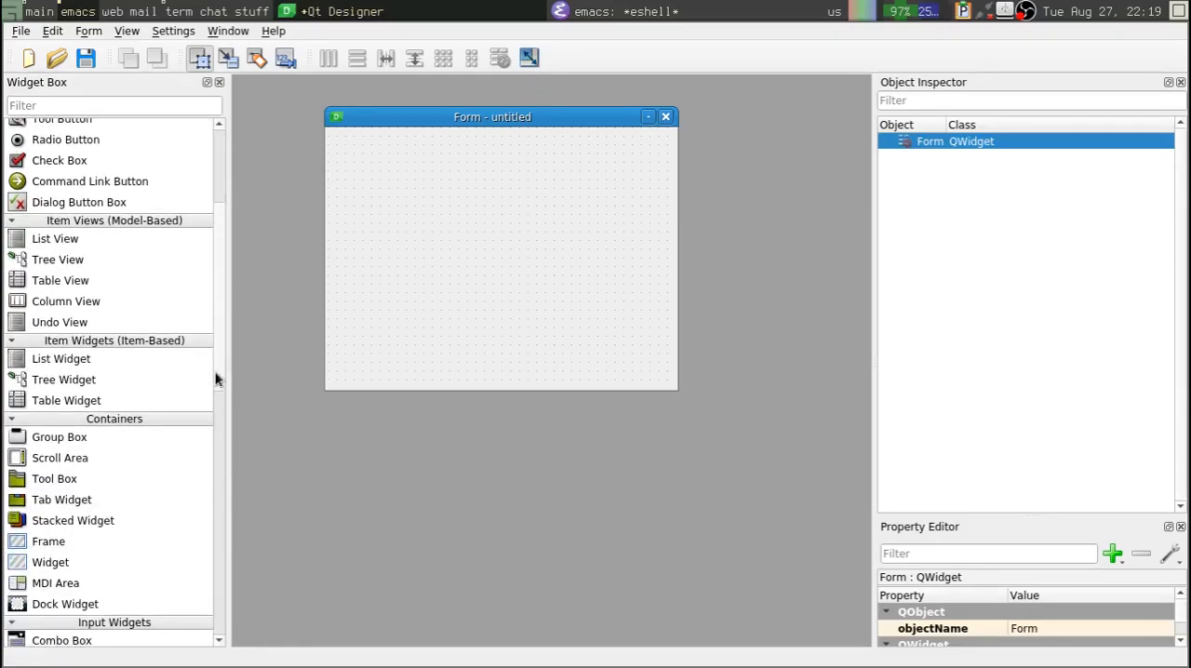
{"action": "scroll", "scroll_direction": "down", "scroll_amount": 3}
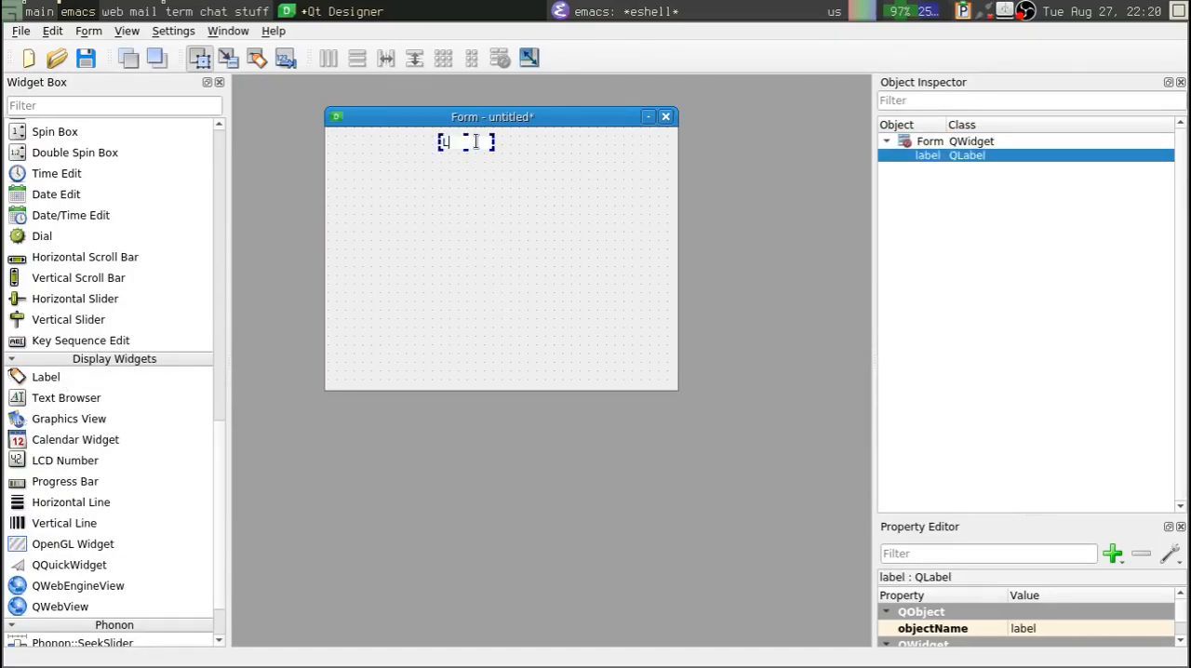
Add a label my_label reading 'Login to my cool Application' and lay the form out in a grid
{"action": "type", "text": "gin to m"}
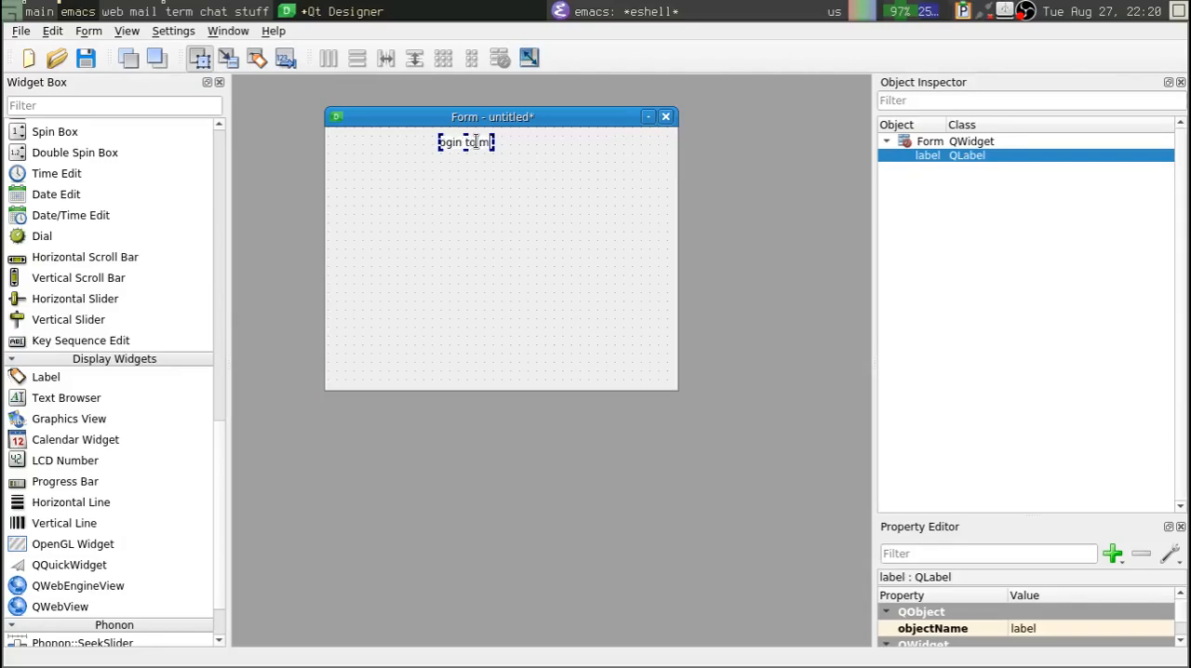
{"action": "type", "text": "my_label"}
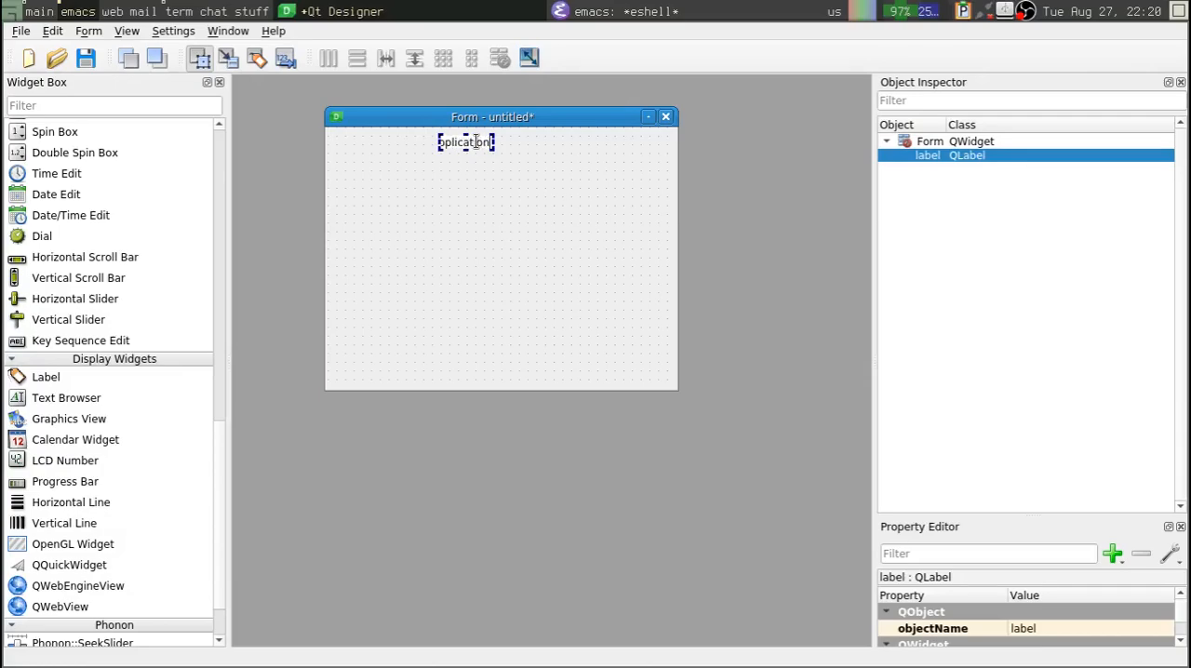
{"action": "type", "text": "Login to my cool A"}
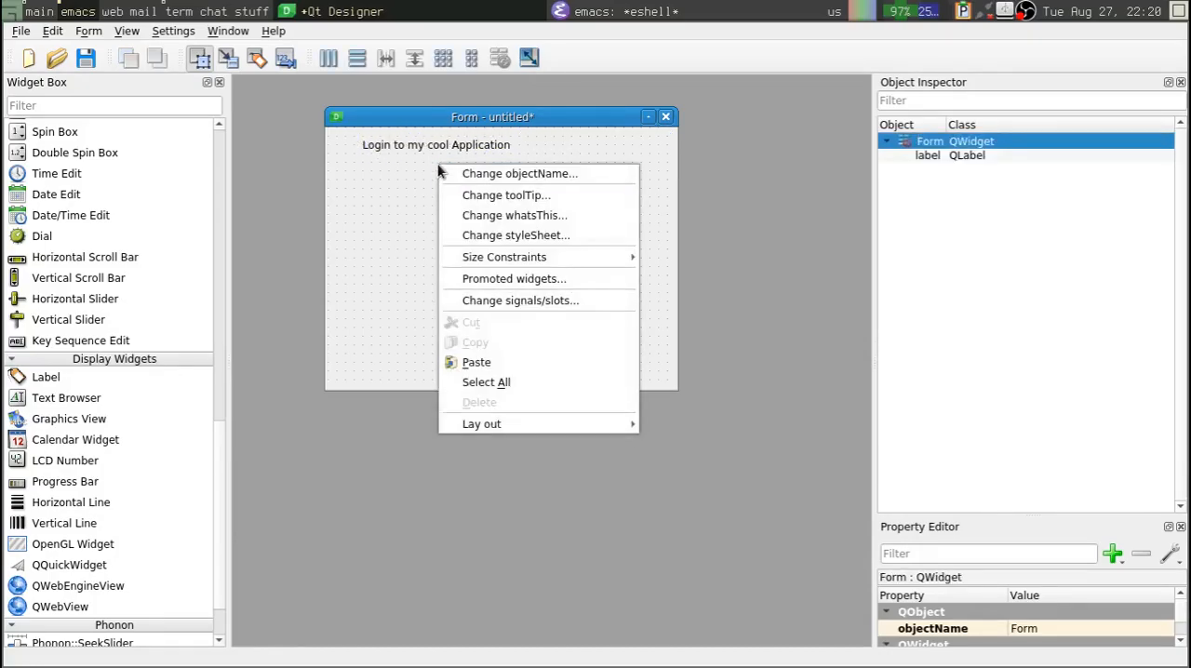
{"action": "mouse_move", "coordinate": [480, 424]}
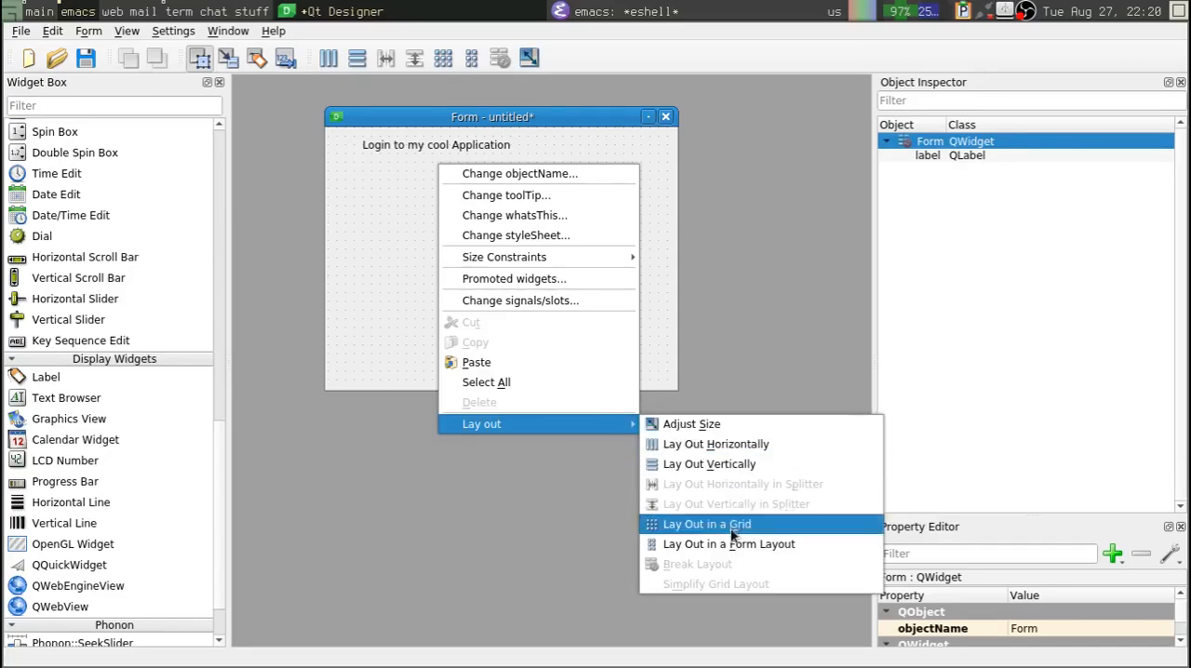
{"action": "left_click", "coordinate": [707, 525]}
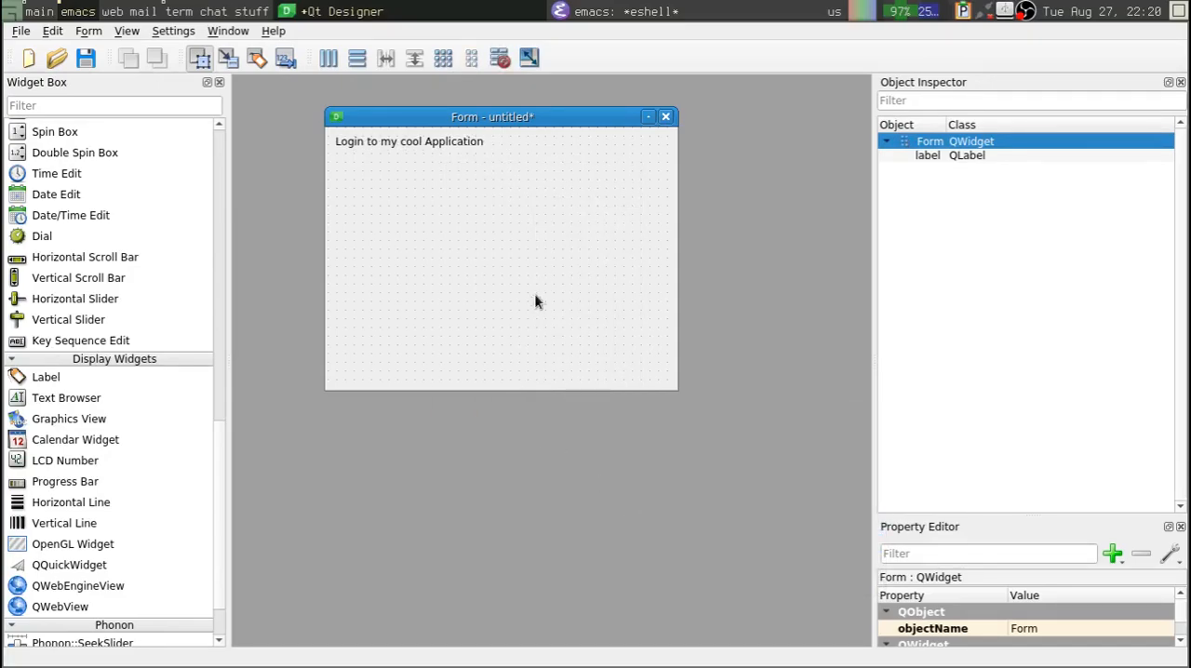
{"action": "left_click", "coordinate": [410, 142]}
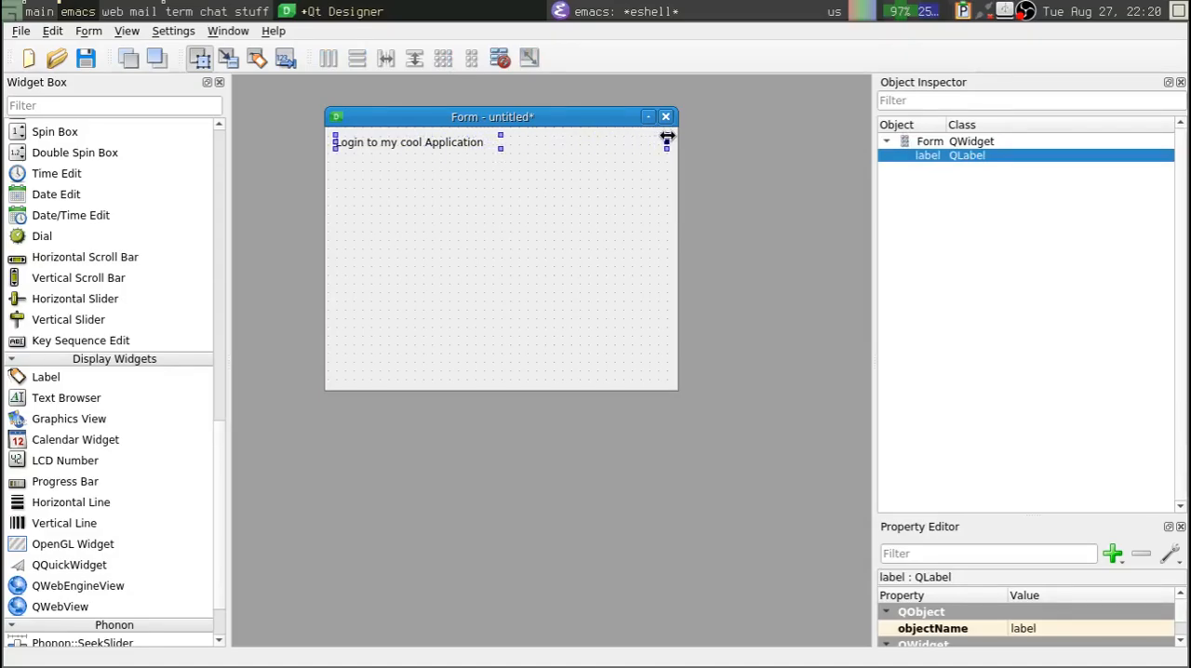
Make the title label 16-point bold and centre it horizontally
{"action": "double_click", "coordinate": [410, 141]}
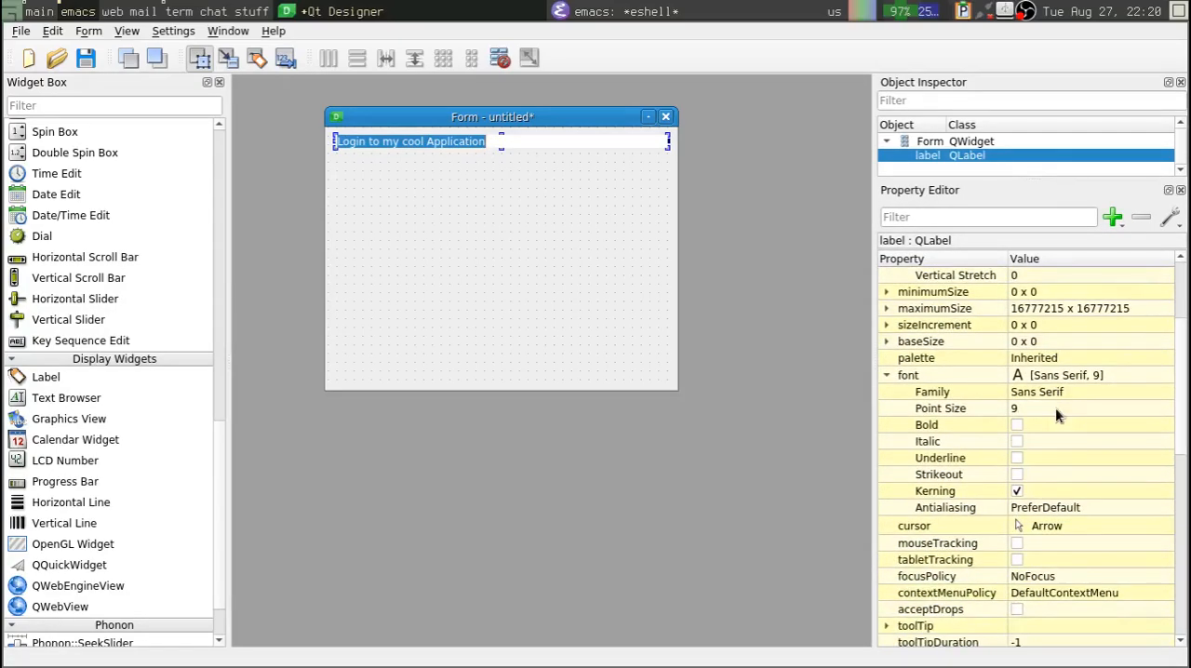
{"action": "left_click", "coordinate": [1080, 408]}
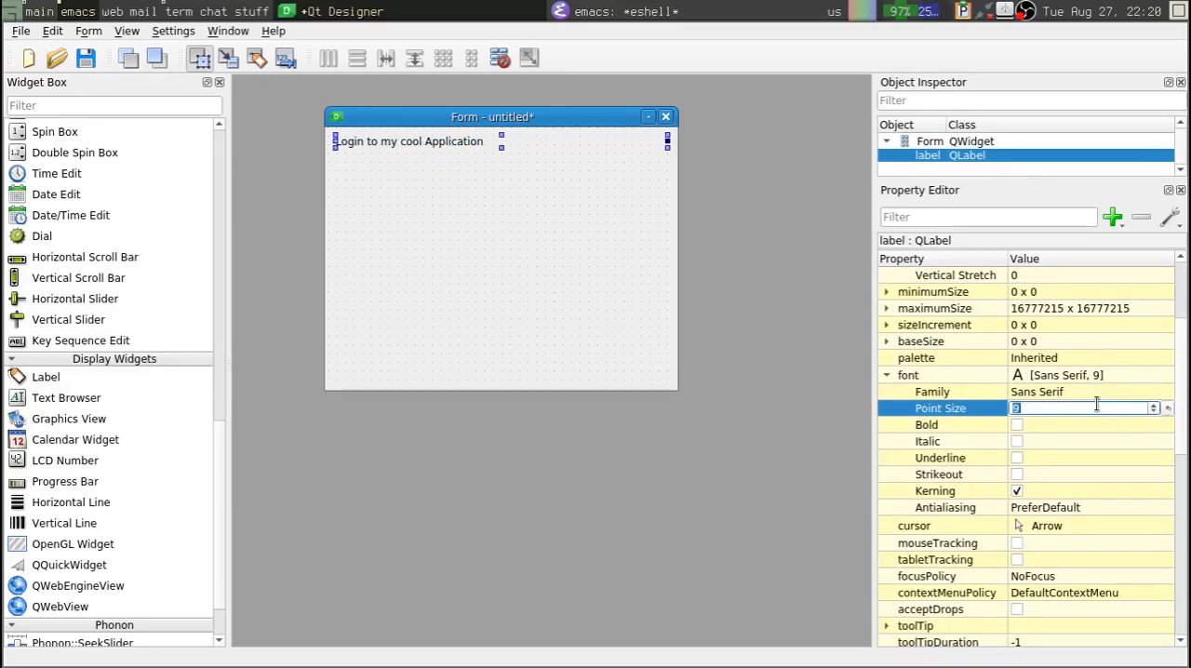
{"action": "type", "text": "16"}
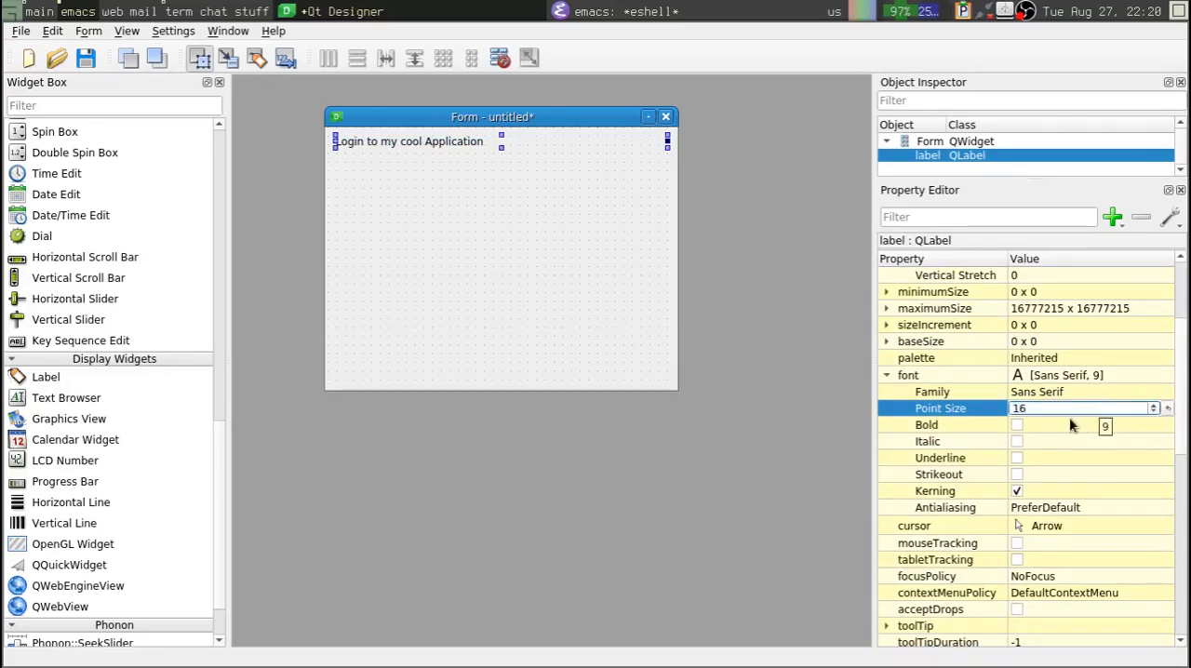
{"action": "left_click", "coordinate": [1016, 425]}
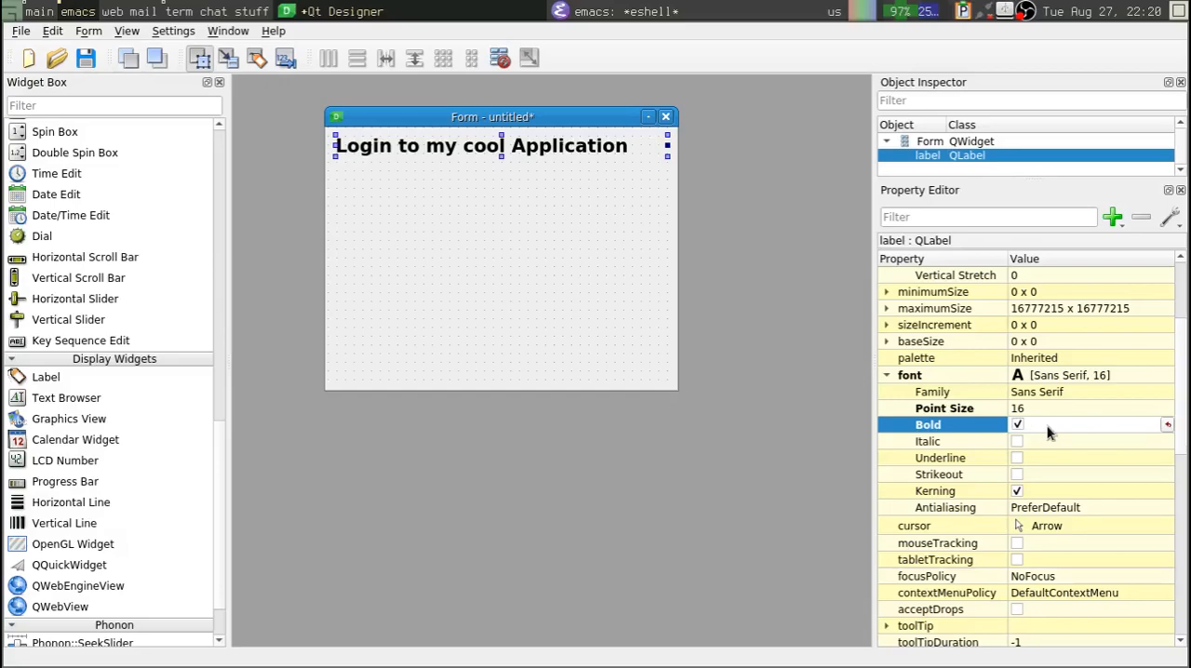
{"action": "scroll", "scroll_direction": "down", "scroll_amount": 3}
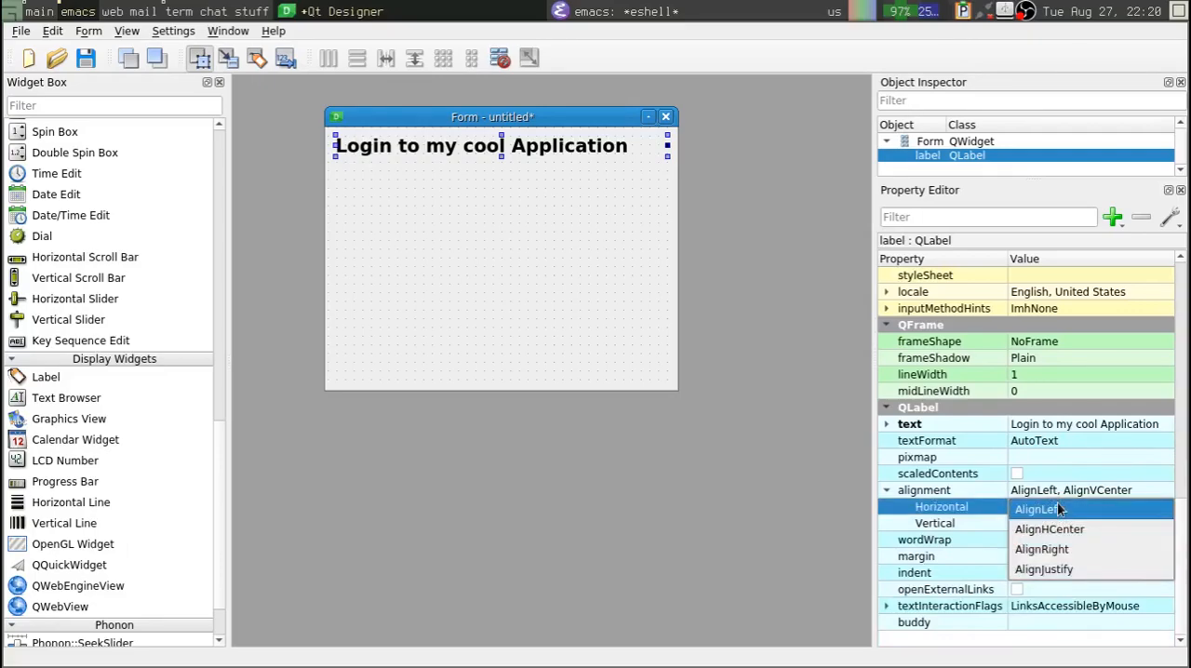
{"action": "left_click", "coordinate": [1050, 528]}
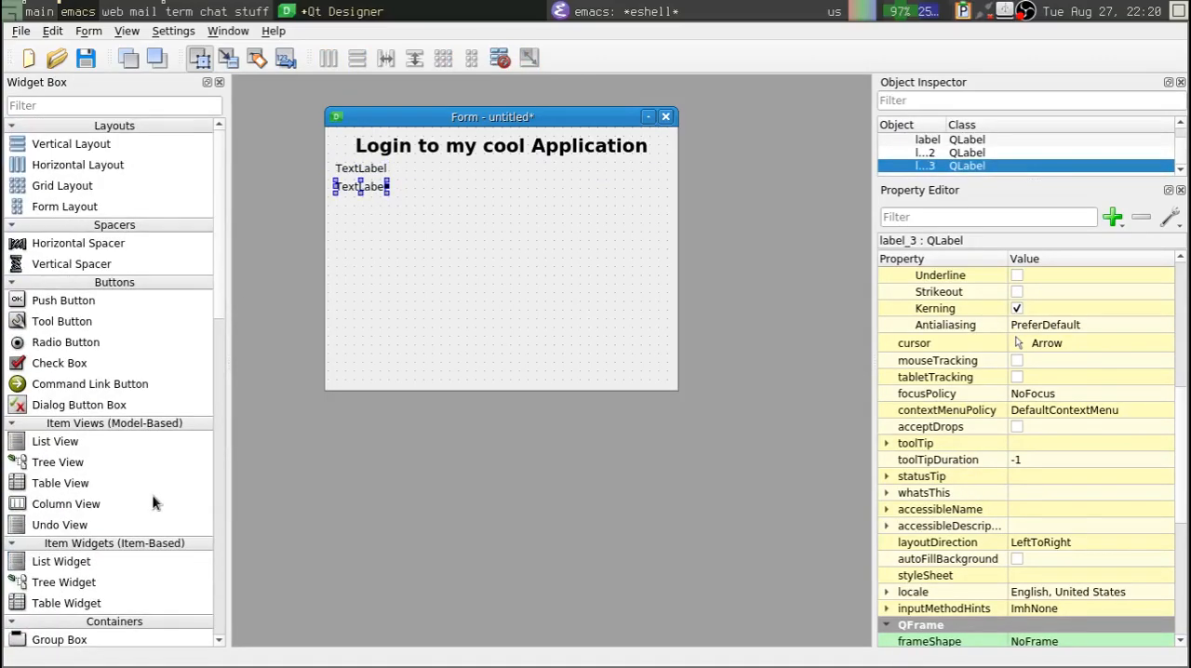
Add a line edit beside each label and rename the labels Username and Password
{"action": "scroll", "scroll_direction": "down", "scroll_amount": 3}
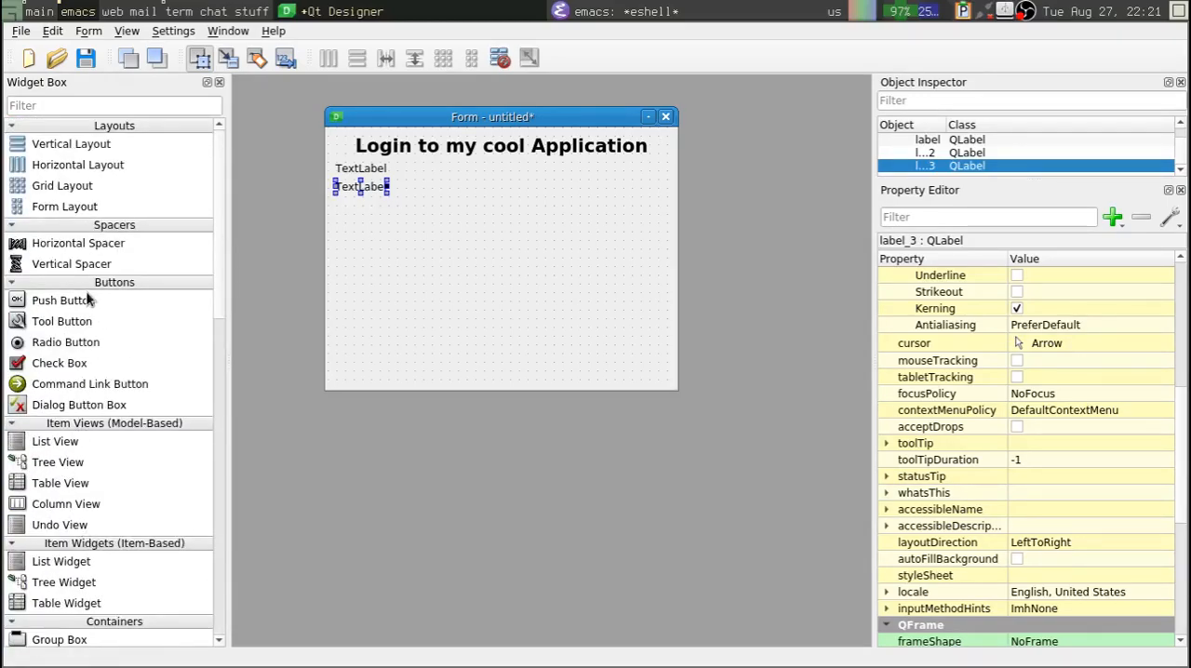
{"action": "scroll", "scroll_direction": "down", "scroll_amount": 3}
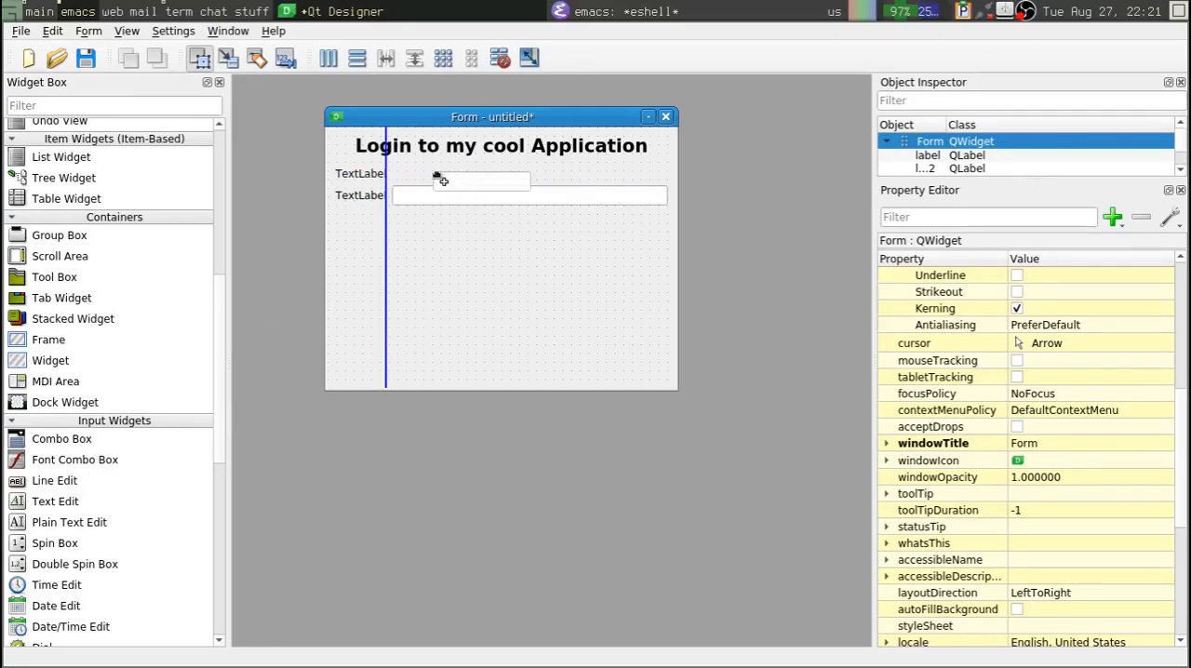
{"action": "left_click", "coordinate": [462, 177]}
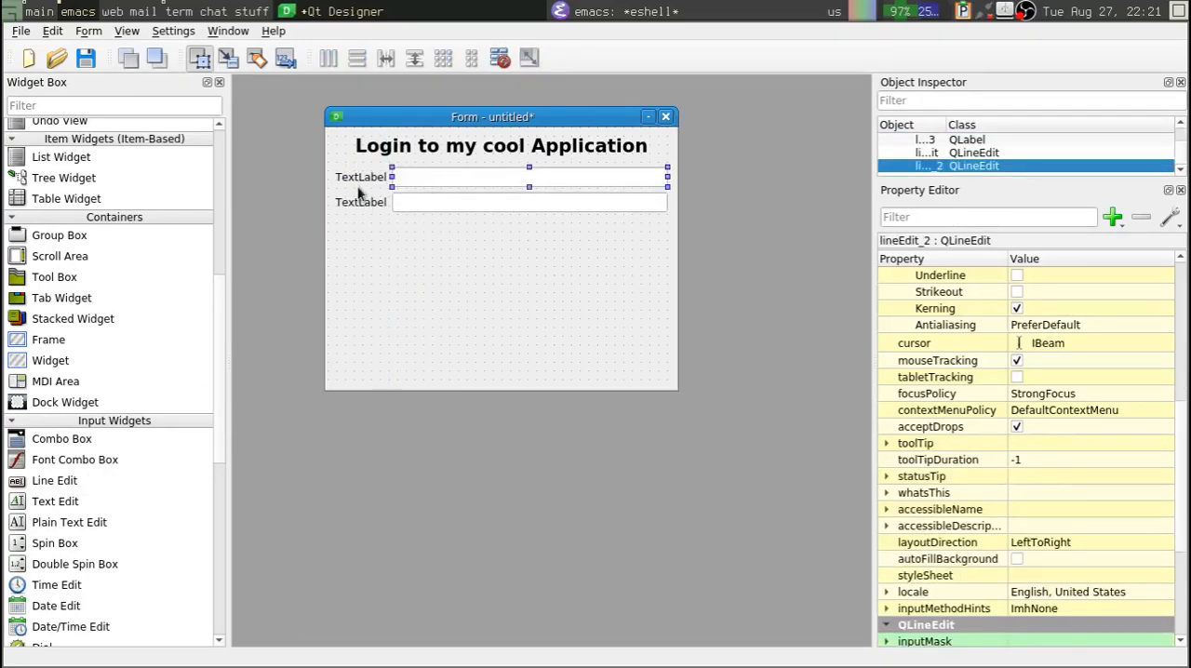
{"action": "left_click", "coordinate": [361, 177]}
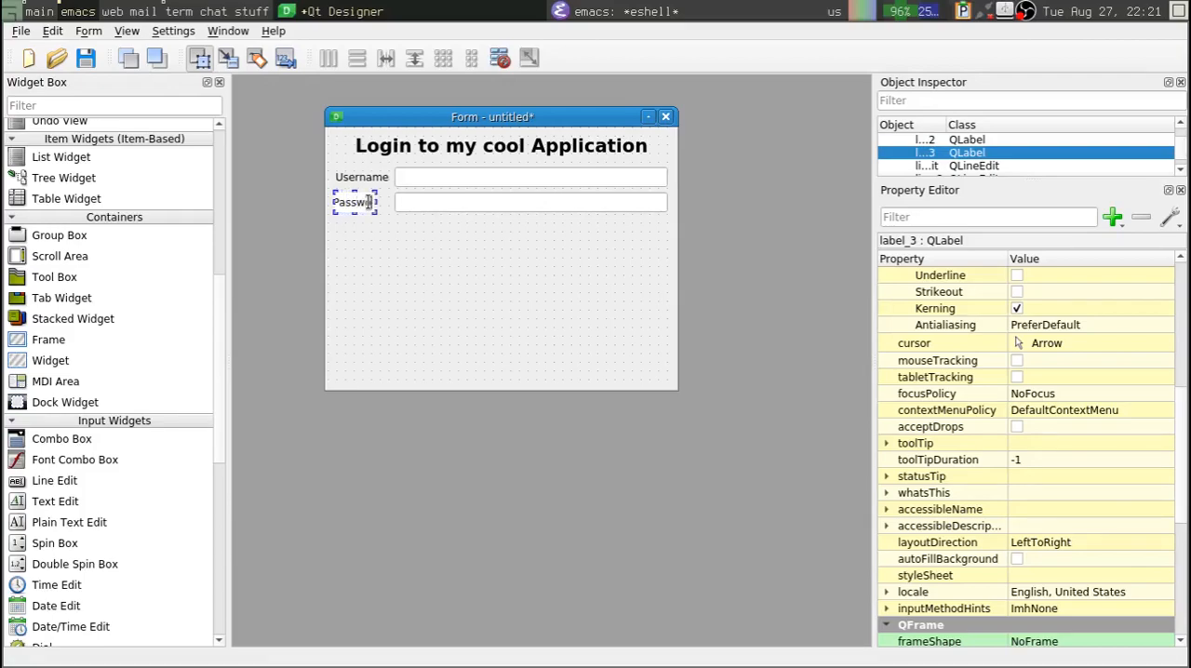
{"action": "left_click", "coordinate": [531, 177]}
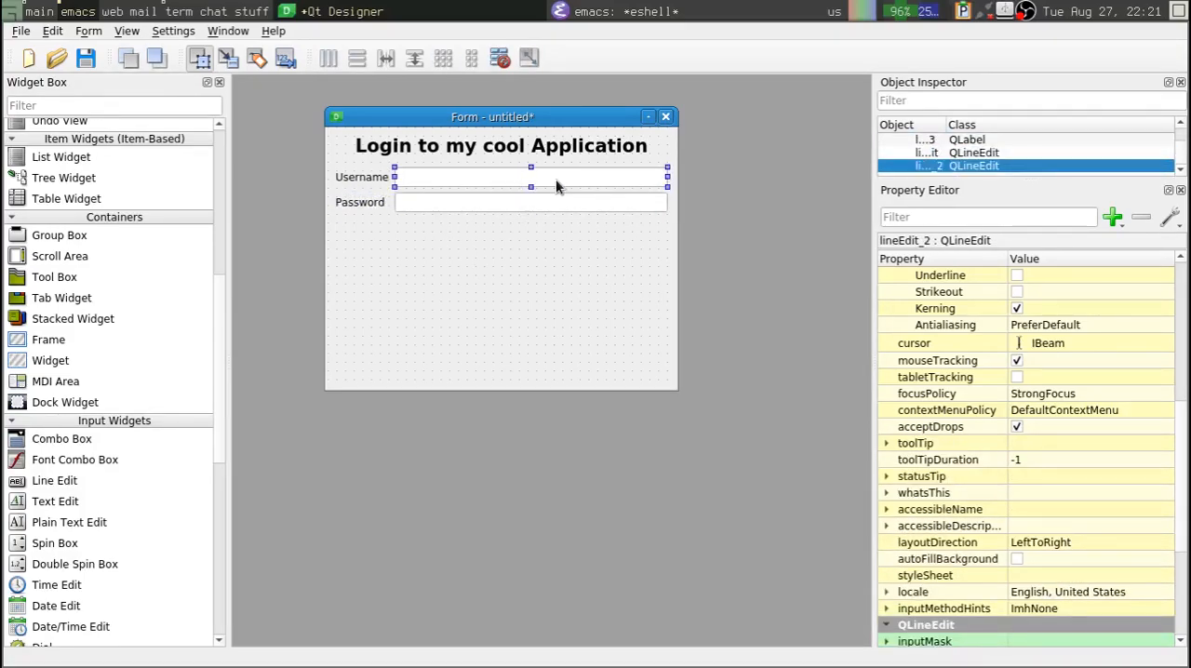
{"action": "mouse_move", "coordinate": [631, 193]}
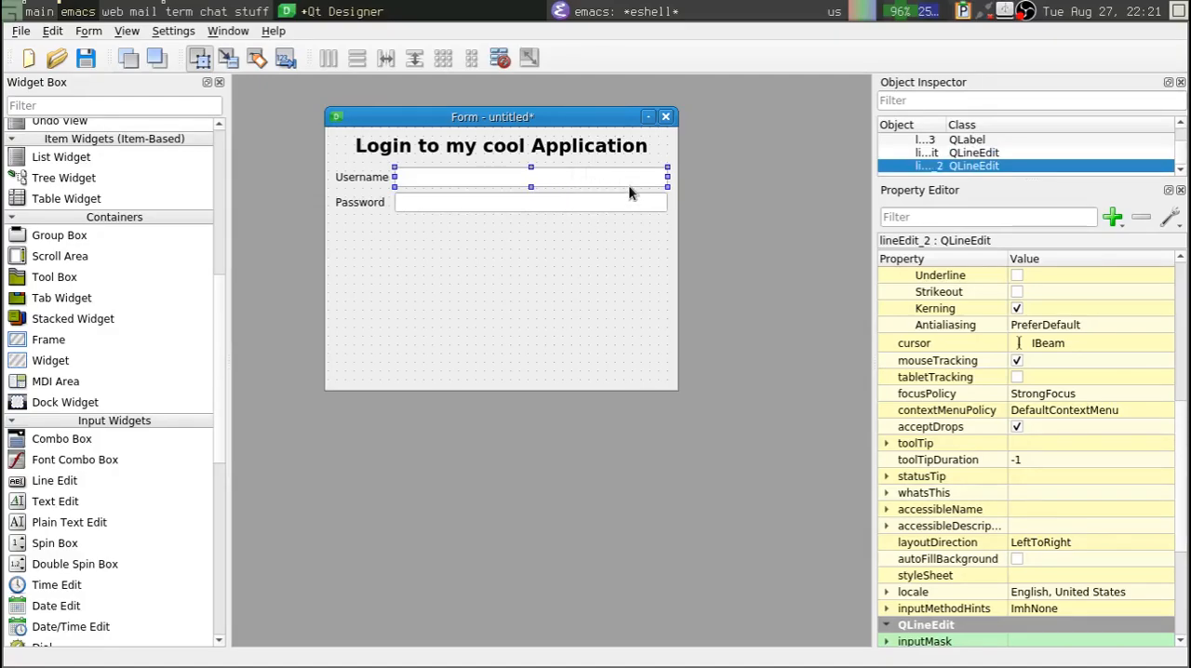
{"action": "mouse_move", "coordinate": [1118, 430]}
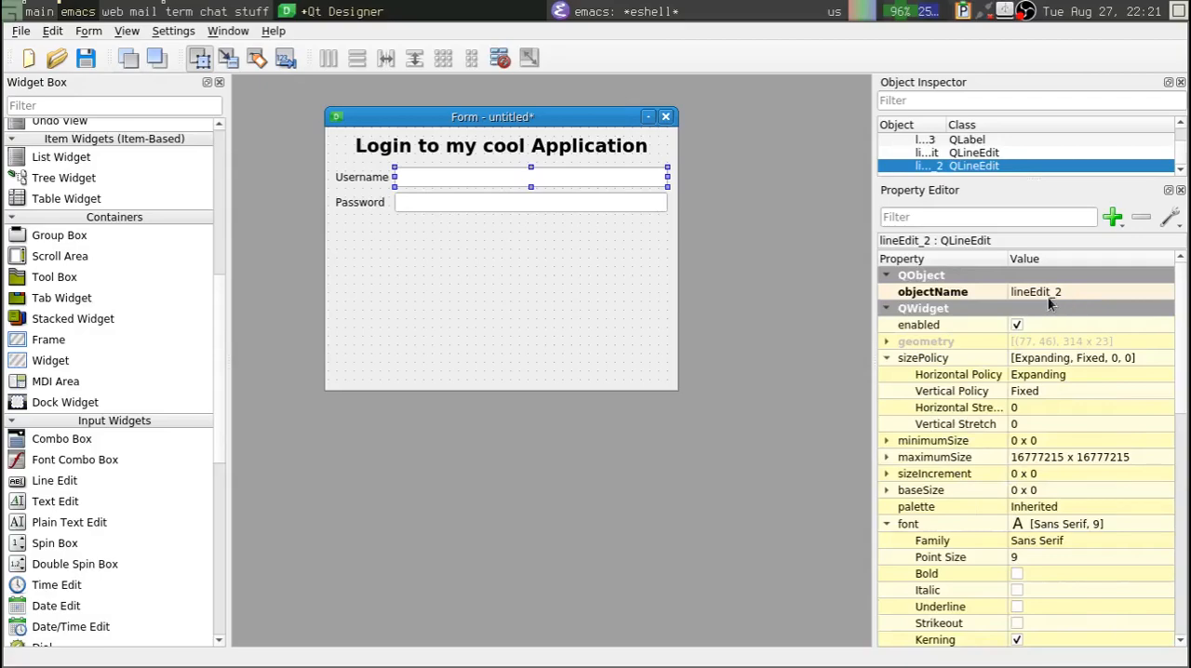
Rename the two line edits' objectNames to username_edit and password_edit
{"action": "double_click", "coordinate": [1035, 290]}
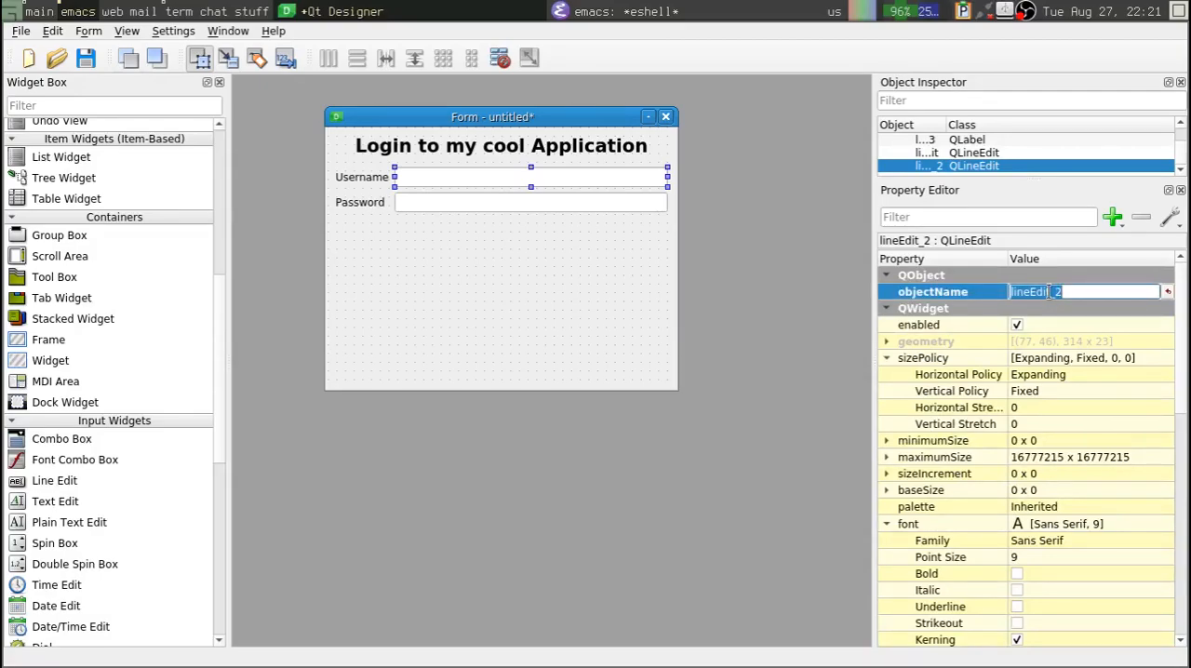
{"action": "type", "text": "username"}
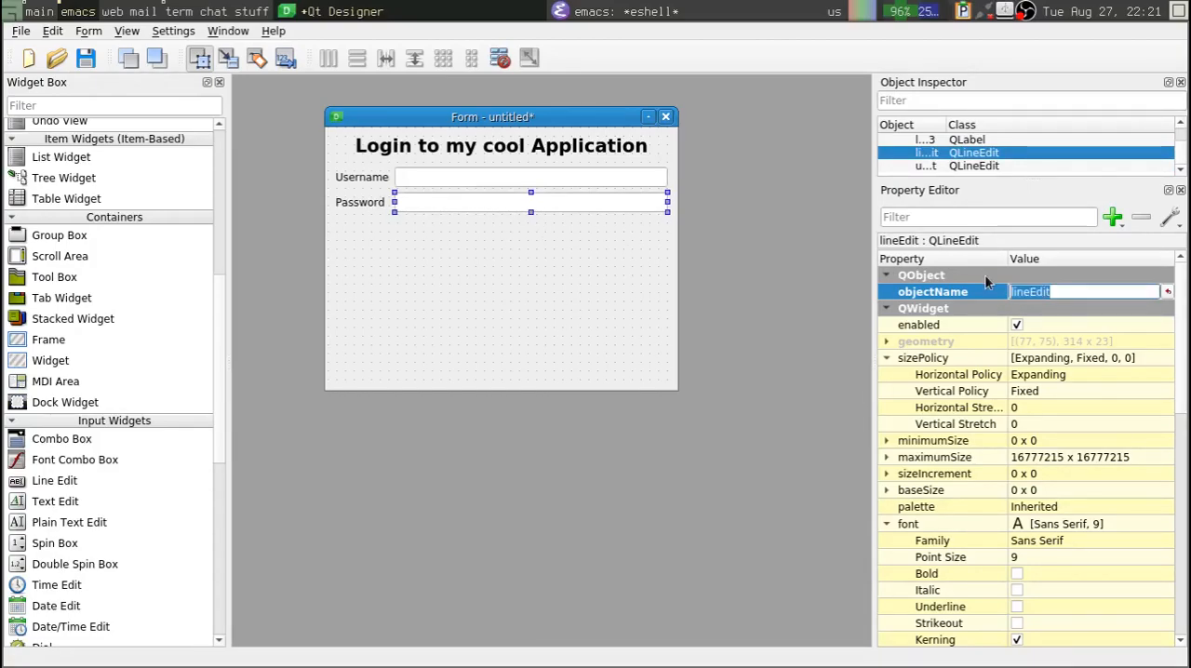
{"action": "type", "text": "password_"}
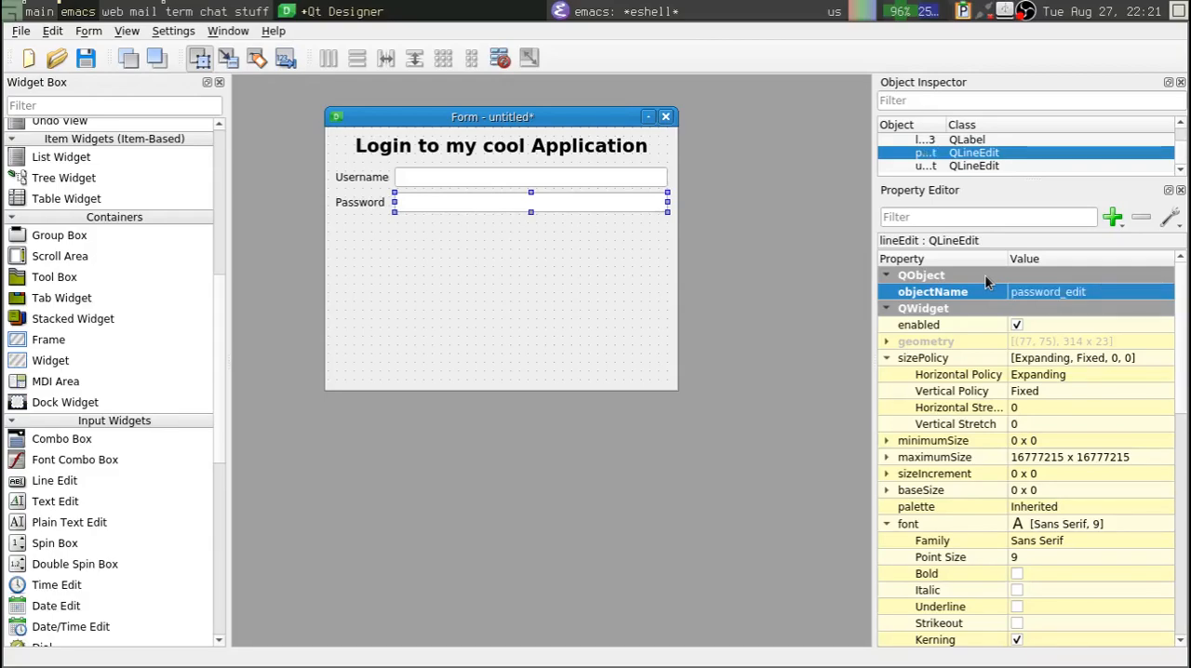
{"action": "mouse_move", "coordinate": [519, 275]}
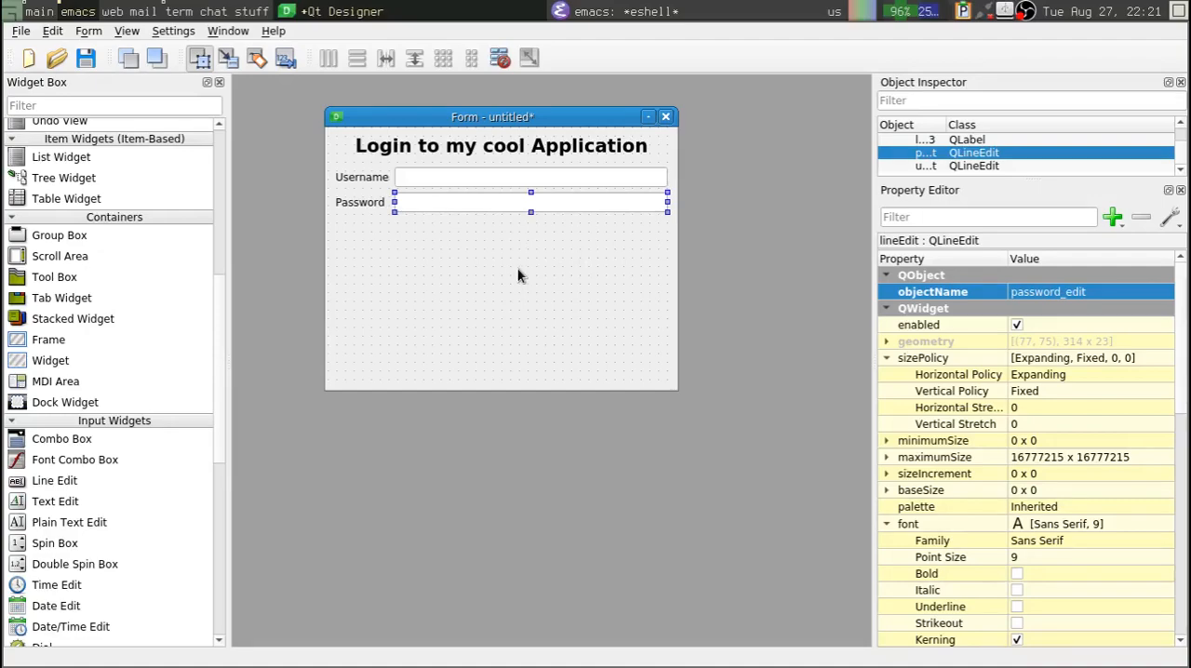
{"action": "mouse_move", "coordinate": [558, 254]}
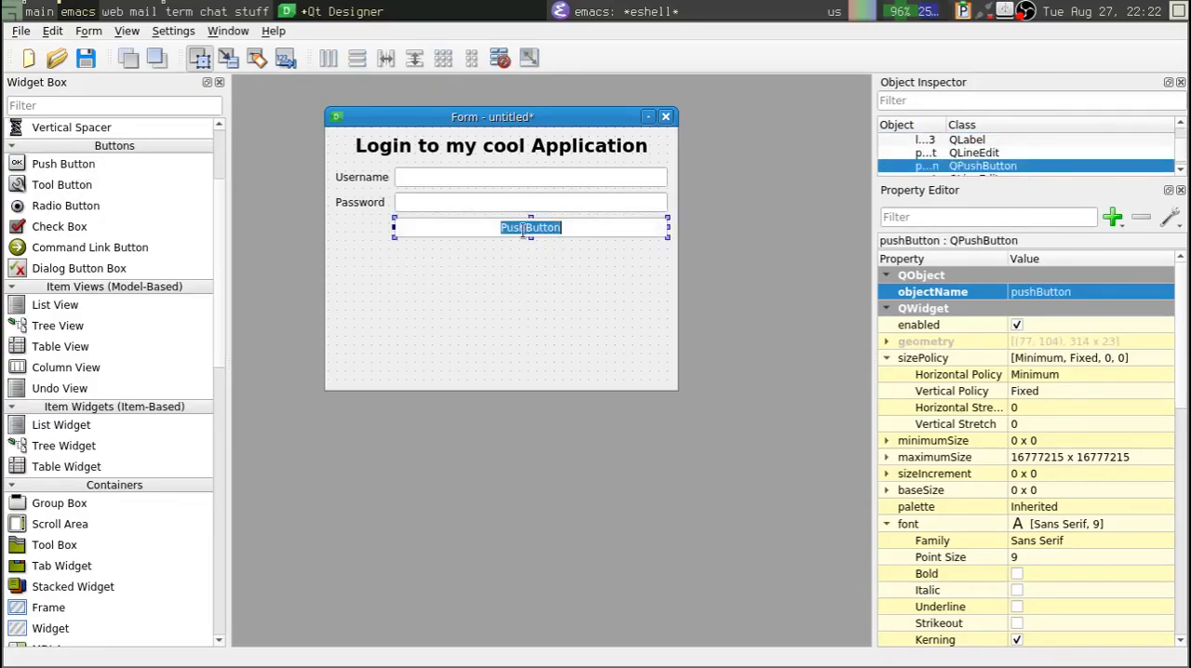
Set the push button's text to Login and its objectName to submit_button
{"action": "type", "text": "Login"}
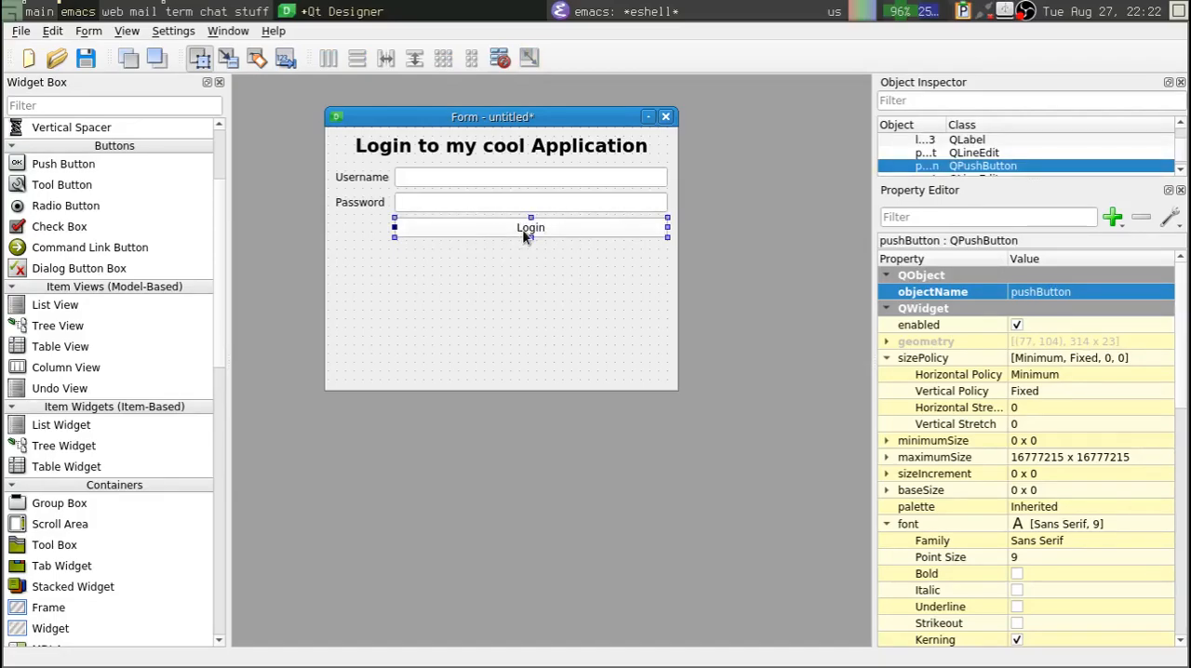
{"action": "double_click", "coordinate": [1040, 291]}
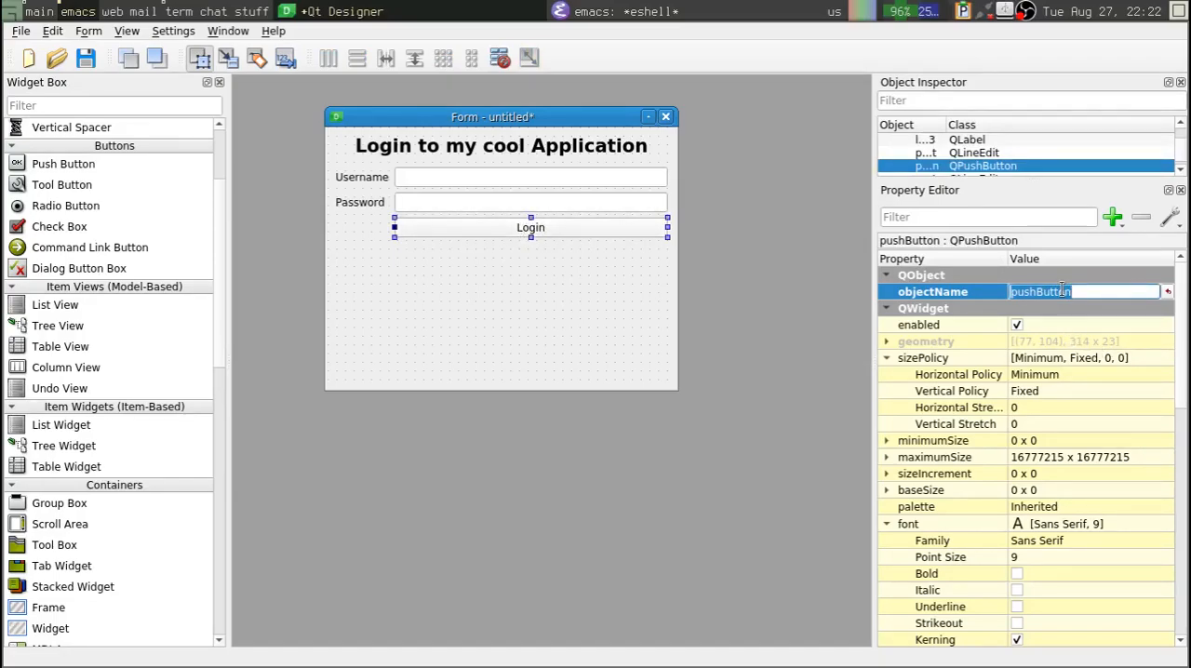
{"action": "type", "text": "submit_bu"}
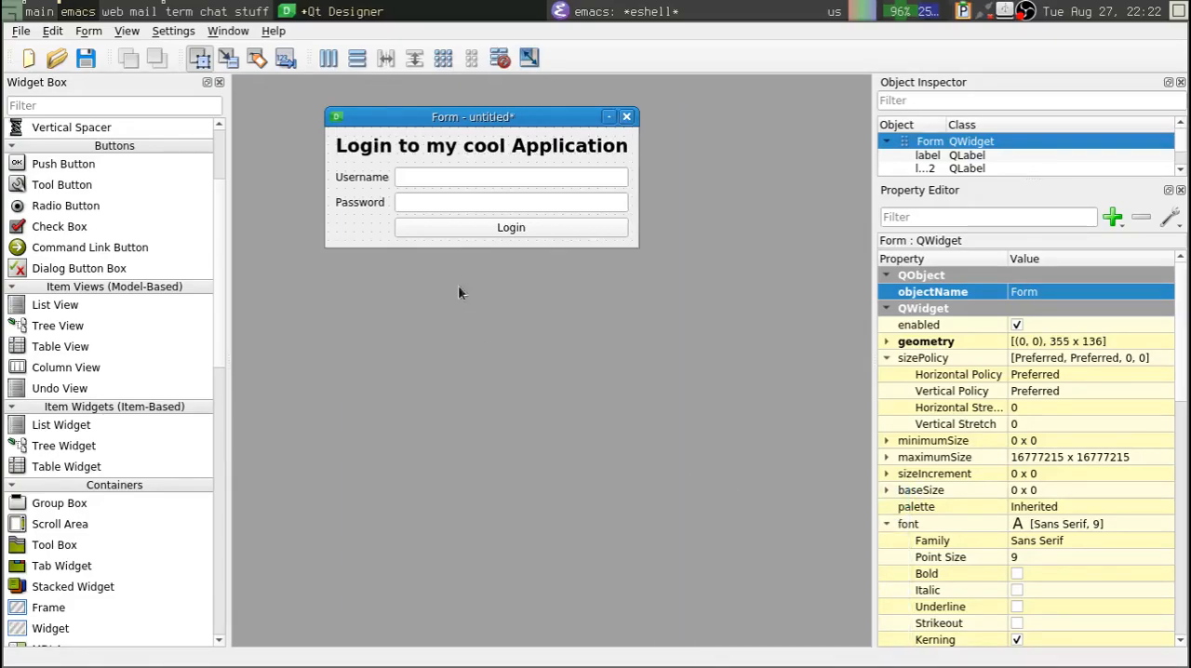
{"action": "mouse_move", "coordinate": [599, 265]}
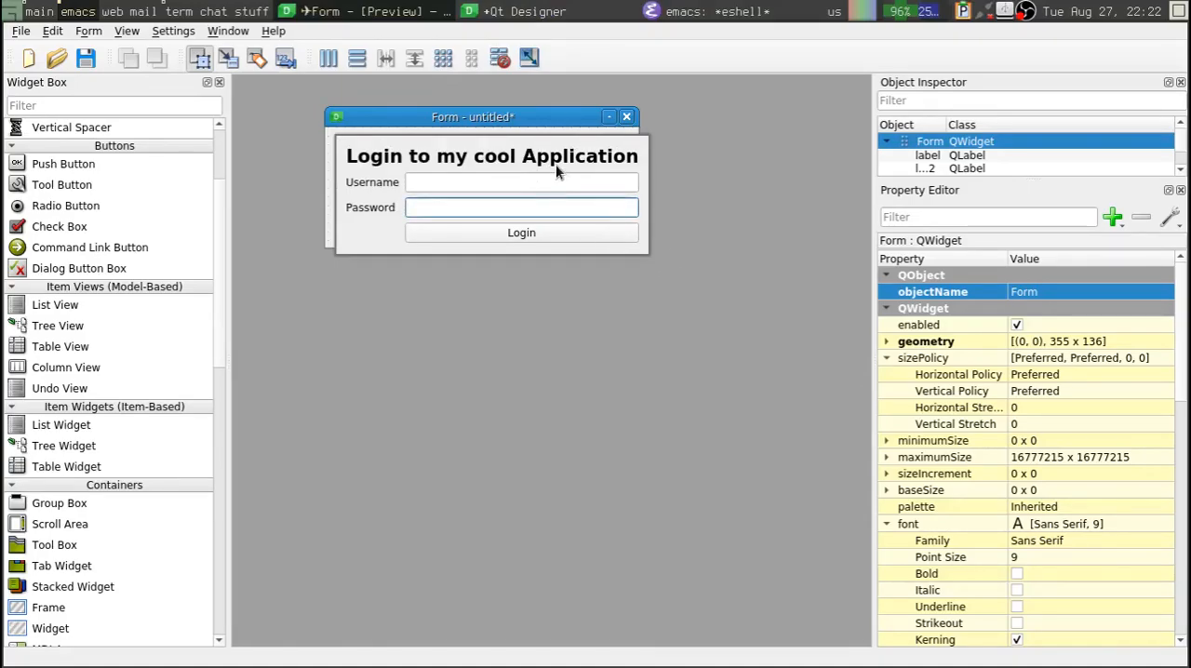
Preview the form, entering sample user and pass text into the fields
{"action": "type", "text": "u"}
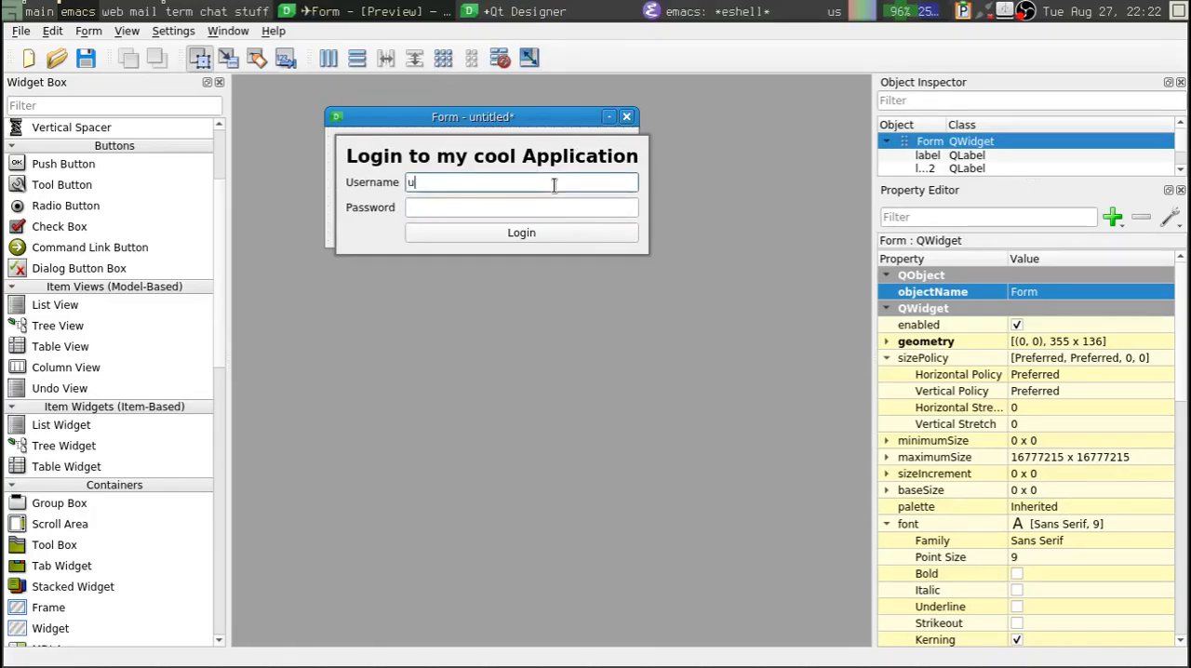
{"action": "type", "text": "ser"}
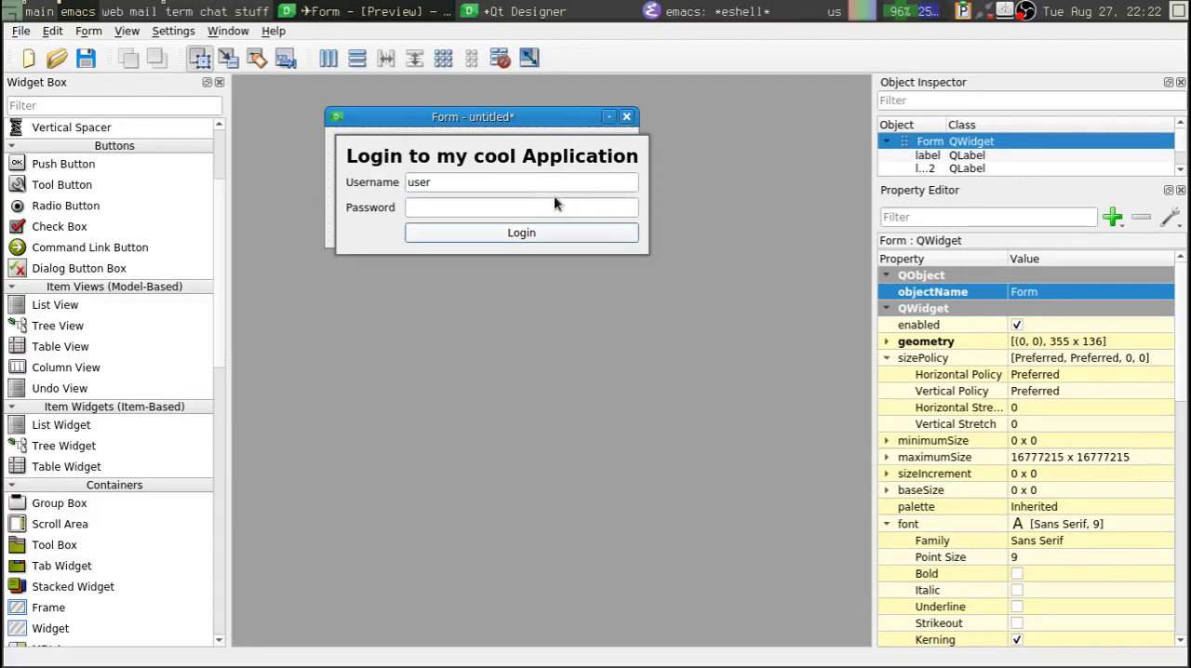
{"action": "type", "text": "pass"}
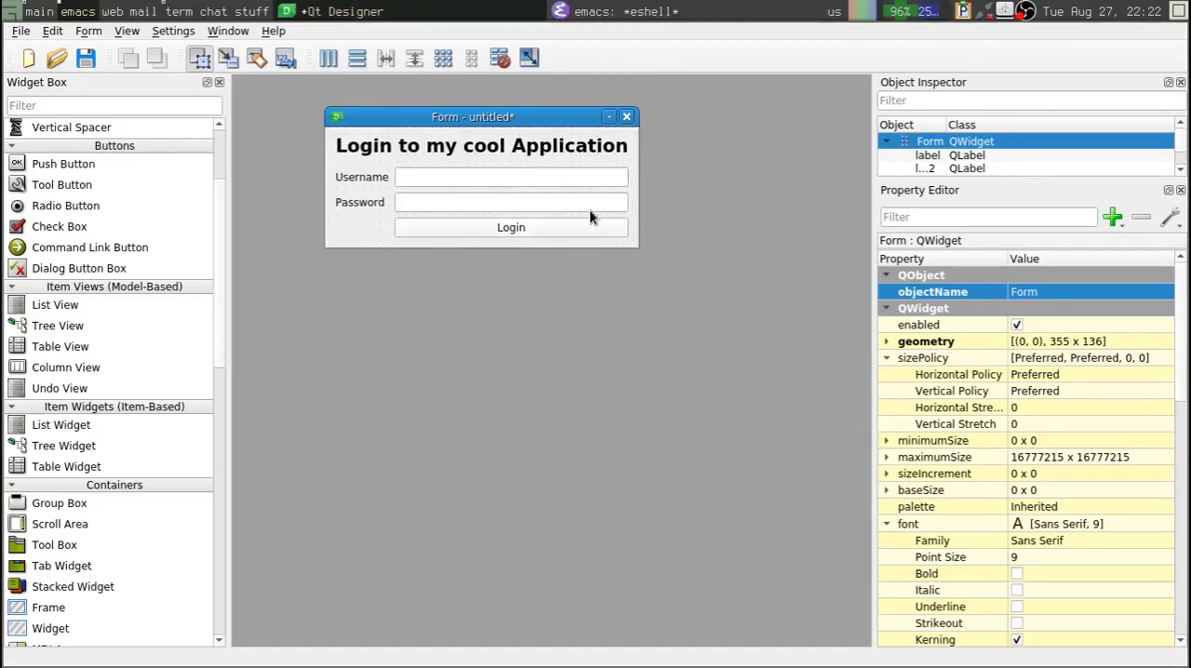
Set password_edit's echoMode to Password and preview again to confirm masking
{"action": "left_click", "coordinate": [510, 201]}
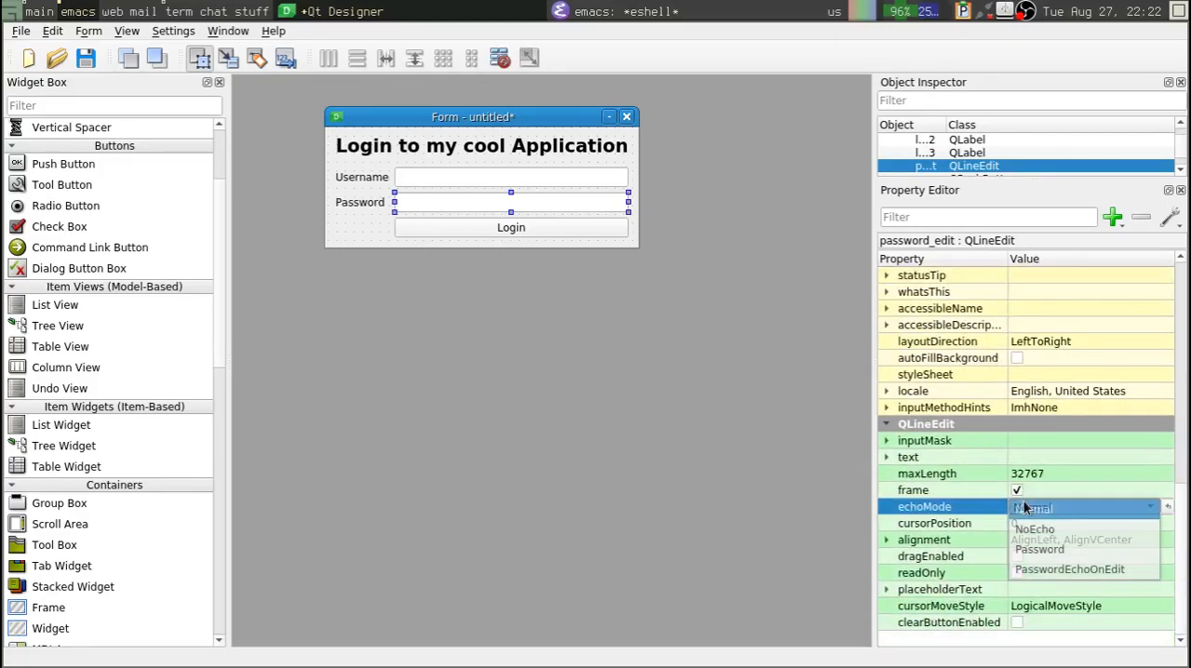
{"action": "left_click", "coordinate": [1039, 549]}
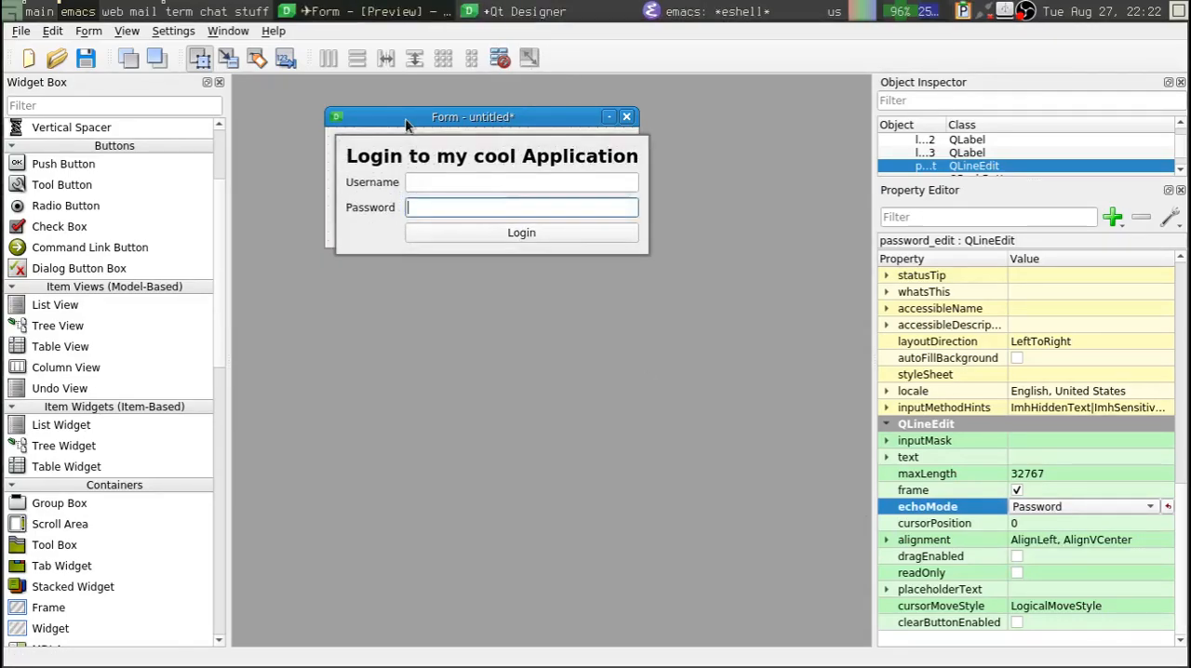
{"action": "type", "text": "user"}
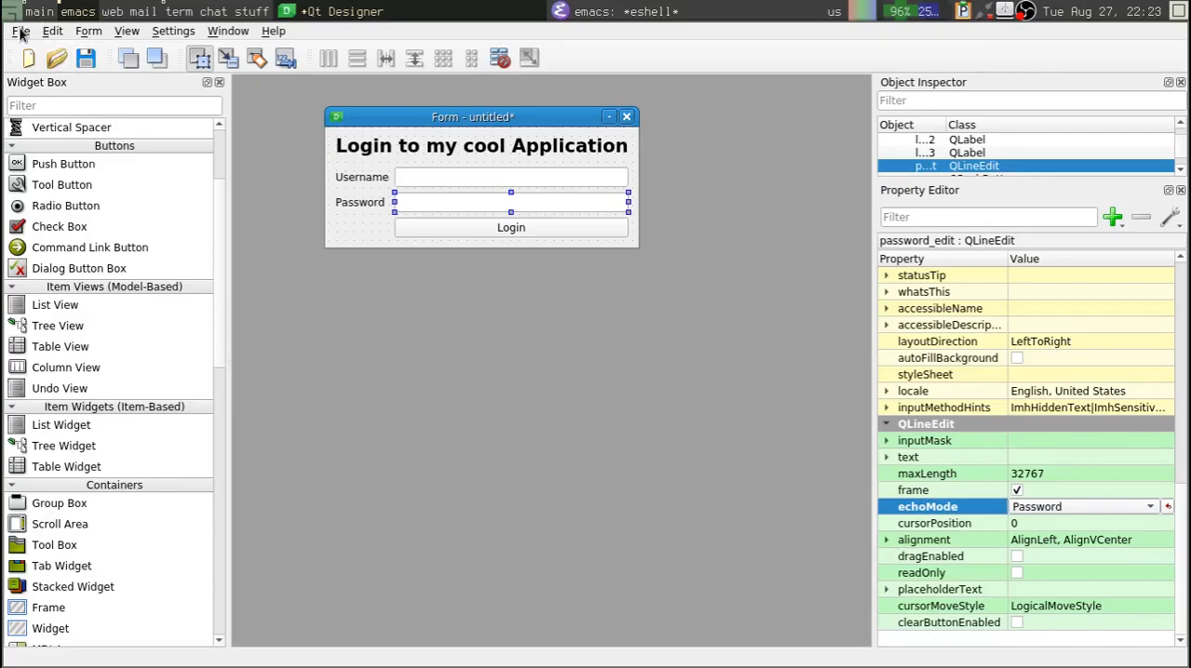
Save the form as login_box.ui in the LoginBox folder
{"action": "left_click", "coordinate": [20, 30]}
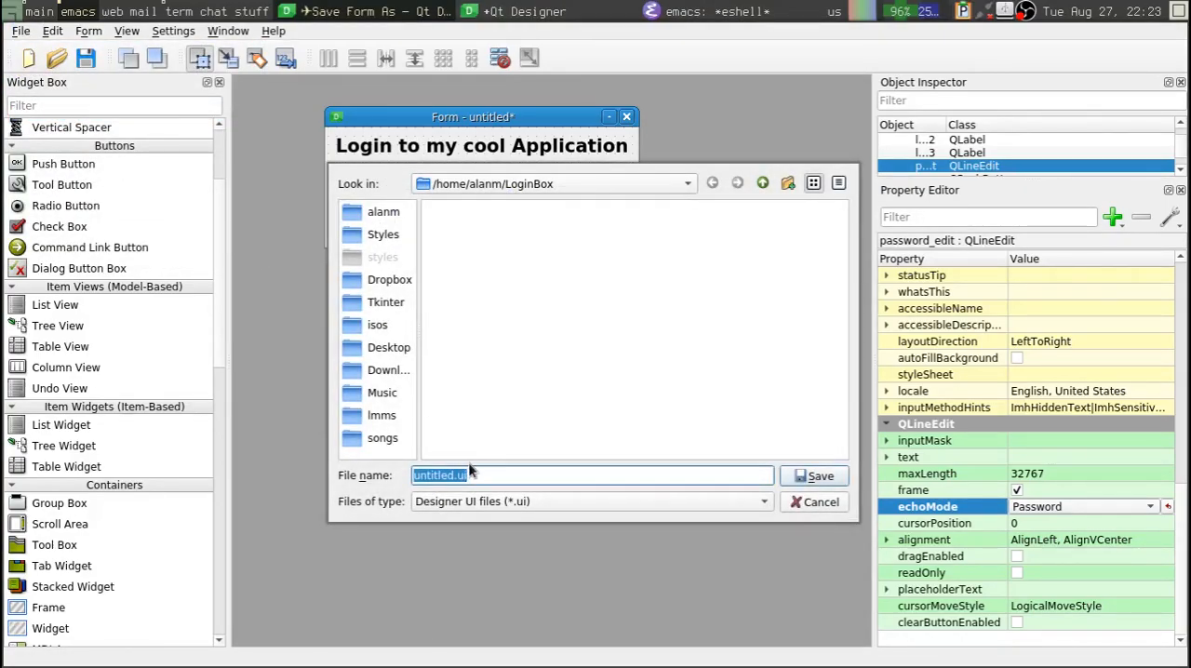
{"action": "type", "text": "login_box."}
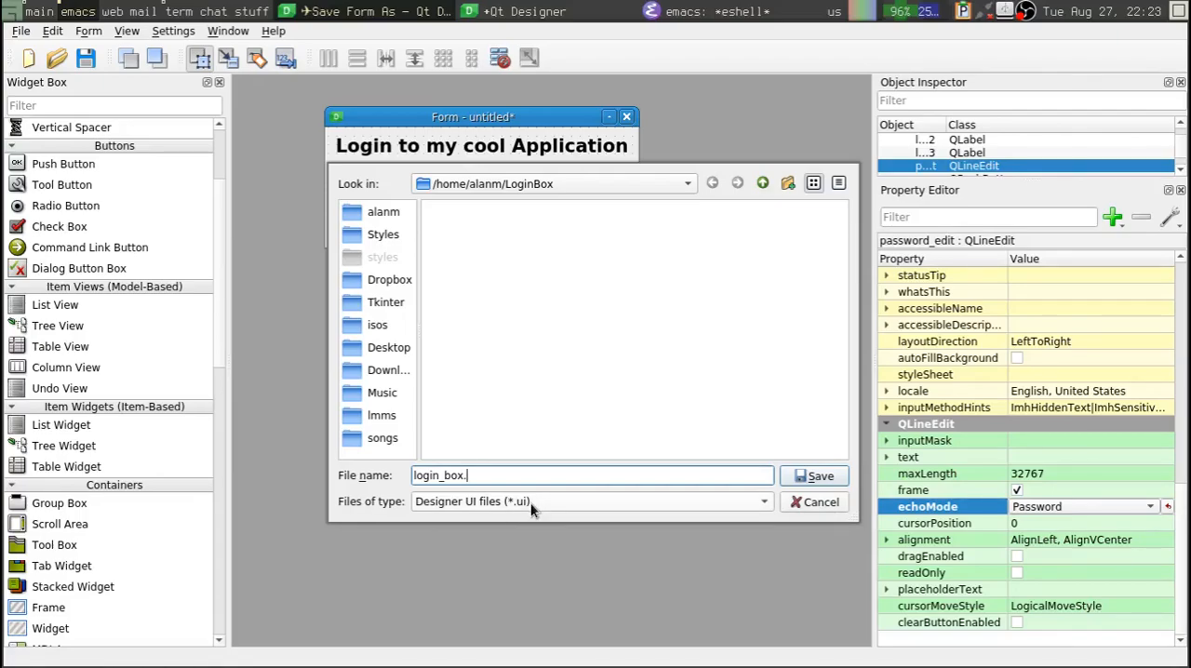
{"action": "type", "text": "ui"}
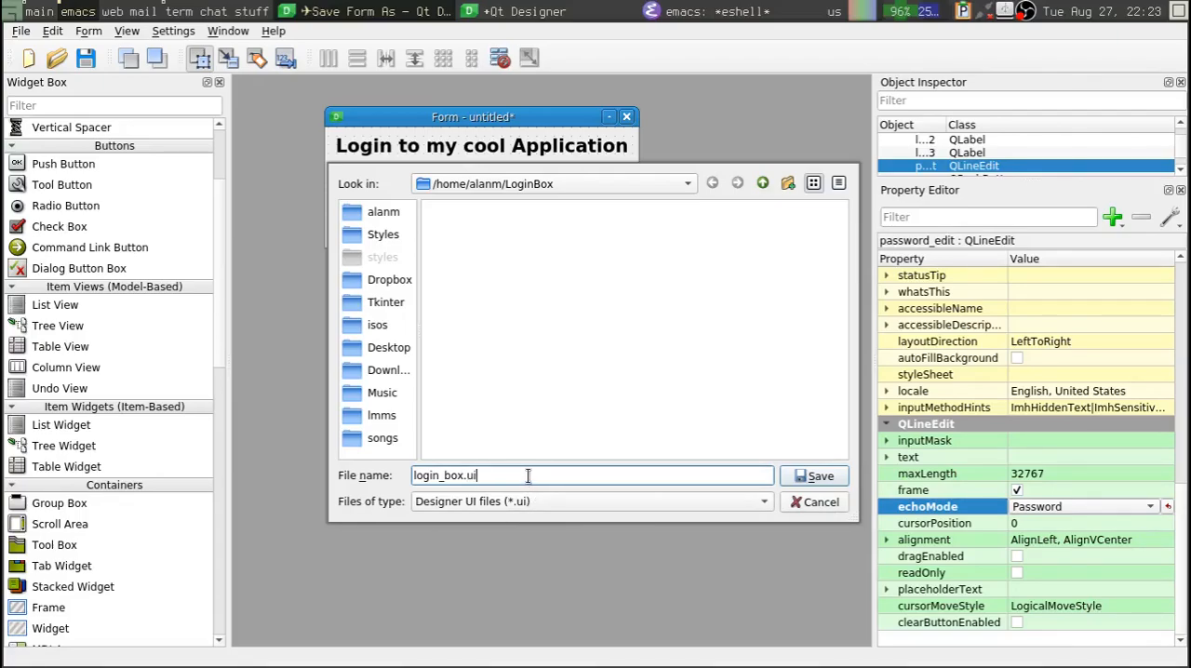
{"action": "left_click", "coordinate": [819, 477]}
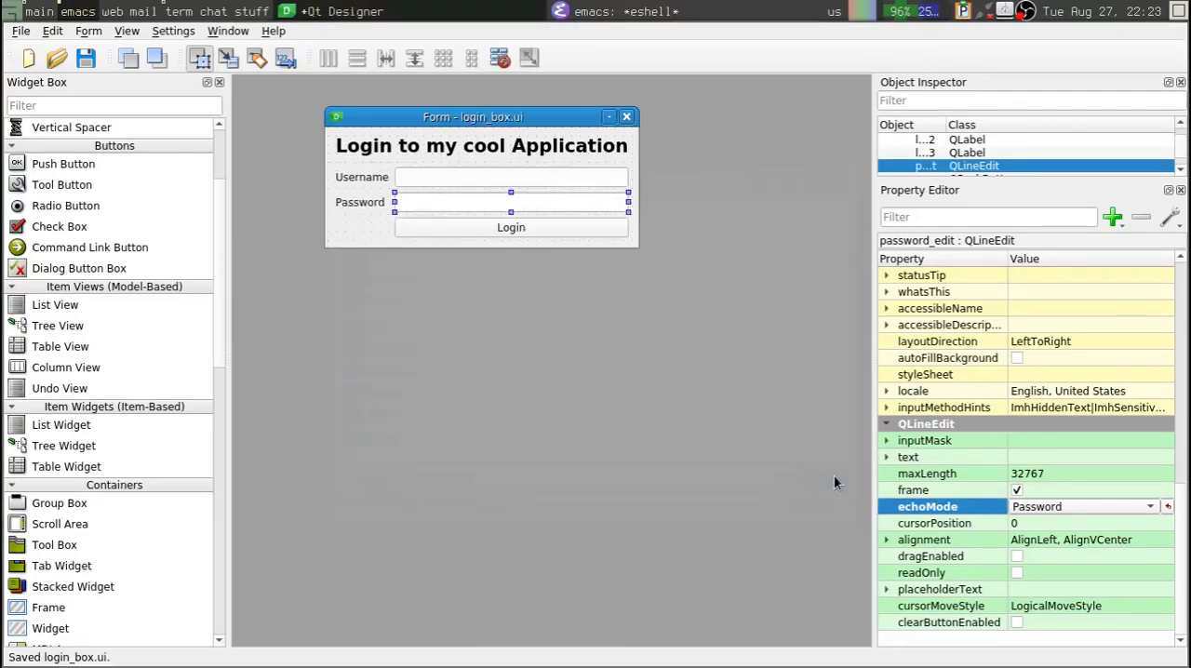
{"action": "mouse_move", "coordinate": [283, 212]}
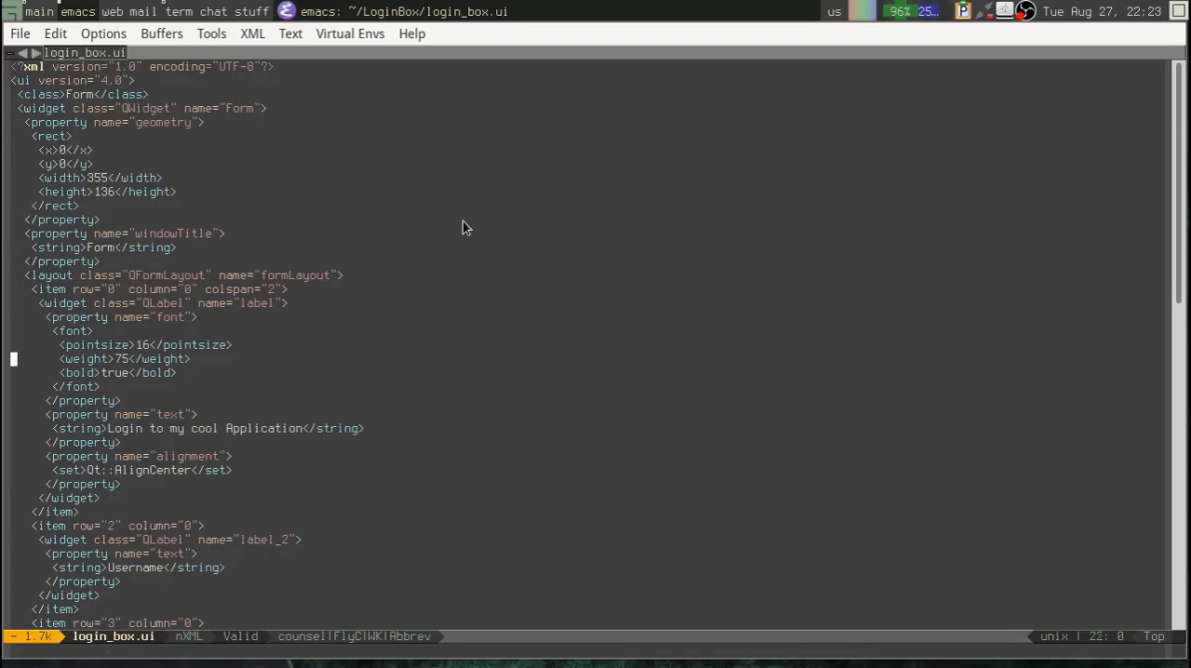
Scroll through login_box.ui's generated XML to review its widgets
{"action": "scroll", "scroll_direction": "down", "scroll_amount": 3}
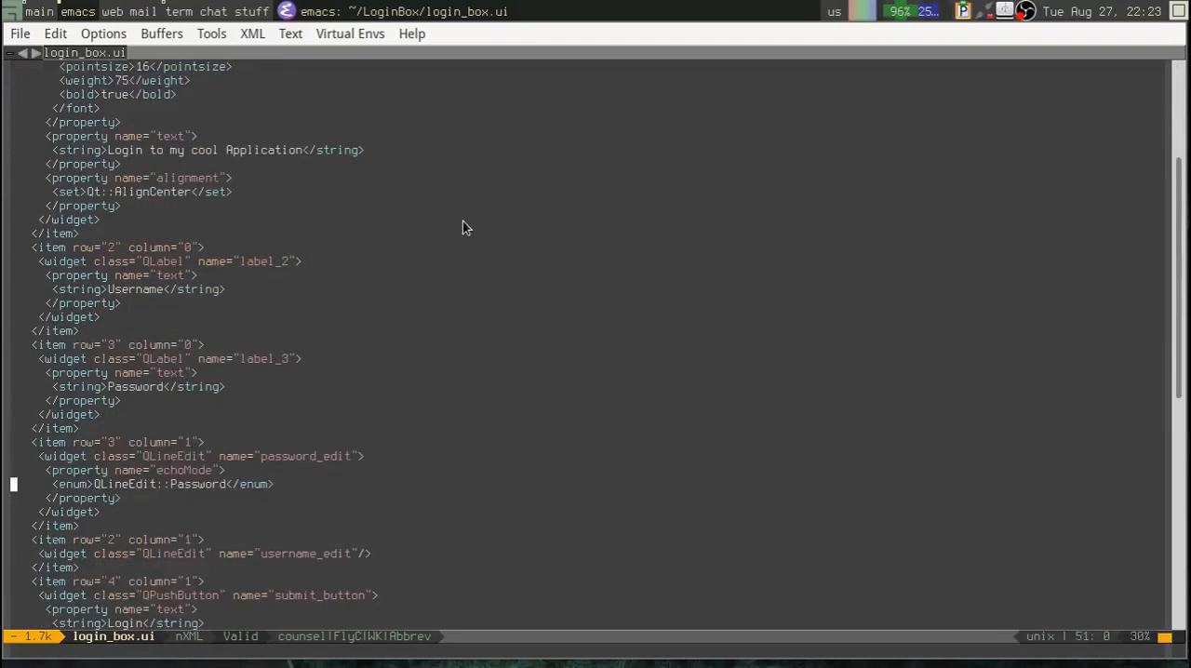
{"action": "scroll", "scroll_direction": "down", "scroll_amount": 3}
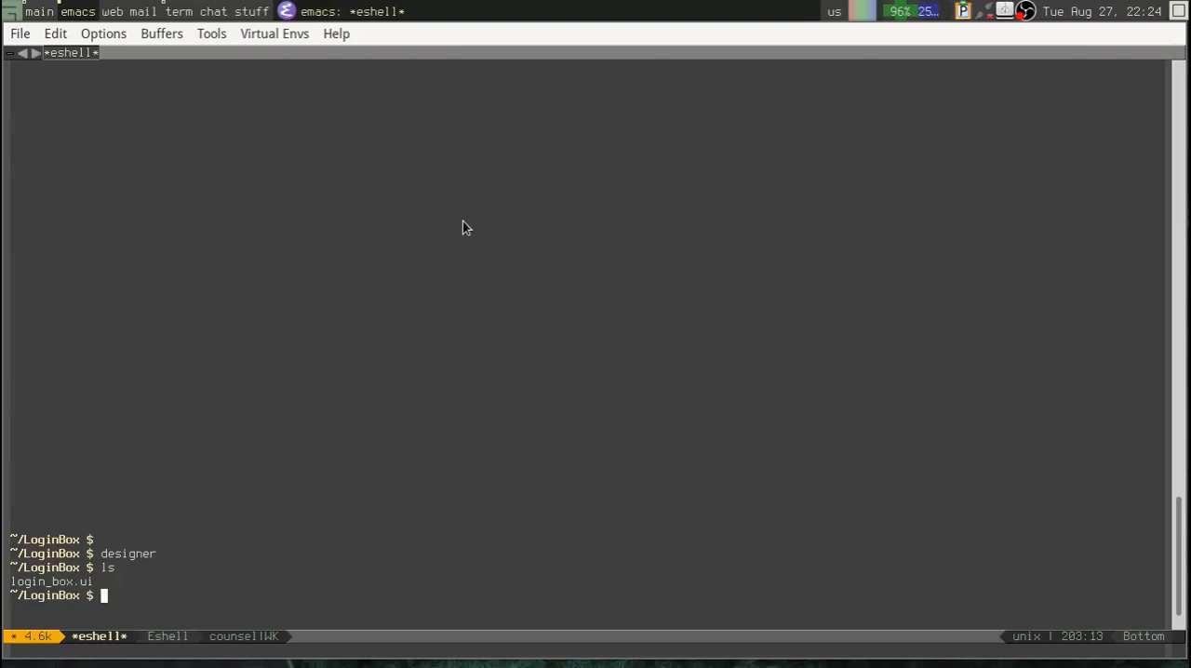
Run pyuic5 in eshell to display its help output
{"action": "type", "text": "pu"}
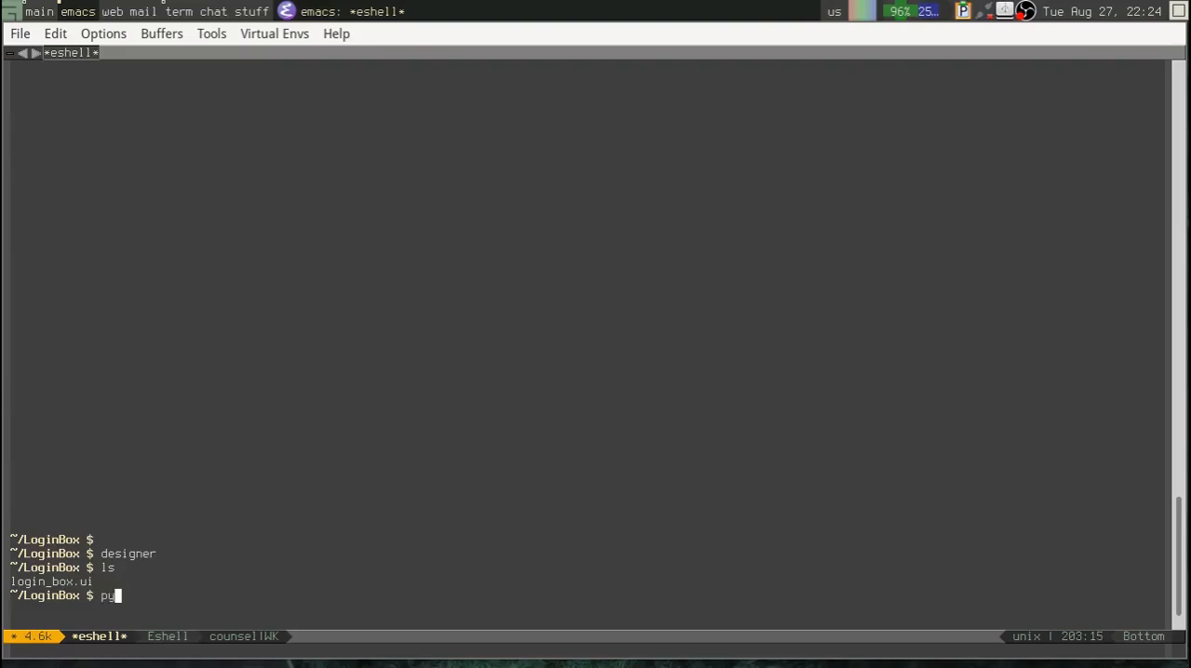
{"action": "type", "text": "ic5  #"}
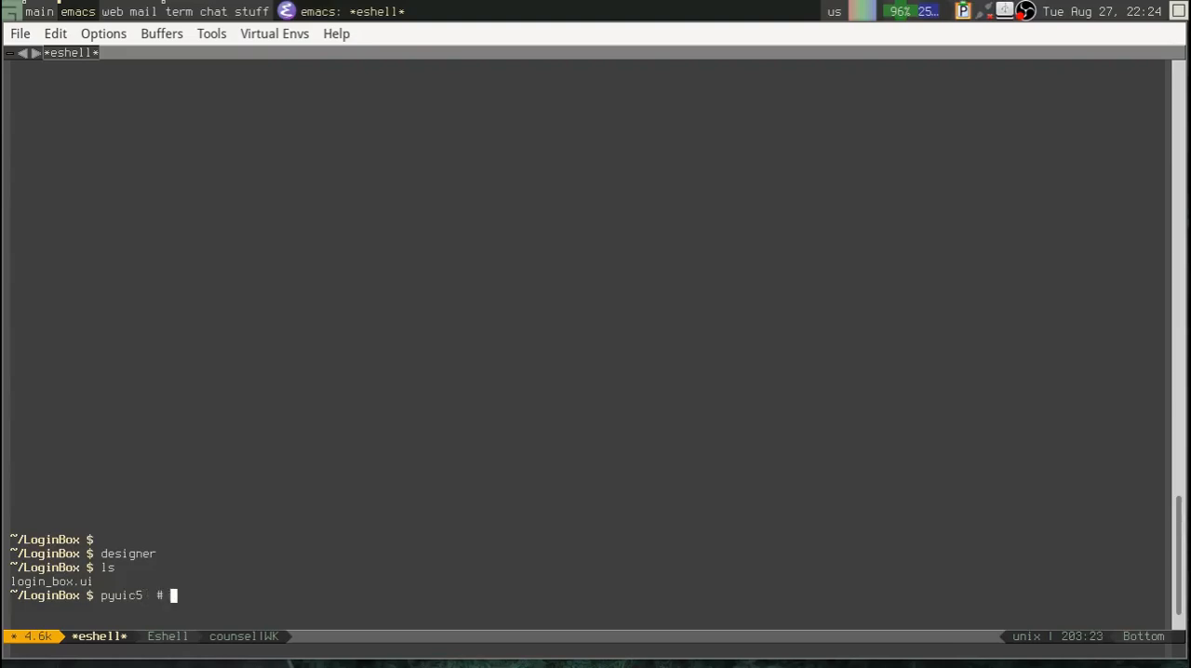
{"action": "type", "text": "Python UI Compiler 5"}
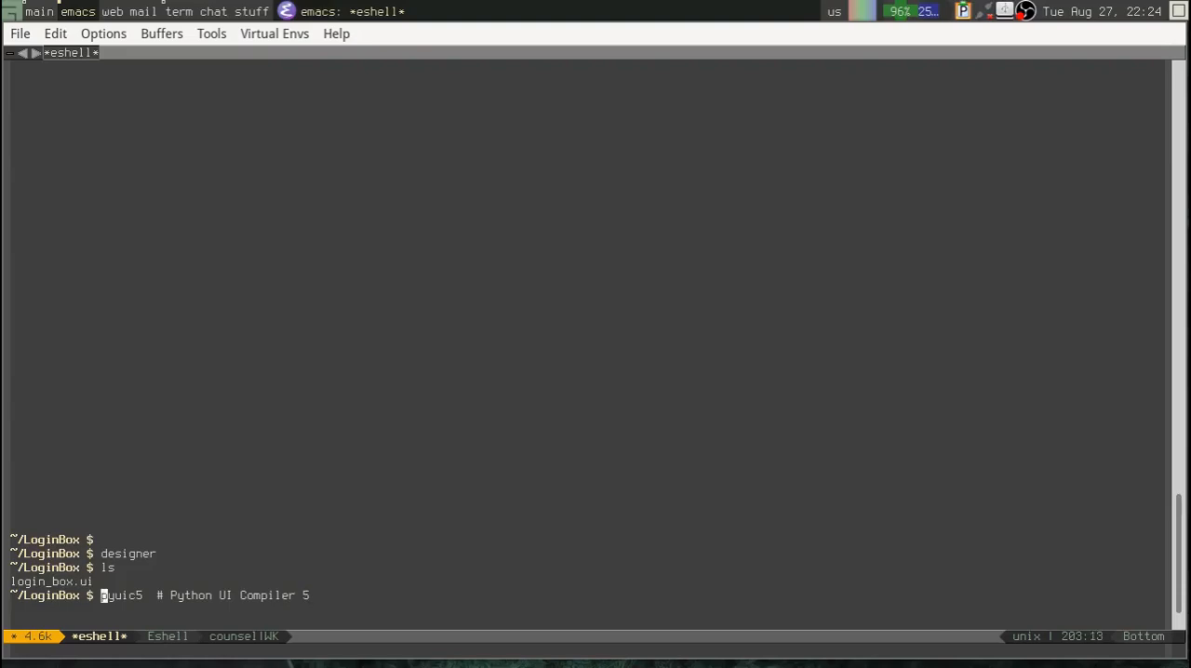
{"action": "type", "text": "-"}
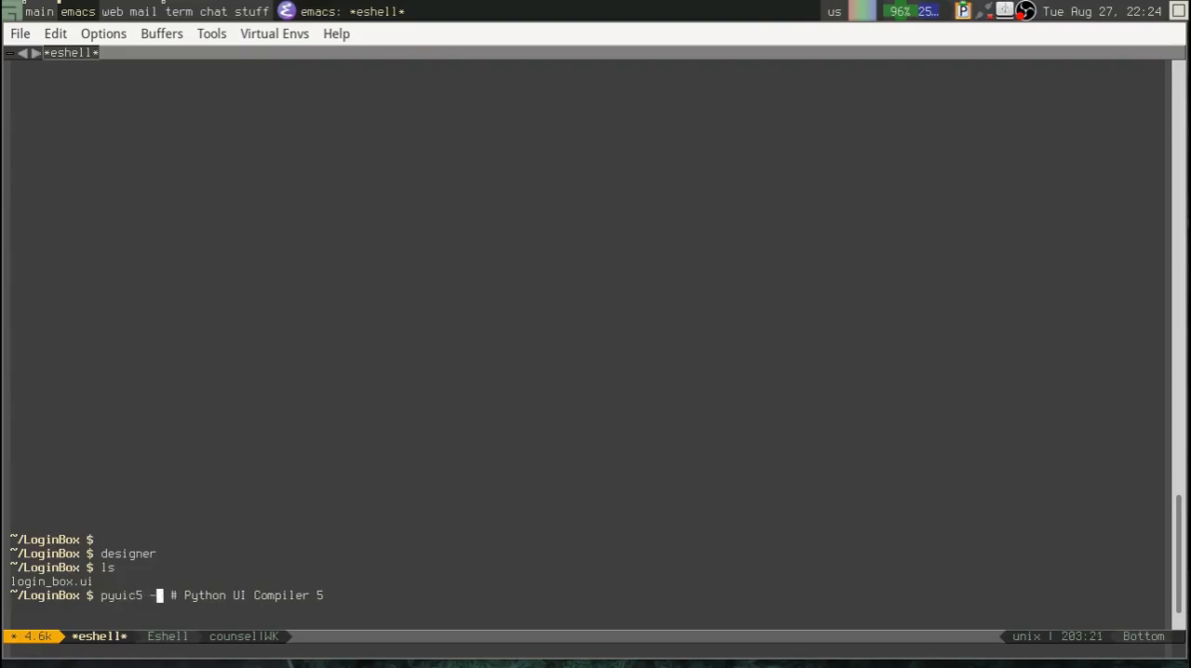
{"action": "key", "text": "Return"}
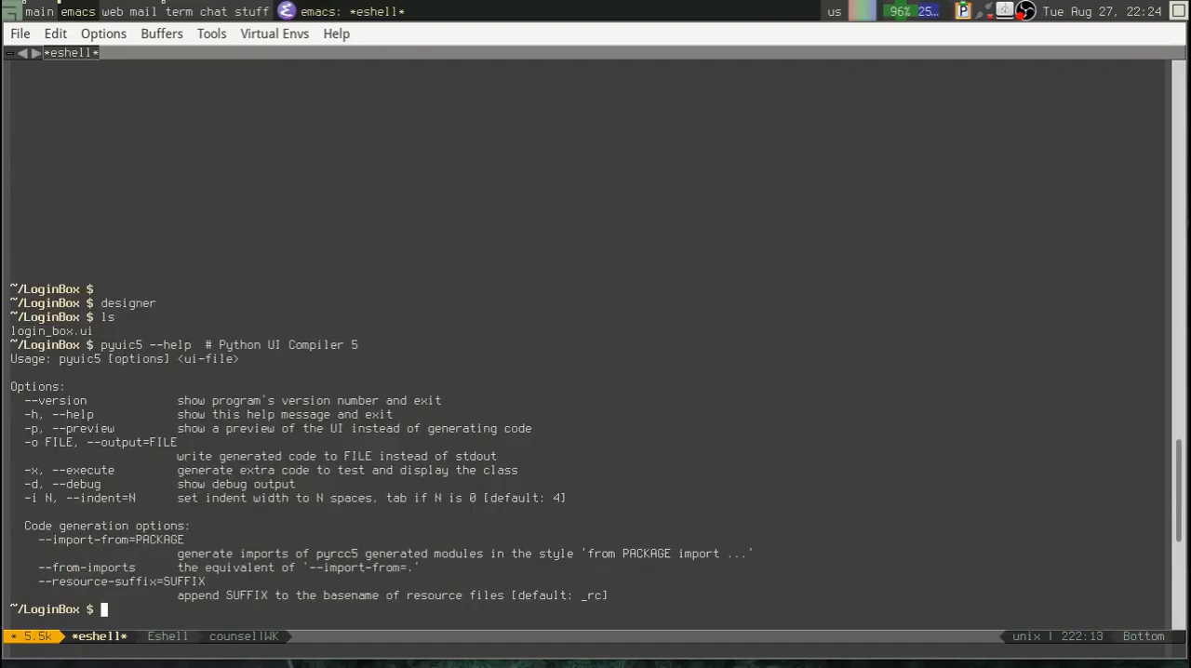
{"action": "mouse_move", "coordinate": [382, 136]}
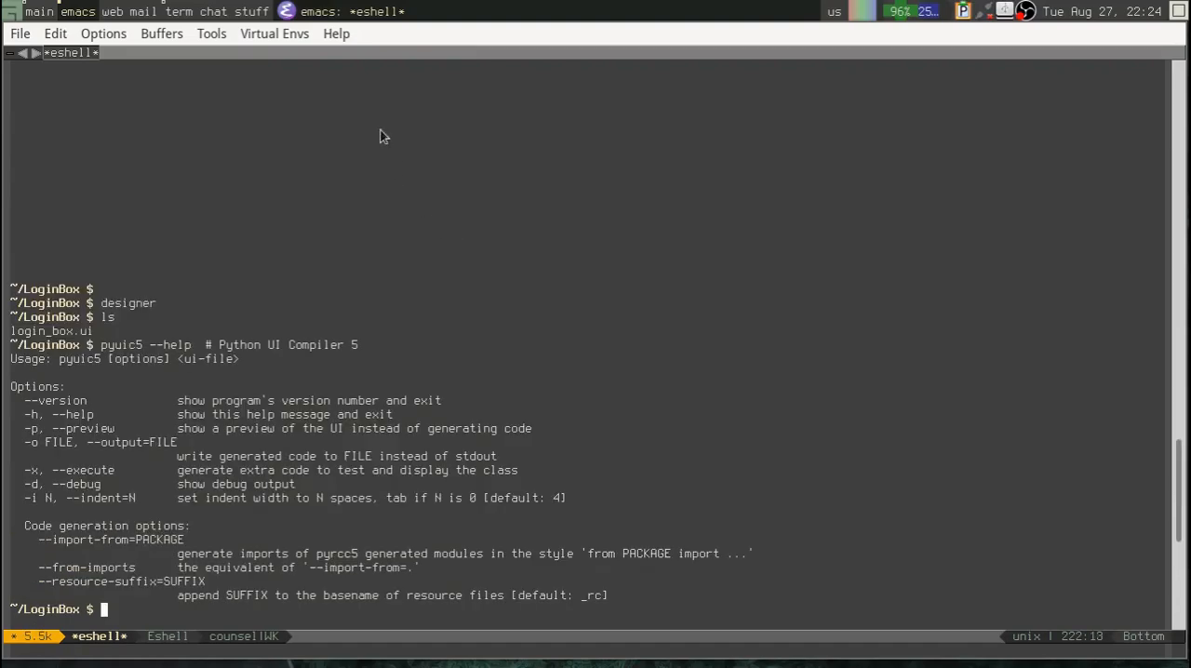
{"action": "mouse_move", "coordinate": [116, 380]}
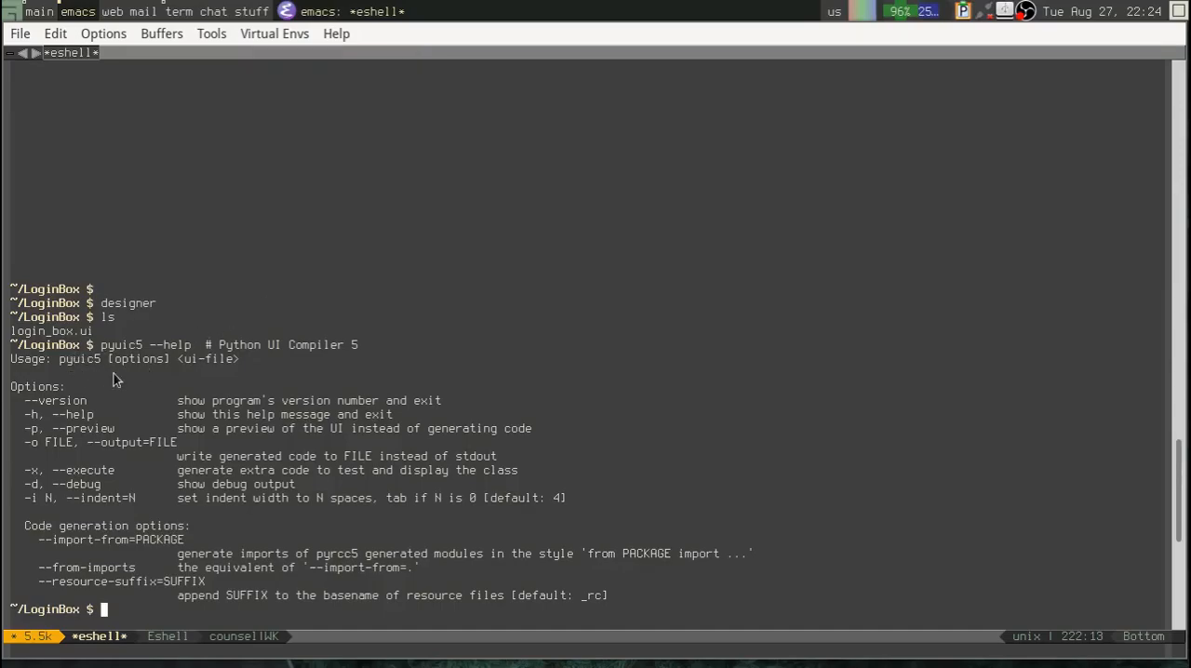
{"action": "mouse_move", "coordinate": [172, 373]}
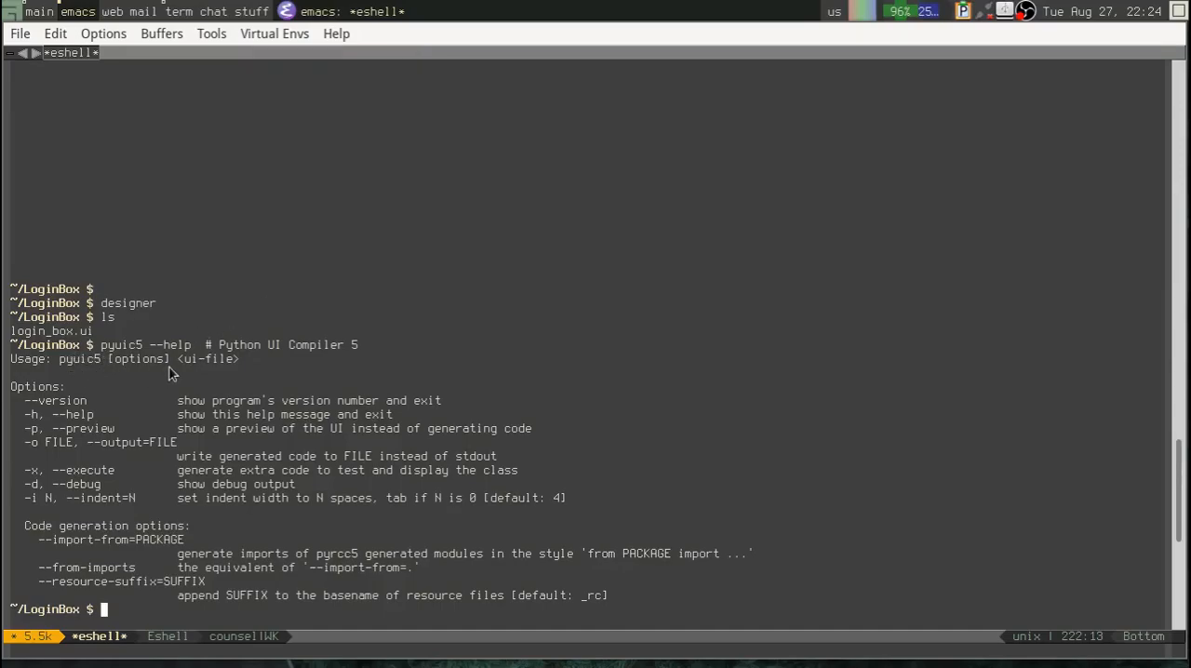
{"action": "mouse_move", "coordinate": [232, 376]}
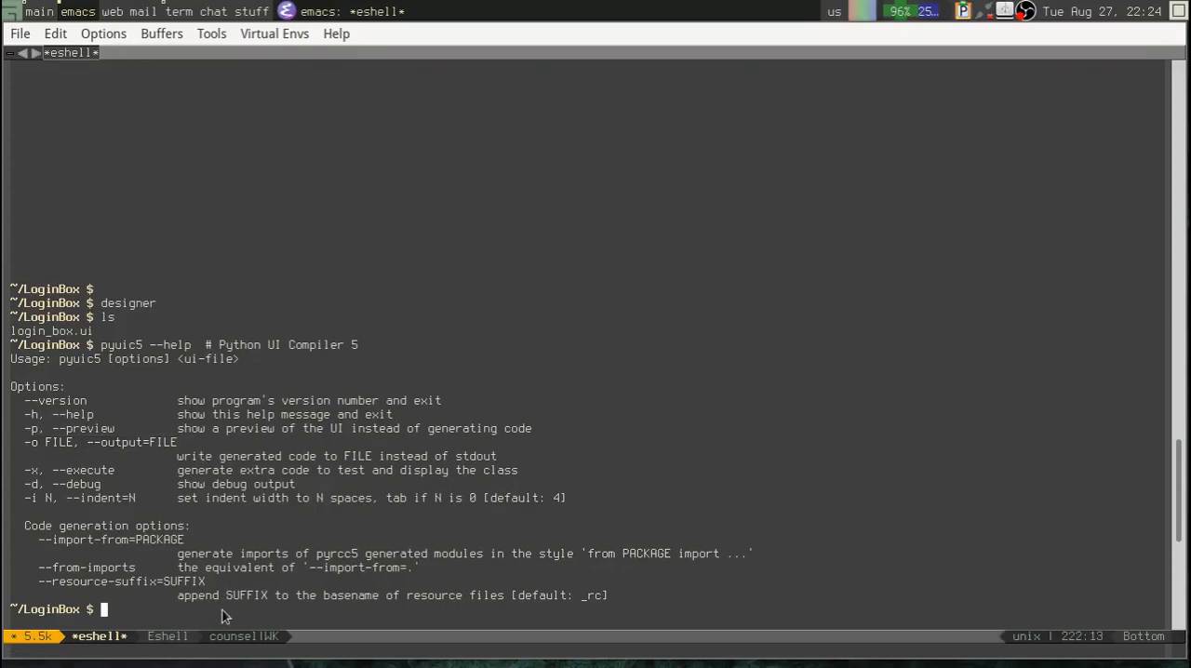
Enter `pyuic5 -o login_box.py login_box.ui` to generate the Python module
{"action": "type", "text": "pyuic5 -o"}
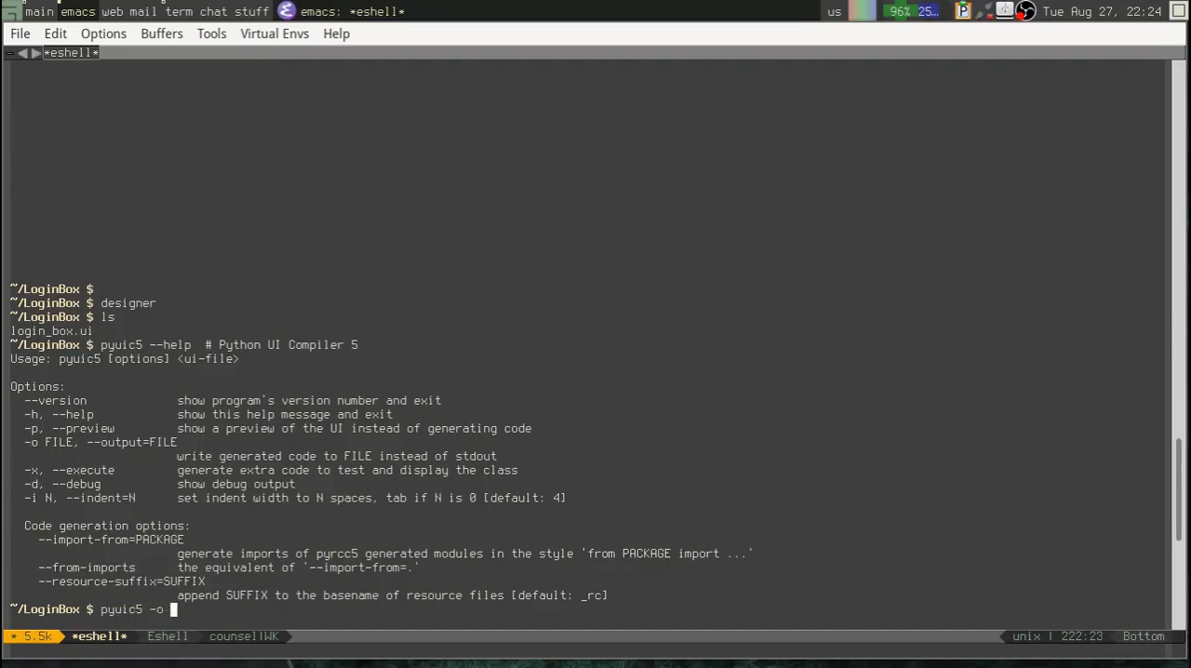
{"action": "type", "text": "login_"}
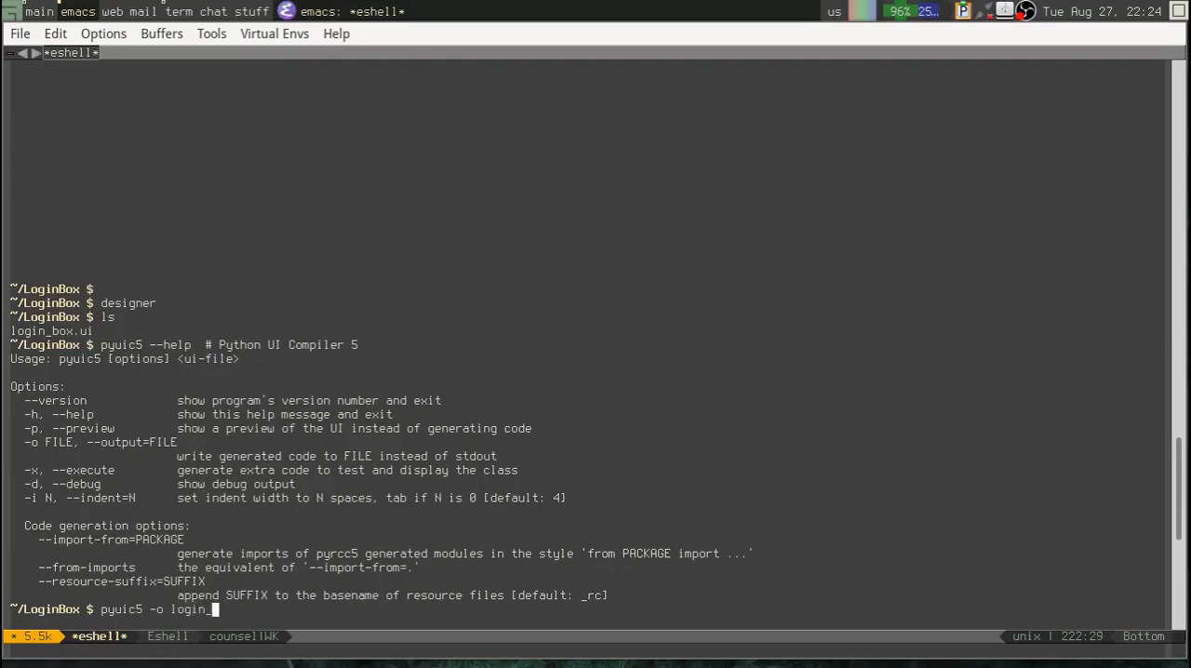
{"action": "type", "text": "box.py"}
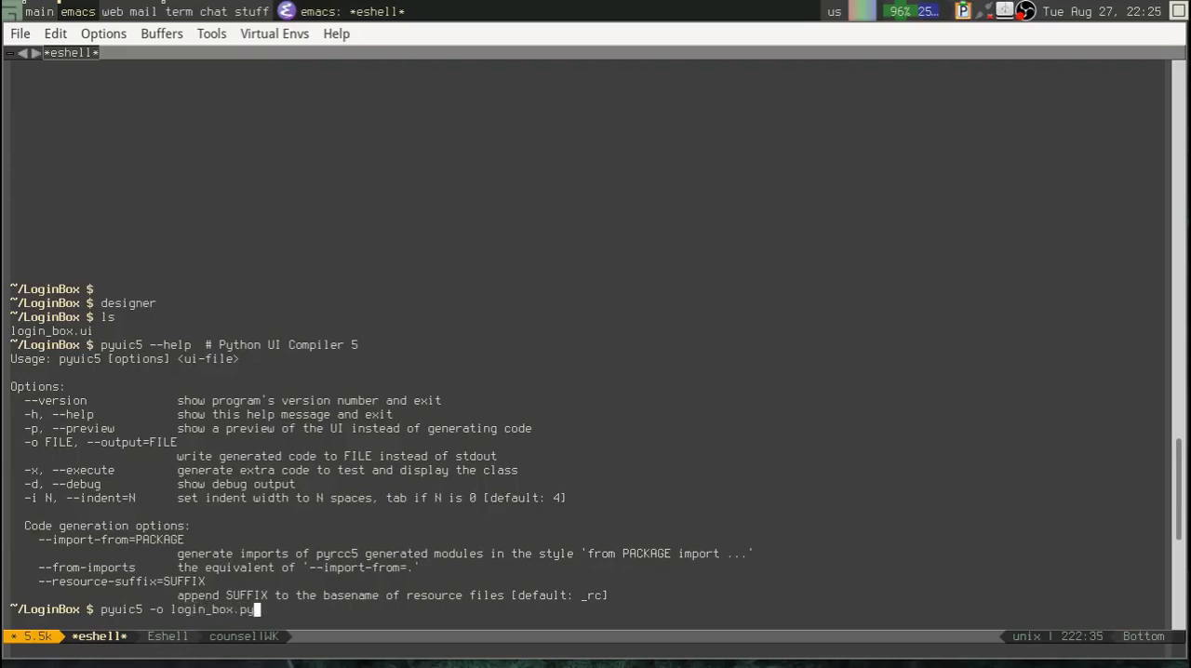
{"action": "type", "text": "login_box.ui"}
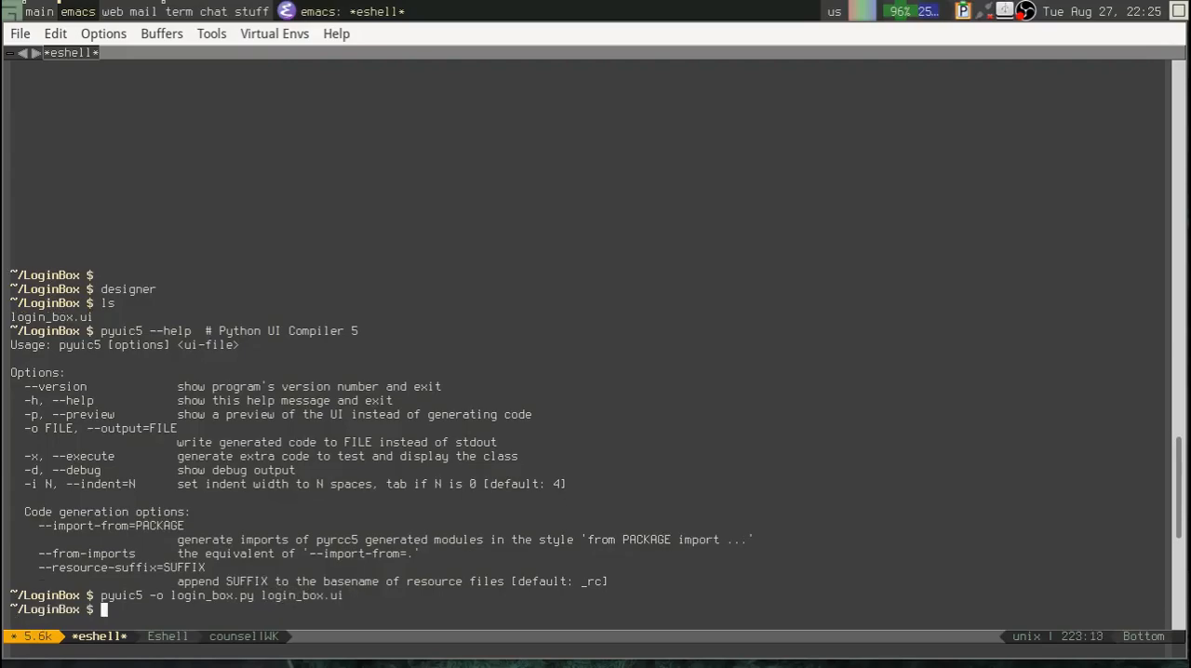
Run 'python login_box.py' in eshell, which returns to the prompt with no window
{"action": "type", "text": "python login_box.py"}
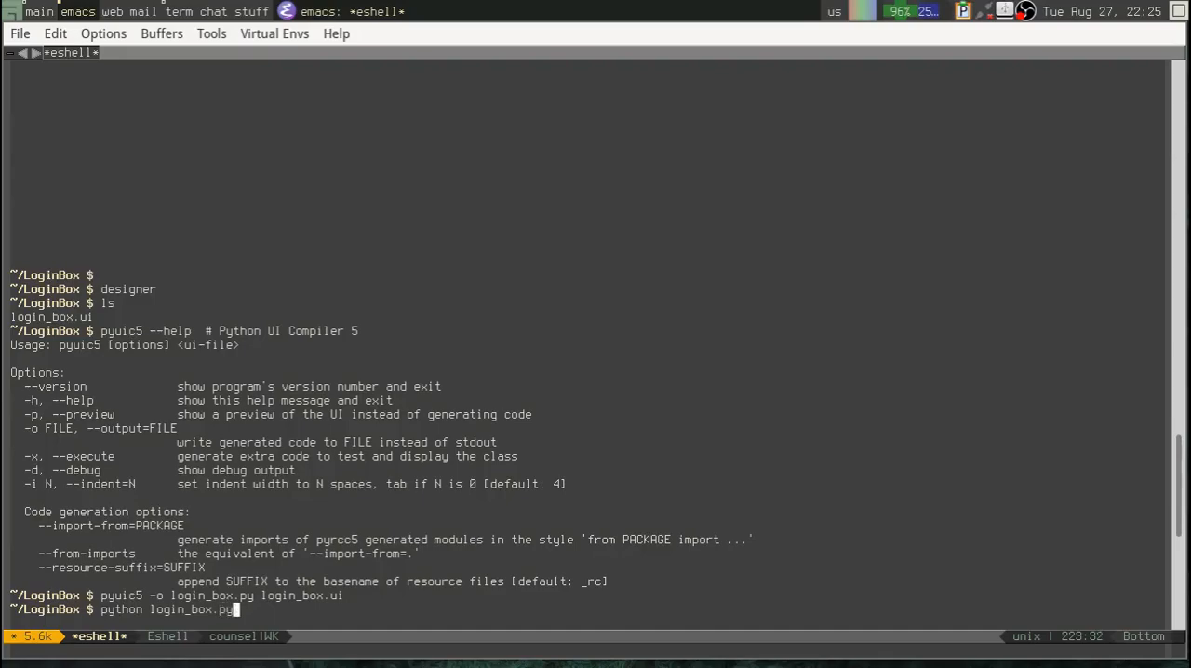
{"action": "key", "text": "Return"}
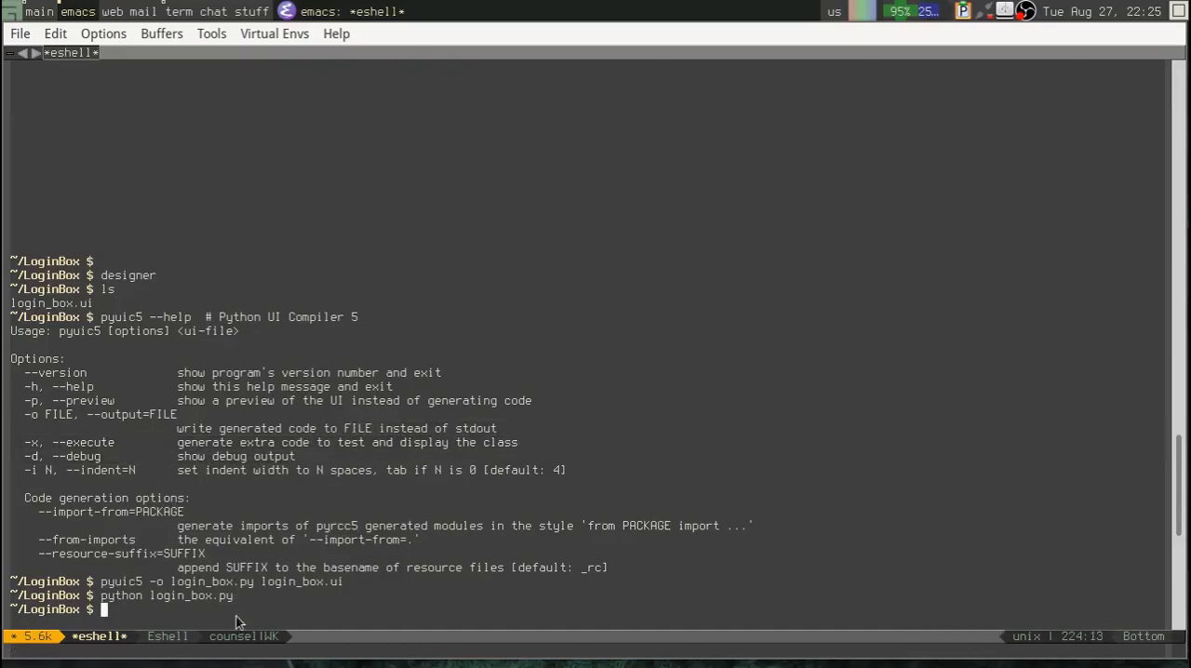
Recall the pyuic5 command and rerun it with -x to regenerate login_box.py with test code
{"action": "key", "text": "Up"}
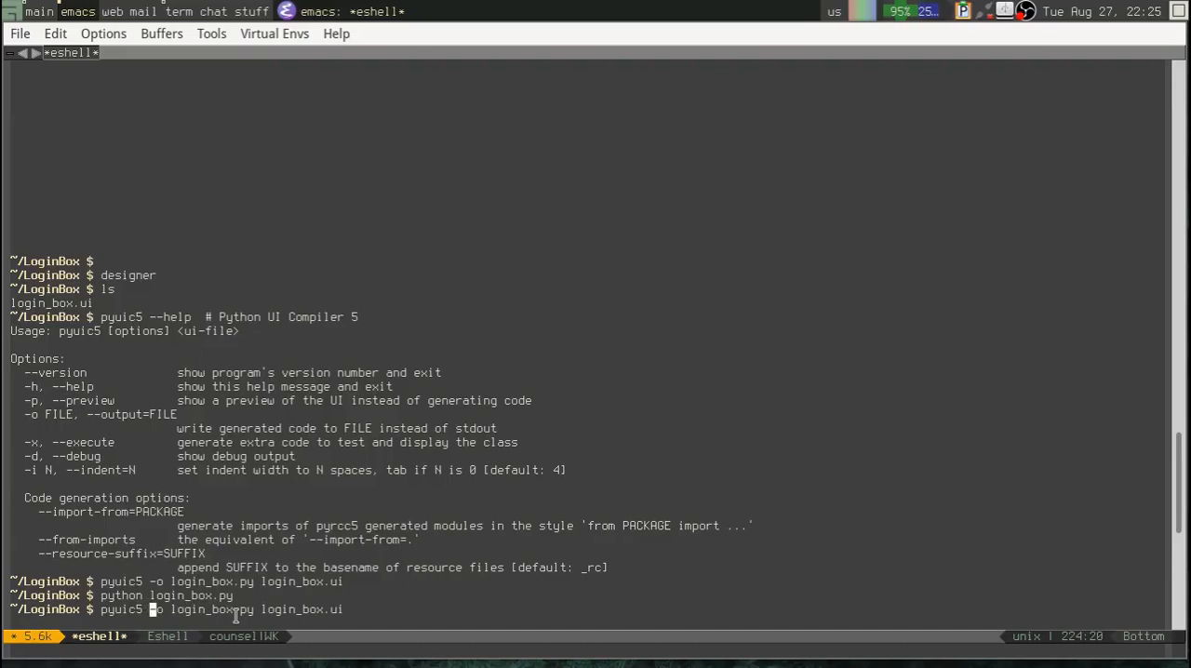
{"action": "key", "text": "Return"}
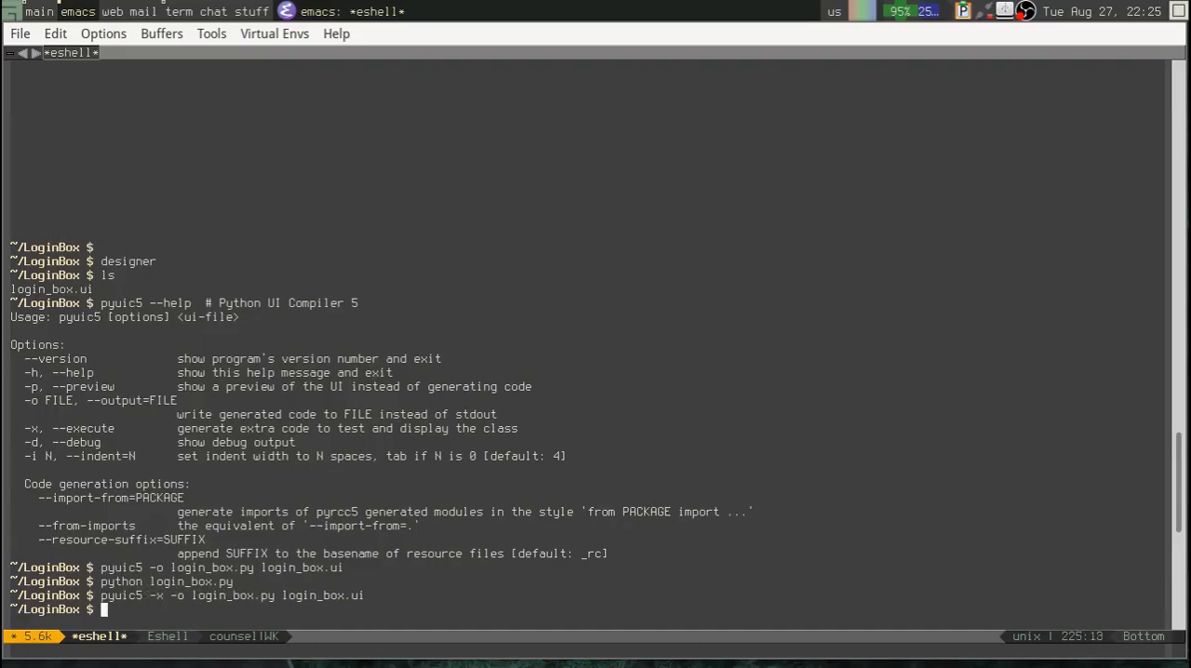
Run 'python login_box.py' and try typing into the launched login form
{"action": "type", "text": "python"}
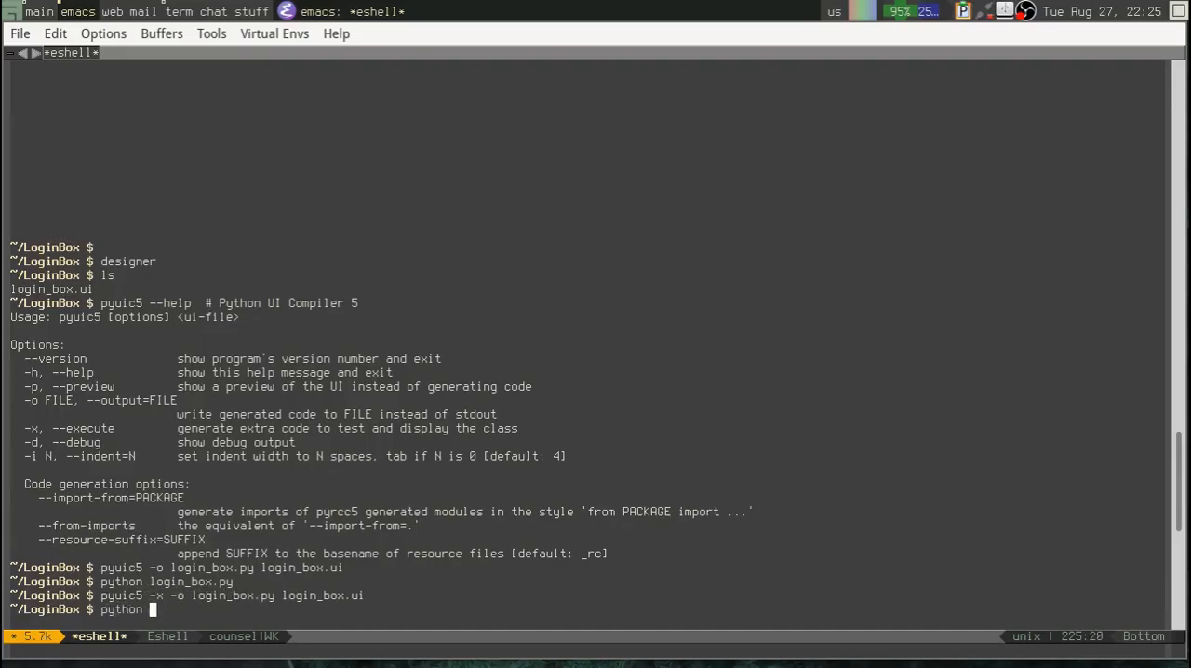
{"action": "type", "text": "login_box.py"}
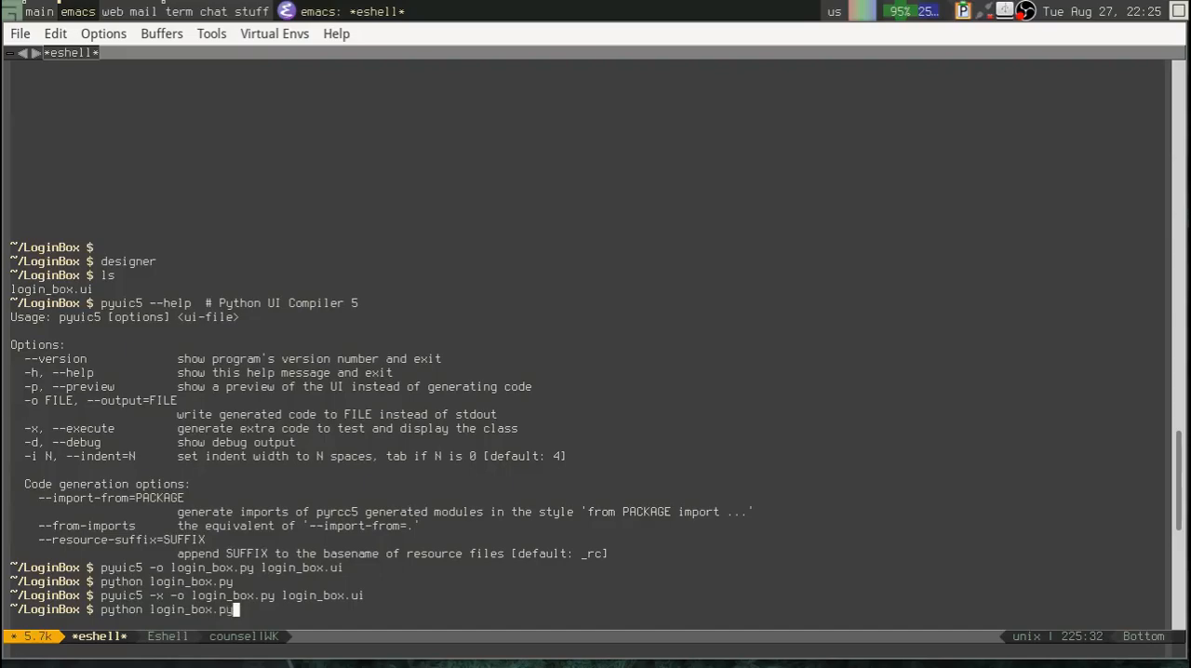
{"action": "key", "text": "Return"}
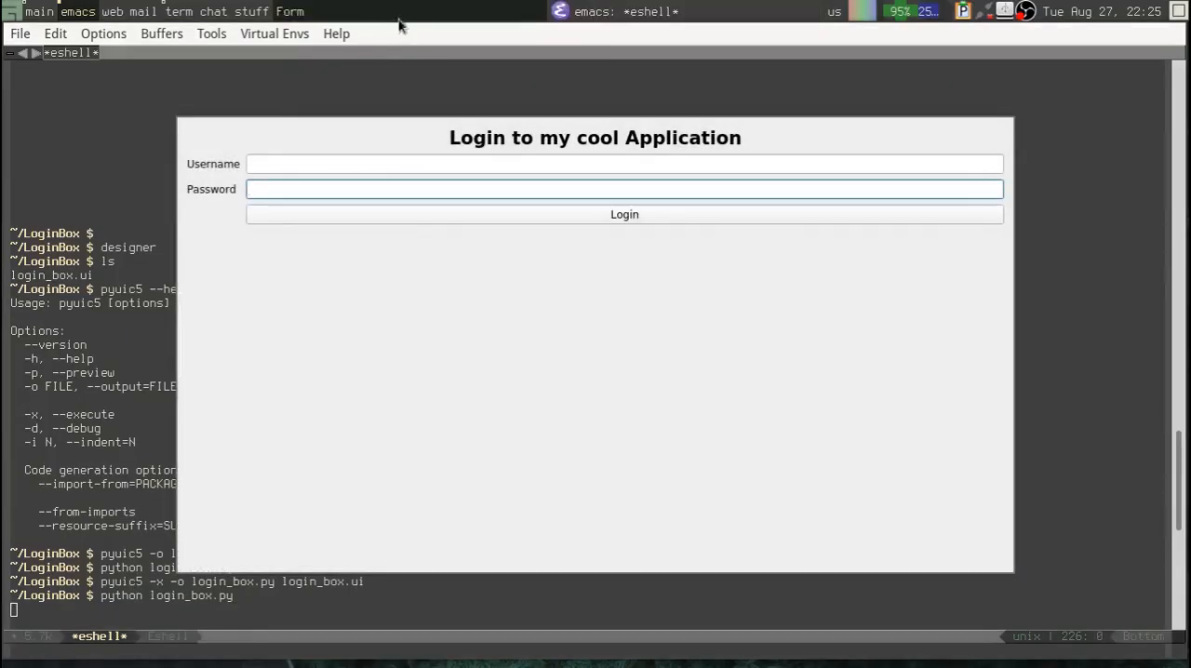
{"action": "type", "text": "a"}
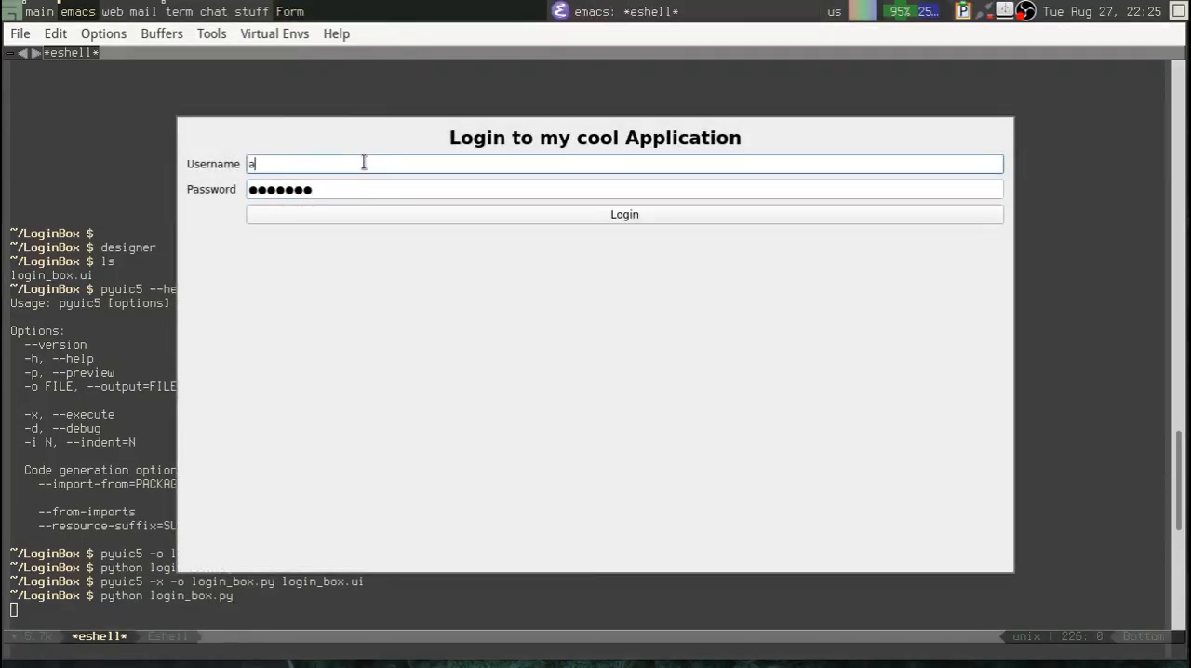
{"action": "type", "text": "sdfasdf"}
{"action": "type", "text": "login_box.py"}
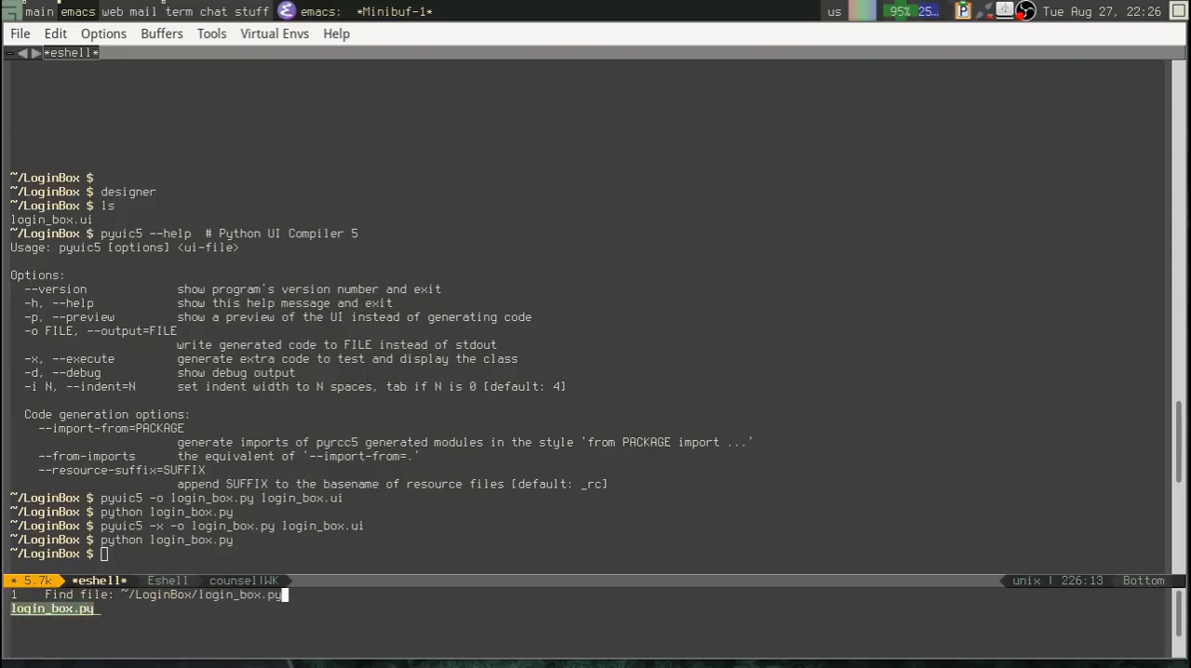
Open login_box.py and look through the generated Ui_Form code
{"action": "key", "text": "Return"}
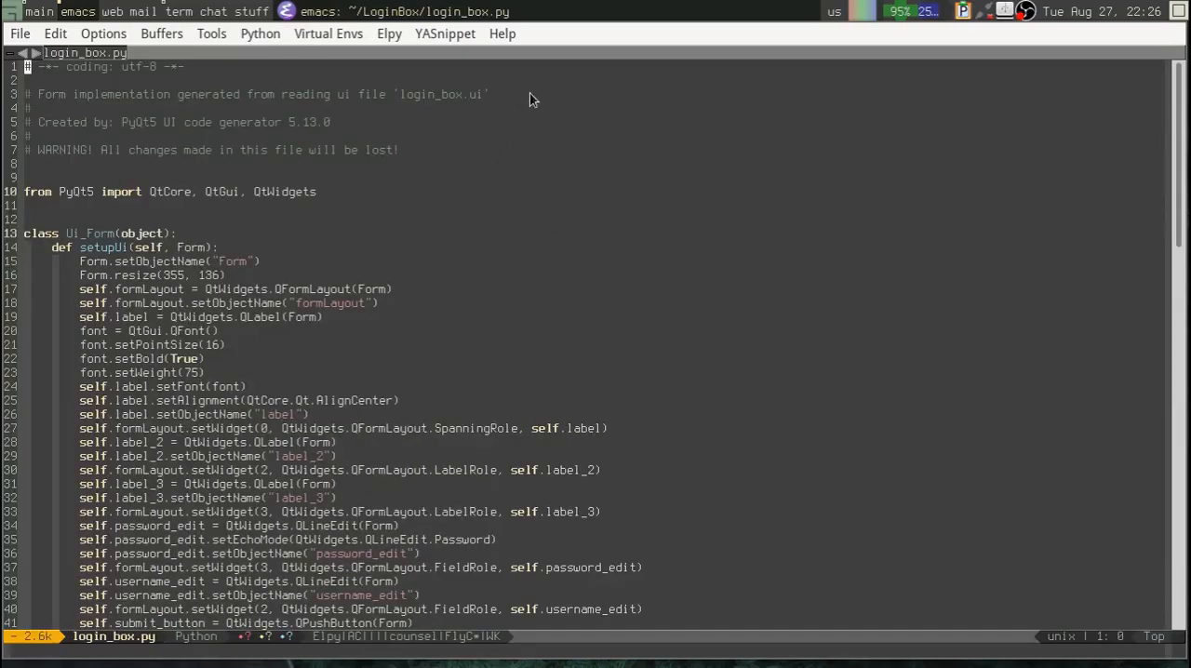
{"action": "mouse_move", "coordinate": [456, 140]}
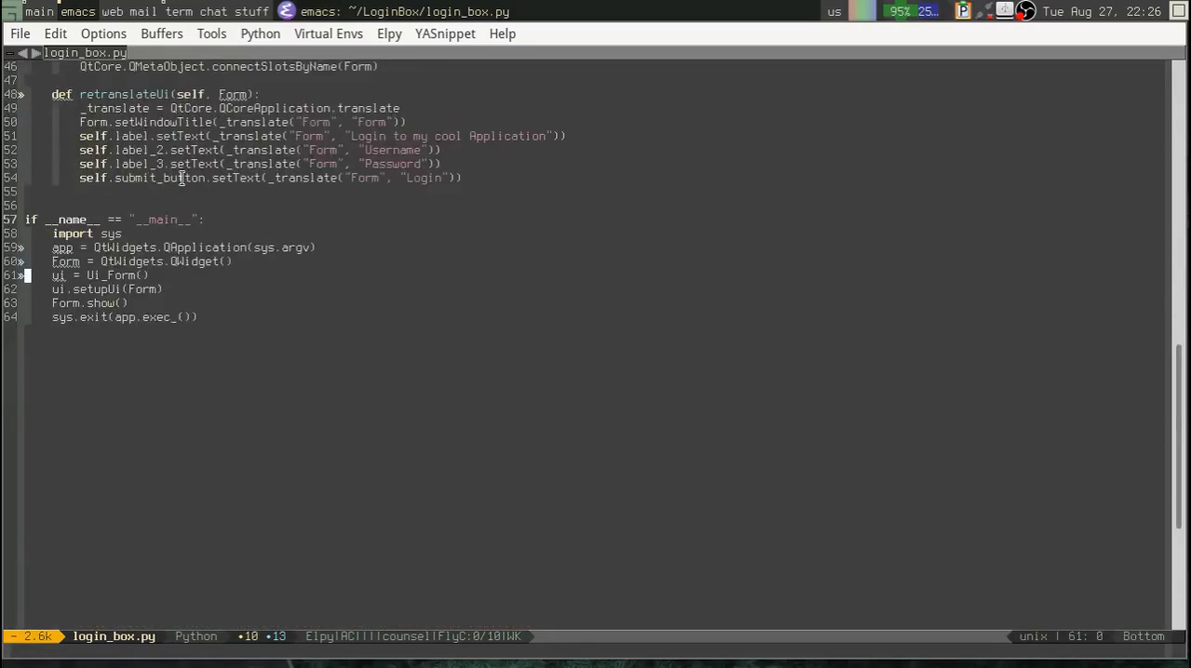
{"action": "left_click", "coordinate": [28, 219]}
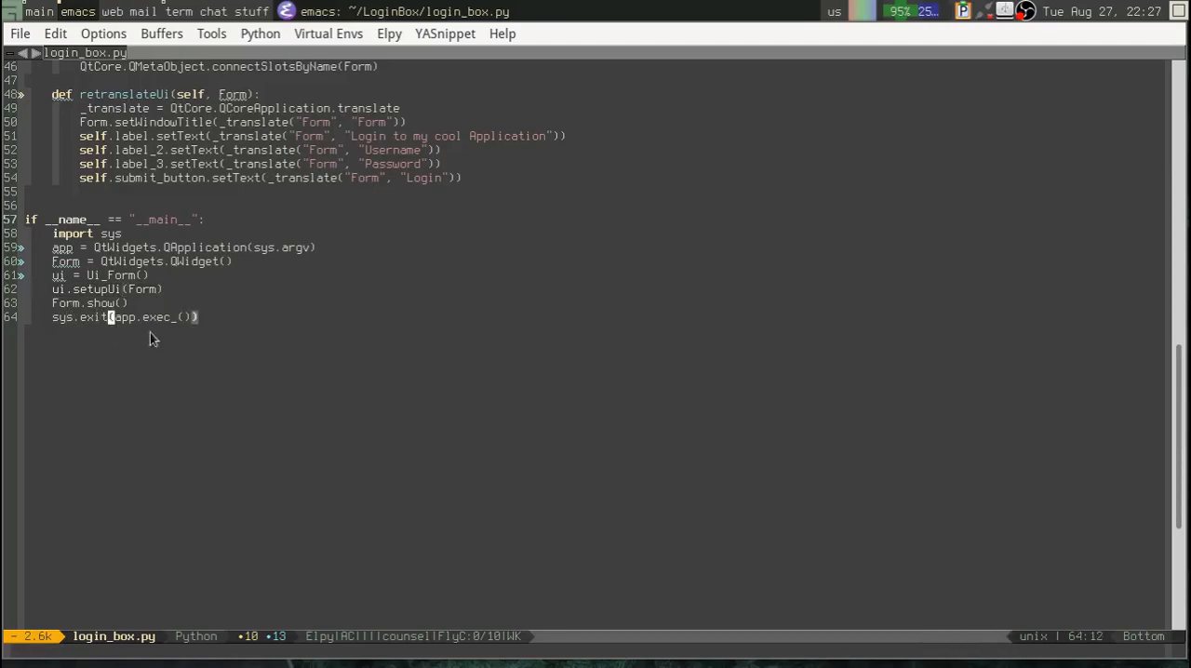
{"action": "mouse_move", "coordinate": [171, 317]}
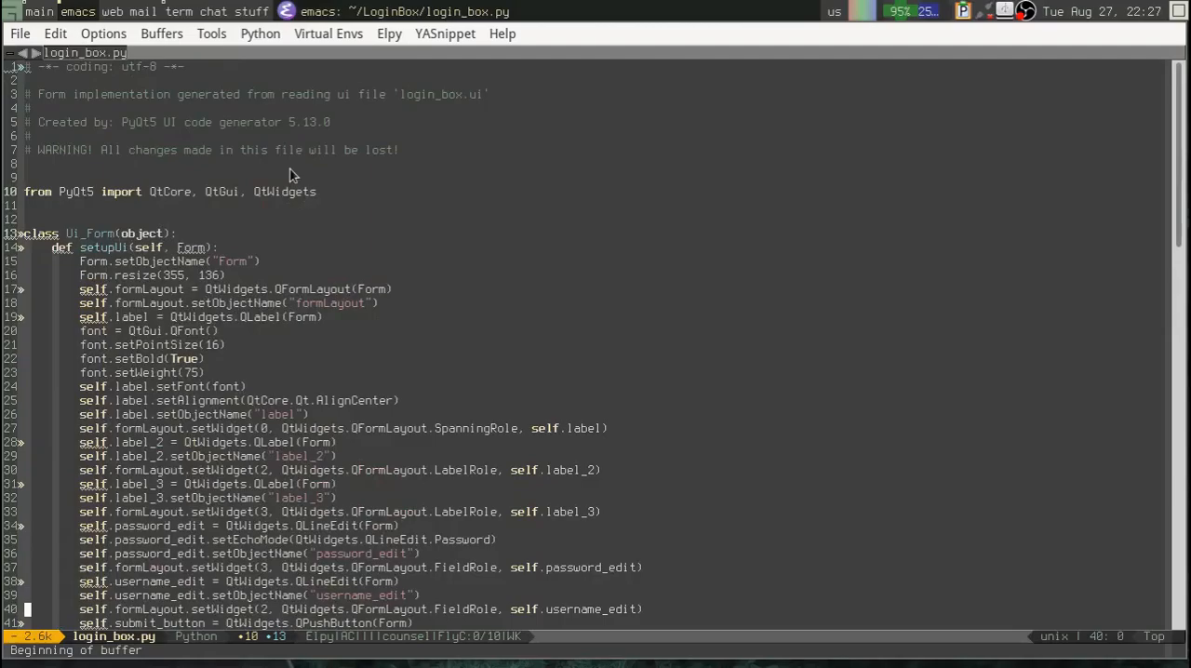
{"action": "scroll", "scroll_direction": "down", "scroll_amount": 3}
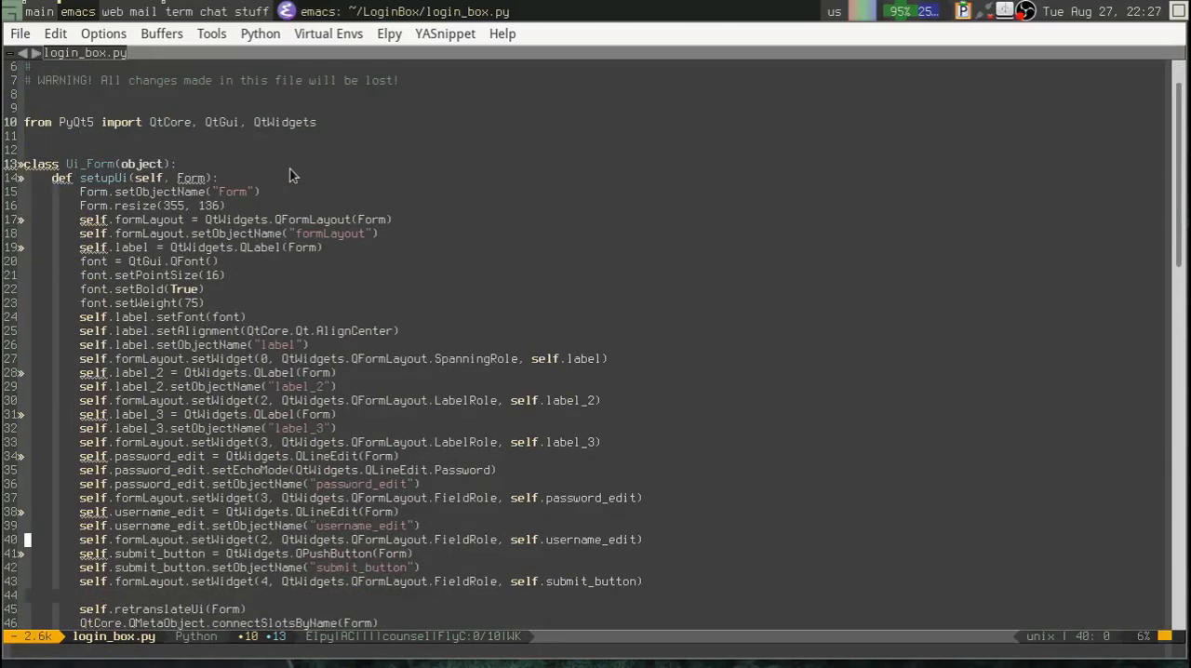
{"action": "scroll", "scroll_direction": "down", "scroll_amount": 3}
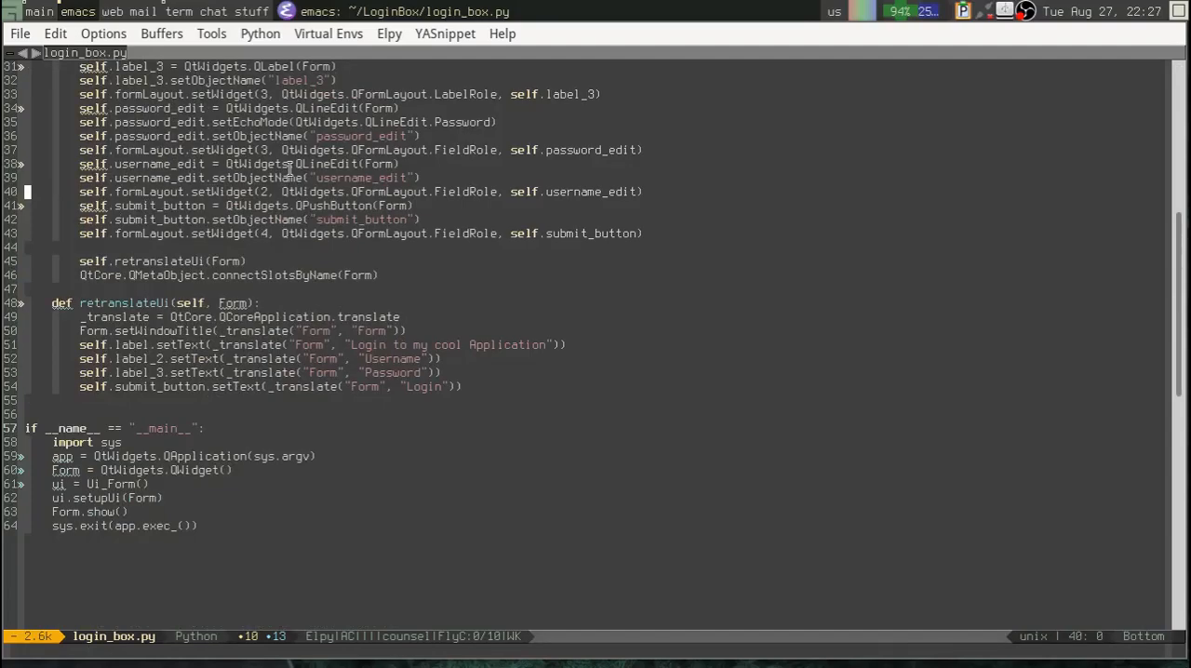
{"action": "scroll", "scroll_direction": "up", "scroll_amount": 3}
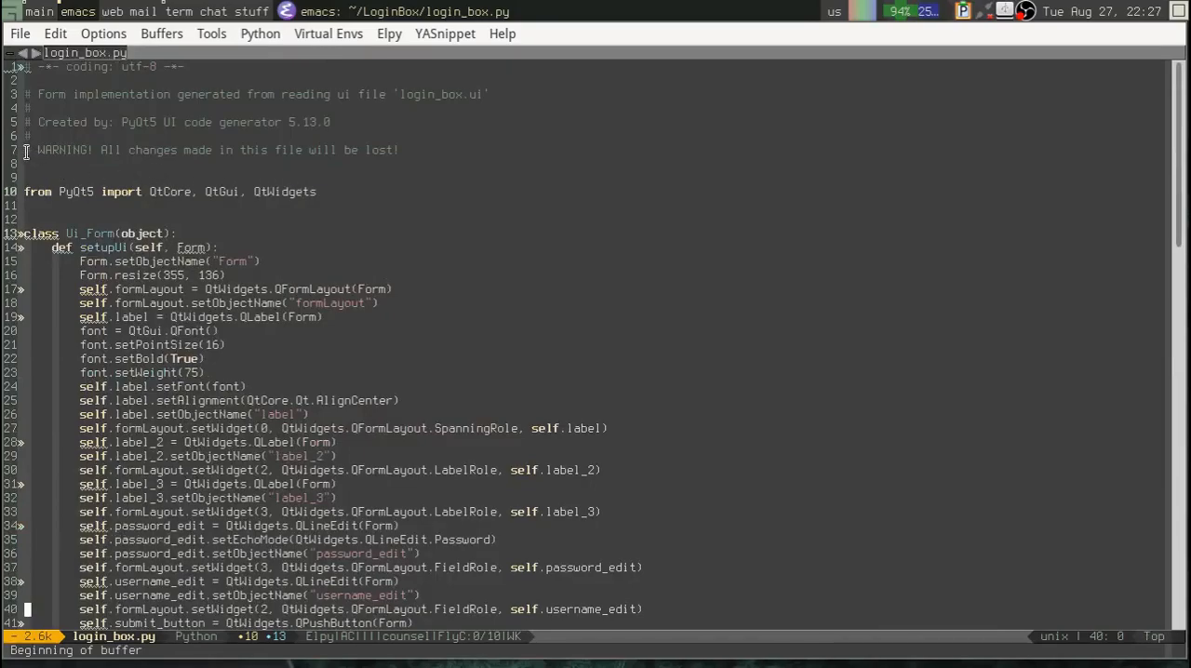
Below the PyQt5 import, start a print("This is my awesome login box") line
{"action": "left_click", "coordinate": [391, 149]}
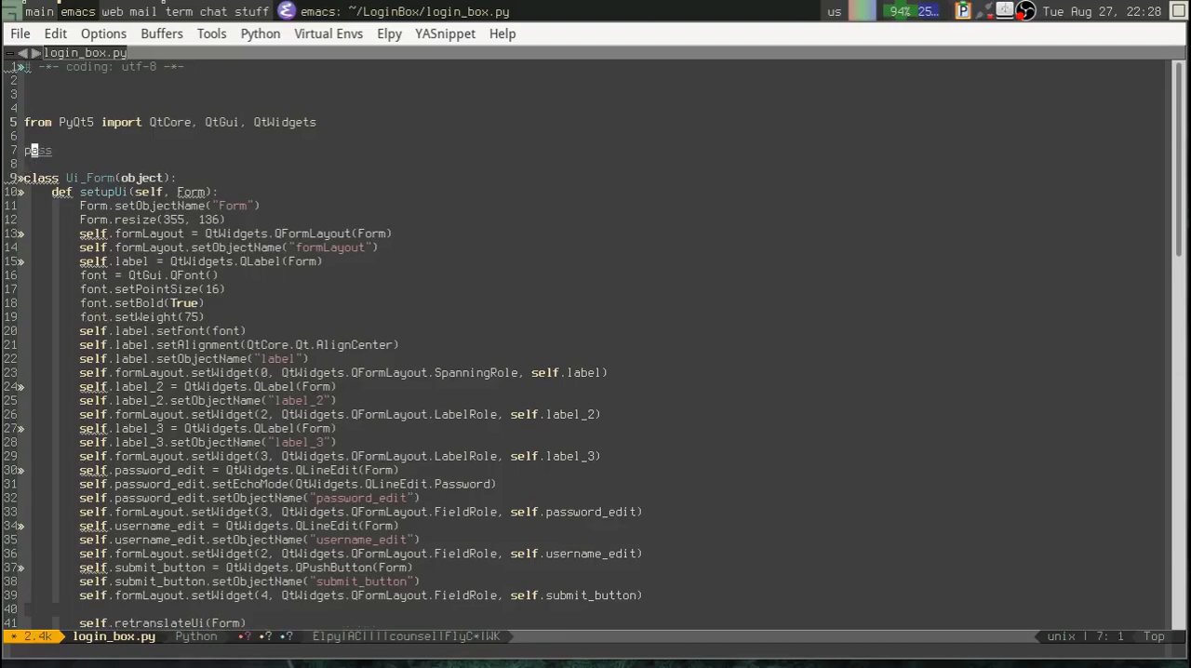
{"action": "type", "text": "print(\"This\""}
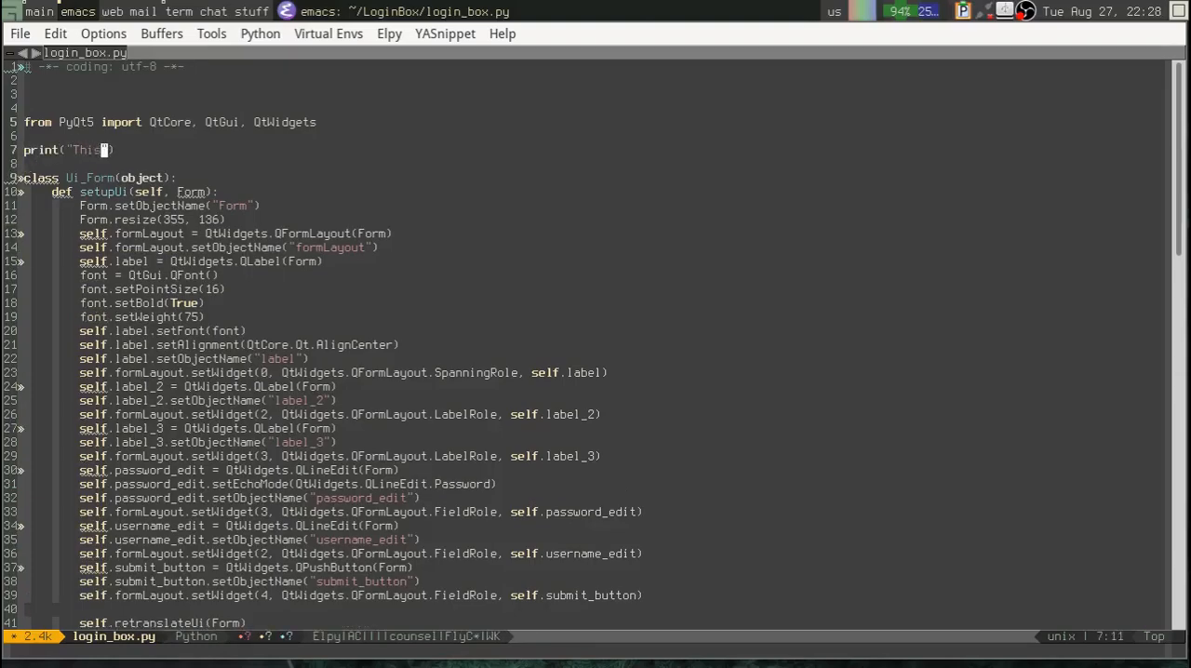
{"action": "type", "text": "is my awesome login box"}
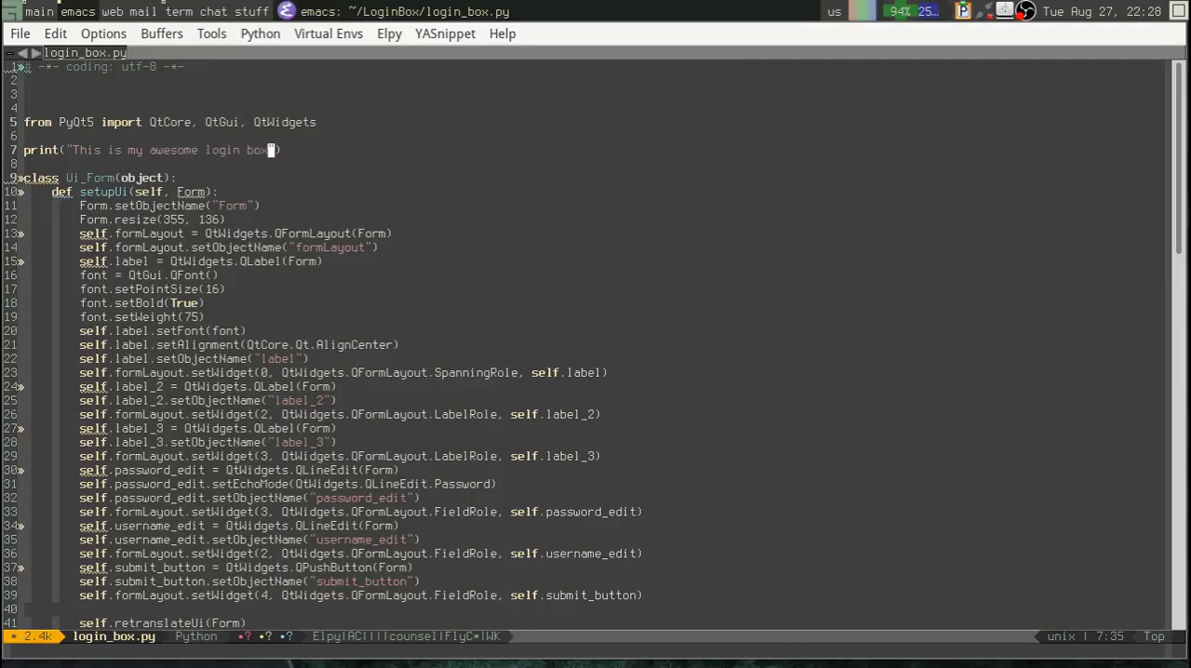
Save login_box.py and rerun it so the shell prints "This is my awesome login box"
{"action": "key", "text": "C-x C-s"}
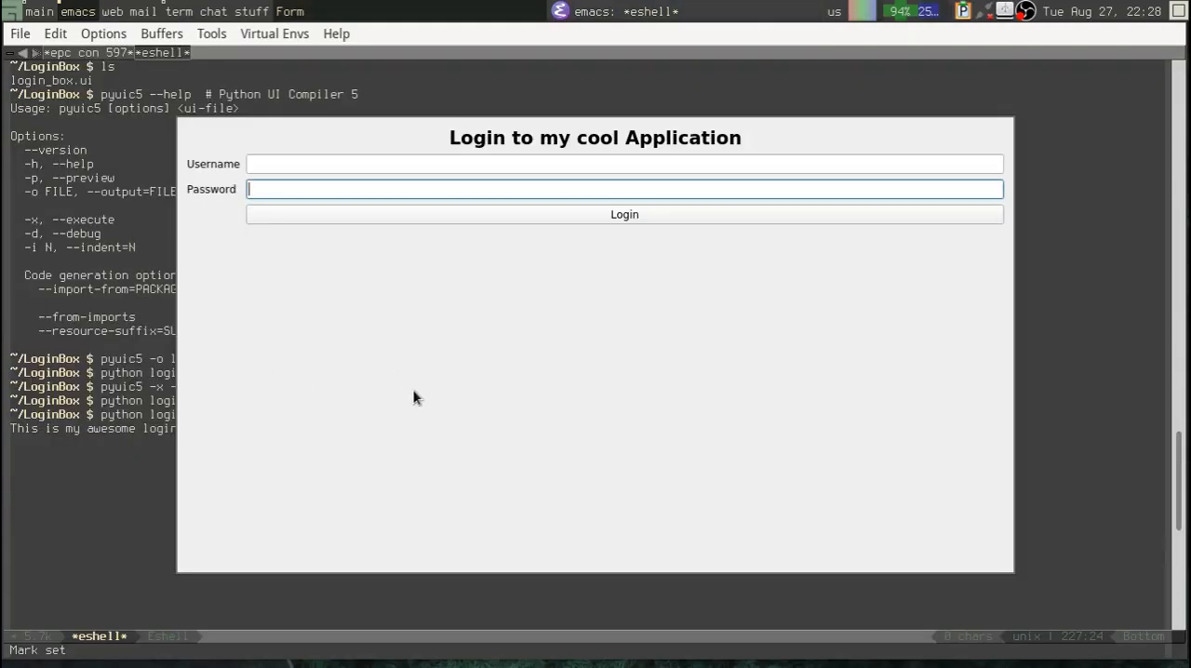
{"action": "mouse_move", "coordinate": [417, 368]}
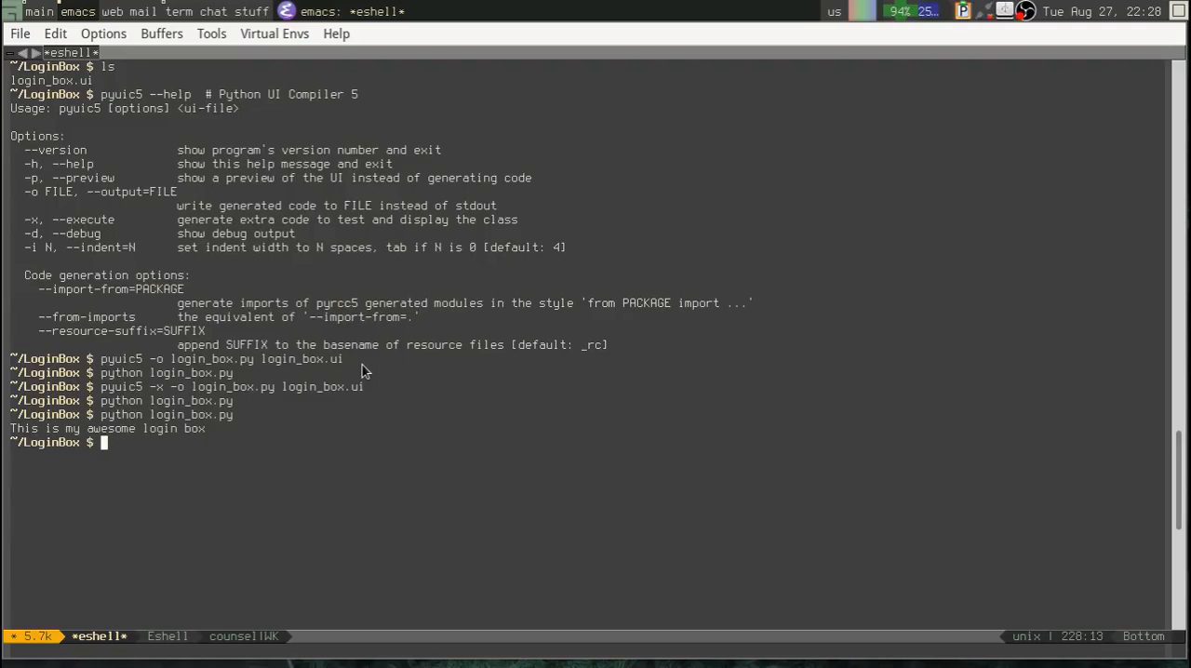
{"action": "type", "text": "d"}
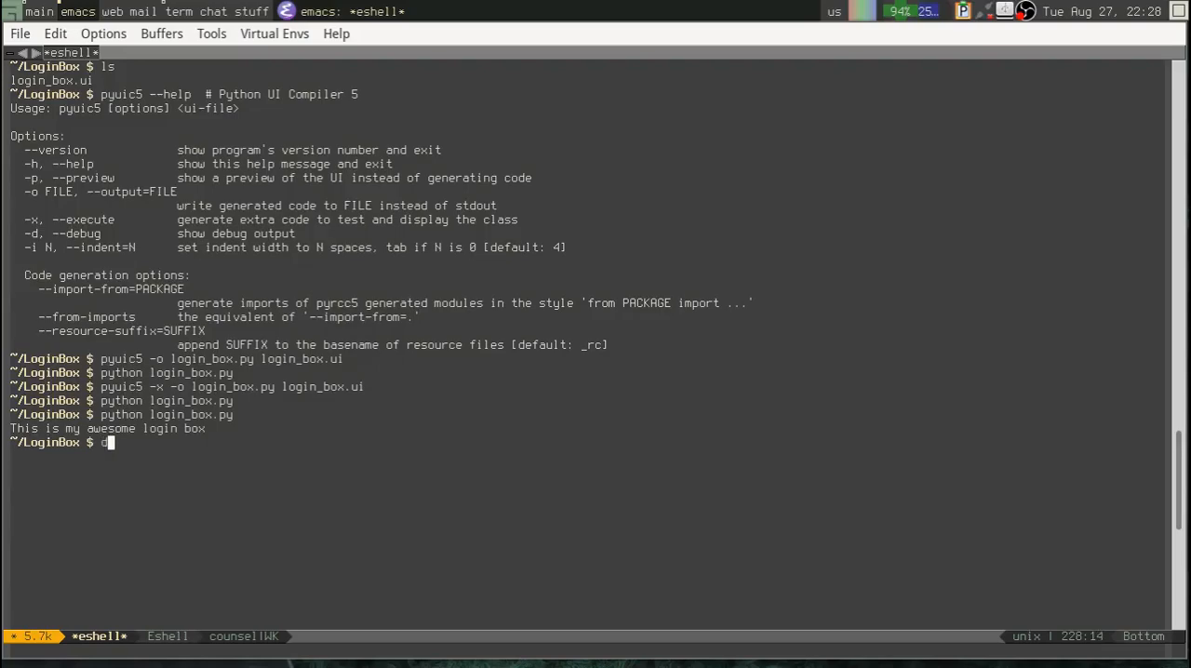
Launch designer on login_box.ui and find Check Box in the Widget Box for the legalese checkbox
{"action": "type", "text": "esigner"}
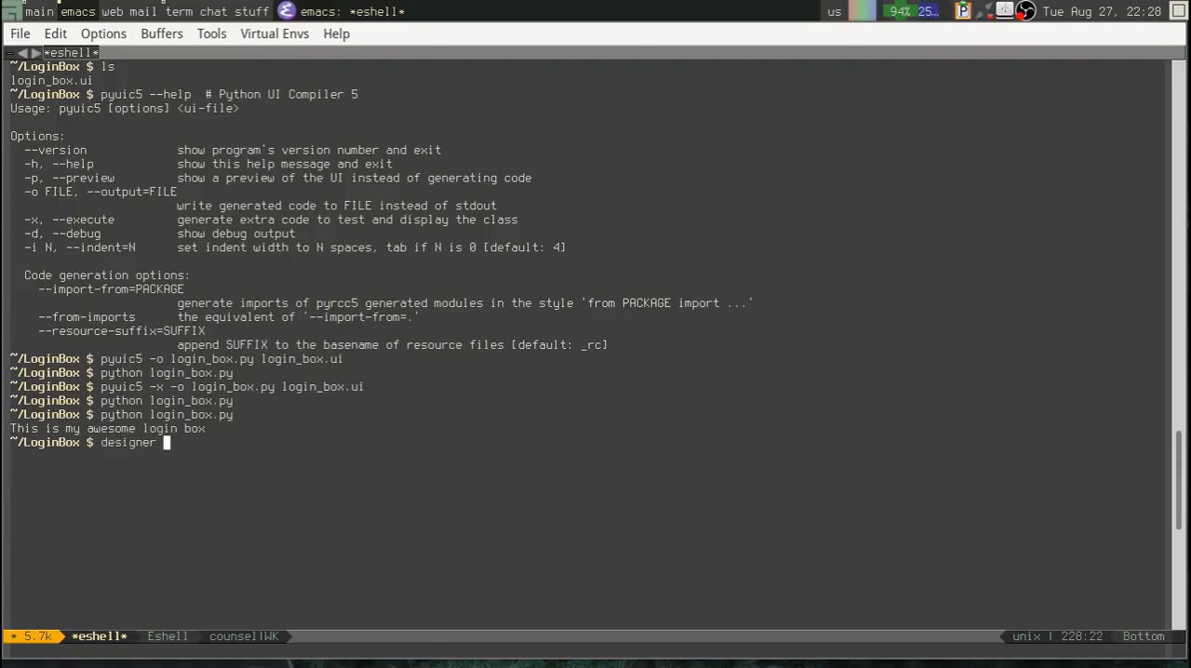
{"action": "type", "text": "login"}
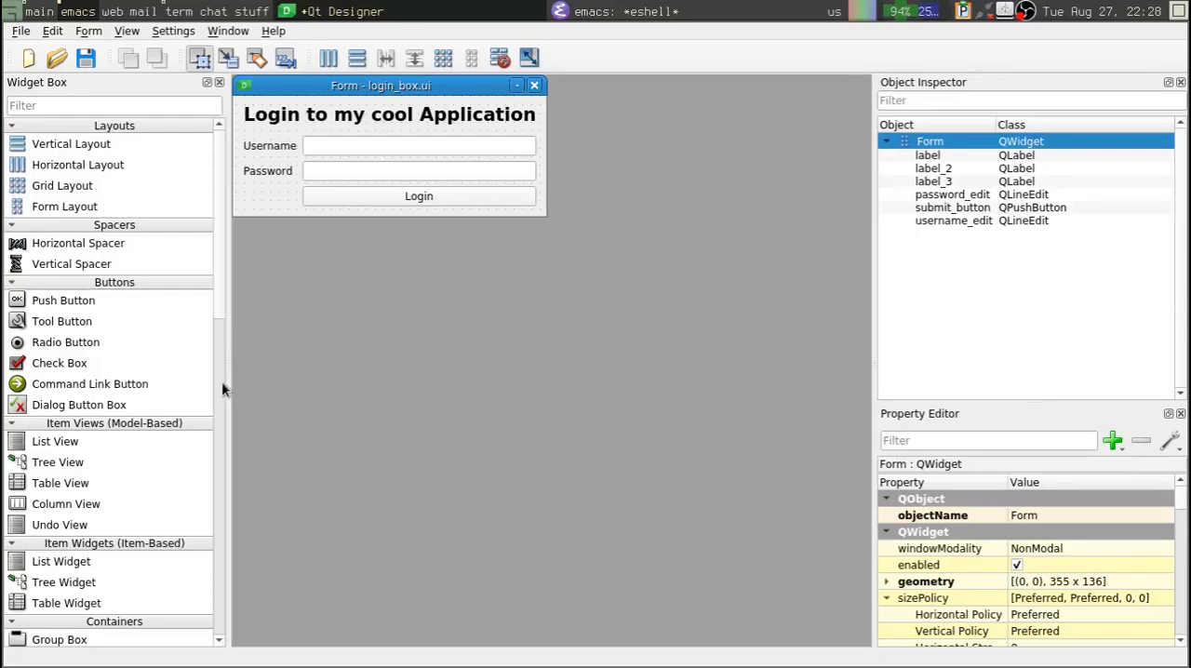
{"action": "scroll", "scroll_direction": "down", "scroll_amount": 3}
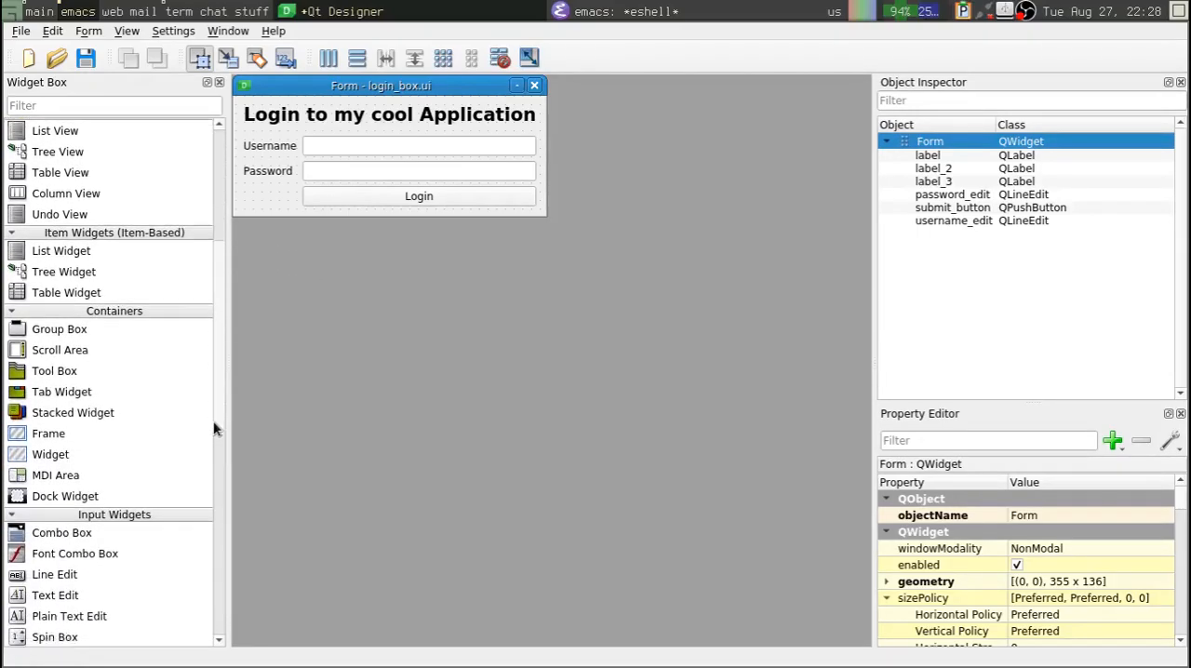
{"action": "scroll", "scroll_direction": "down", "scroll_amount": 3}
{"action": "type", "text": "I agree to the legalese"}
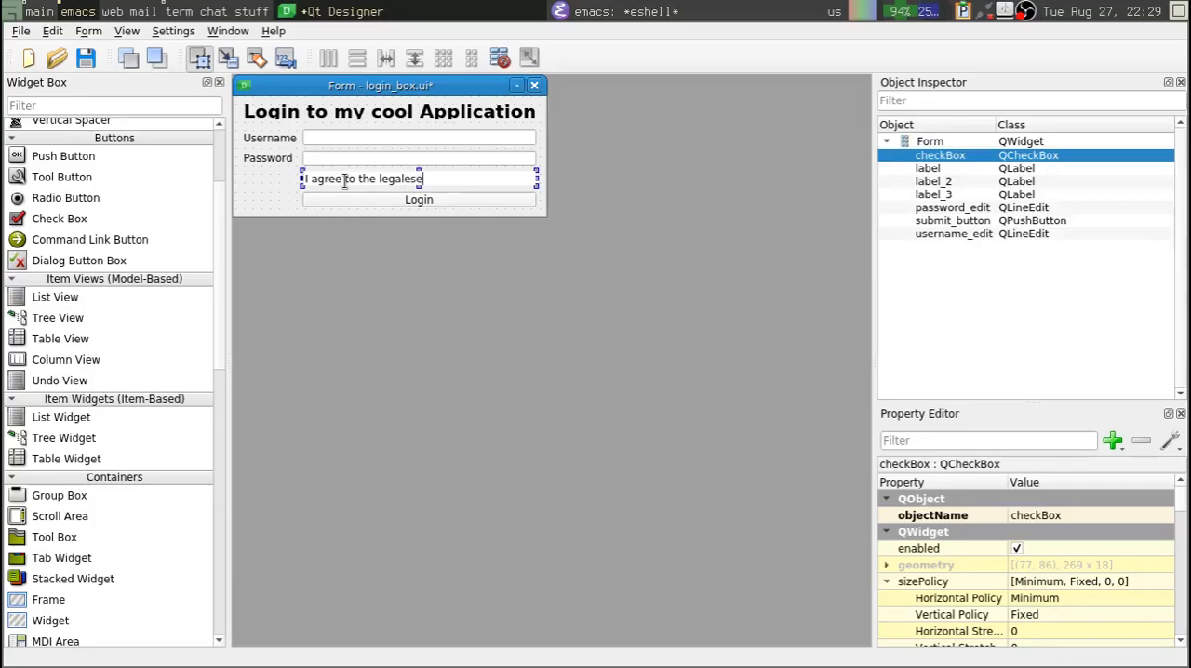
{"action": "mouse_move", "coordinate": [290, 184]}
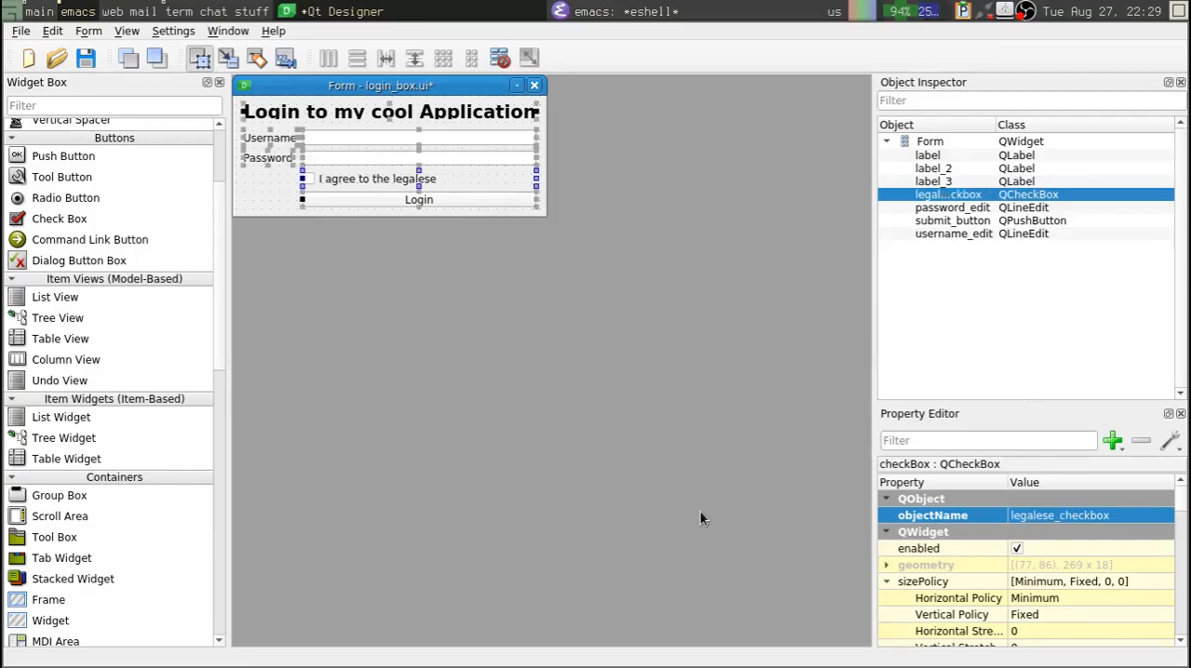
Save the form in Designer and regenerate login_box.py with the recalled pyuic5 -x command
{"action": "left_click", "coordinate": [18, 30]}
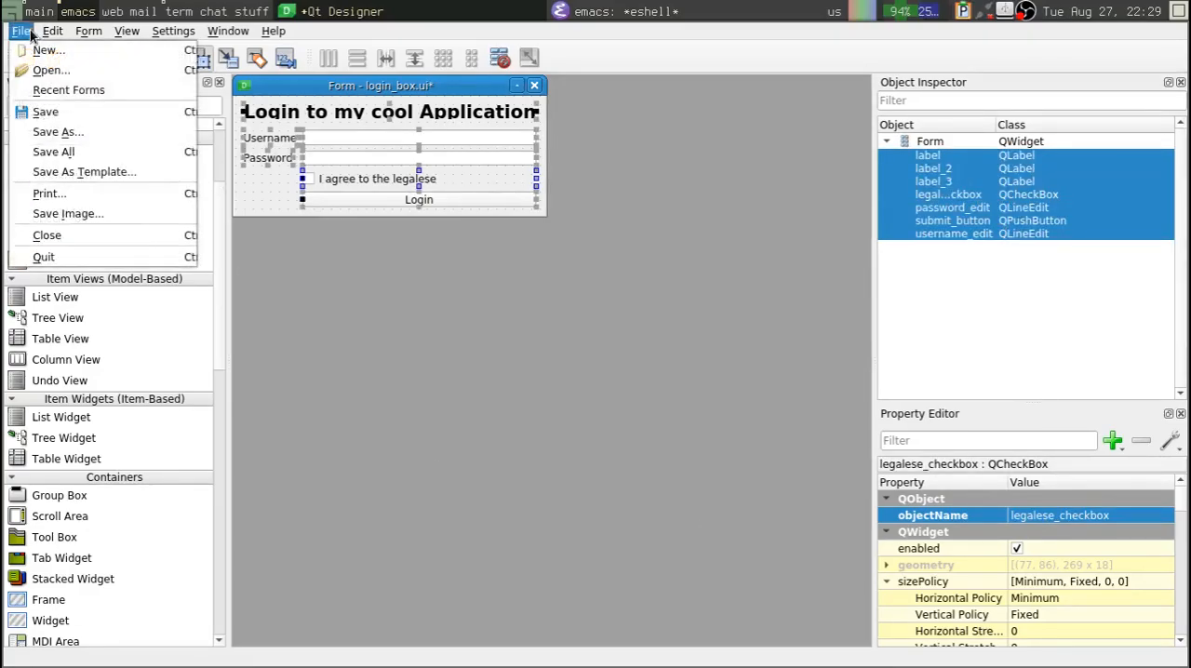
{"action": "left_click", "coordinate": [45, 111]}
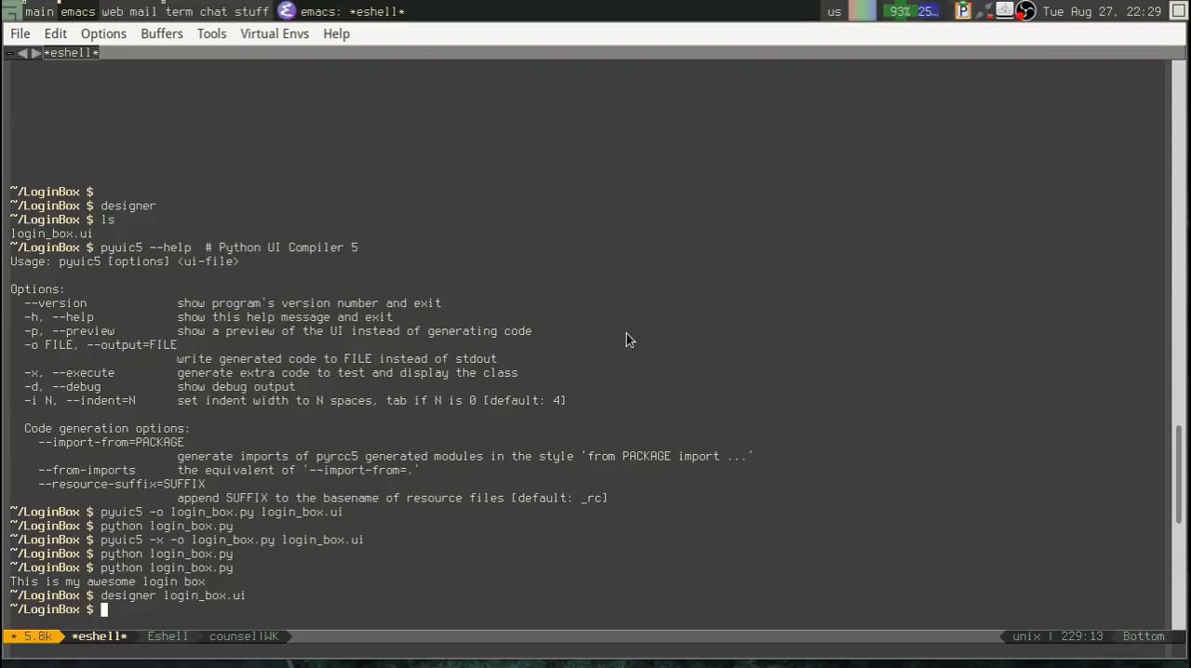
{"action": "key", "text": "Up"}
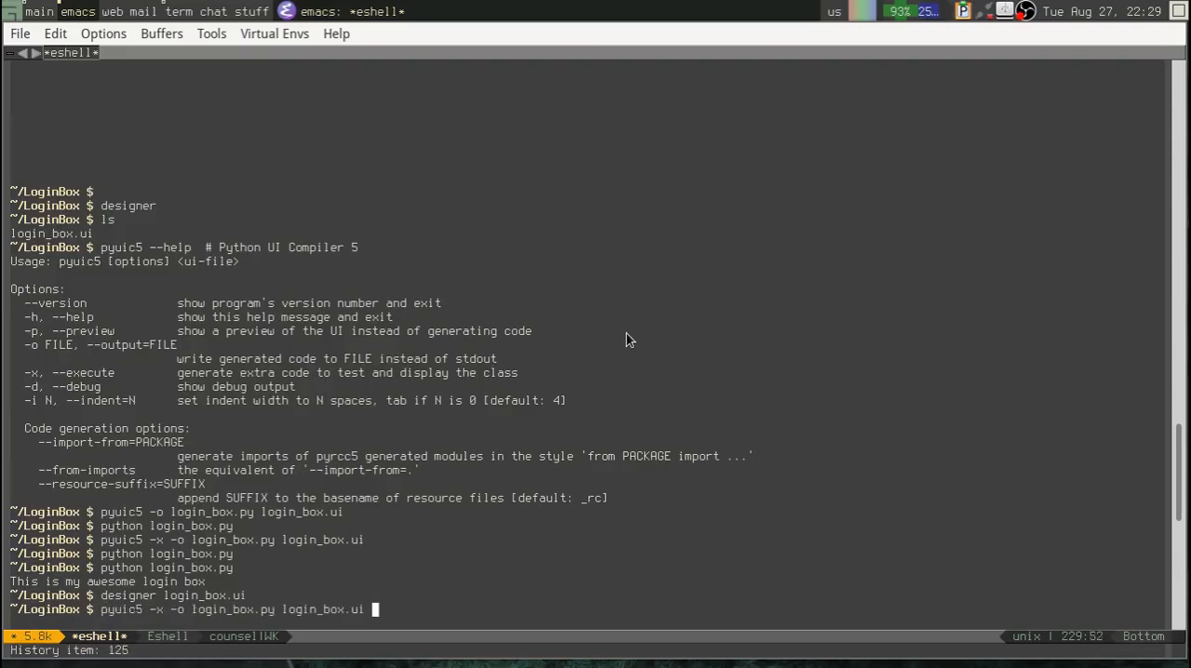
{"action": "key", "text": "Return"}
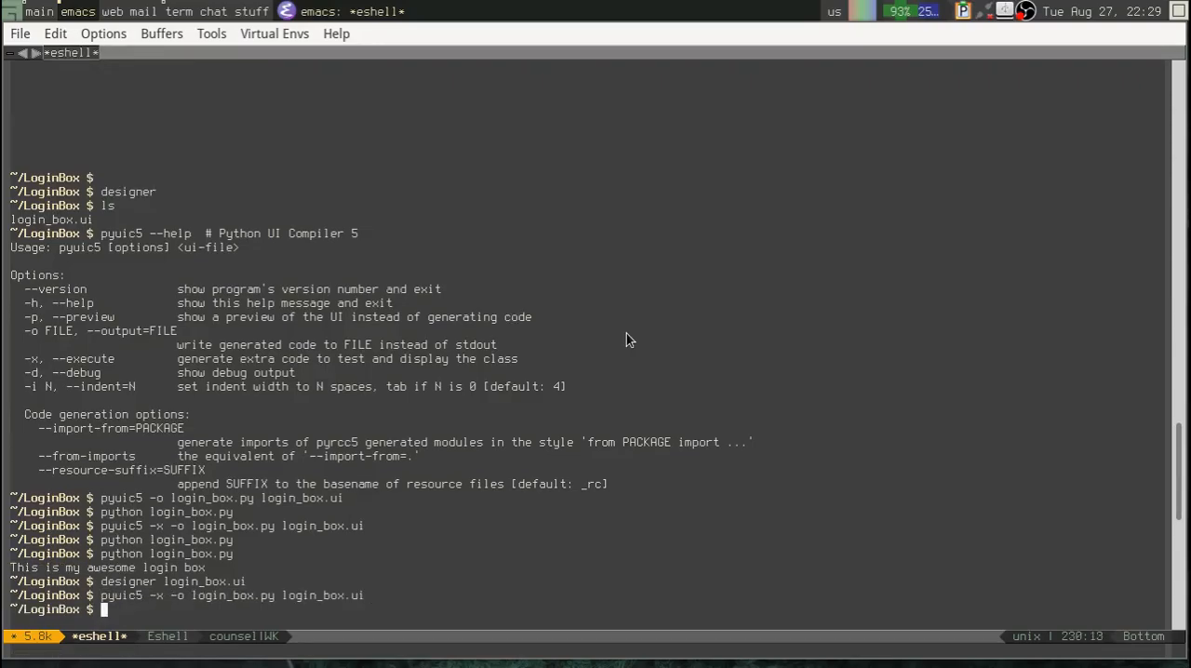
Run 'python login_box.py' and tick the 'I agree to the legalese' checkbox to test it
{"action": "type", "text": "python"}
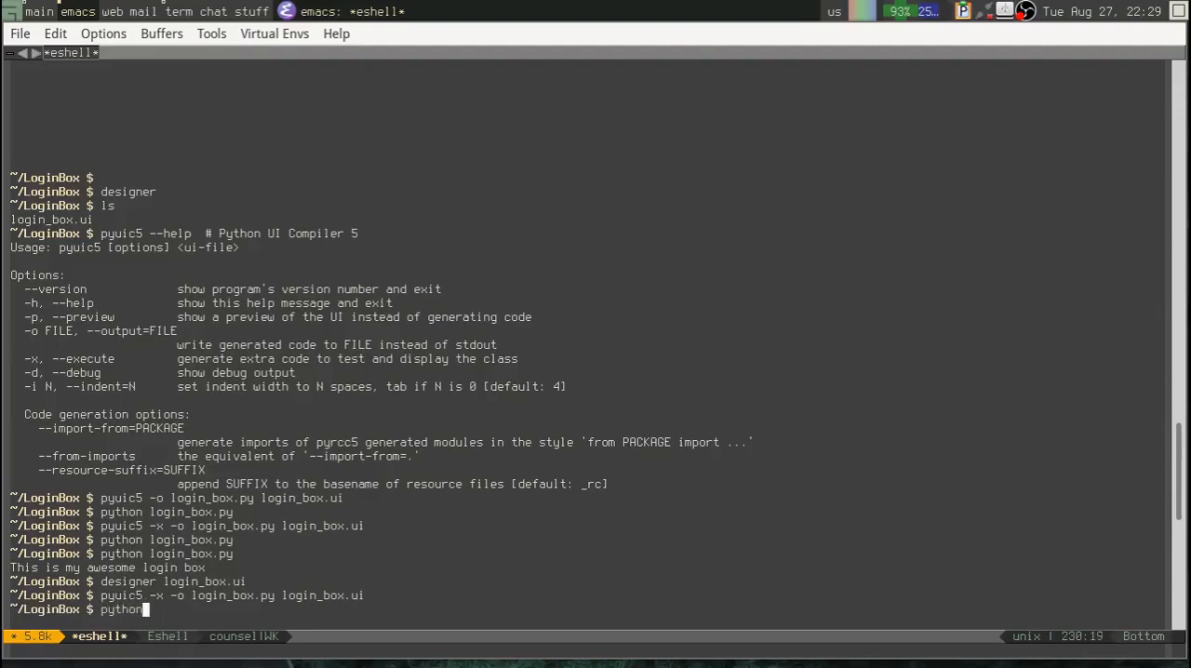
{"action": "type", "text": "login_box.py"}
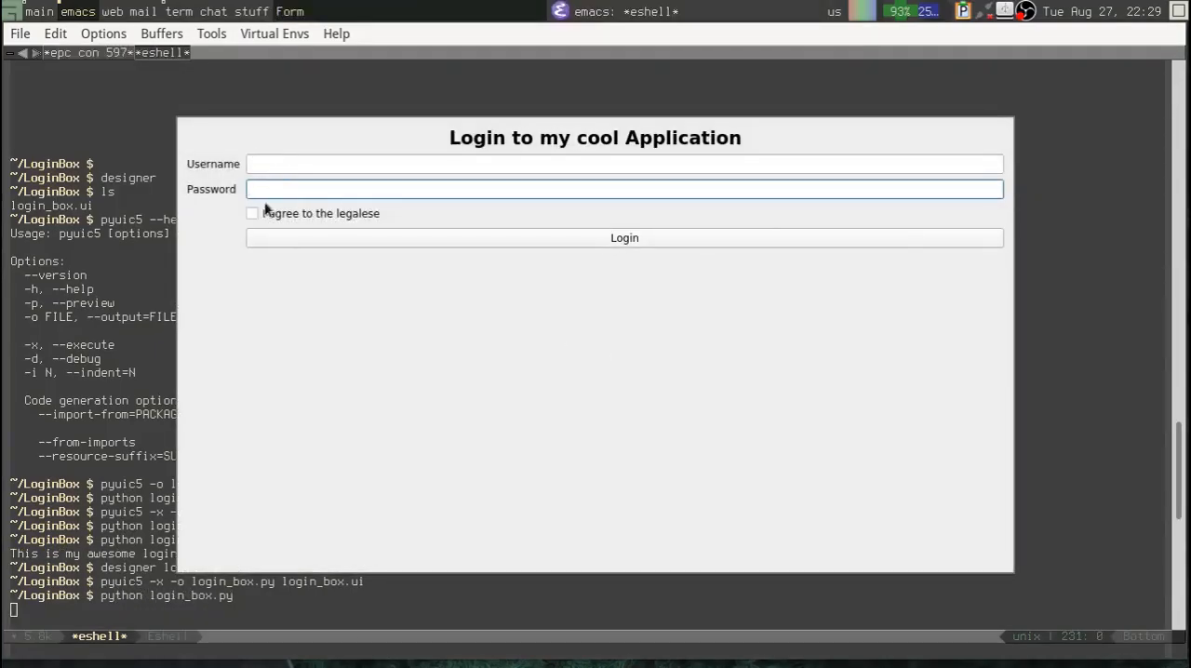
{"action": "left_click", "coordinate": [252, 212]}
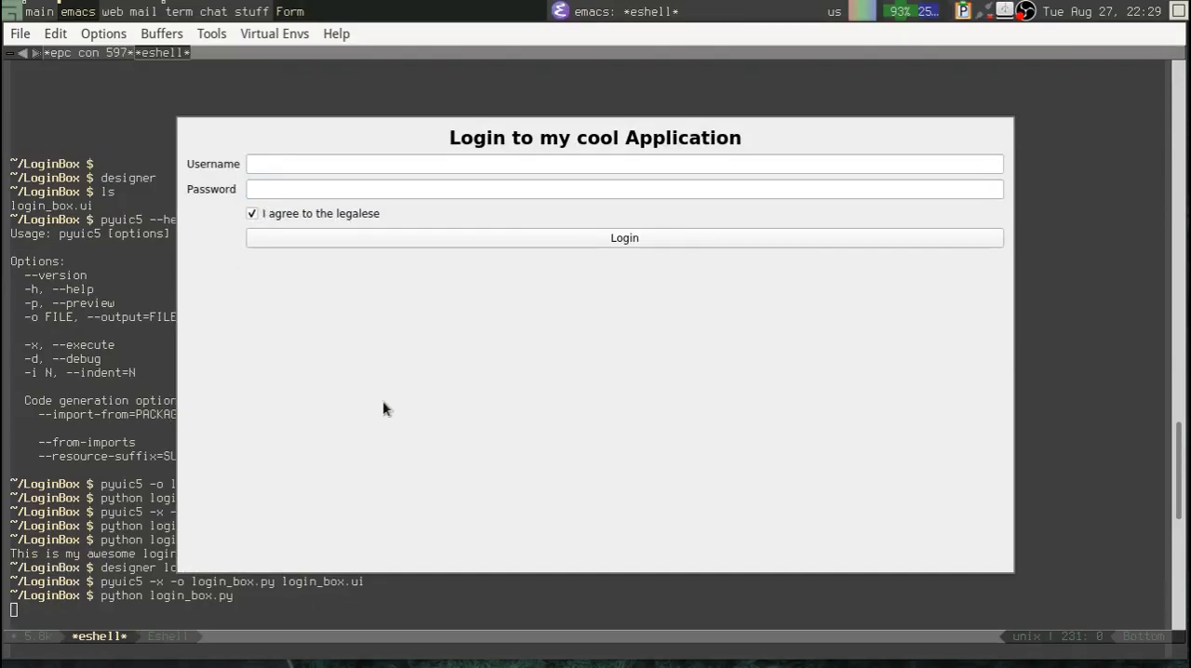
{"action": "mouse_move", "coordinate": [376, 407]}
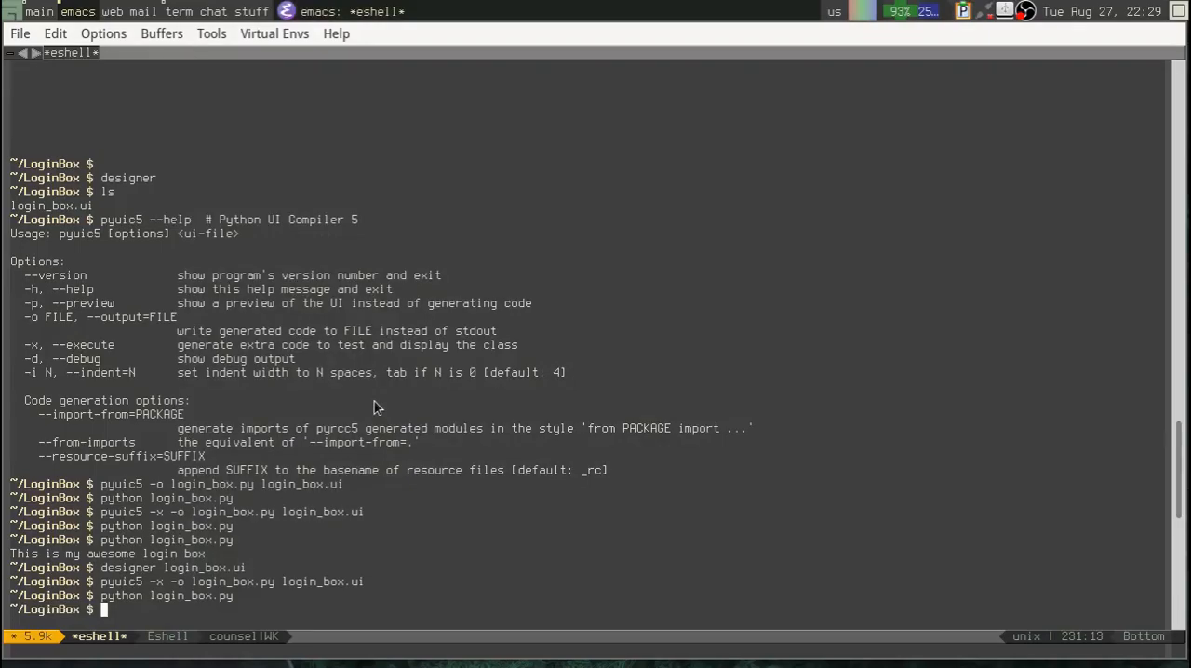
Reopen login_box.py with find-file and scroll through setupUi and retranslateUi to the legalese_checkbox code
{"action": "key", "text": "C-x C-f"}
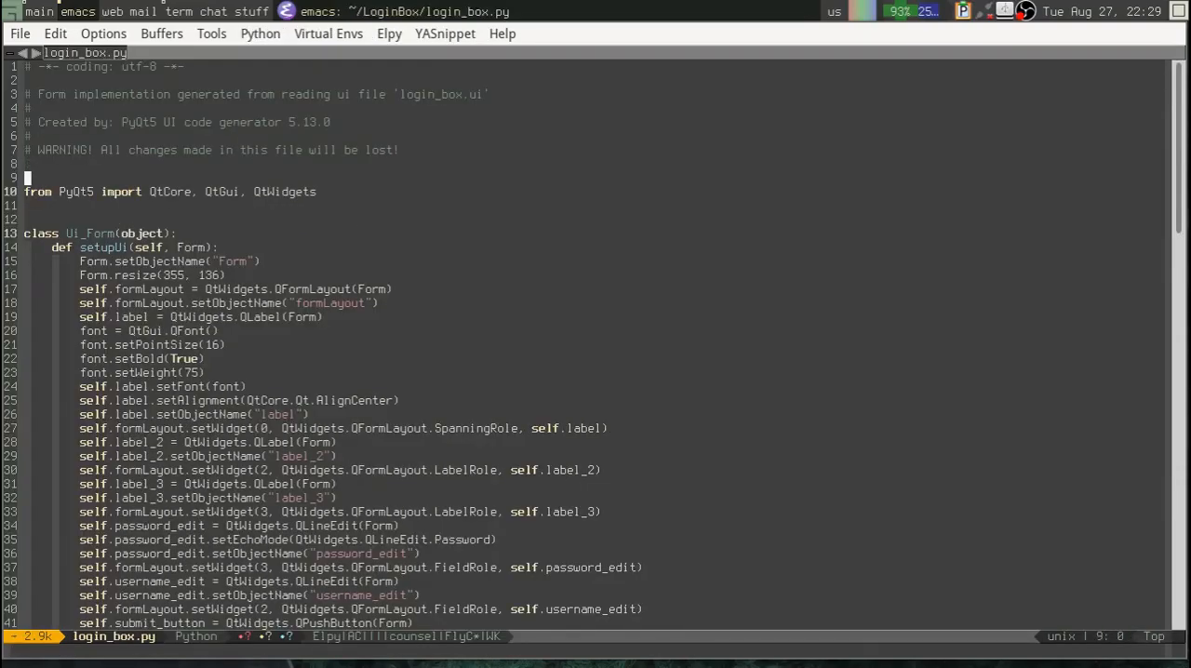
{"action": "key", "text": "up"}
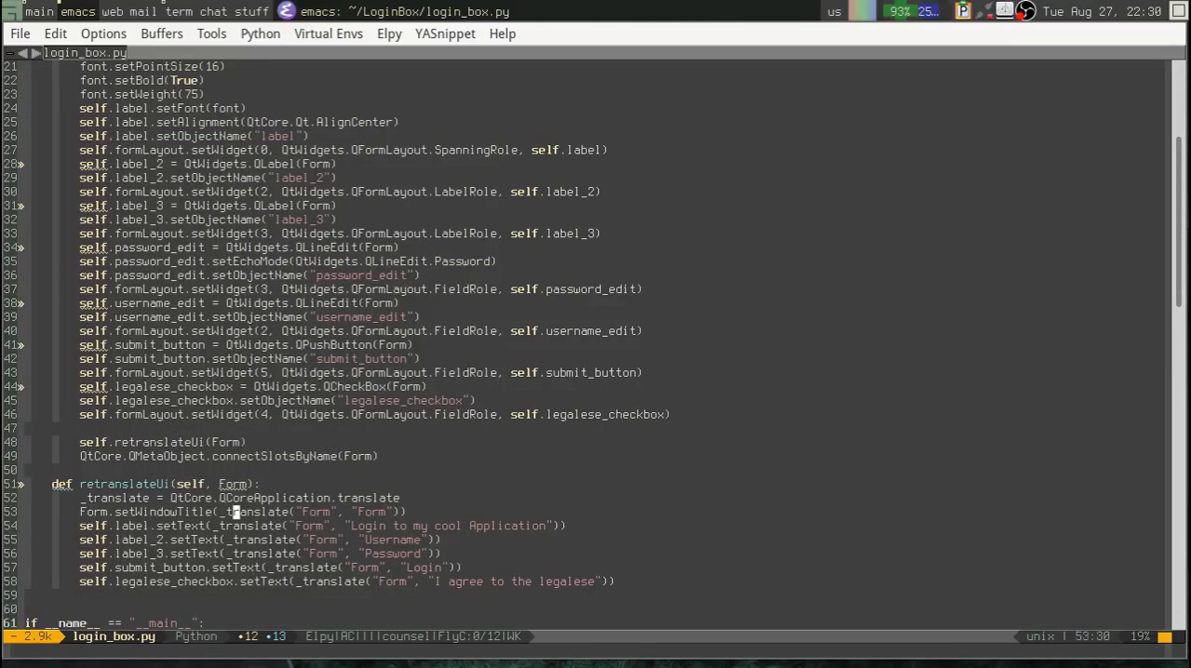
{"action": "scroll", "scroll_direction": "down", "scroll_amount": 3}
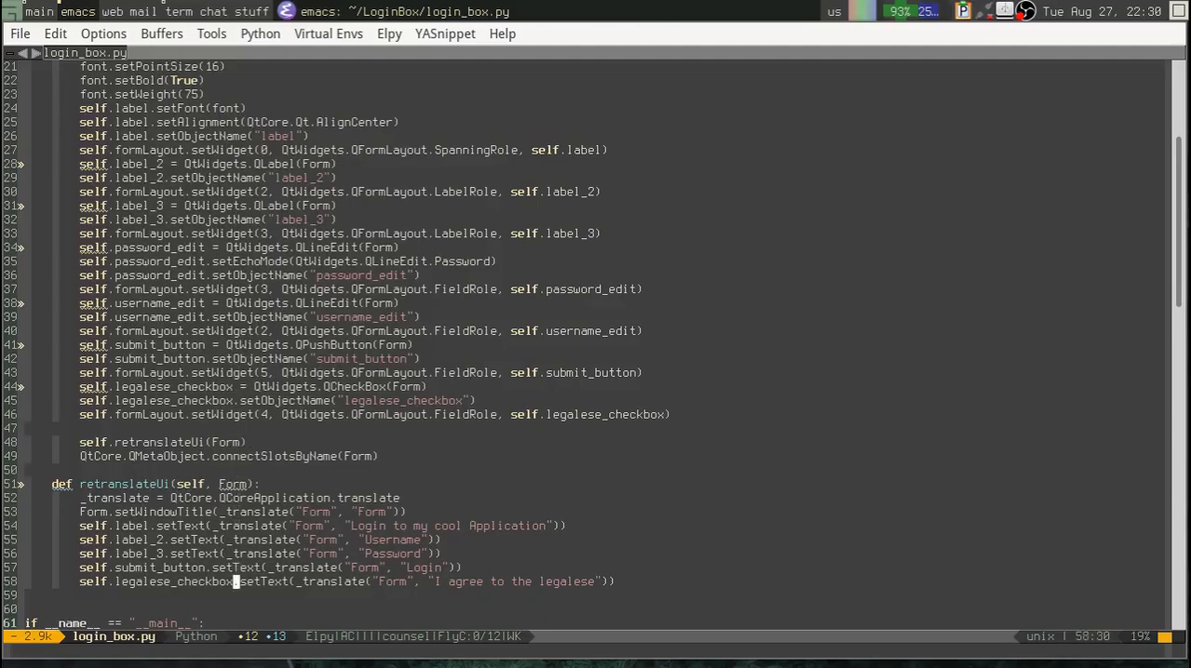
{"action": "scroll", "scroll_direction": "down", "scroll_amount": 3}
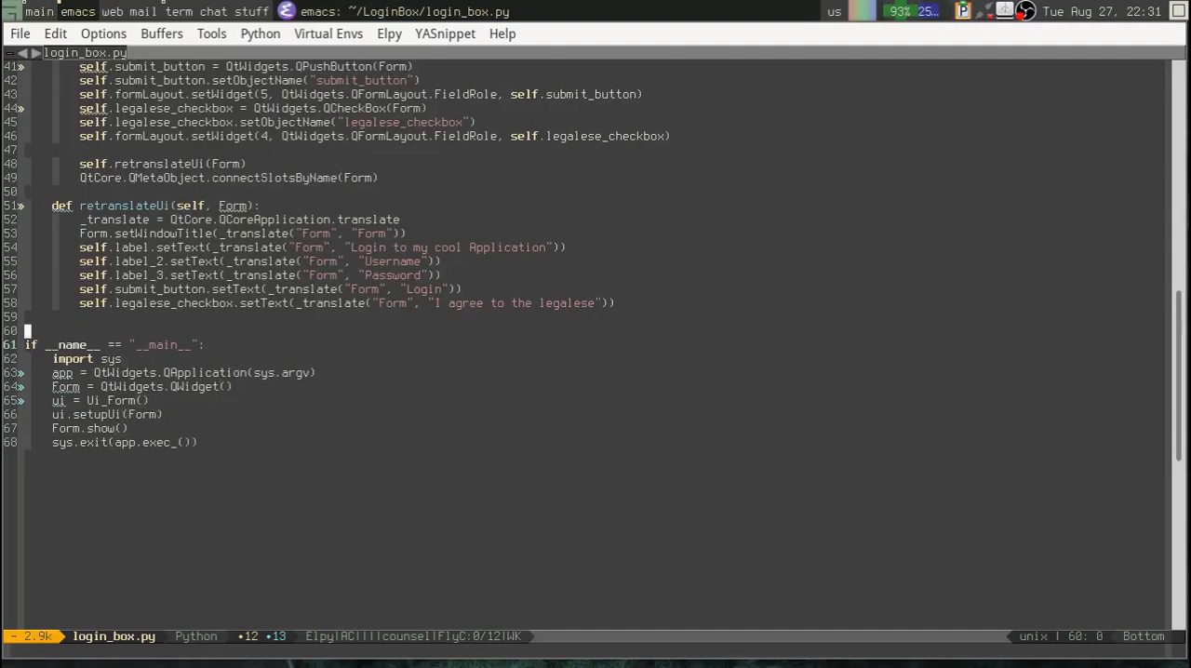
Make room below retranslateUi and begin a def authenticate method
{"action": "left_click", "coordinate": [234, 80]}
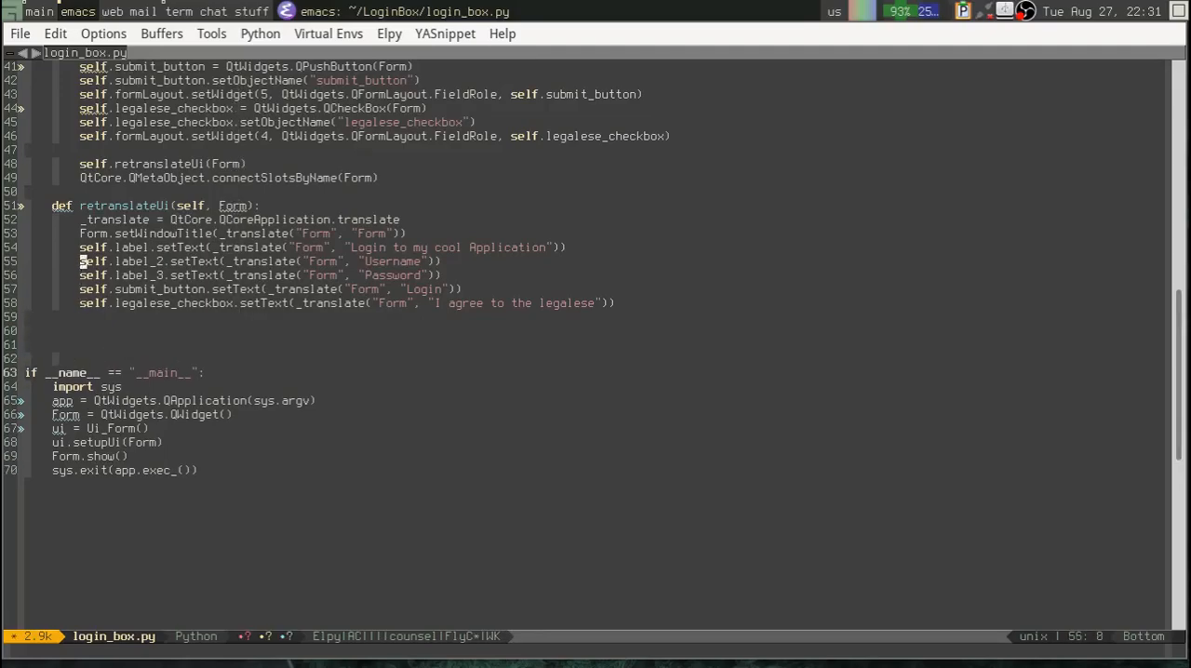
{"action": "scroll", "scroll_direction": "up", "scroll_amount": 3}
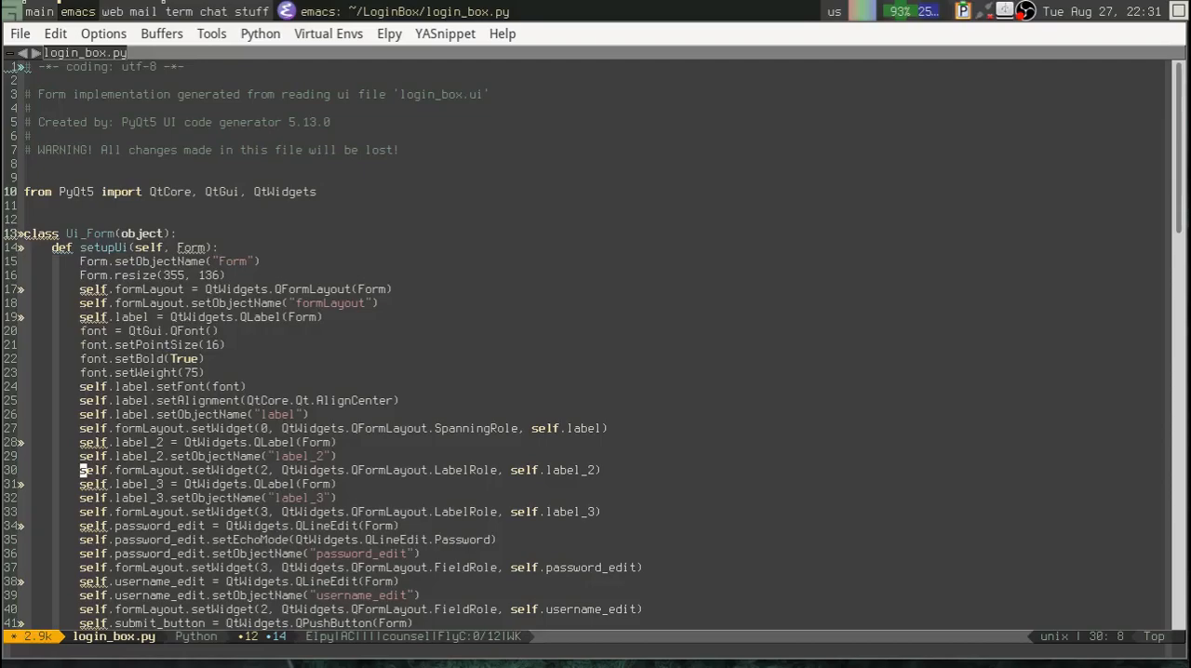
{"action": "scroll", "scroll_direction": "down", "scroll_amount": 3}
{"action": "type", "text": "def authentica"}
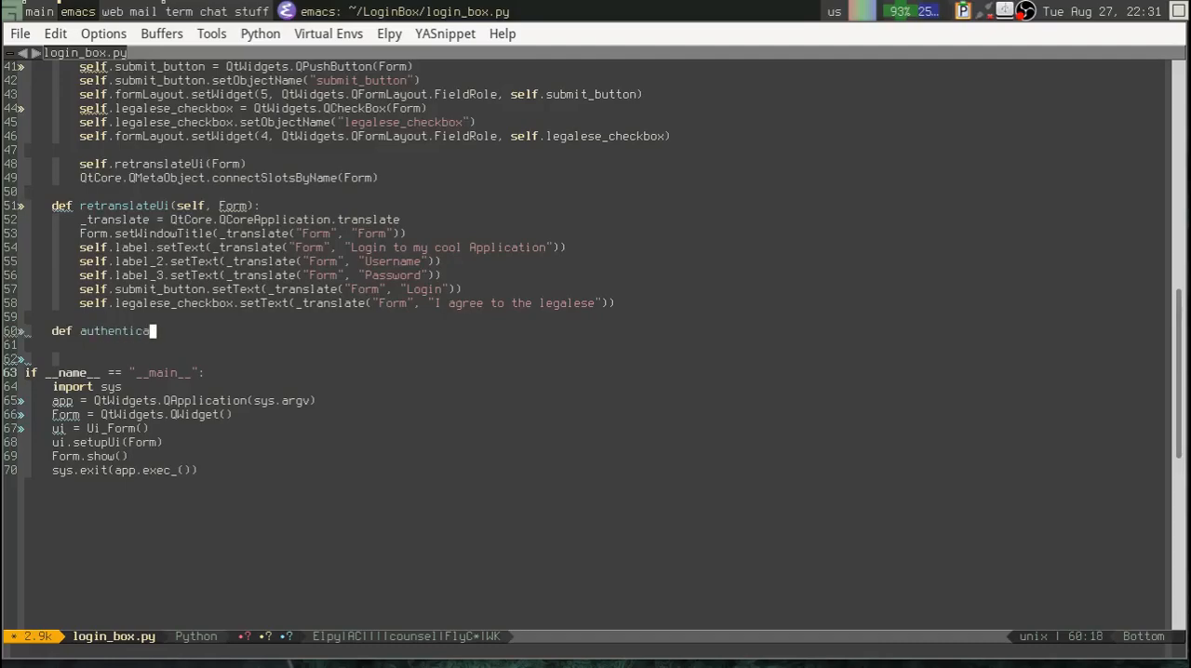
Write authenticate(self) reading username_edit.text() and password_edit.text(), then begin an if
{"action": "type", "text": "(self):"}
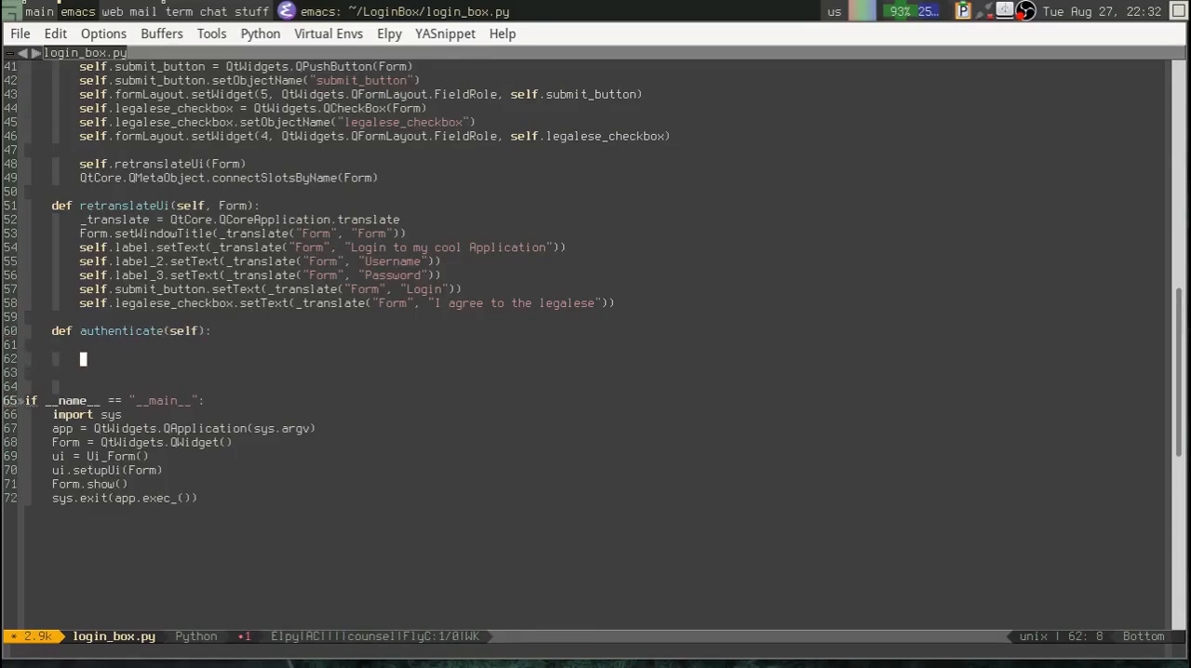
{"action": "type", "text": "username_edit"}
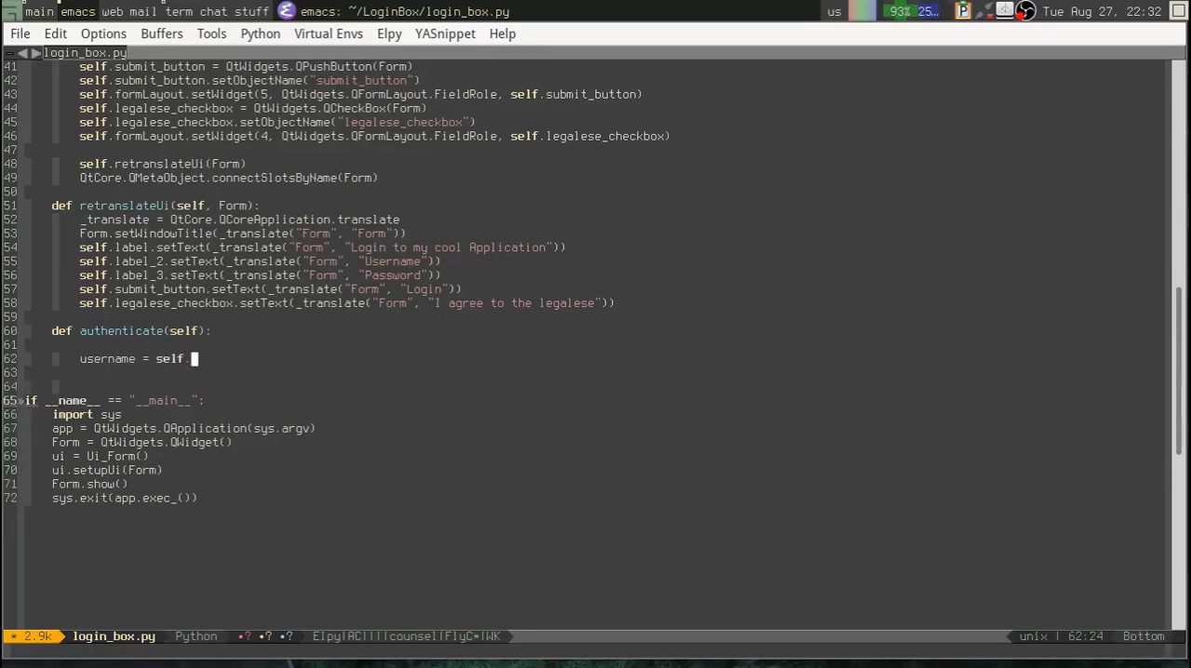
{"action": "type", "text": ".username_edit"}
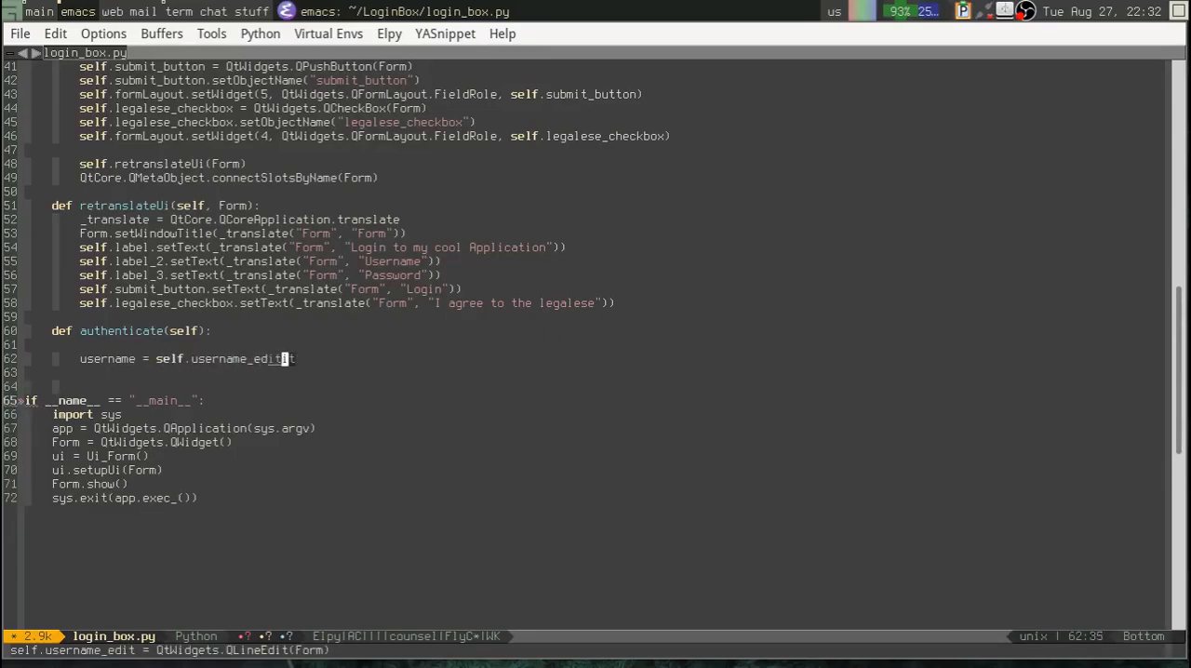
{"action": "type", "text": ".text()"}
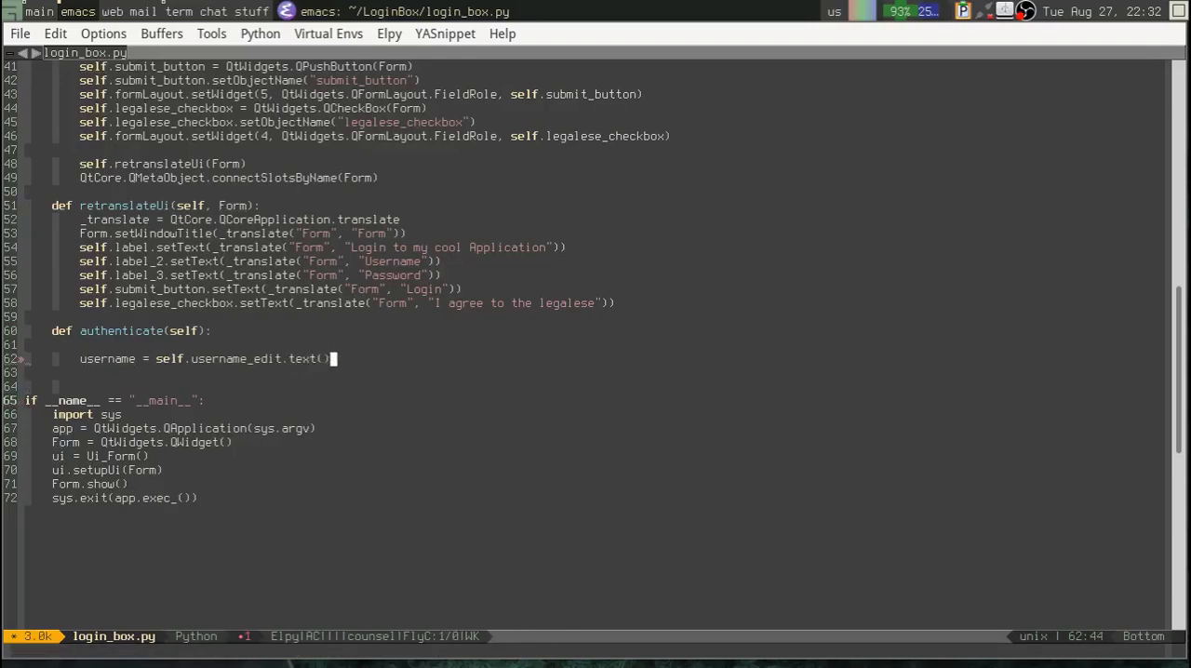
{"action": "type", "text": "password_edit"}
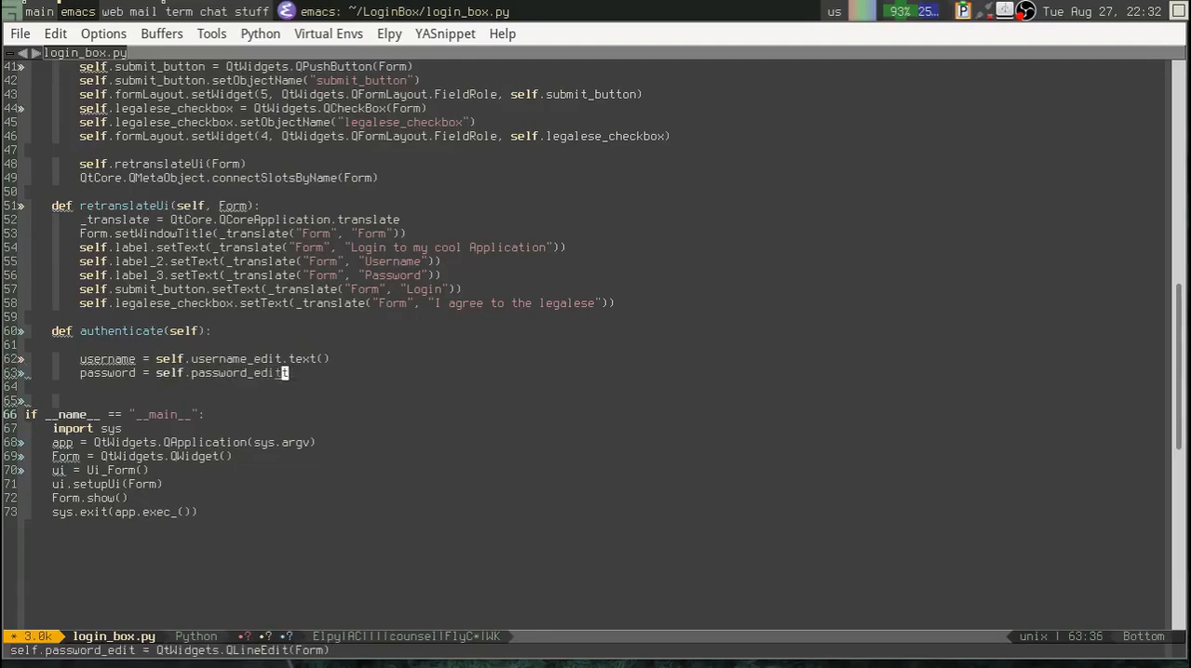
{"action": "type", "text": "text()"}
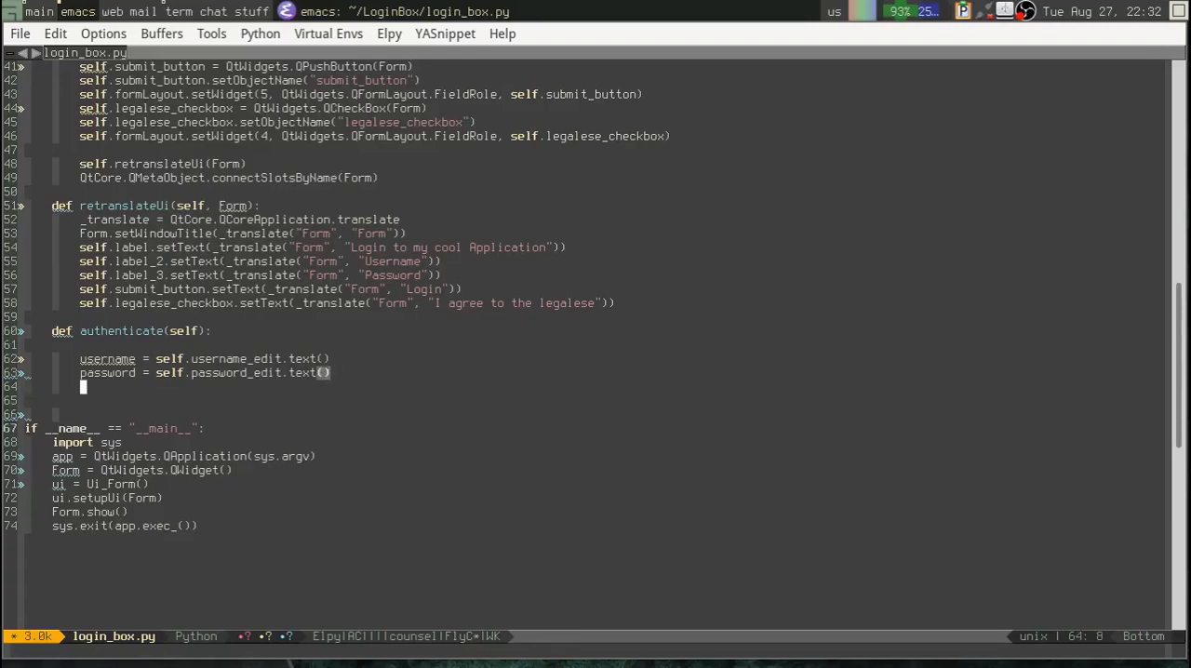
{"action": "type", "text": "if u"}
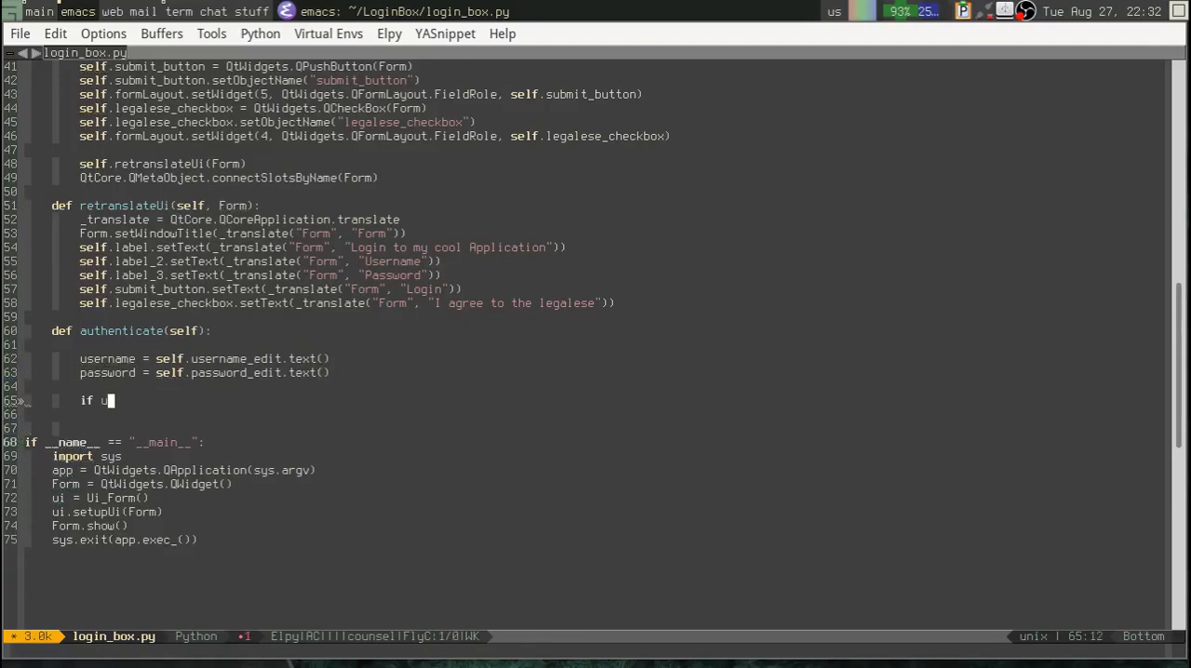
Check username == 'user' and show QMessageBox.information(self, 'Success', '...logged in, bro')
{"action": "type", "text": "sername == 'user' and password == 'pass':"}
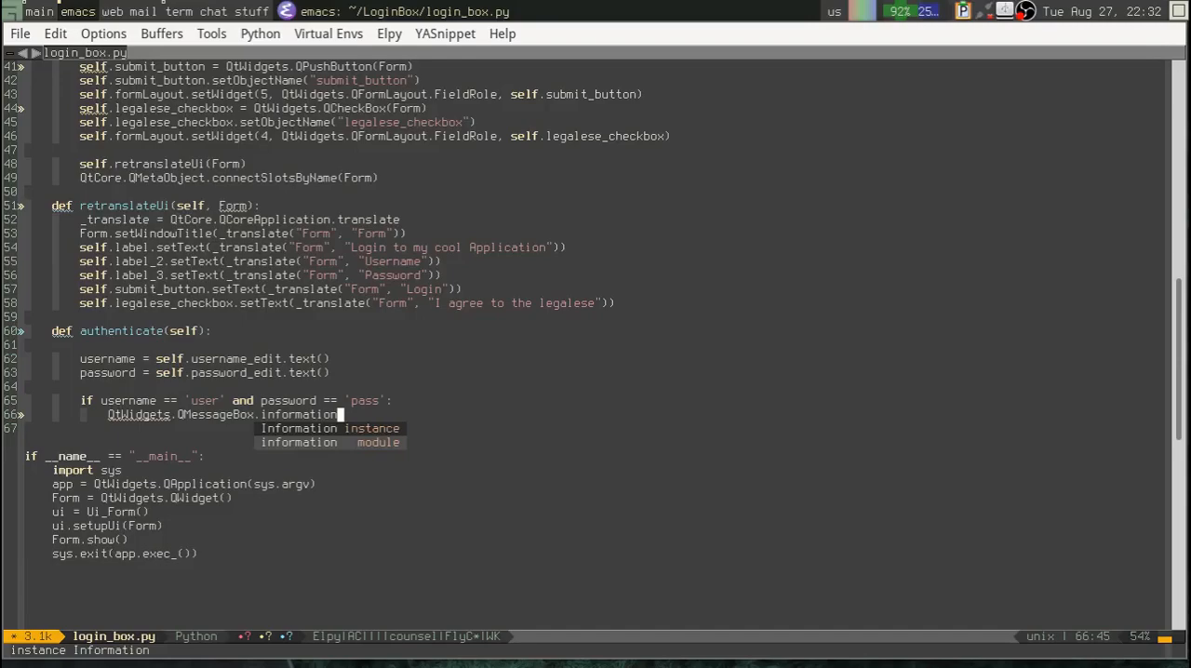
{"action": "type", "text": "("}
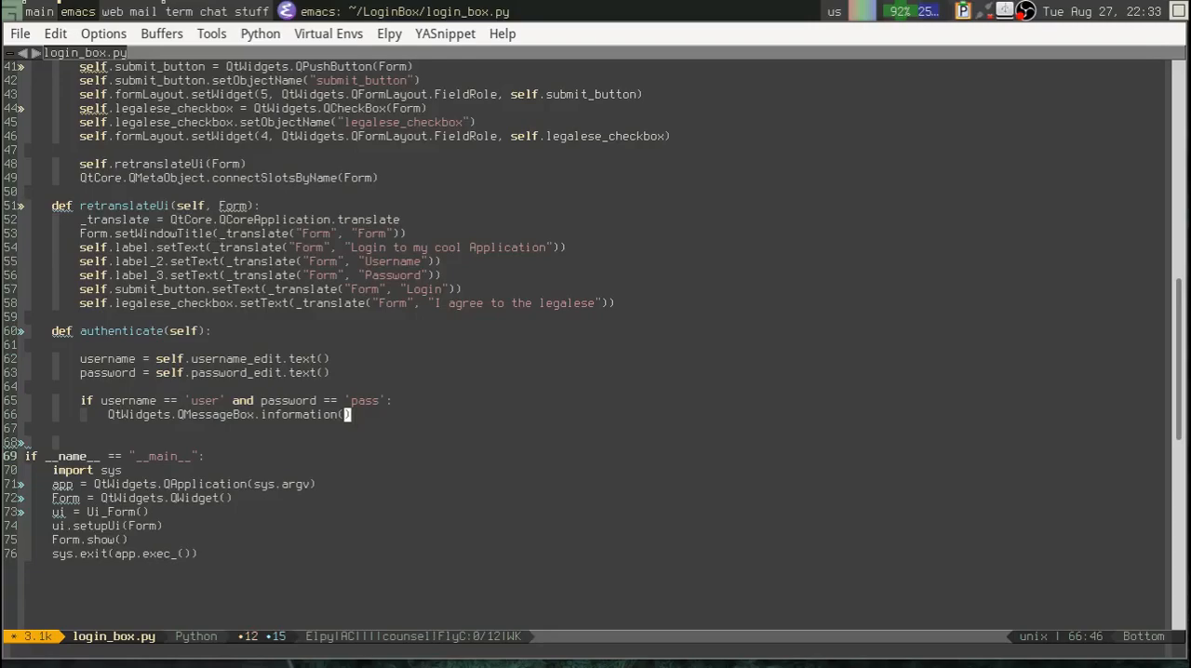
{"action": "type", "text": "s"}
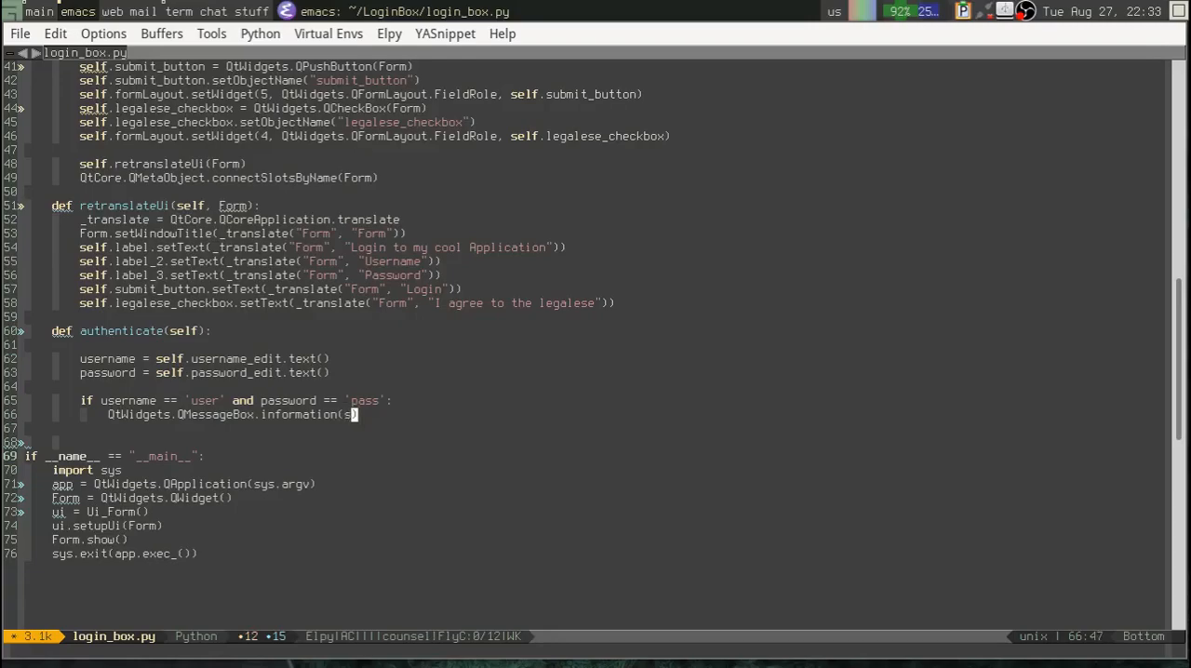
{"action": "type", "text": "self,"}
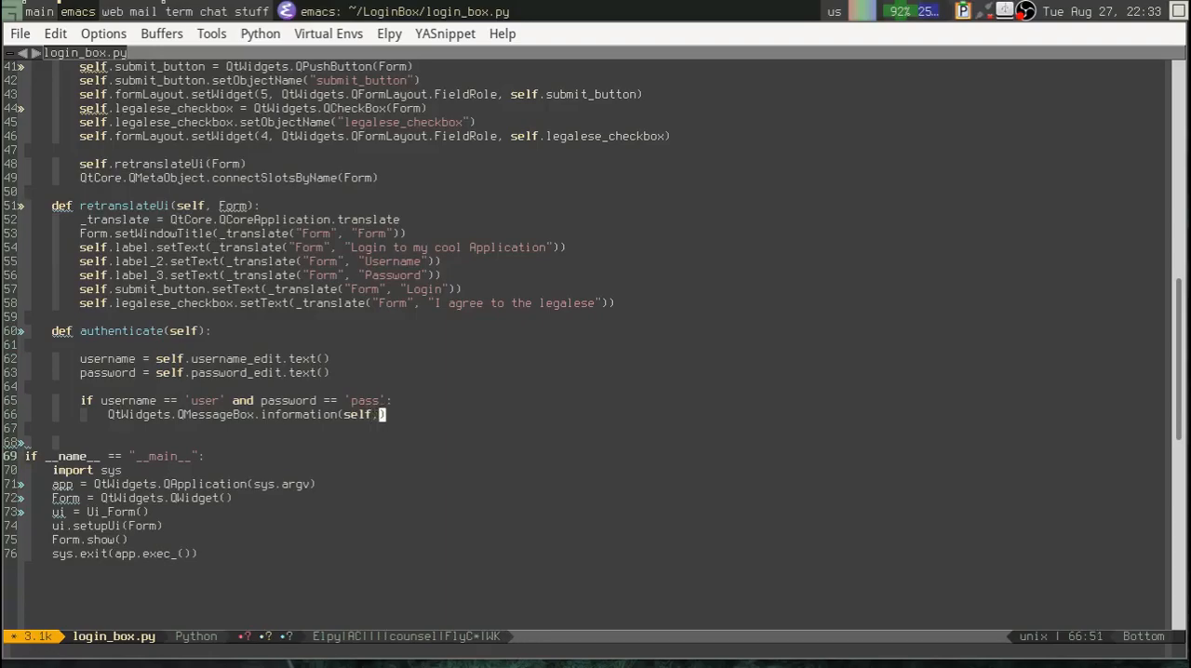
{"action": "type", "text": "'SUc"}
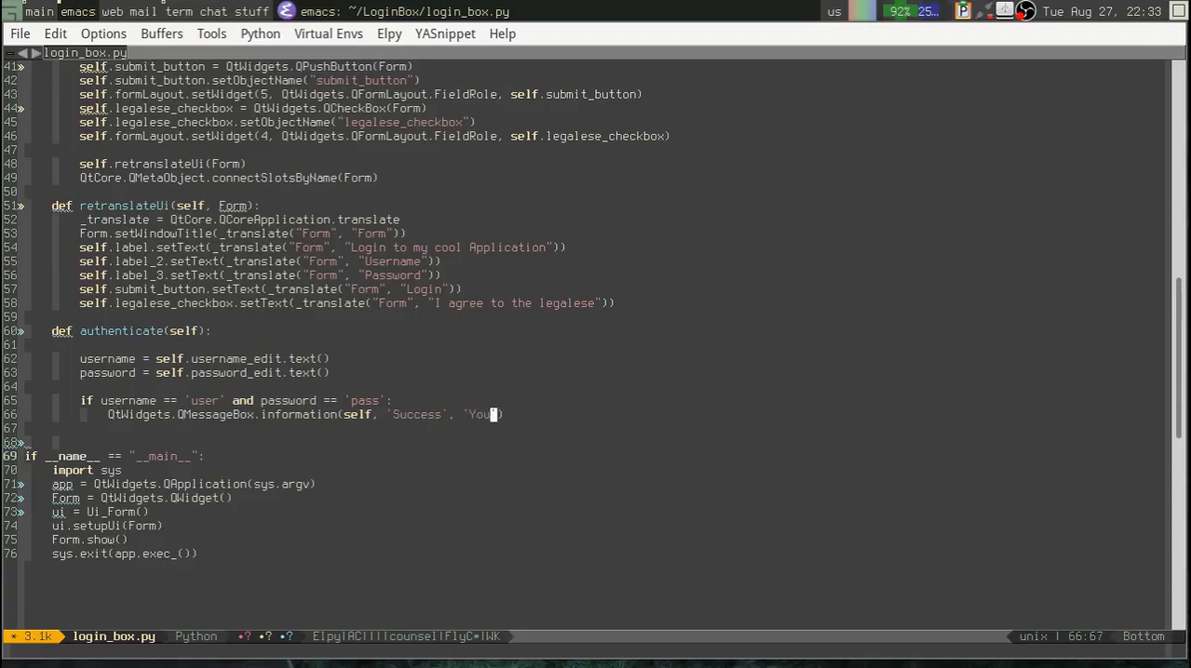
{"action": "type", "text": "logged in"}
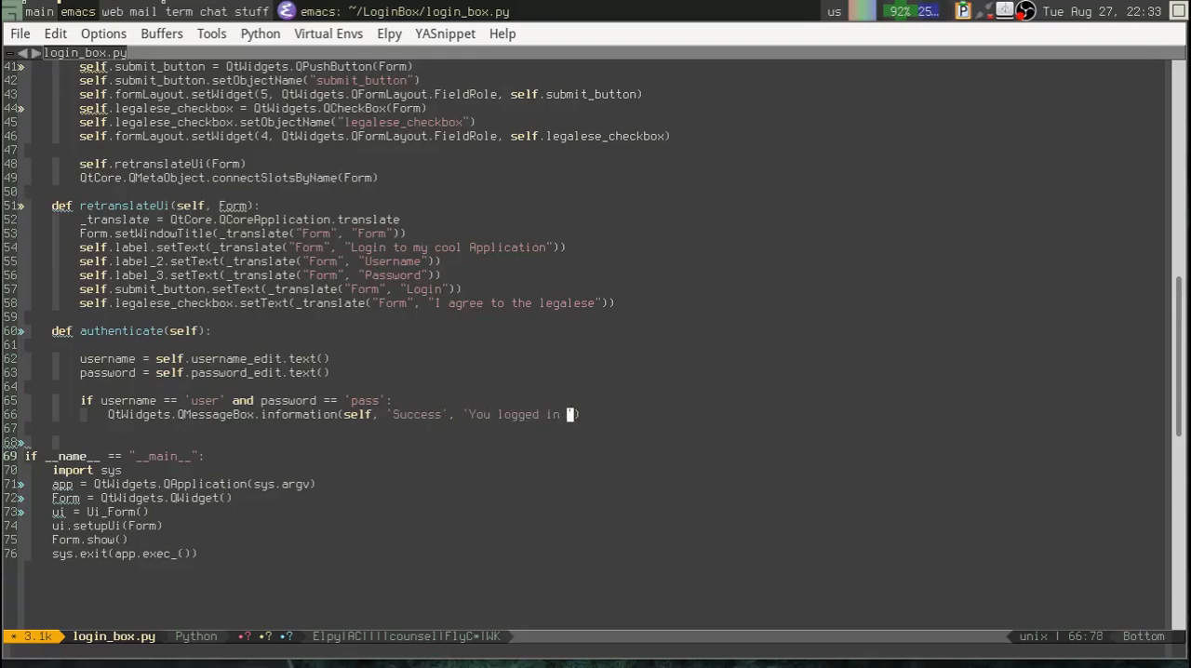
{"action": "type", "text": ", bro or sis"}
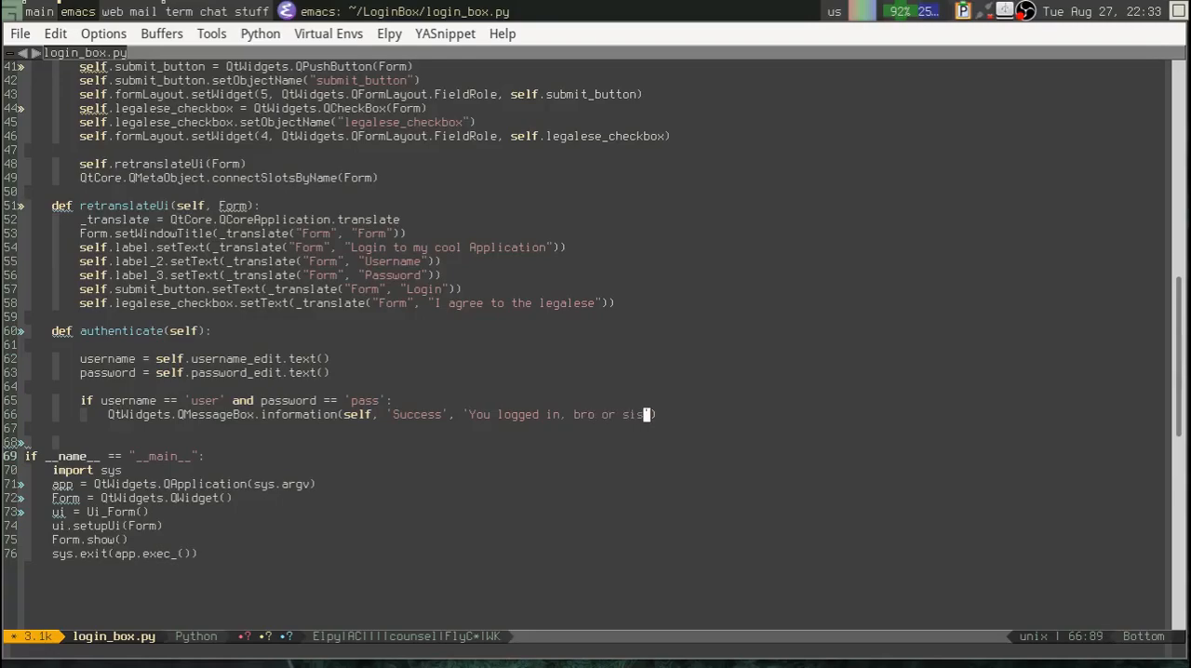
{"action": "key", "text": "Return"}
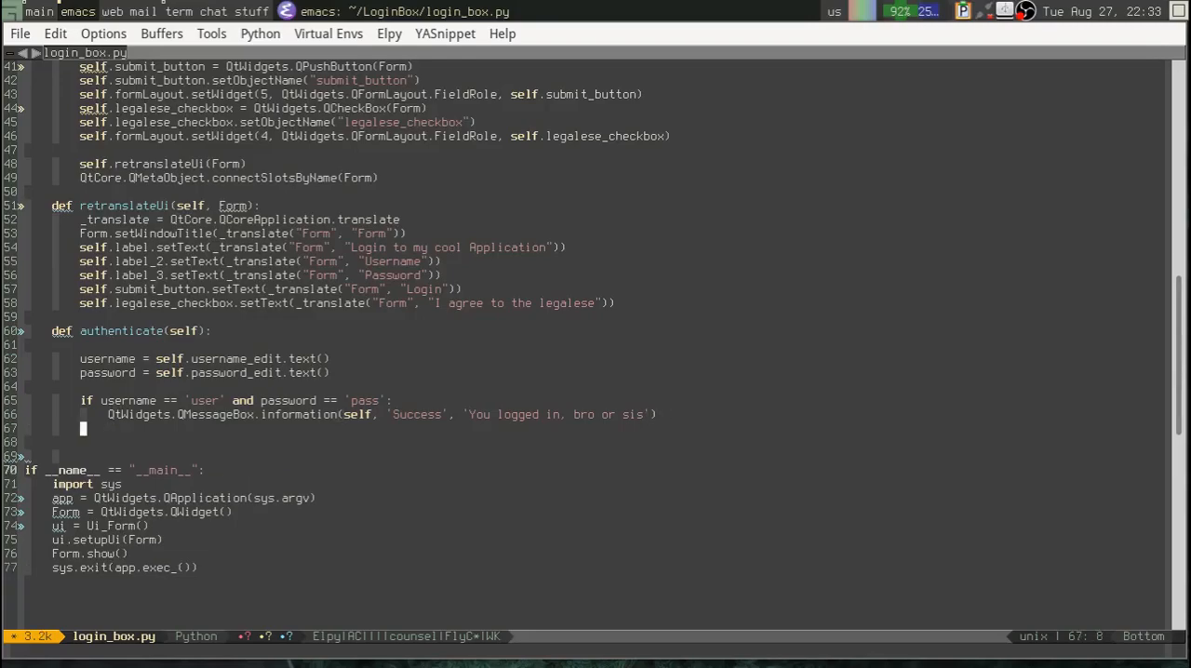
Add an else branch calling QtWidgets.QMessageBox.critical(self, 'Fail', 'No login for you')
{"action": "type", "text": "else:"}
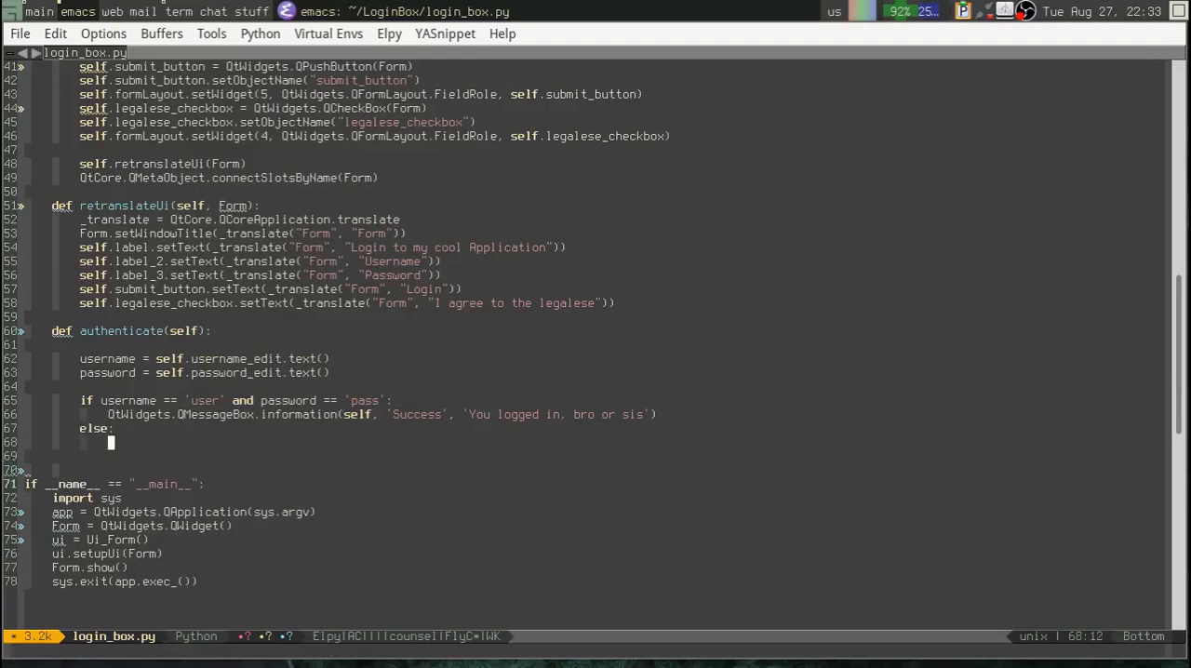
{"action": "type", "text": "Qt"}
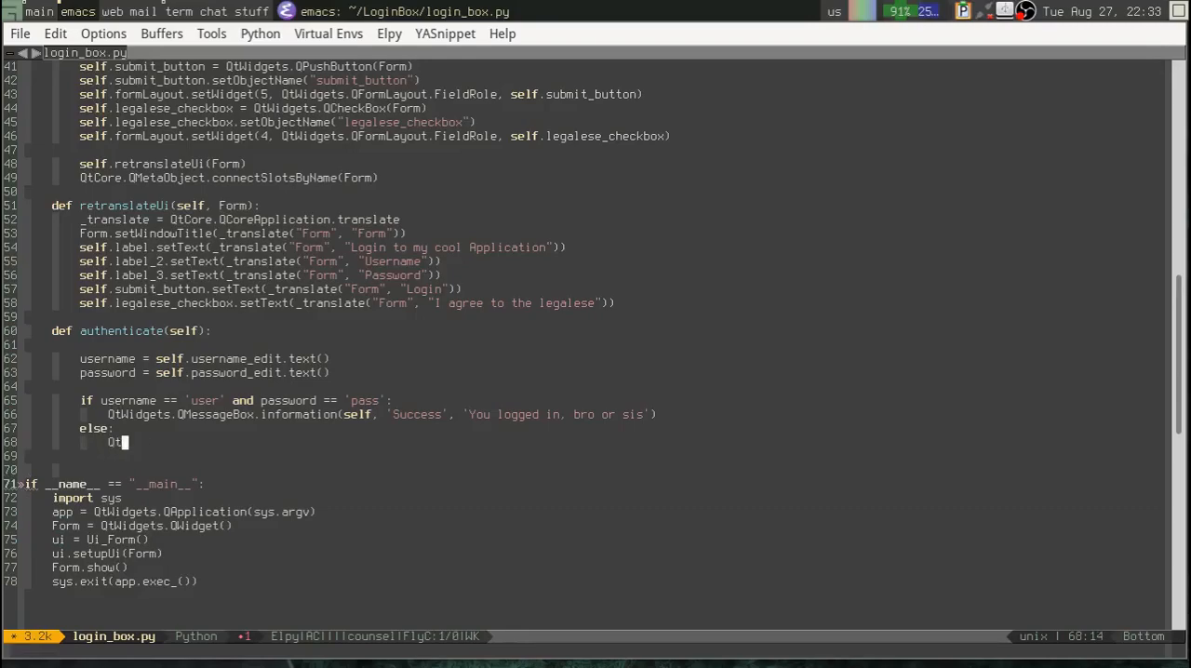
{"action": "type", "text": "Widgets"}
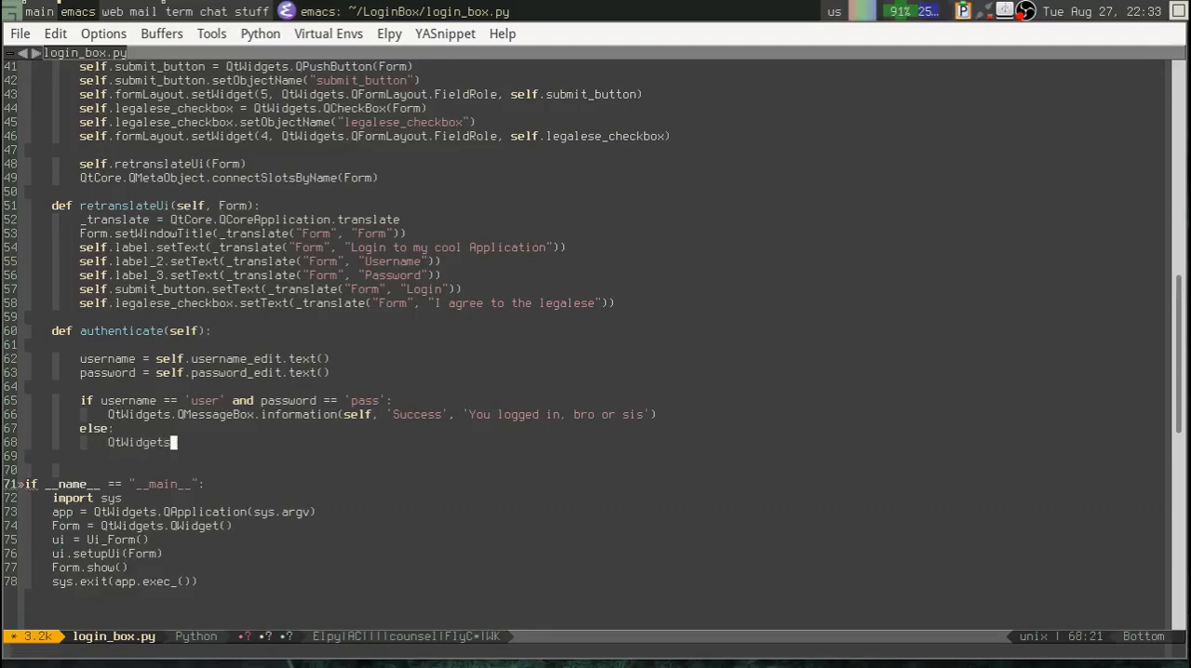
{"action": "type", "text": "QMessageBox"}
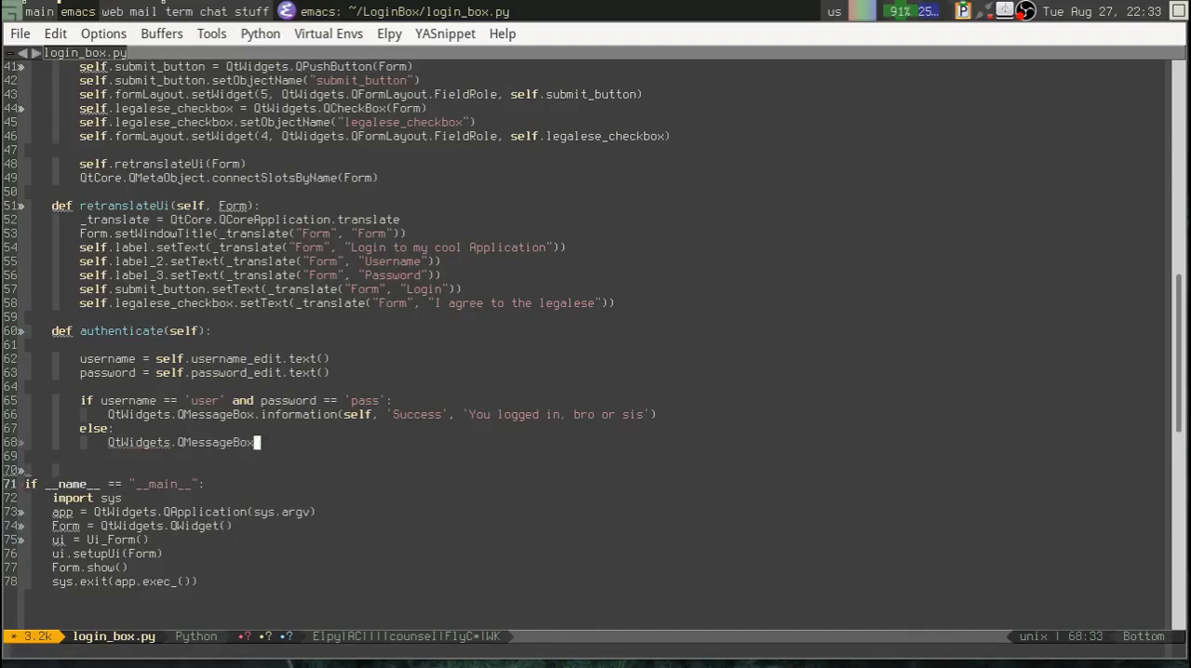
{"action": "type", "text": "critical"}
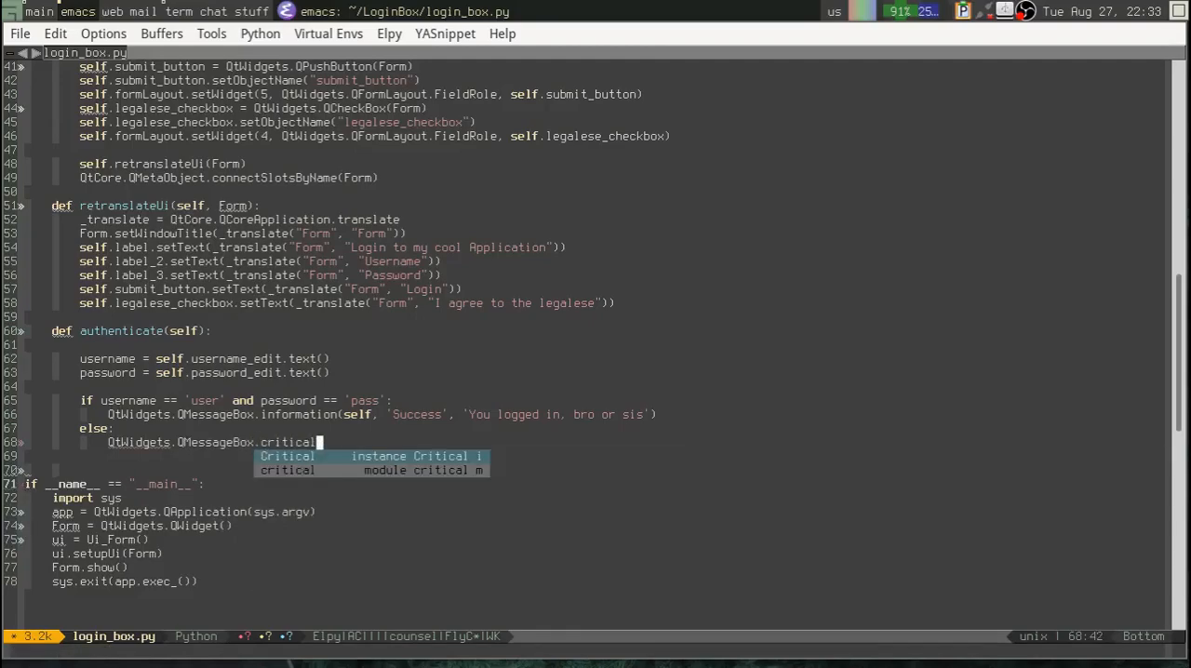
{"action": "type", "text": "(self"}
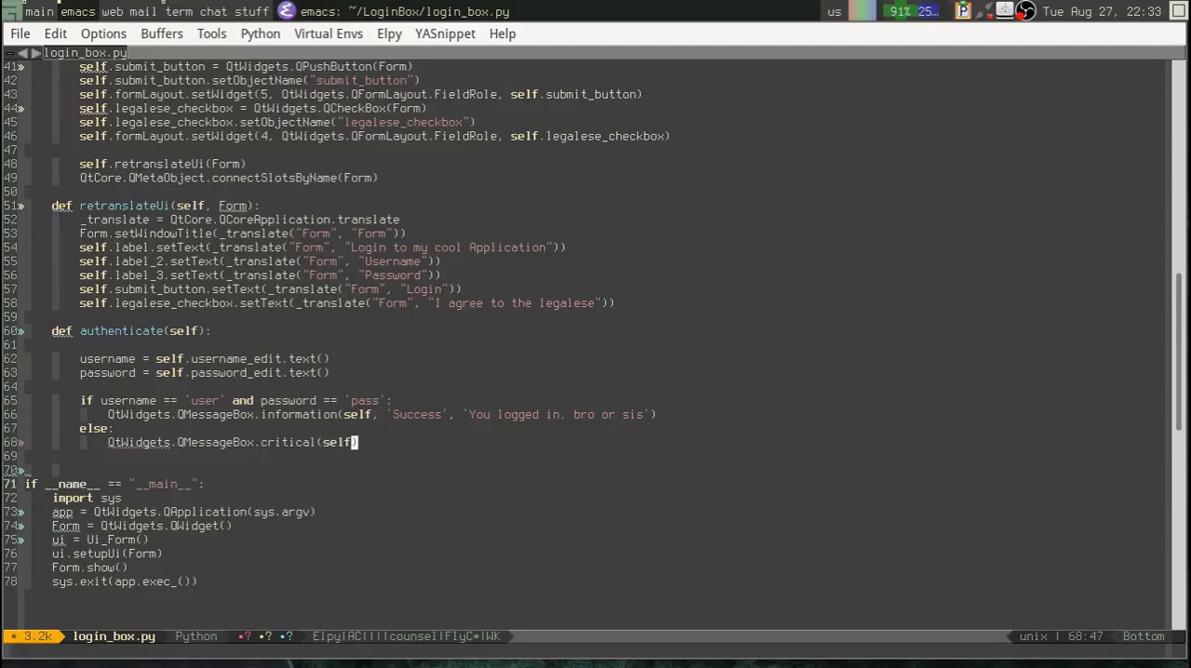
{"action": "type", "text": ","}
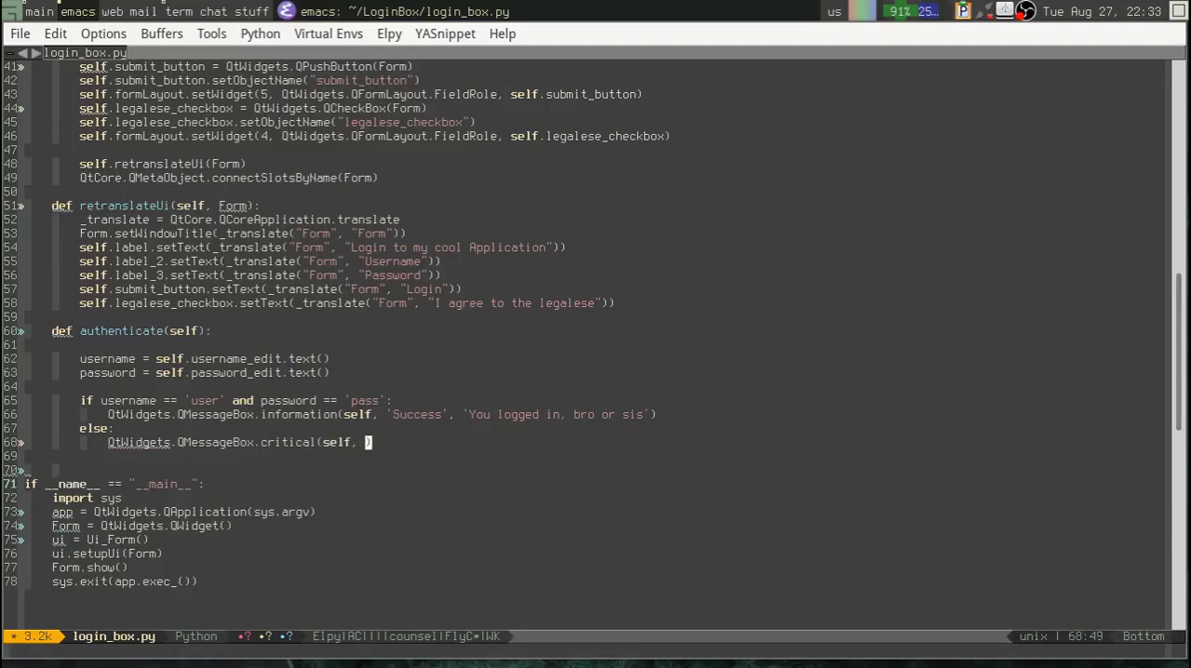
{"action": "type", "text": "'Fail', 'No"}
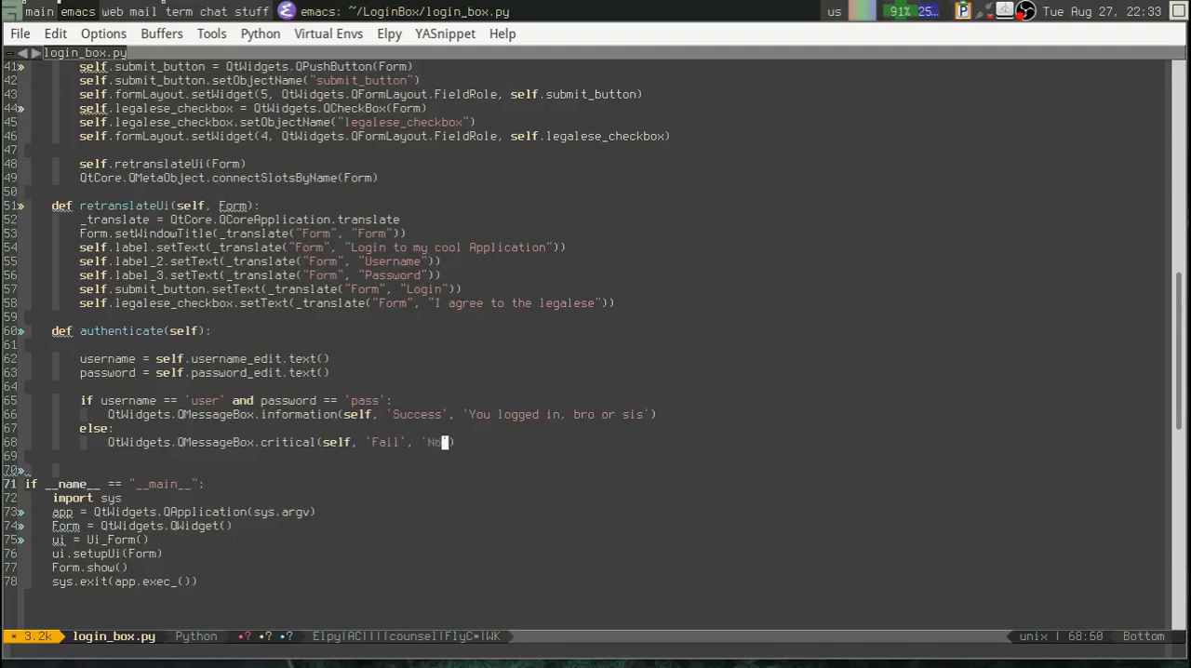
{"action": "type", "text": "login for you"}
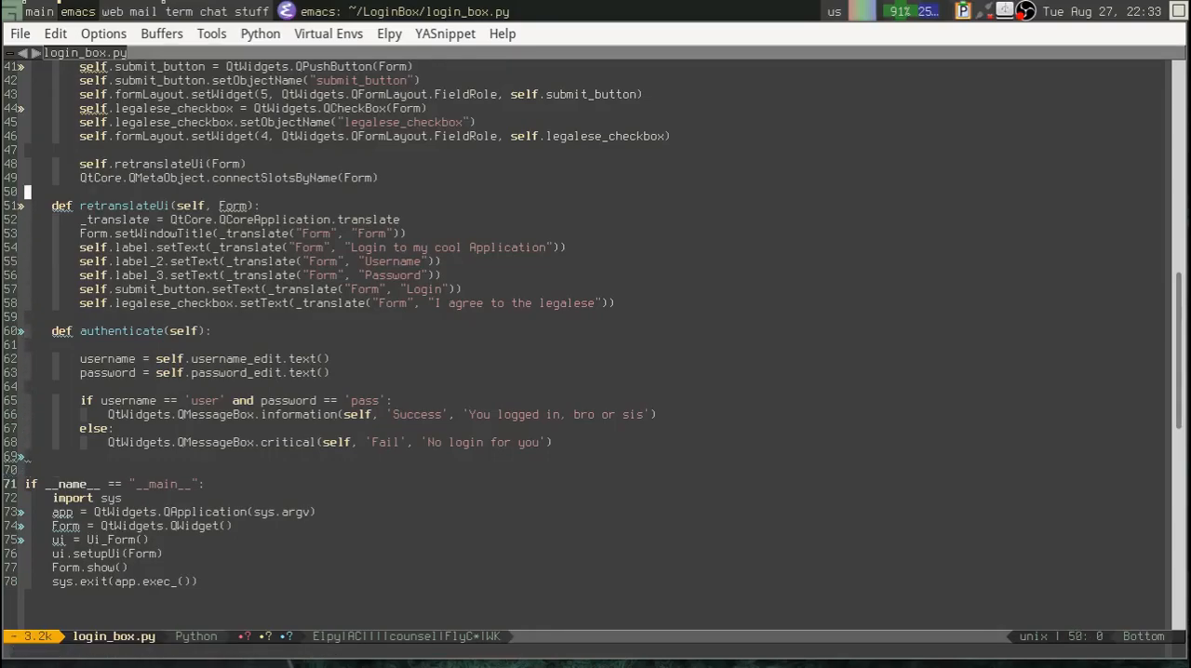
Add self.submit_button.clicked.connect(authenticate) on a new line before the retranslateUi call
{"action": "key", "text": "Up"}
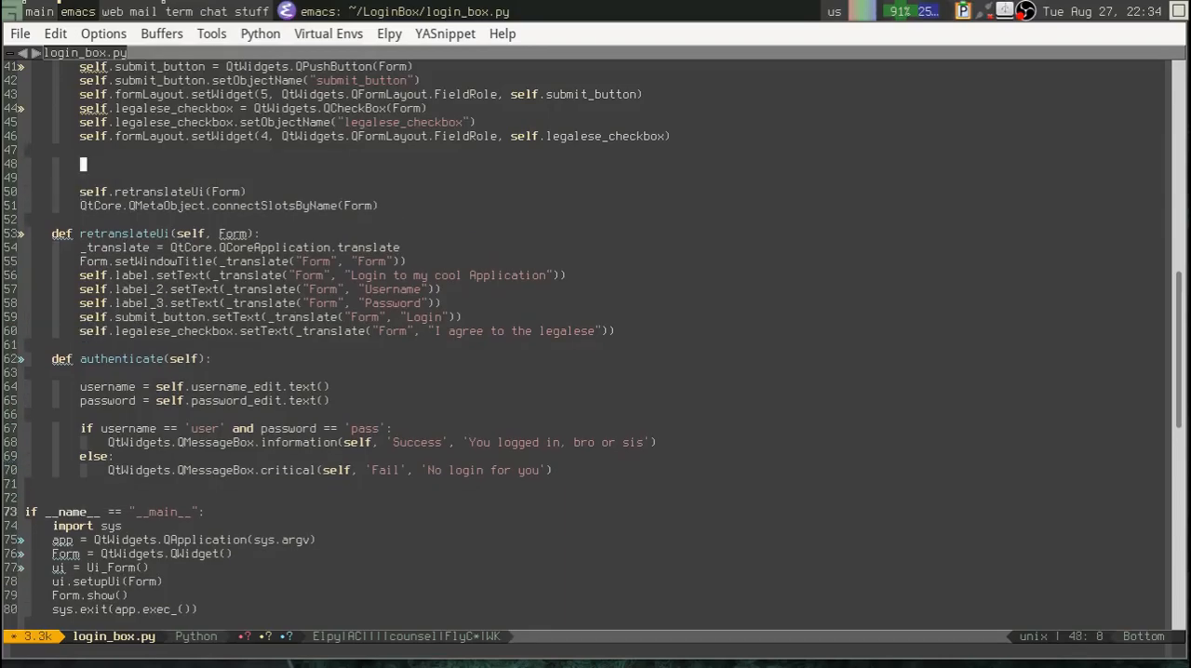
{"action": "type", "text": "self"}
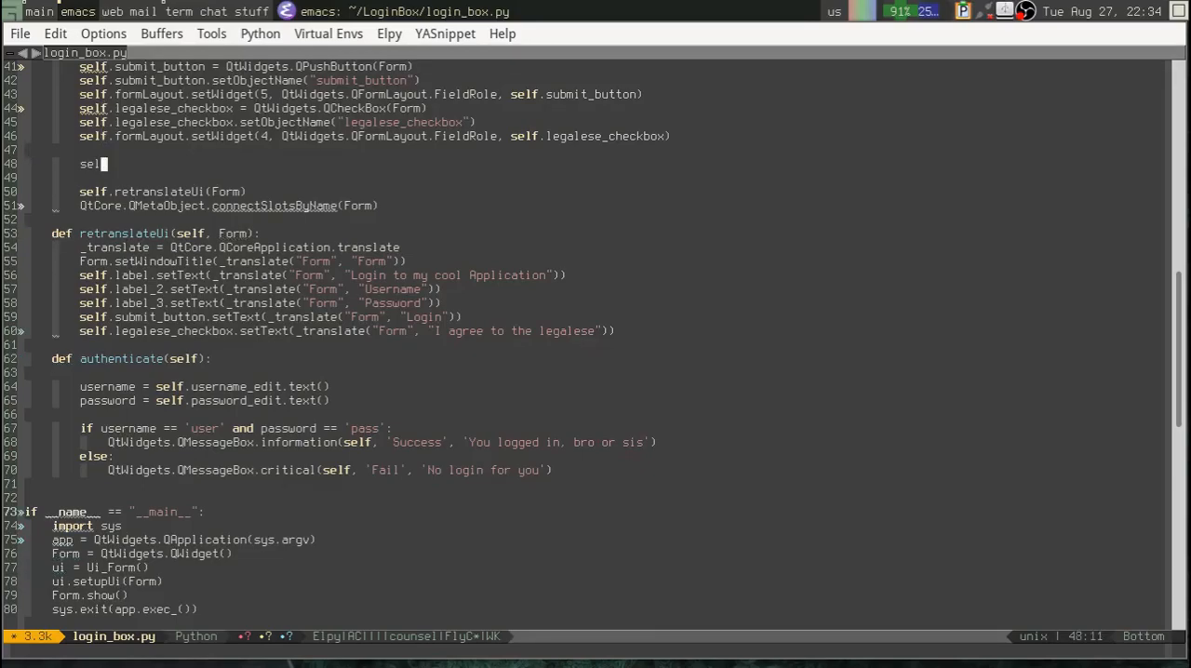
{"action": "type", "text": ".submit_button.clicke"}
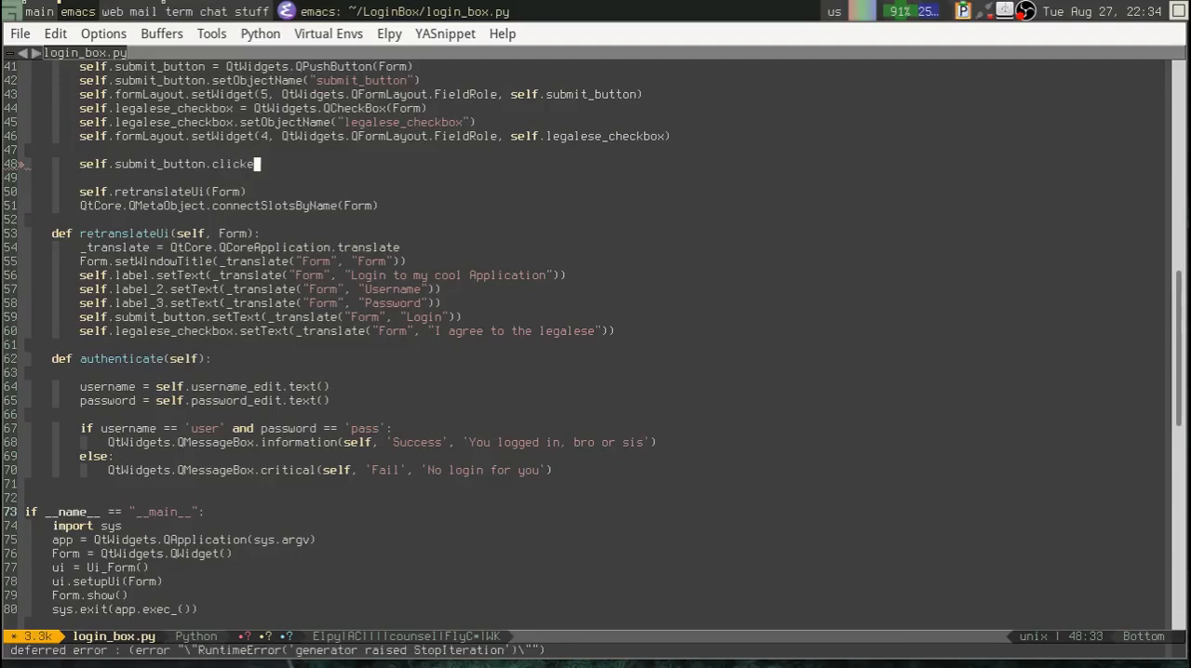
{"action": "type", "text": "d.connect("}
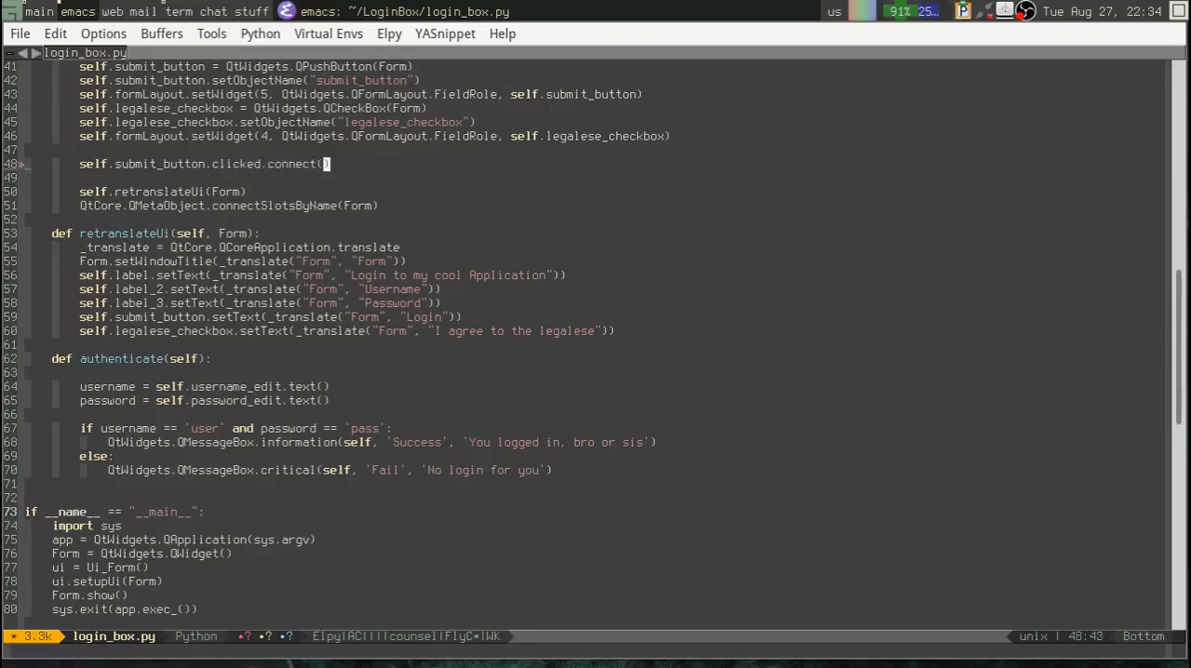
{"action": "type", "text": "auth"}
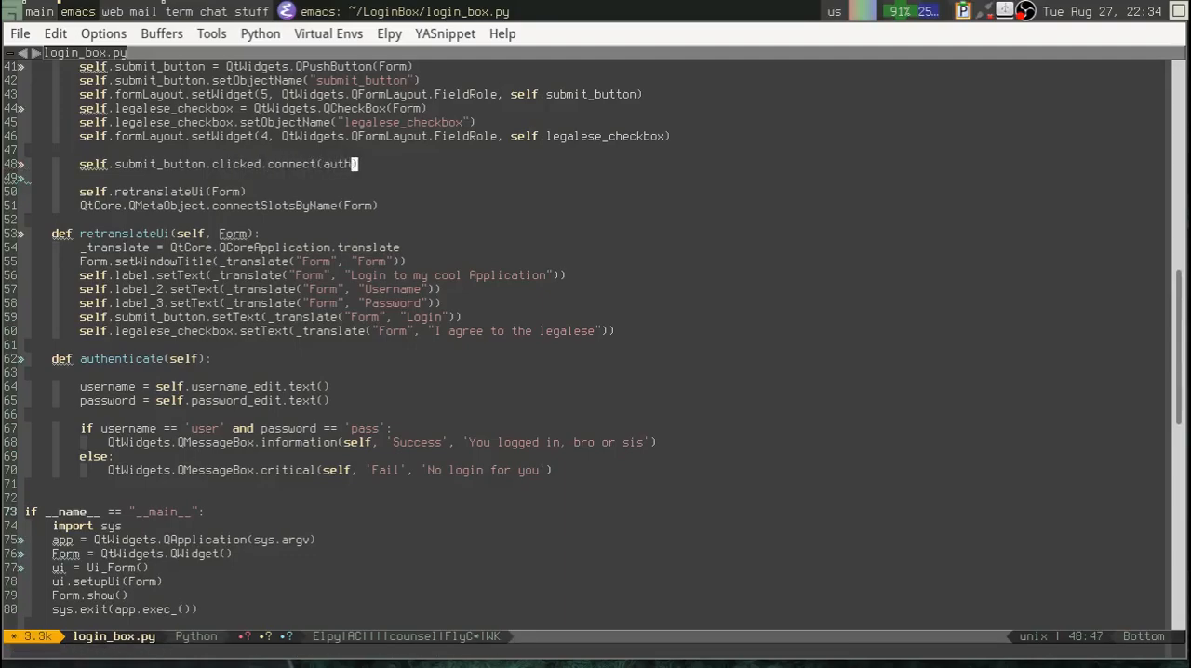
{"action": "type", "text": "enticate"}
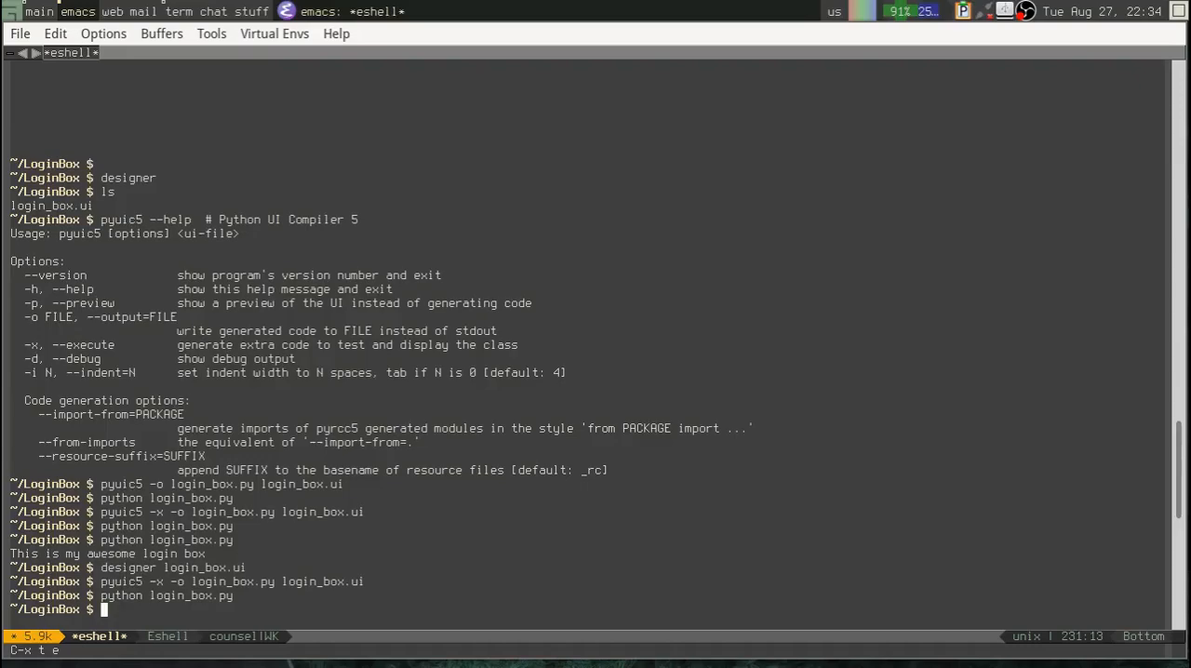
Run python login_box.py, log in as 'user' and get a TypeError traceback about Ui_Form in eshell
{"action": "type", "text": "python login_box.py"}
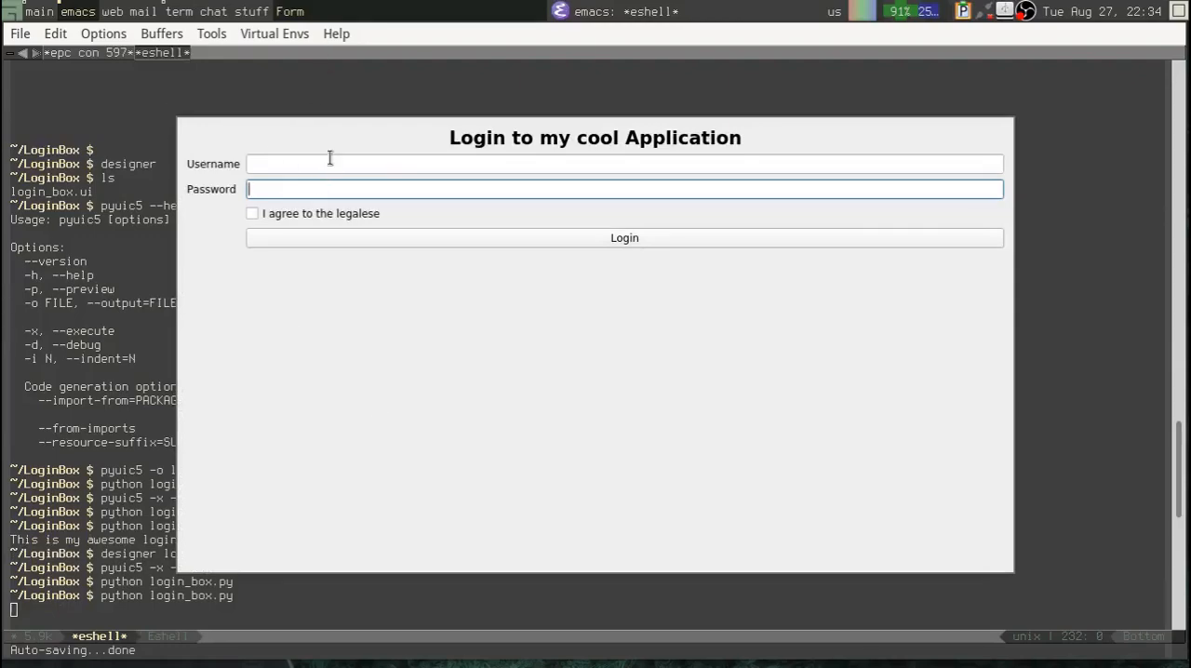
{"action": "left_click", "coordinate": [357, 164]}
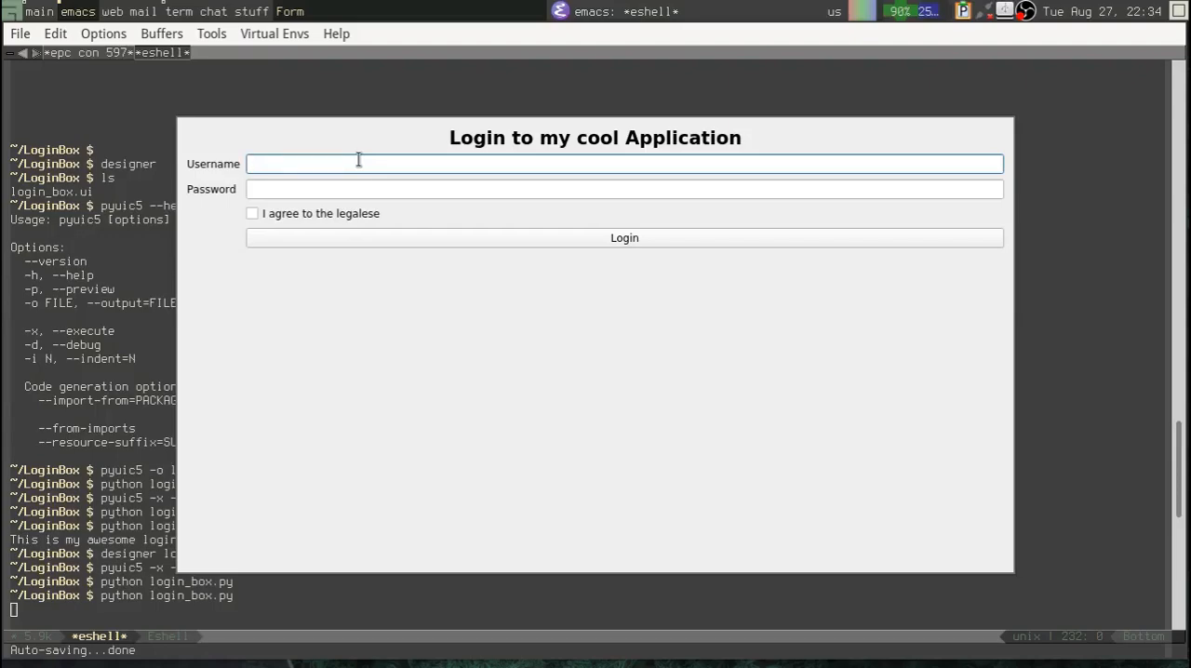
{"action": "type", "text": "user"}
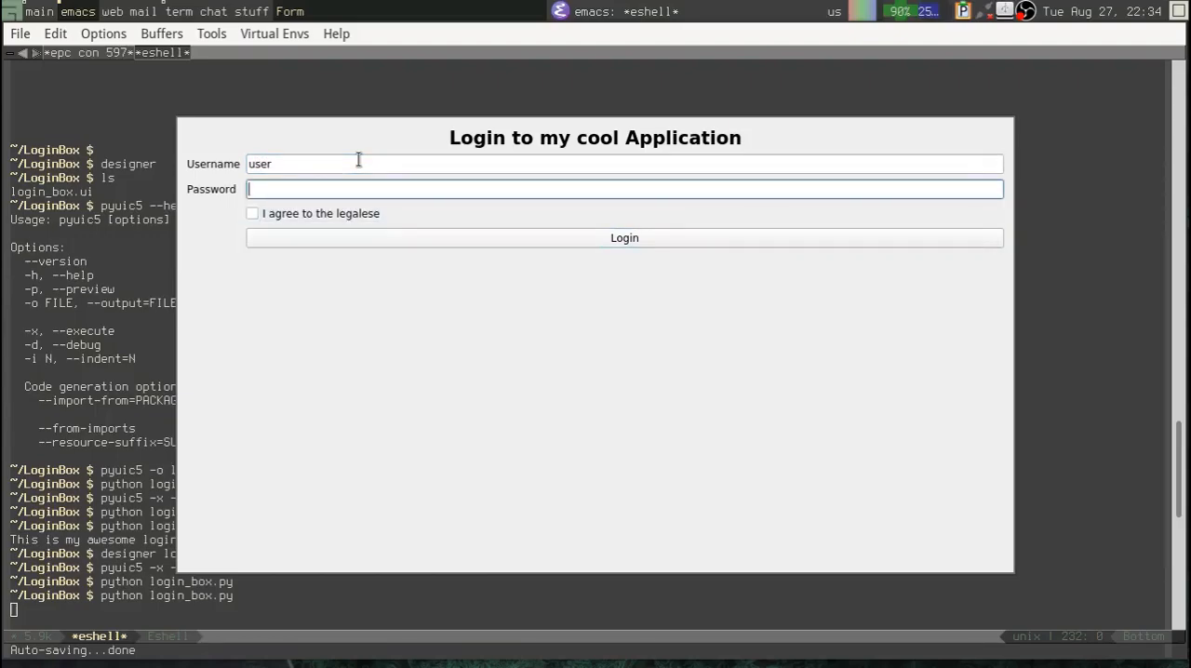
{"action": "mouse_move", "coordinate": [349, 183]}
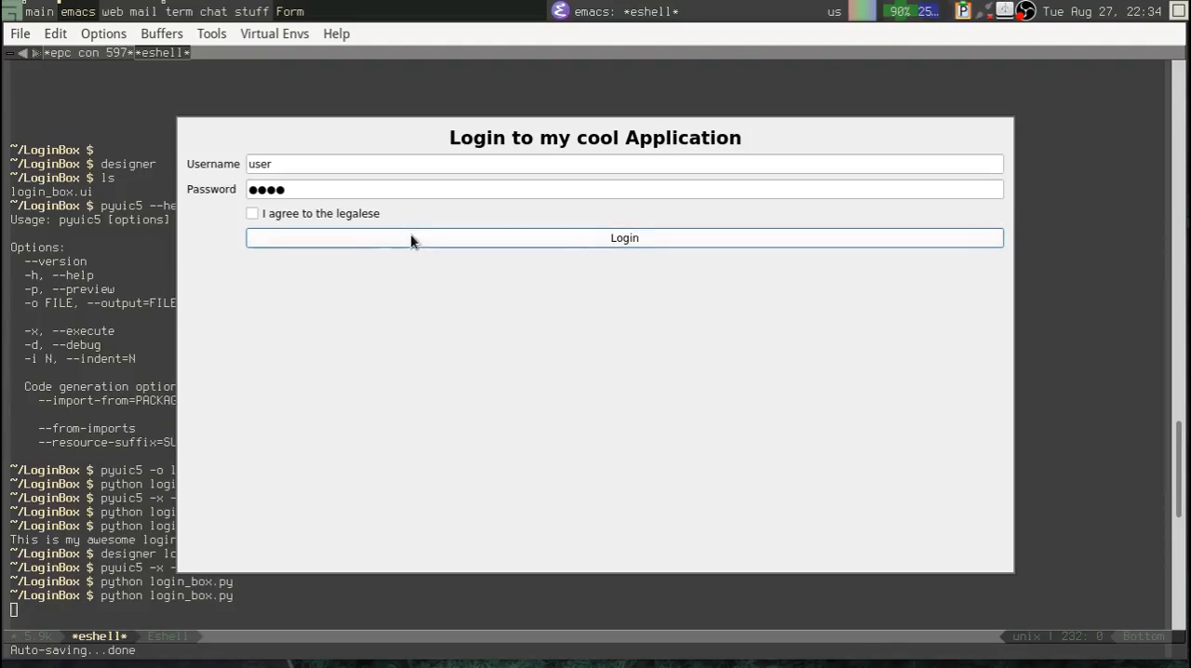
{"action": "mouse_move", "coordinate": [607, 242]}
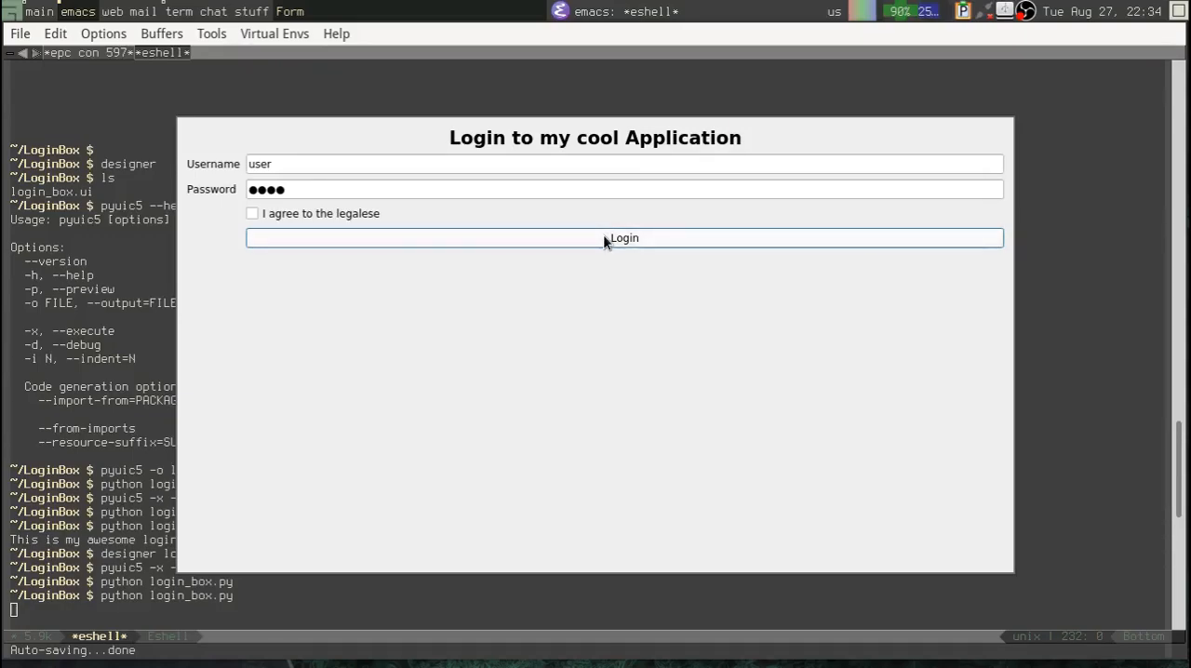
{"action": "mouse_move", "coordinate": [614, 353]}
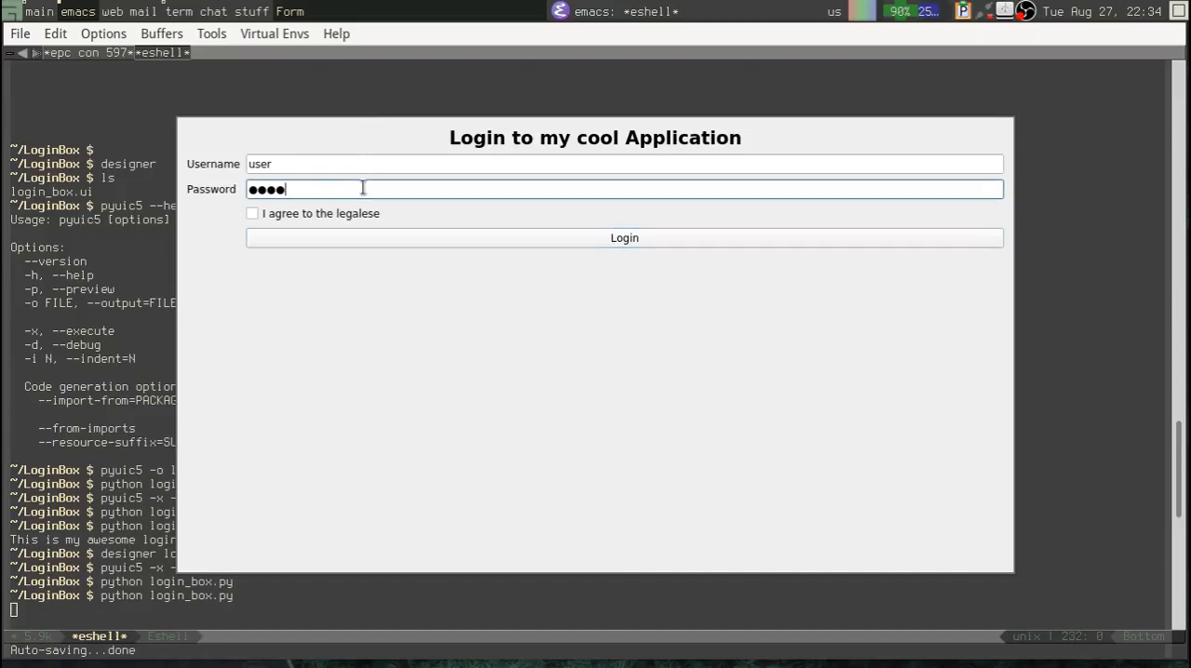
{"action": "key", "text": "BackSpace"}
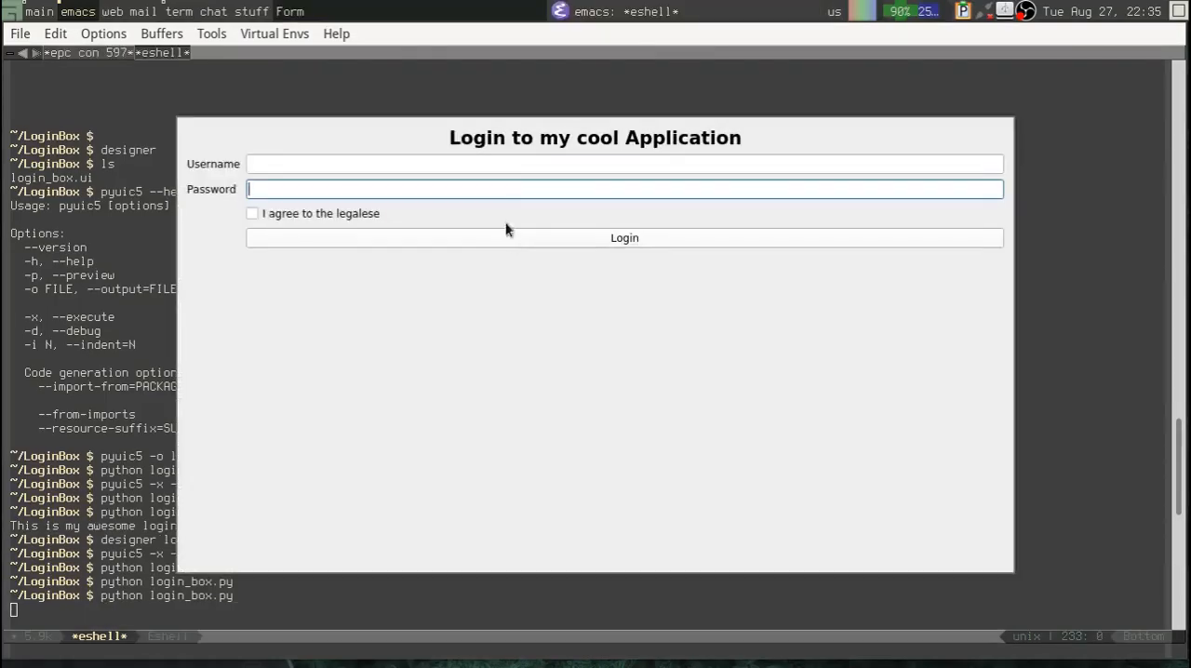
{"action": "type", "text": "user"}
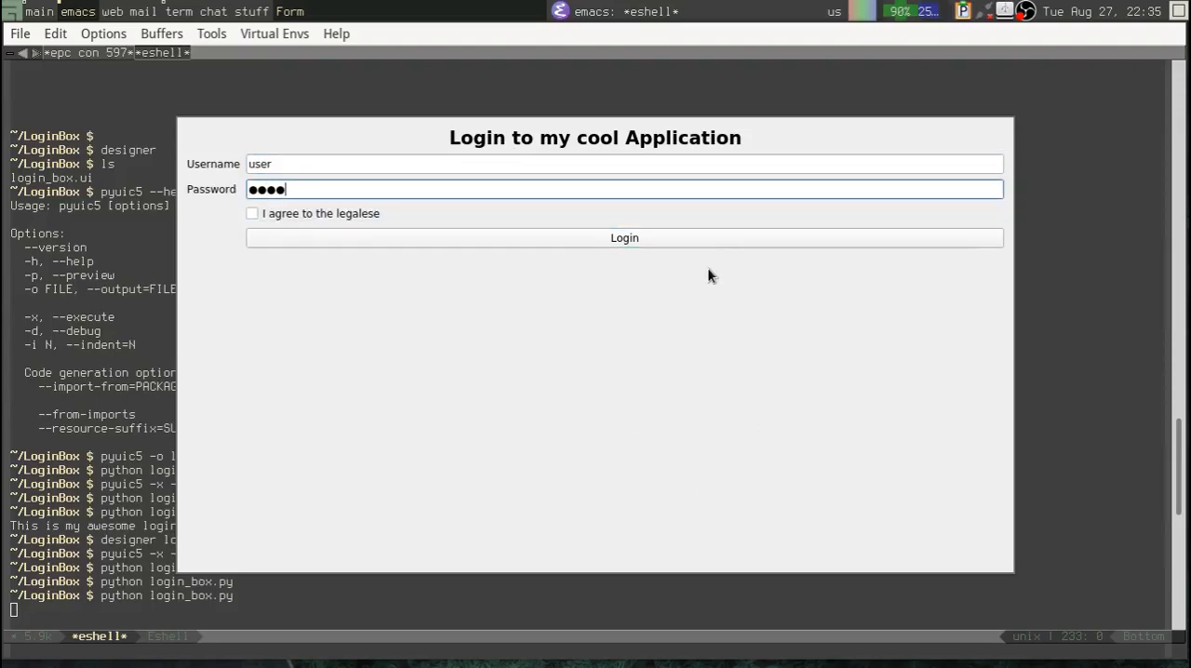
{"action": "left_click", "coordinate": [626, 238]}
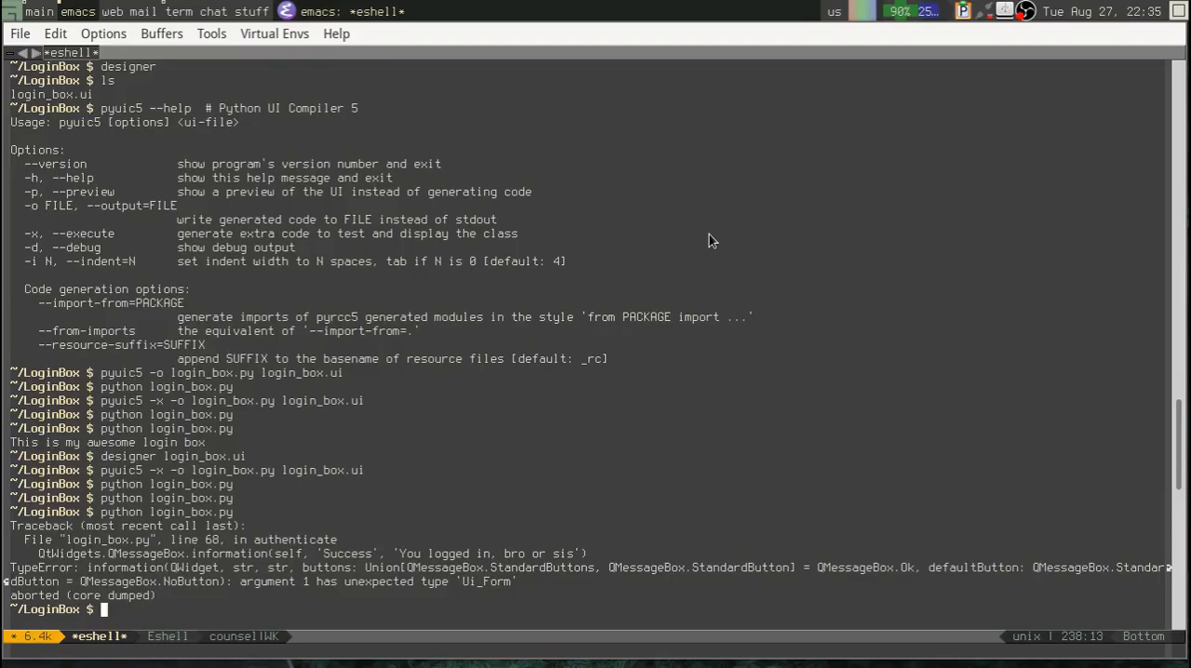
{"action": "mouse_move", "coordinate": [203, 538]}
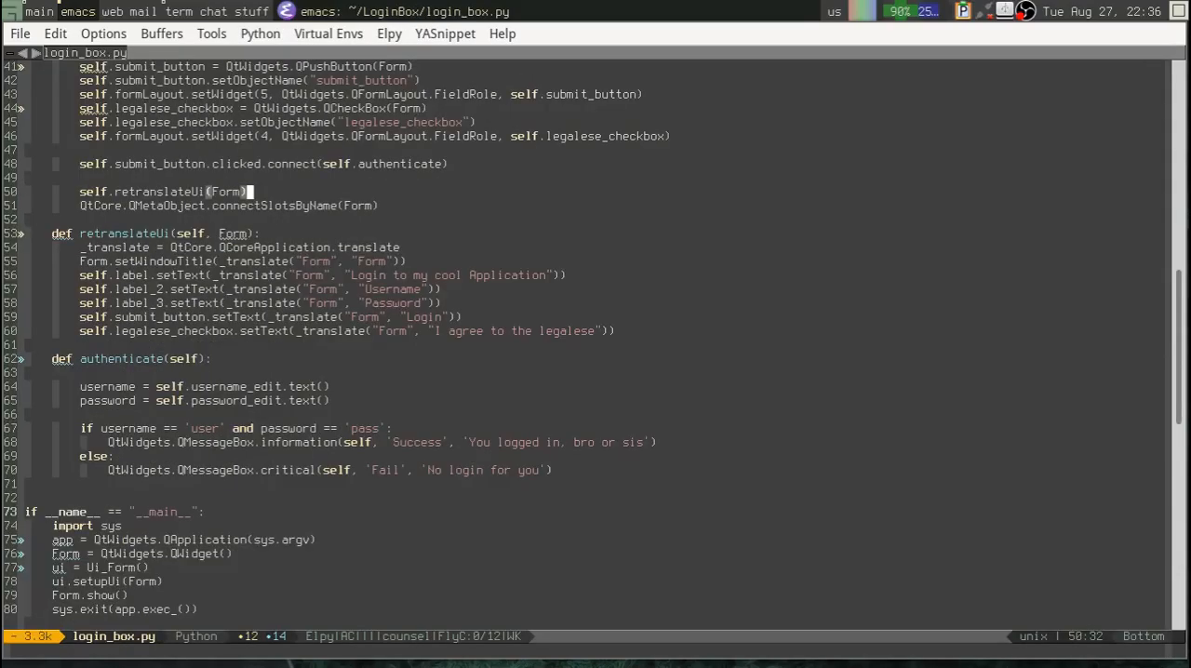
Scroll login_box.py down to the QMessageBox.information call in the authenticate method
{"action": "scroll", "scroll_direction": "down", "scroll_amount": 3}
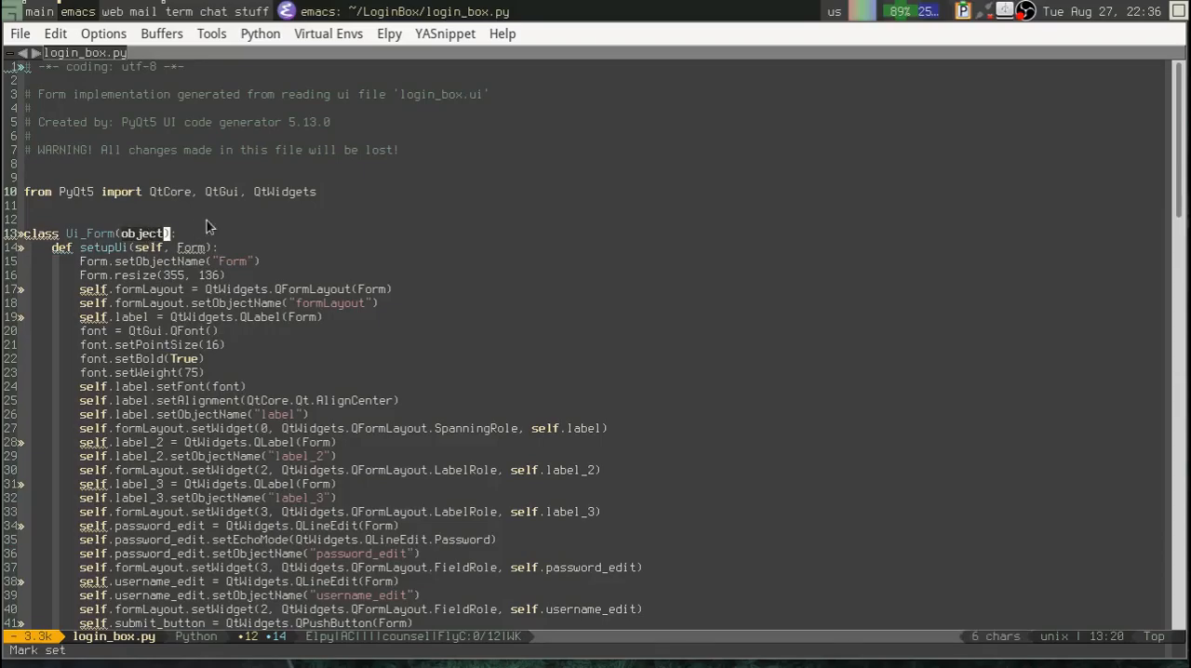
{"action": "scroll", "scroll_direction": "down", "scroll_amount": 3}
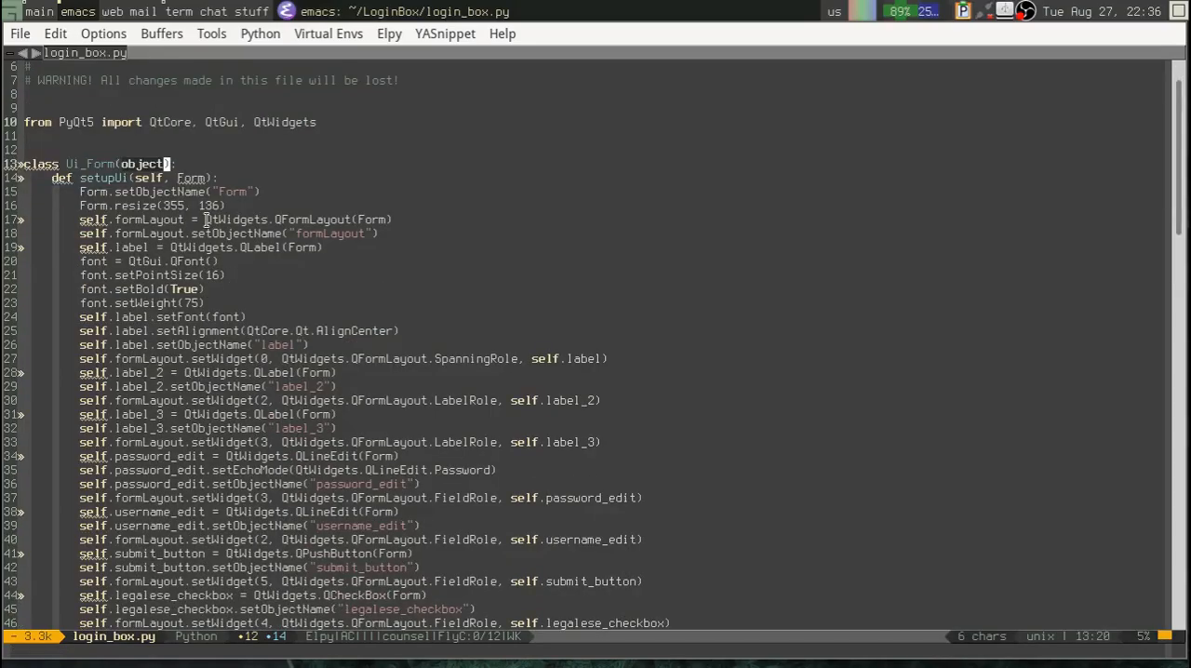
{"action": "scroll", "scroll_direction": "down", "scroll_amount": 3}
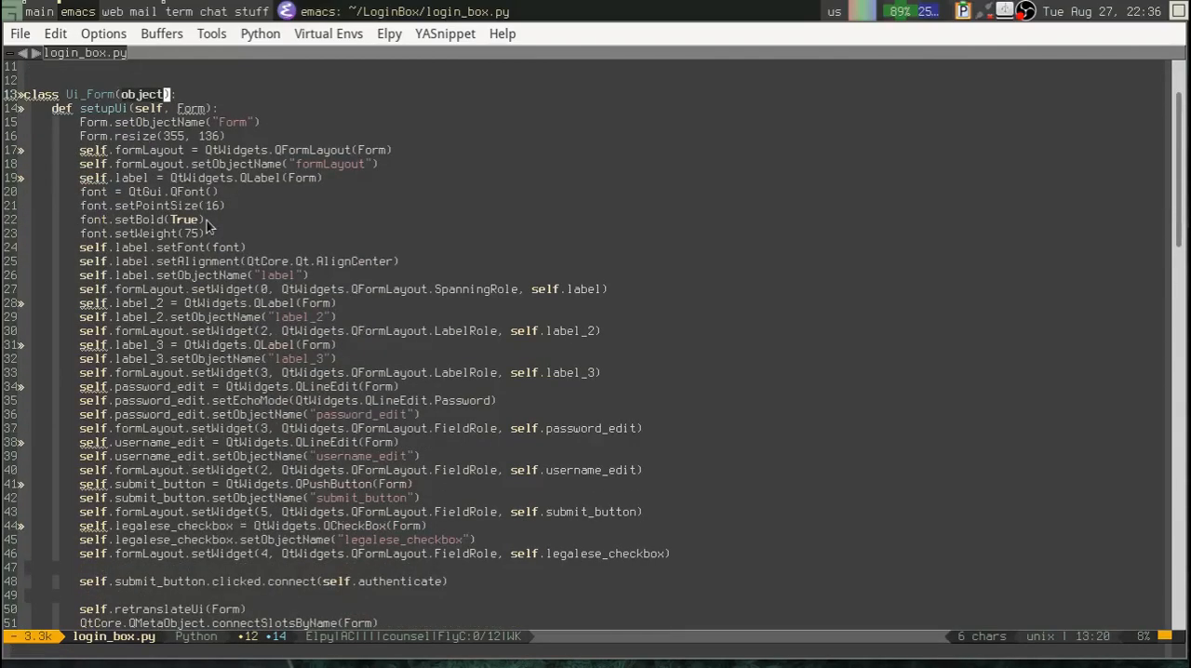
{"action": "mouse_move", "coordinate": [194, 108]}
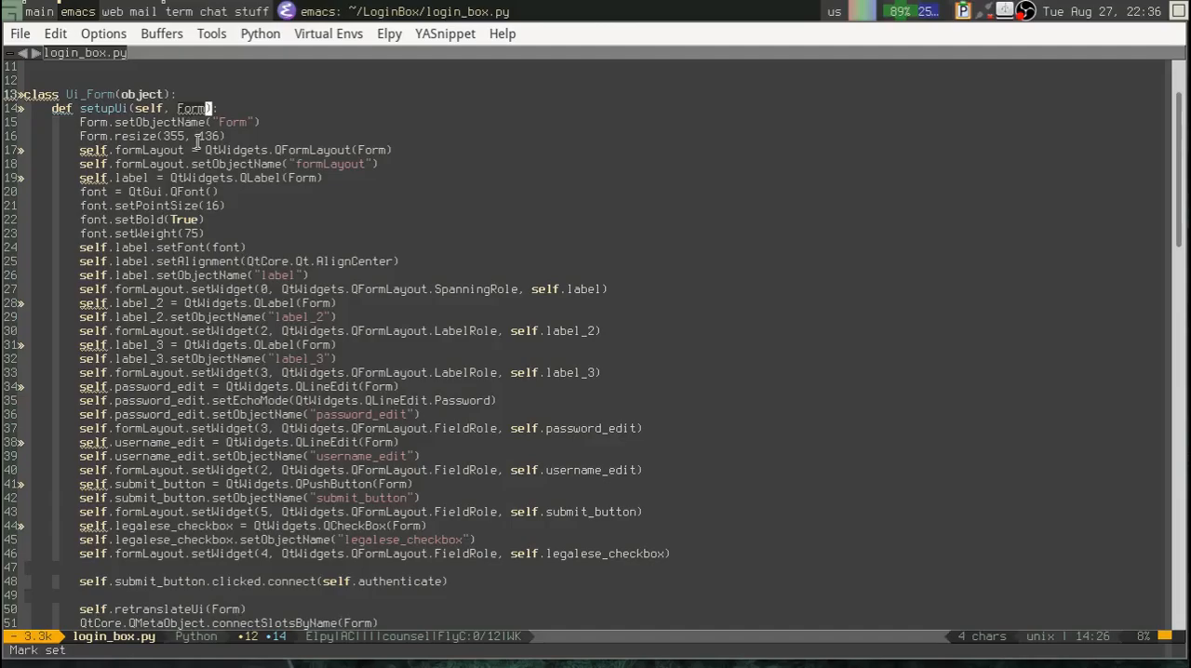
{"action": "scroll", "scroll_direction": "down", "scroll_amount": 3}
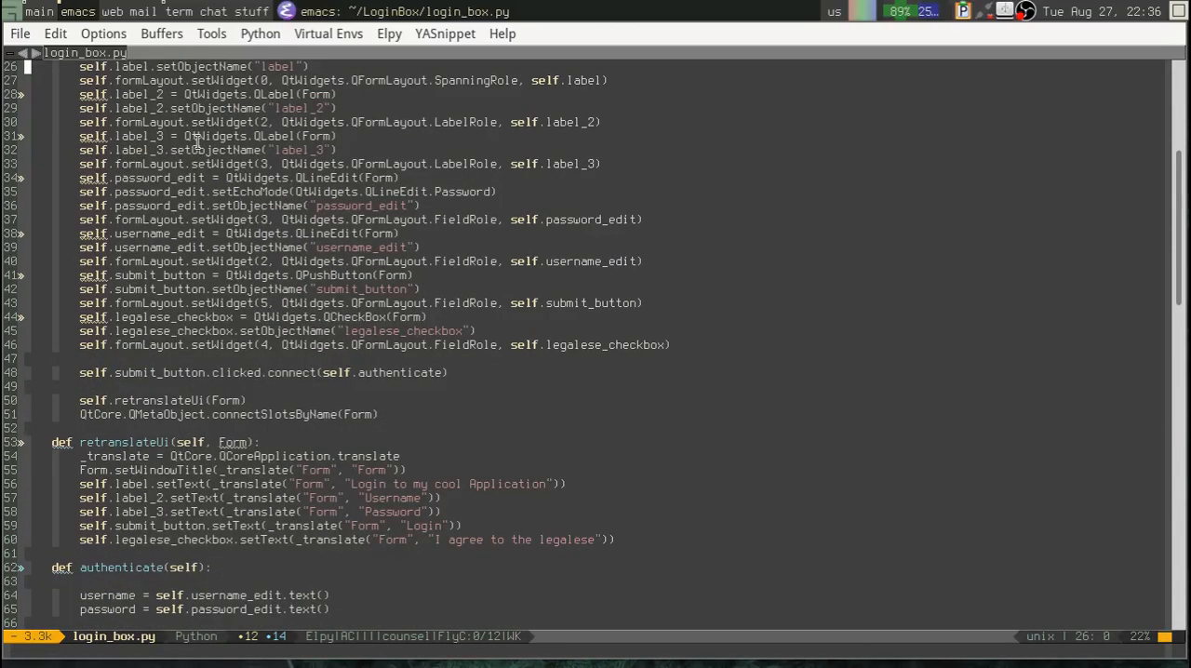
{"action": "scroll", "scroll_direction": "down", "scroll_amount": 3}
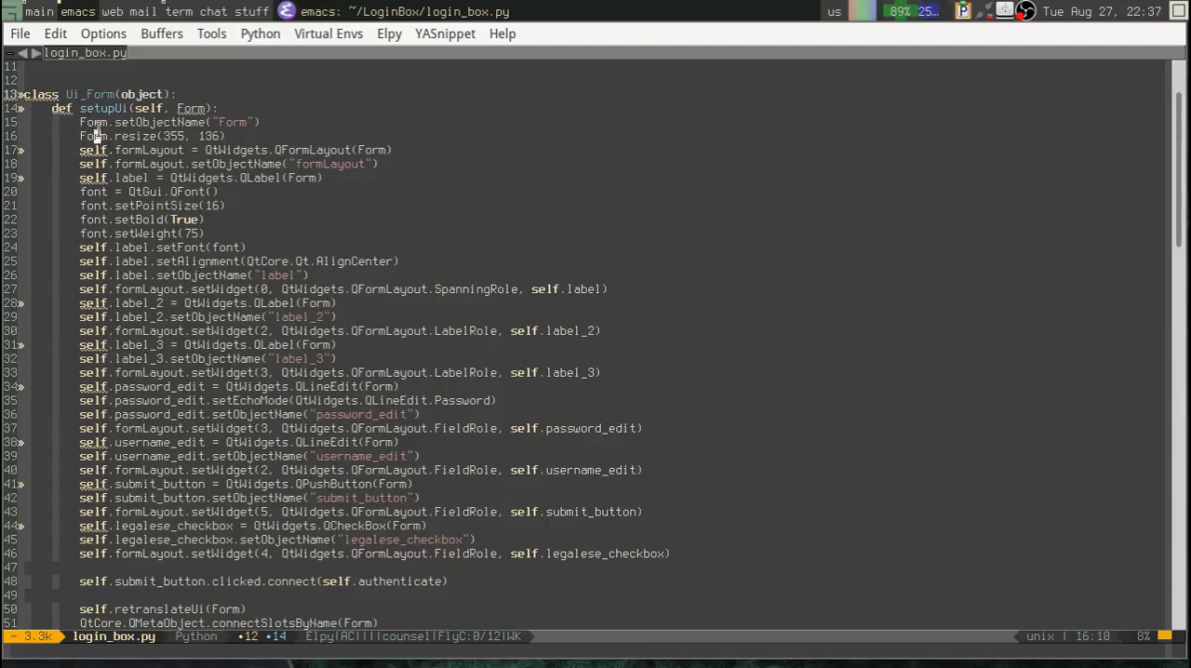
{"action": "scroll", "scroll_direction": "down", "scroll_amount": 3}
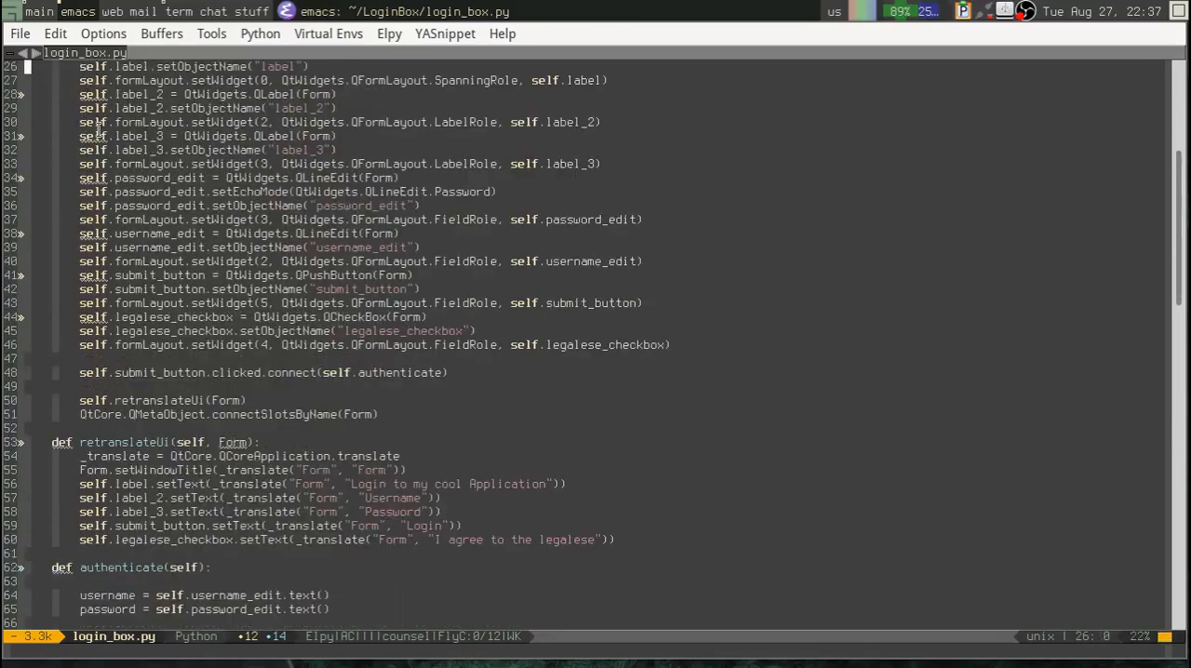
{"action": "scroll", "scroll_direction": "down", "scroll_amount": 3}
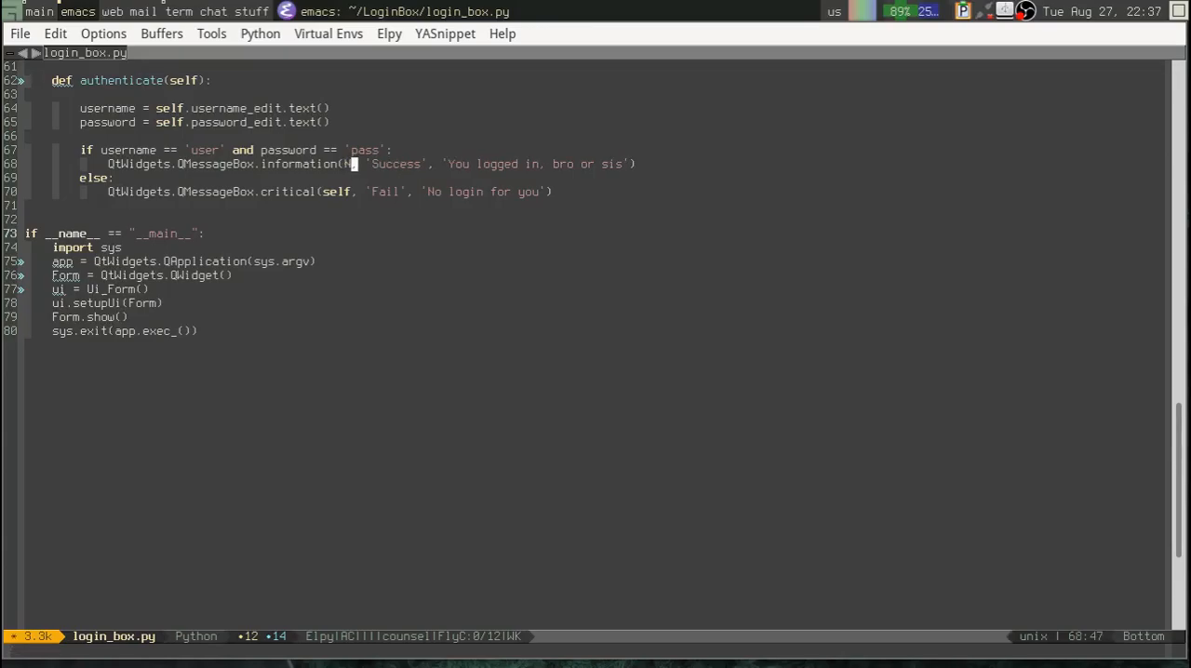
Finish passing None as parent to both QMessageBox calls and rerun python login_box.py from eshell
{"action": "type", "text": "one"}
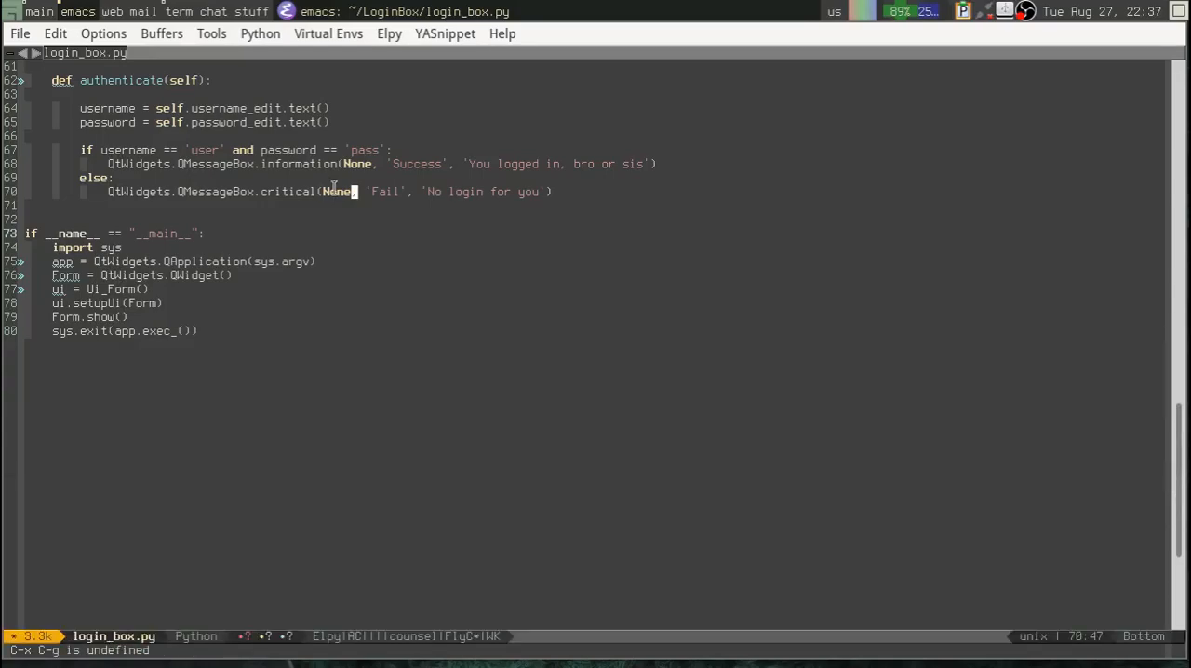
{"action": "key", "text": "C-x b"}
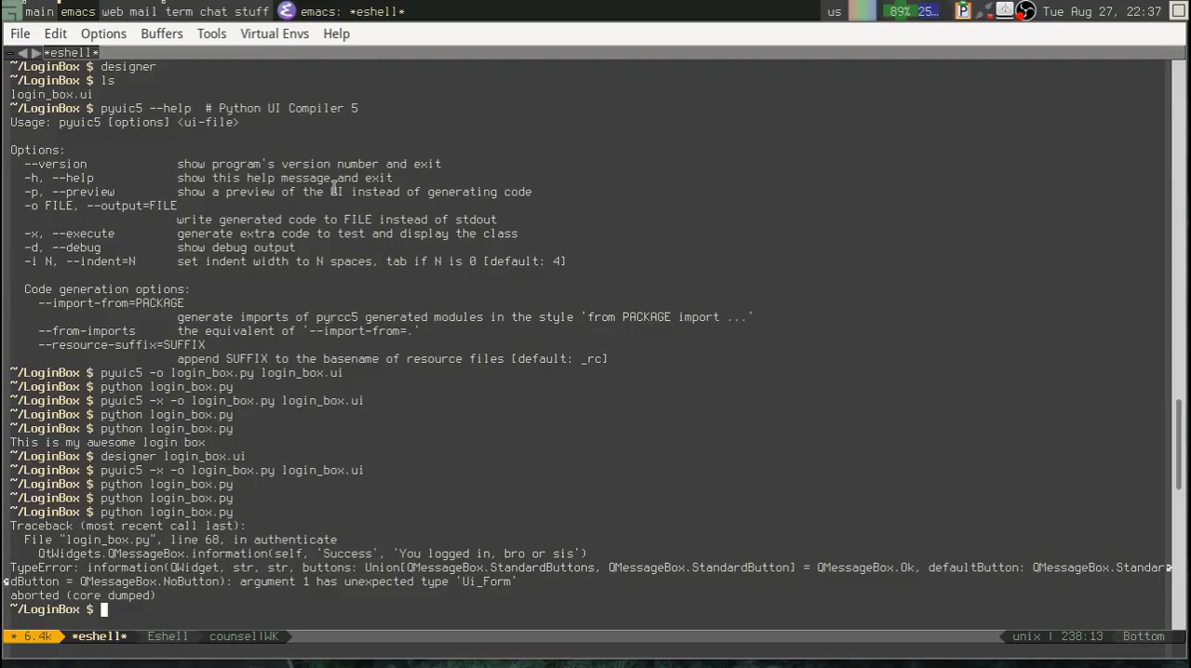
{"action": "key", "text": "Return"}
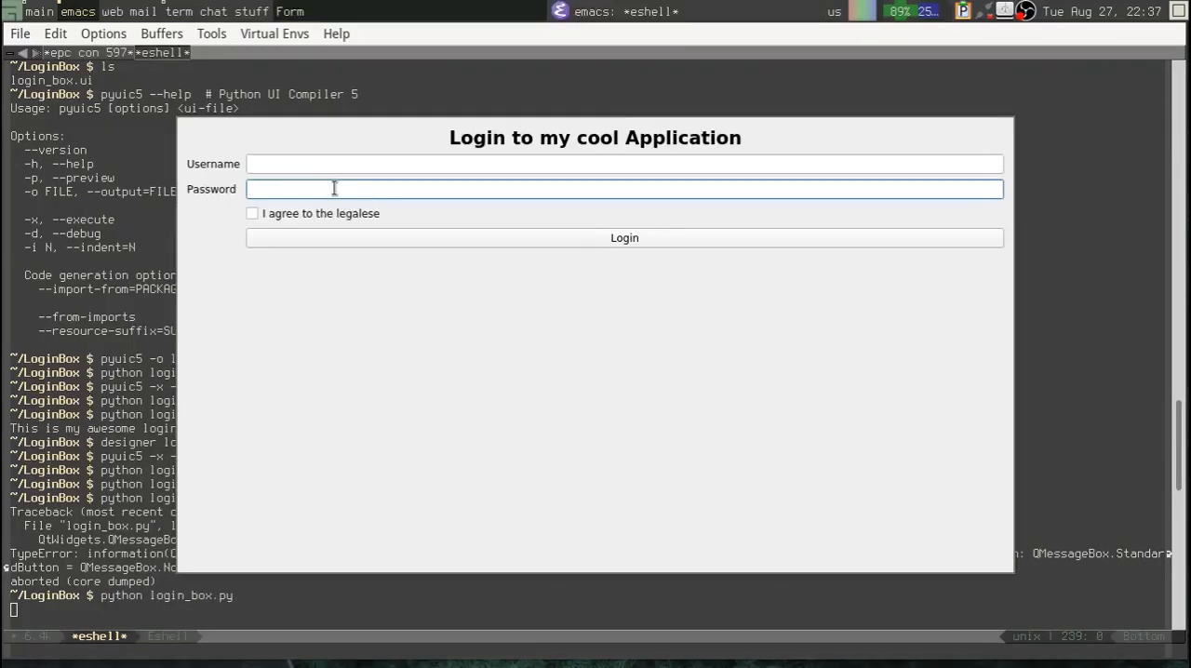
Log in as user and dismiss the 'You logged in, bro or sis' success message
{"action": "left_click", "coordinate": [625, 164]}
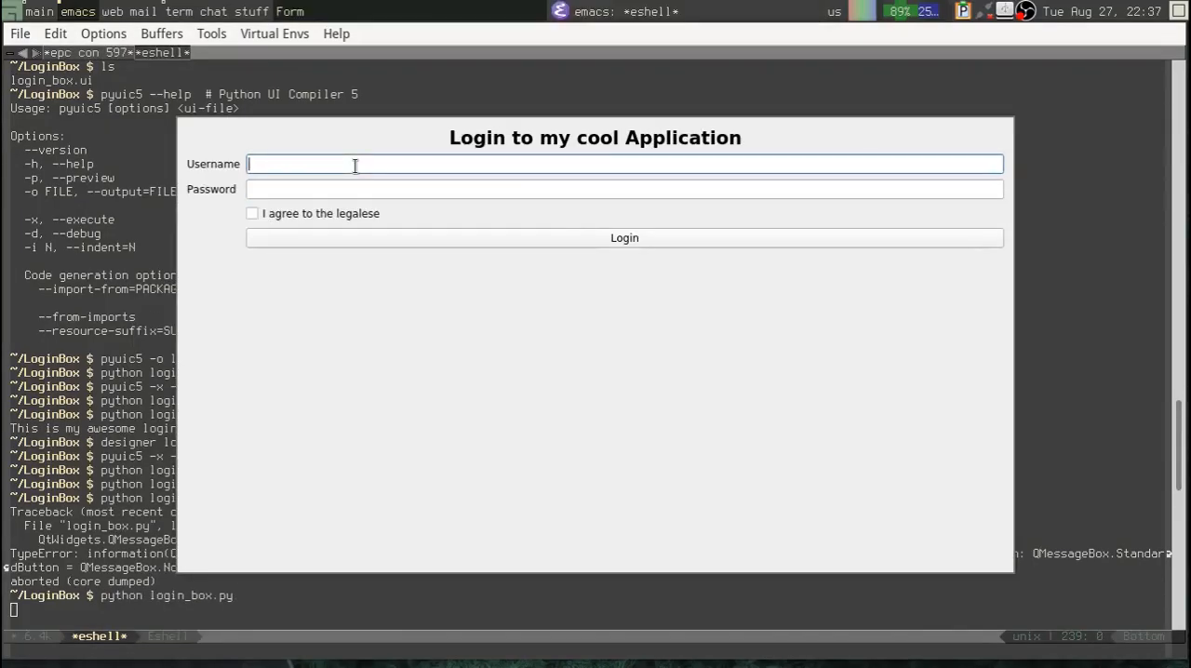
{"action": "type", "text": "user"}
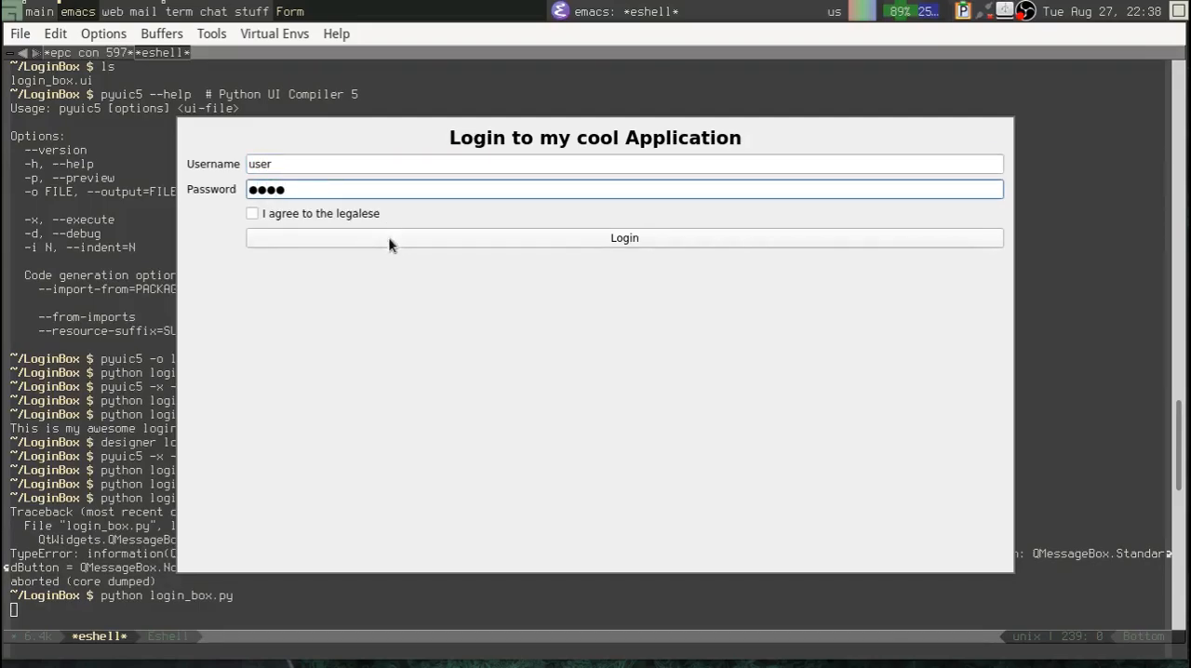
{"action": "left_click", "coordinate": [625, 238]}
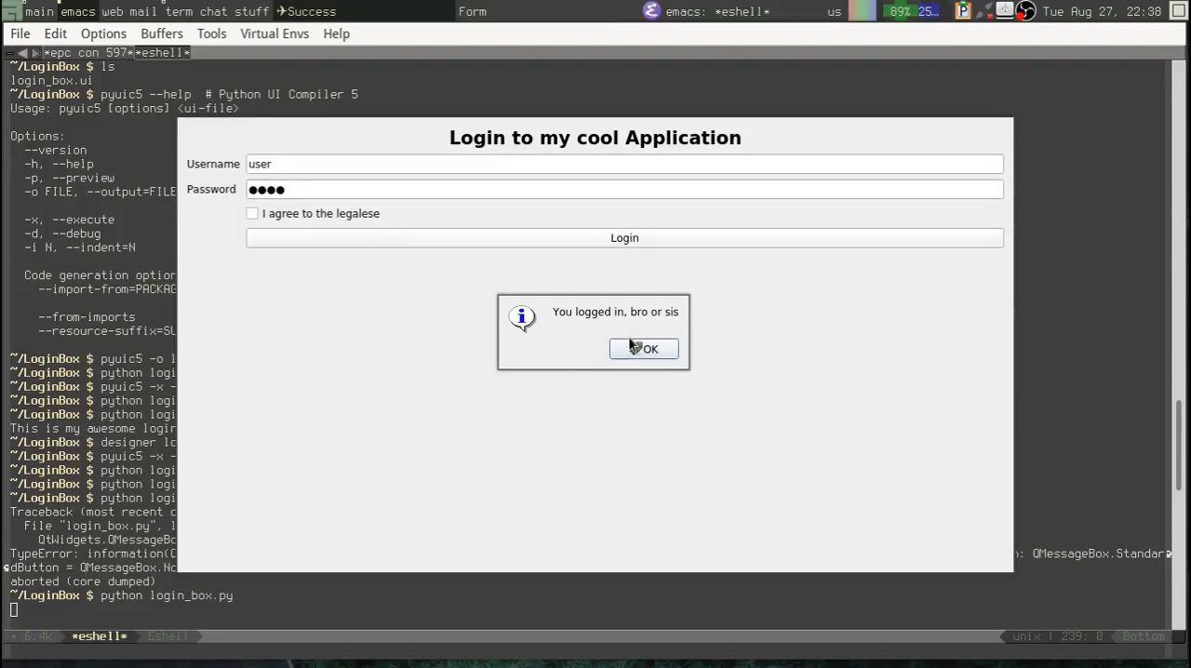
{"action": "left_click", "coordinate": [644, 348]}
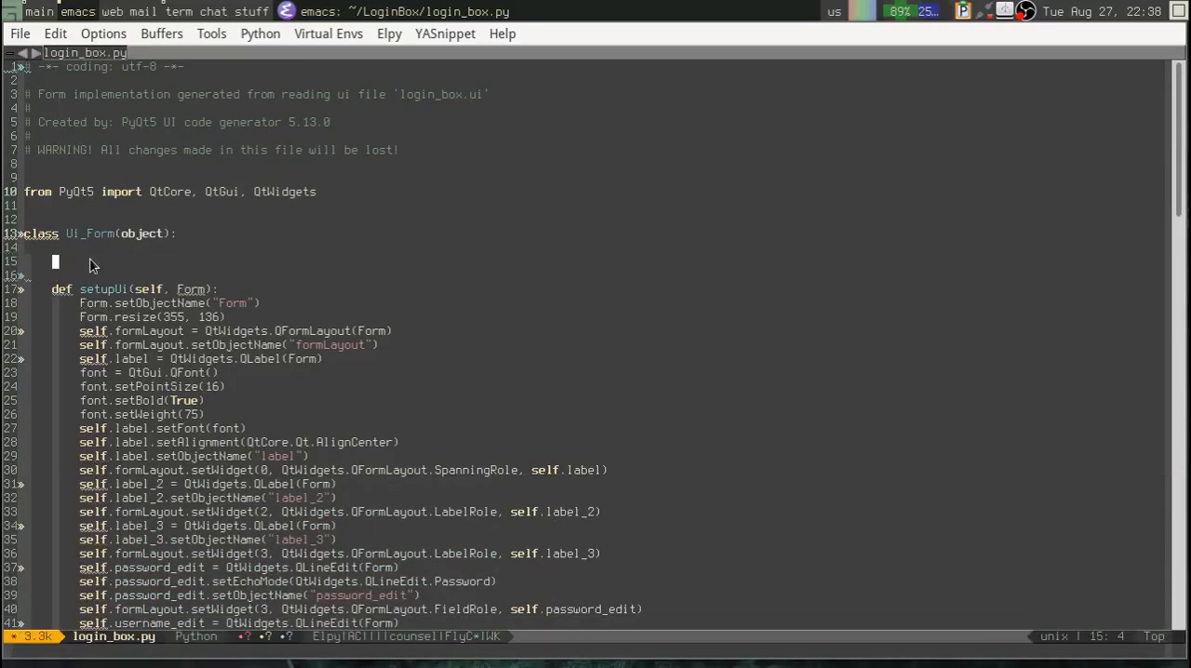
Declare authenticated = QtCore.pyqtSignal() on the Ui_Form class
{"action": "type", "text": "authenticated ="}
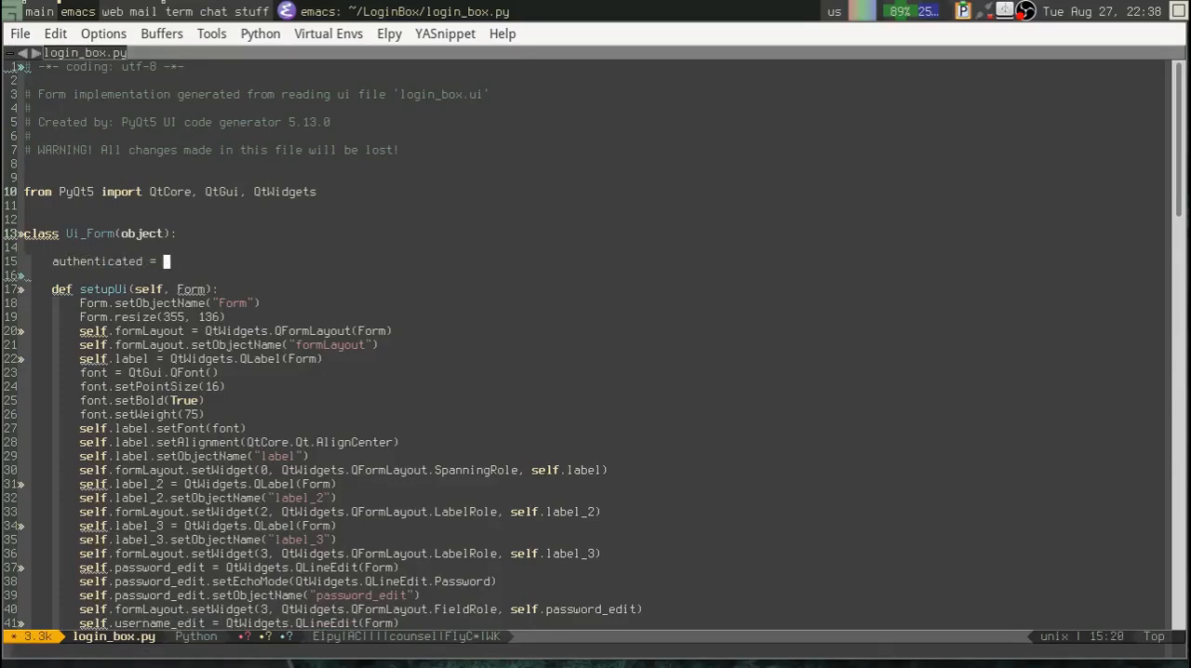
{"action": "type", "text": "QtCore.pyqtSignal"}
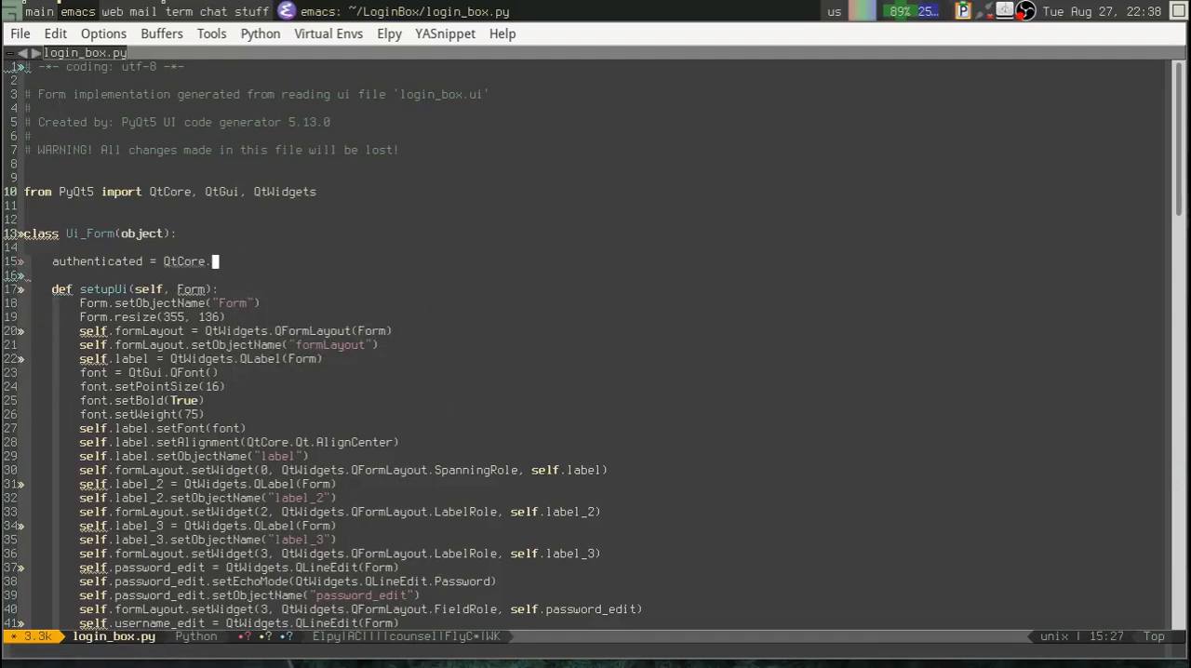
{"action": "type", "text": "pyqtSignal("}
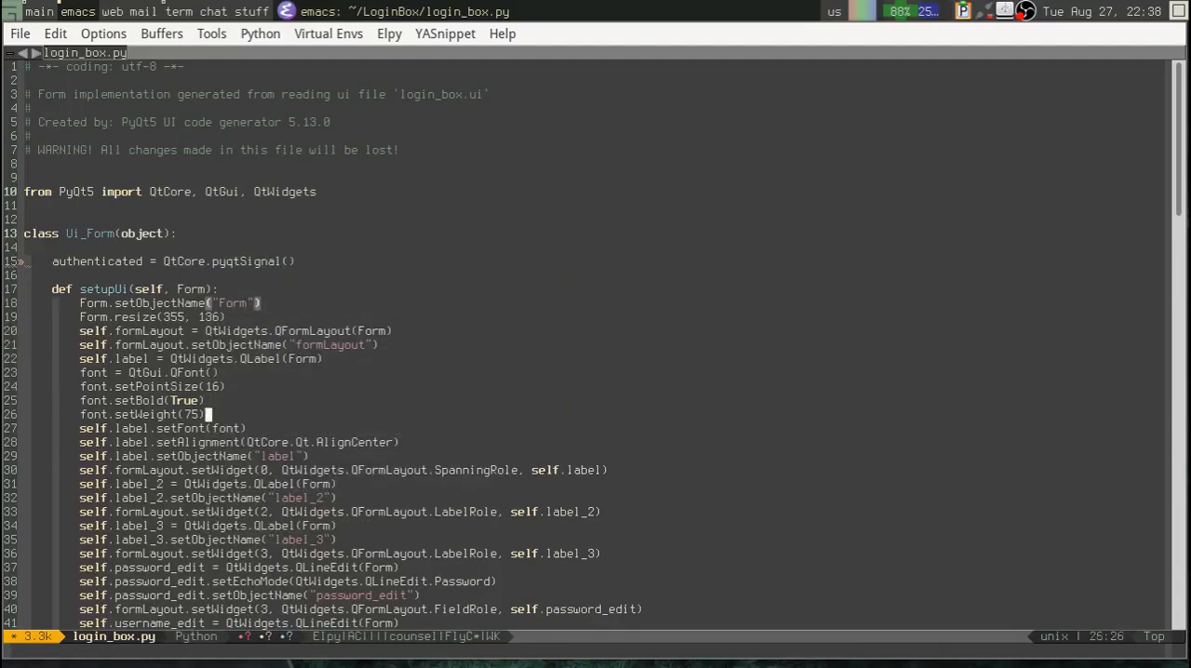
{"action": "scroll", "scroll_direction": "down", "scroll_amount": 3}
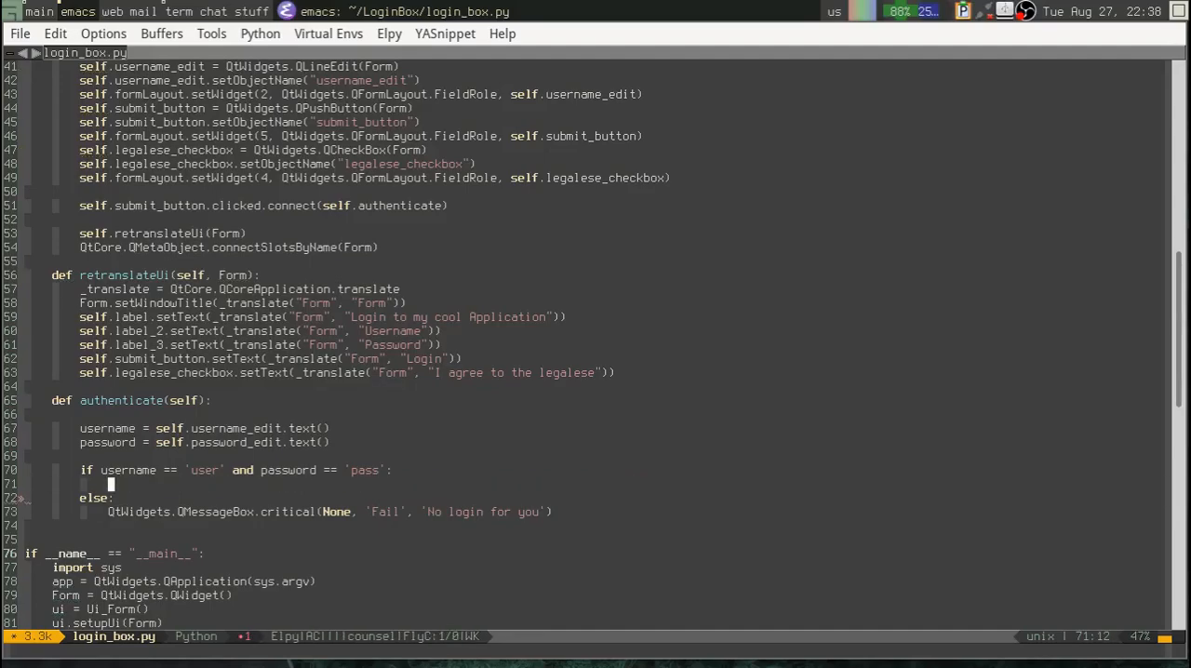
Replace the success QMessageBox with self.authenticated.emit() in authenticate
{"action": "type", "text": "self.__init__"}
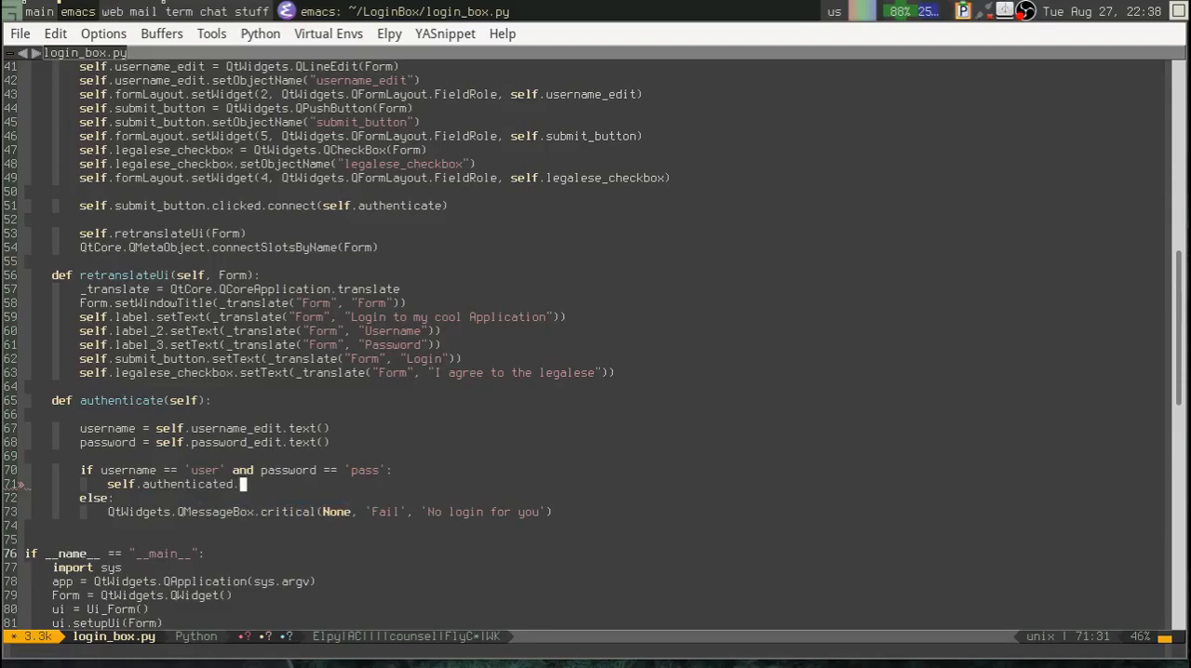
{"action": "type", "text": "emit()"}
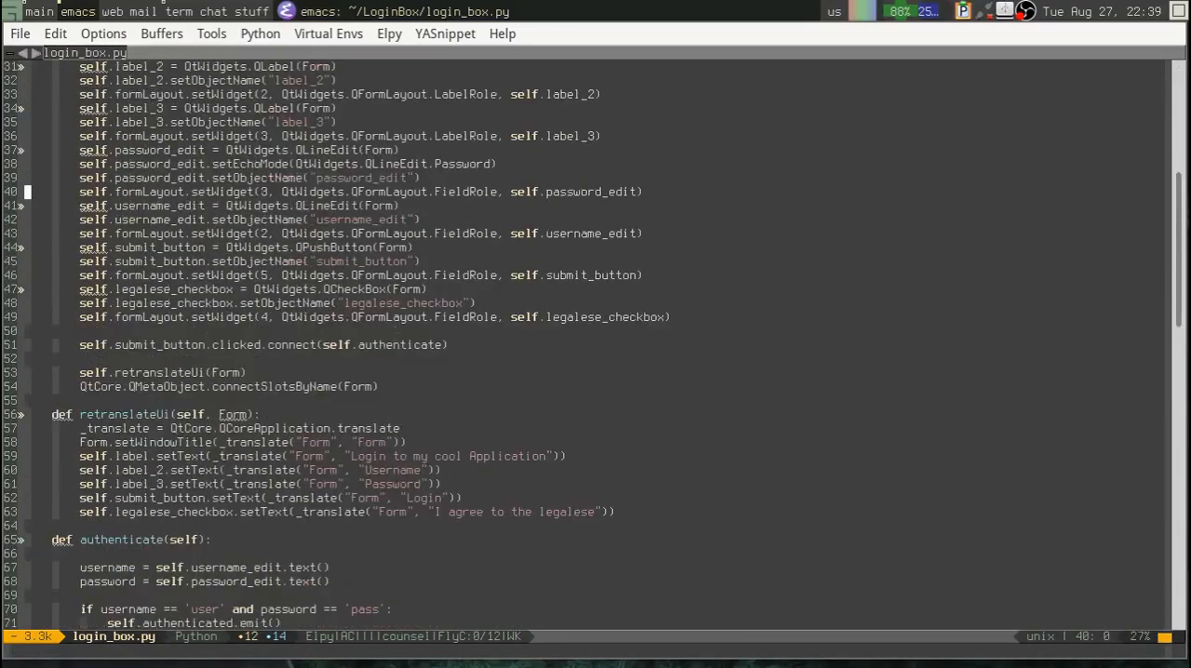
{"action": "scroll", "scroll_direction": "down", "scroll_amount": 3}
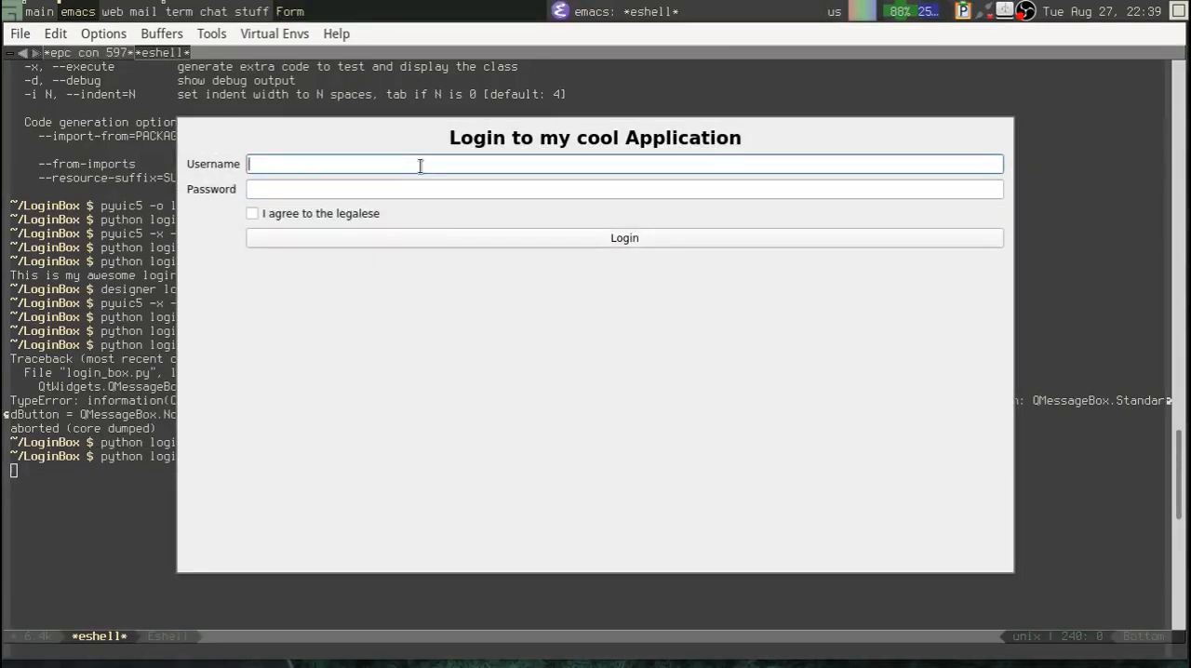
Log in as user in the rerun form, crashing with a TypeError that Ui_Form cannot convert to QObject
{"action": "type", "text": "user"}
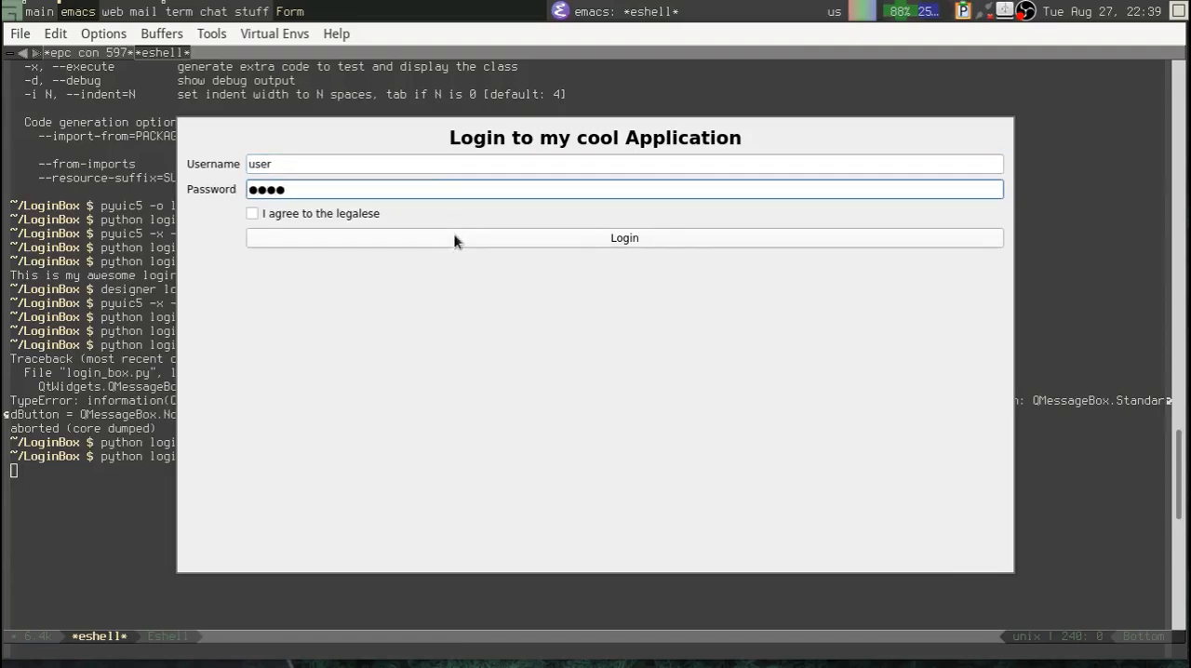
{"action": "left_click", "coordinate": [626, 238]}
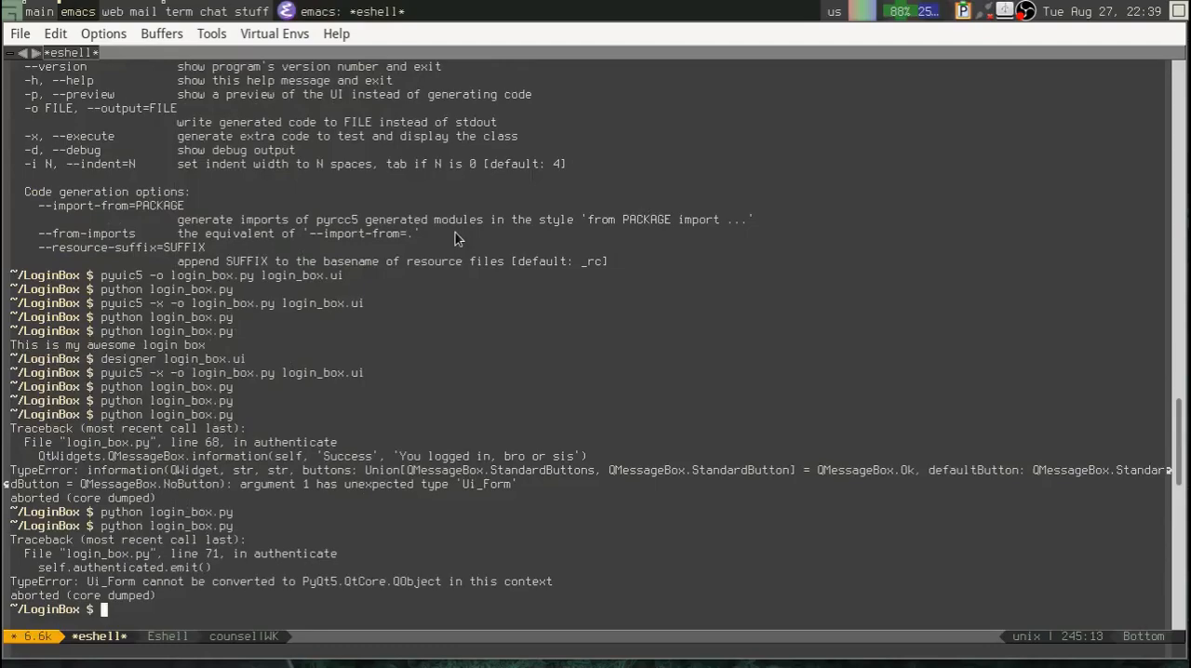
{"action": "mouse_move", "coordinate": [83, 584]}
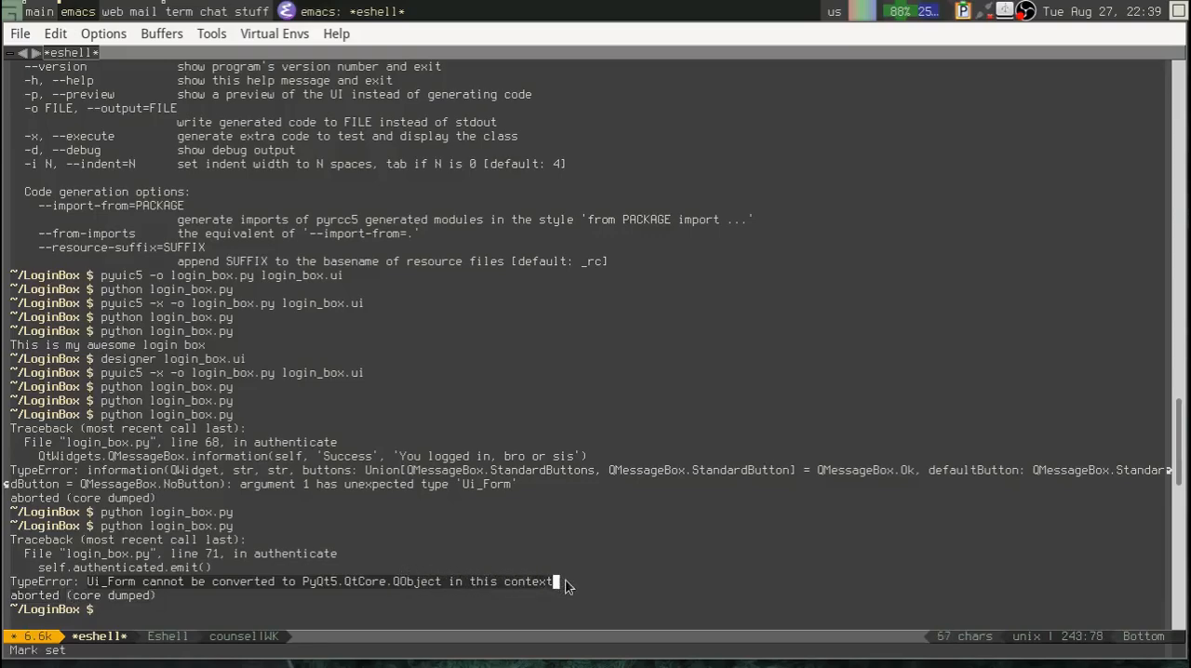
{"action": "mouse_move", "coordinate": [413, 596]}
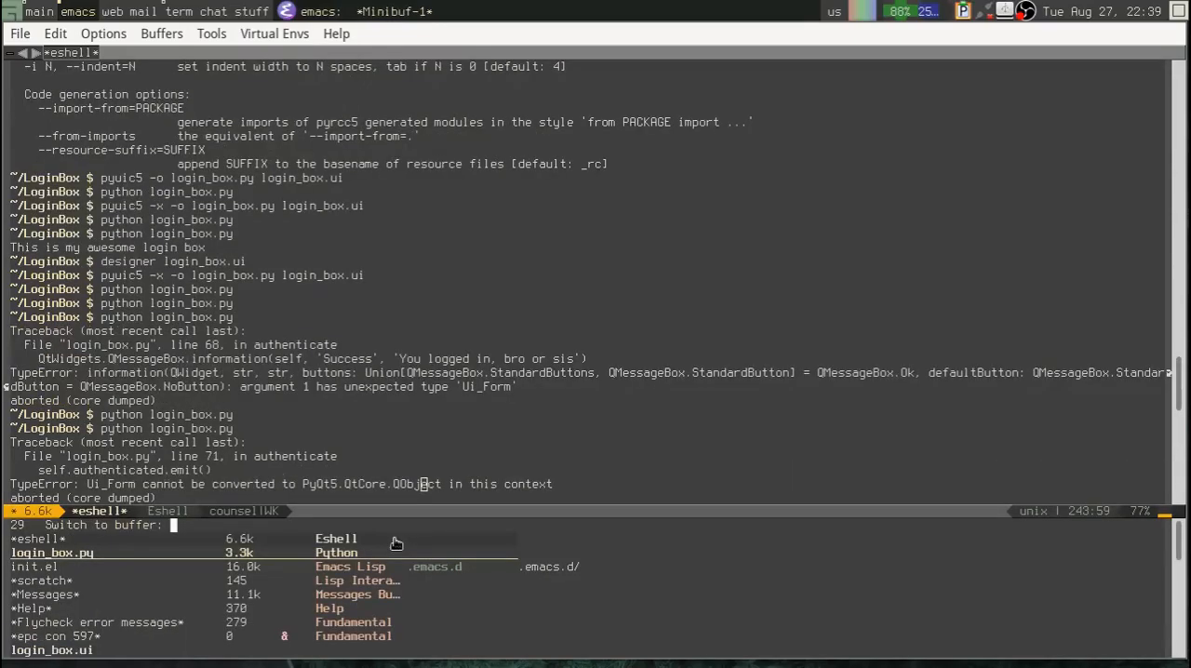
Return to login_box.py, review the Ui_Form(object) class and jump back to the top of the file
{"action": "left_click", "coordinate": [52, 553]}
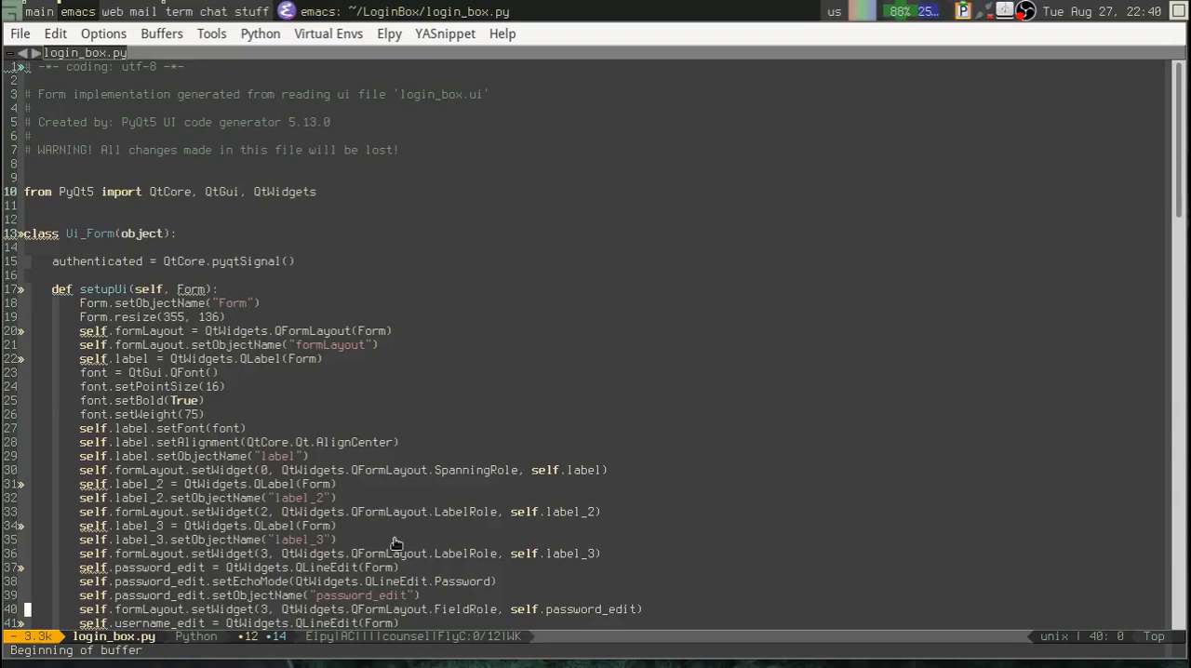
{"action": "mouse_move", "coordinate": [406, 510]}
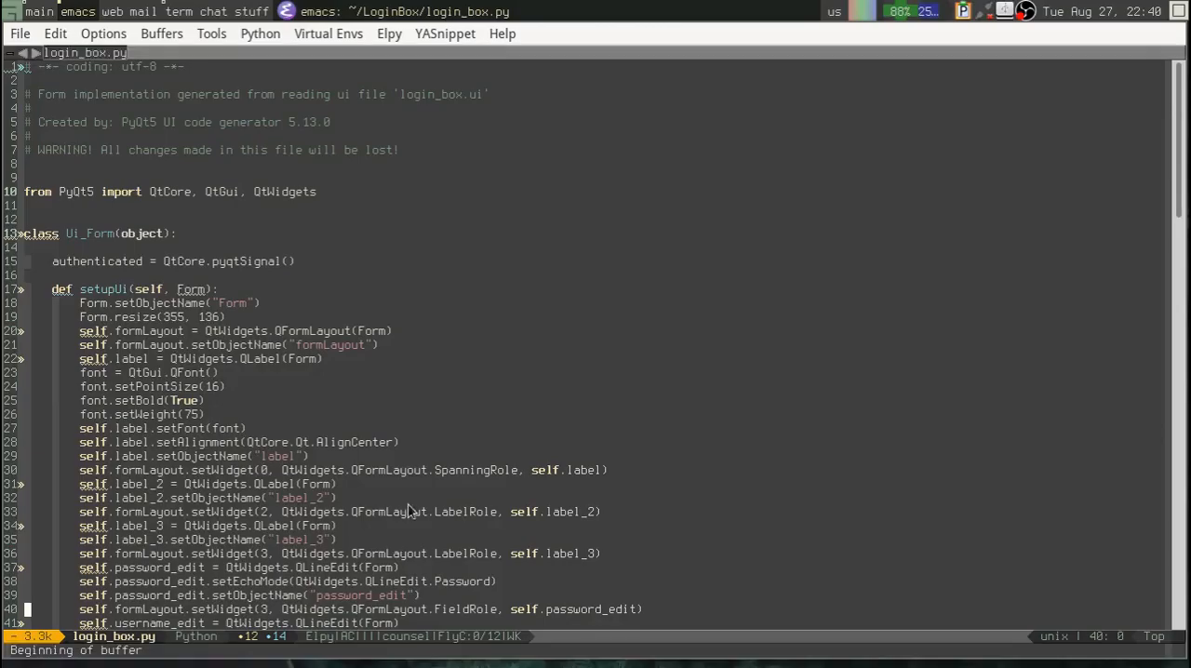
{"action": "scroll", "scroll_direction": "down", "scroll_amount": 3}
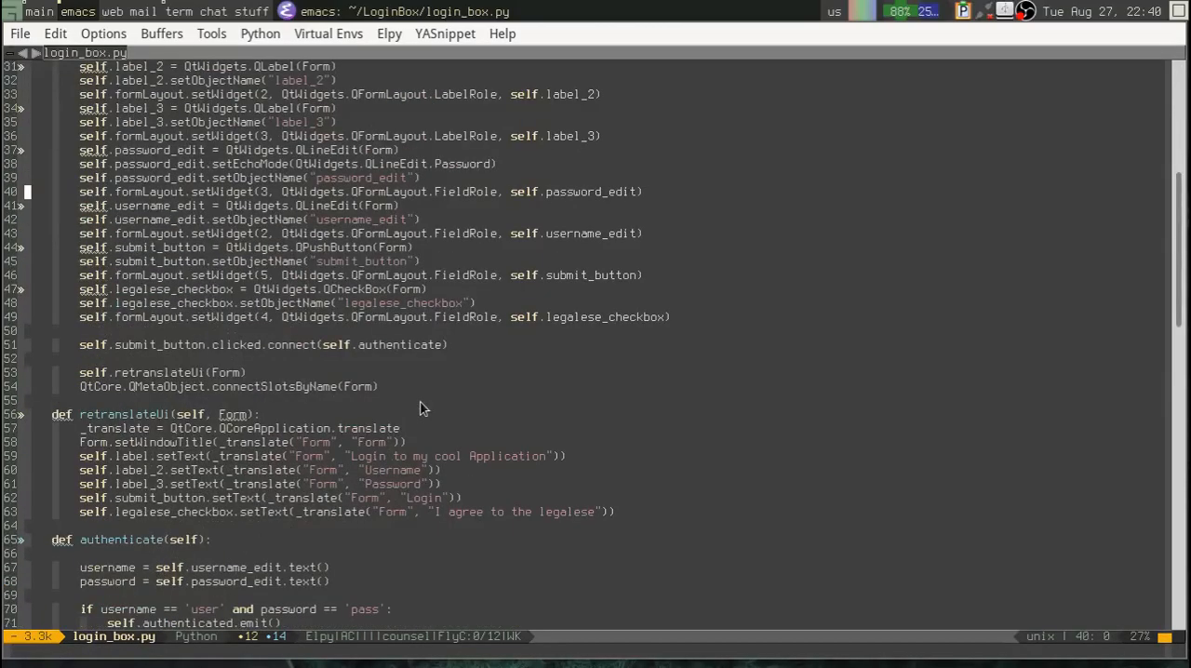
{"action": "key", "text": "Home"}
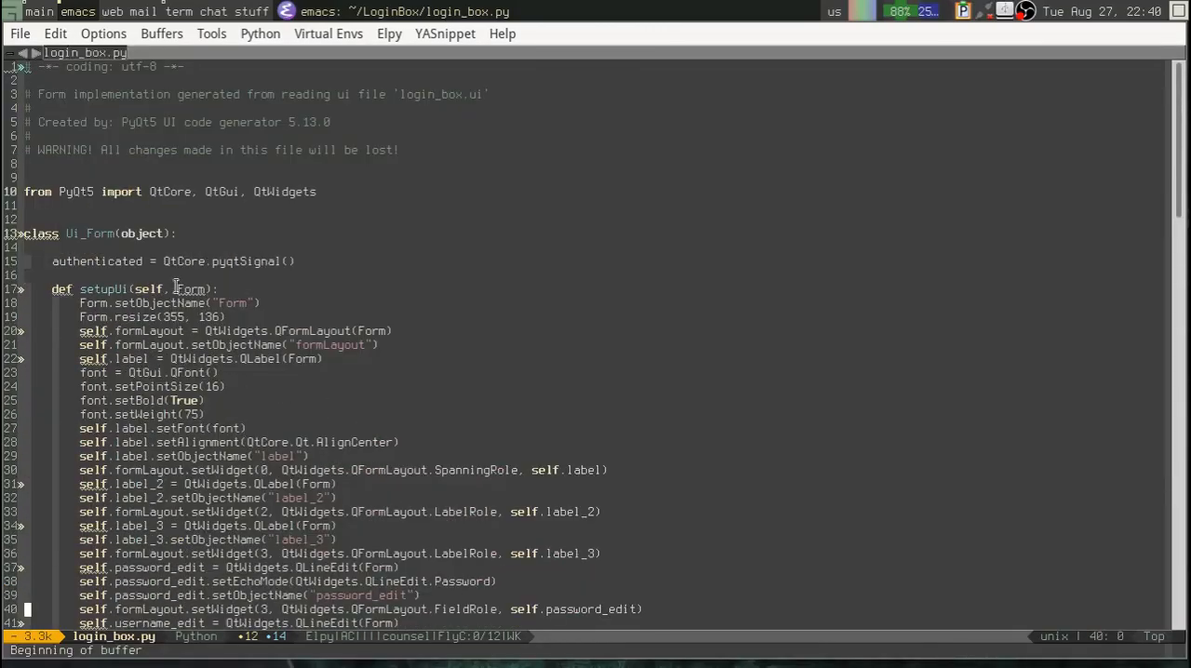
{"action": "left_click", "coordinate": [151, 234]}
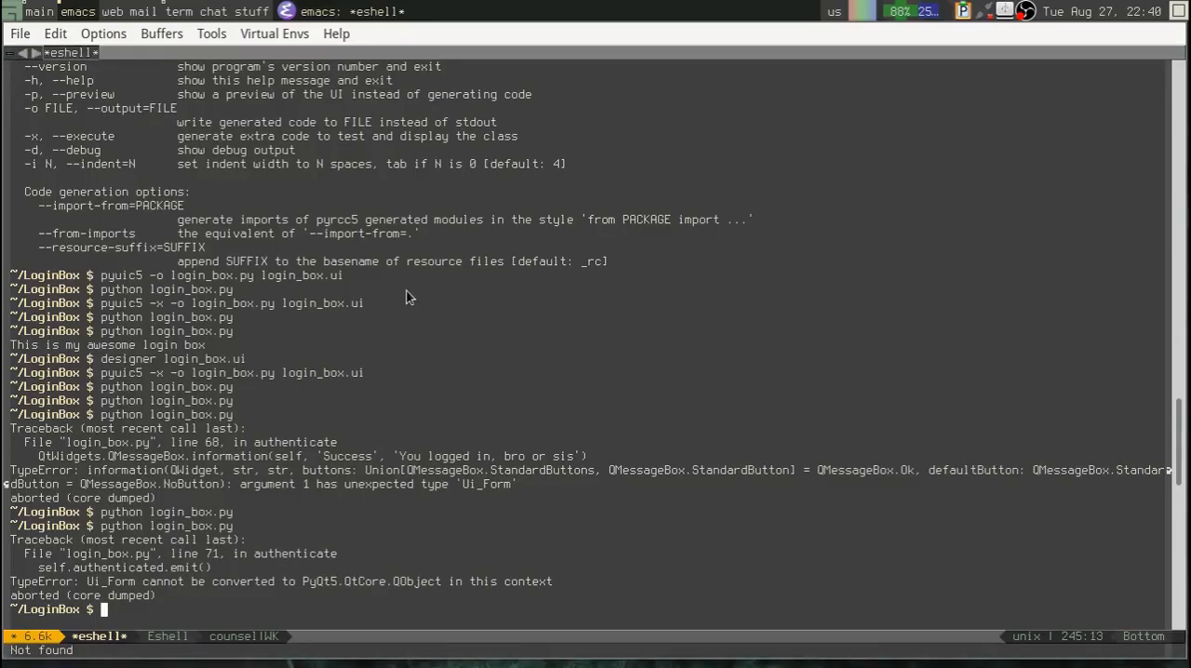
Regenerate login_box.py with 'pyuic5 -o login_box.py login_box.ui' in eshell
{"action": "type", "text": "py"}
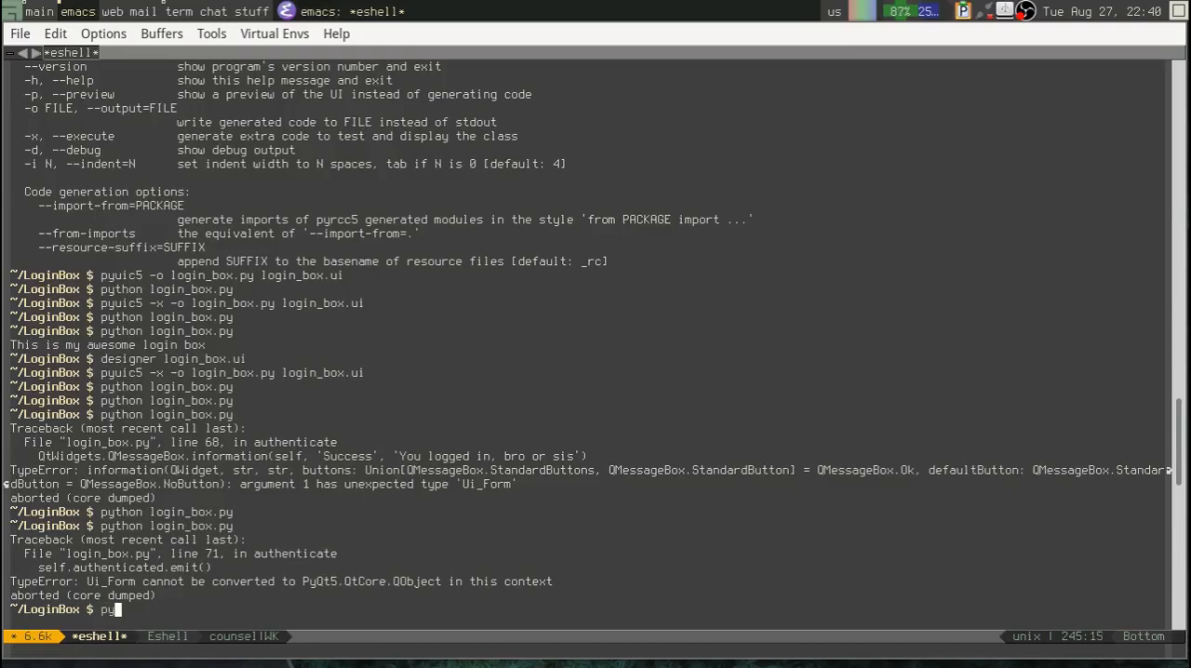
{"action": "type", "text": "uic5 -o"}
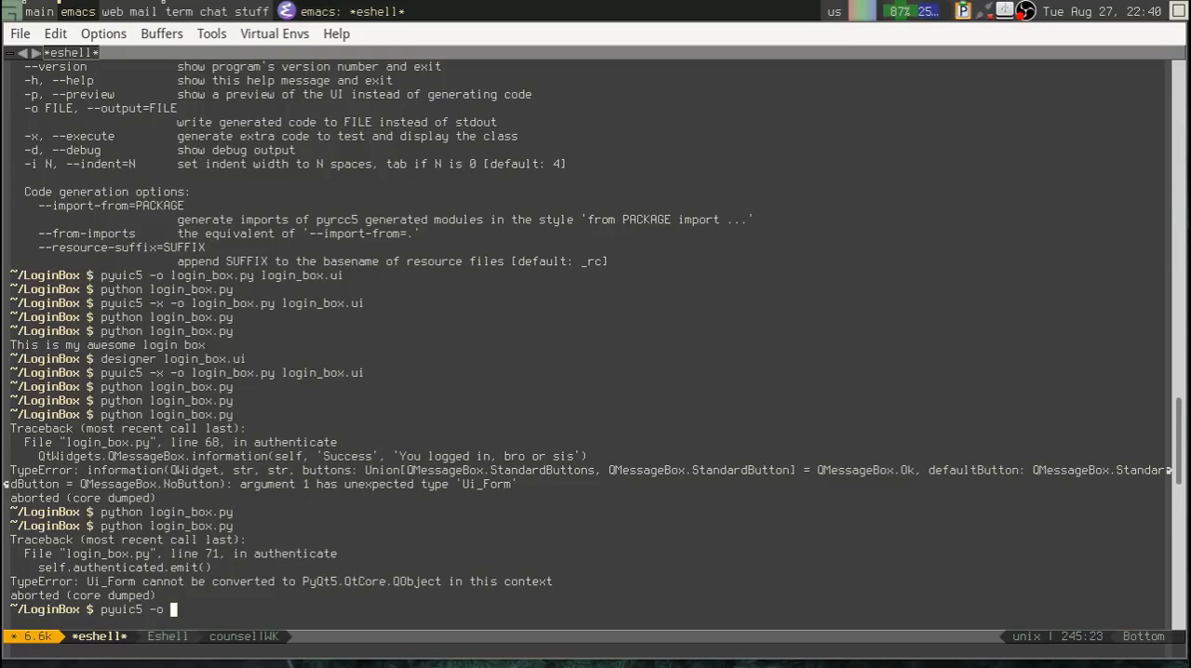
{"action": "type", "text": "login"}
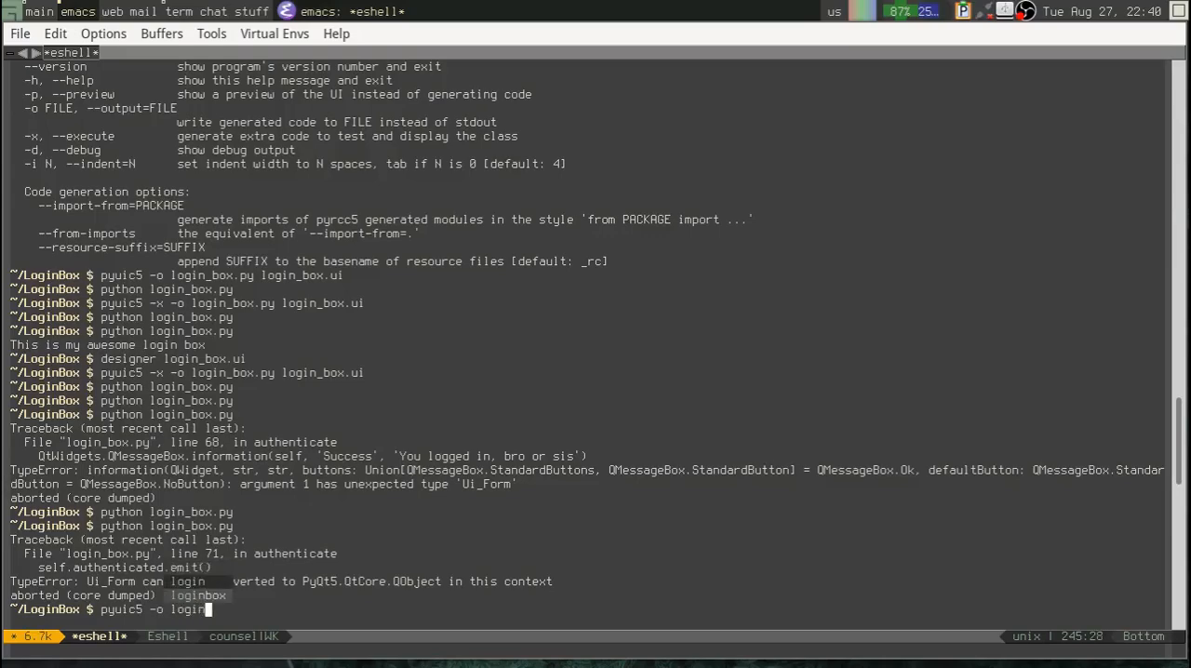
{"action": "type", "text": "_box."}
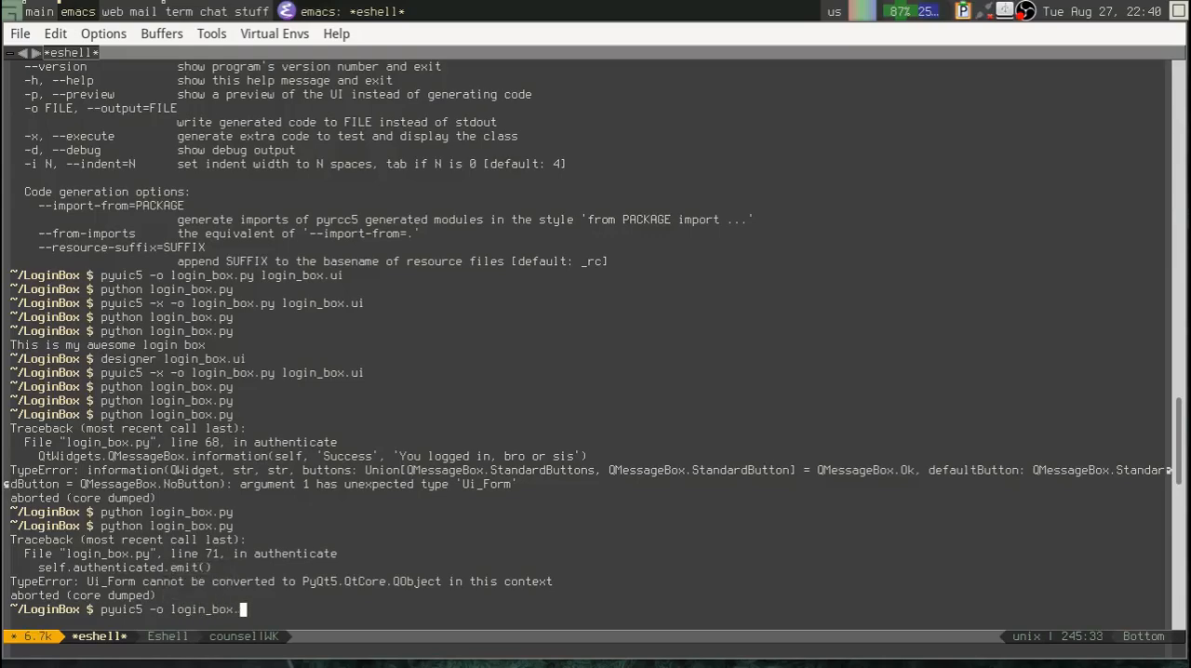
{"action": "type", "text": "login_box.ui"}
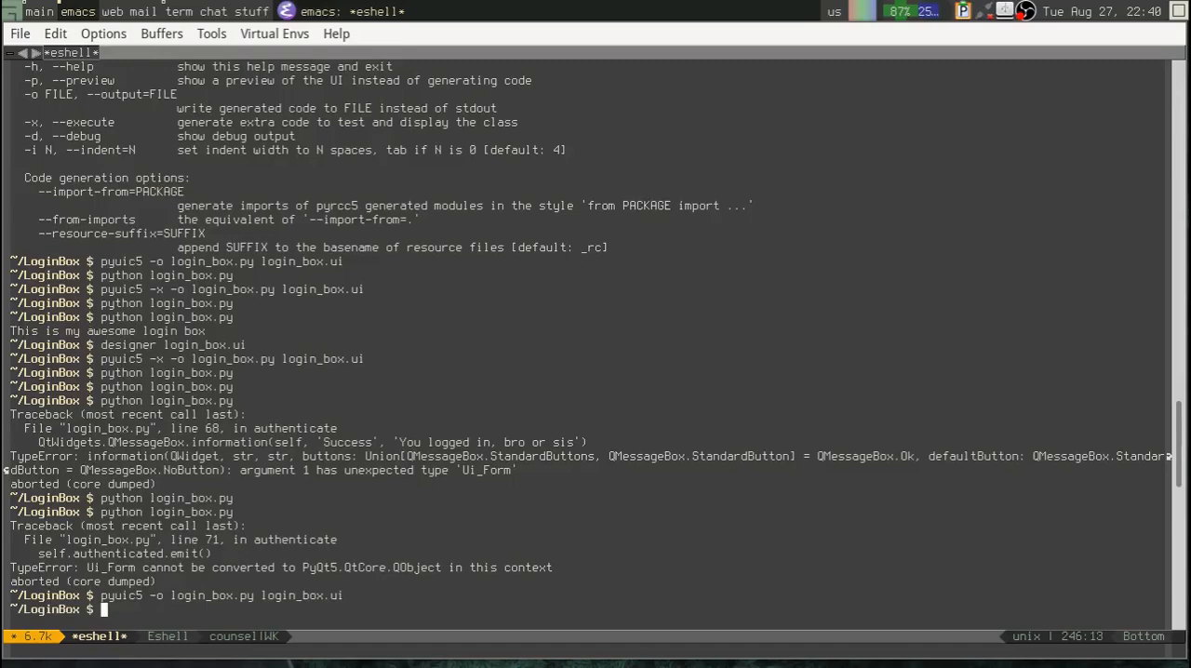
{"action": "key", "text": "C-x C-f"}
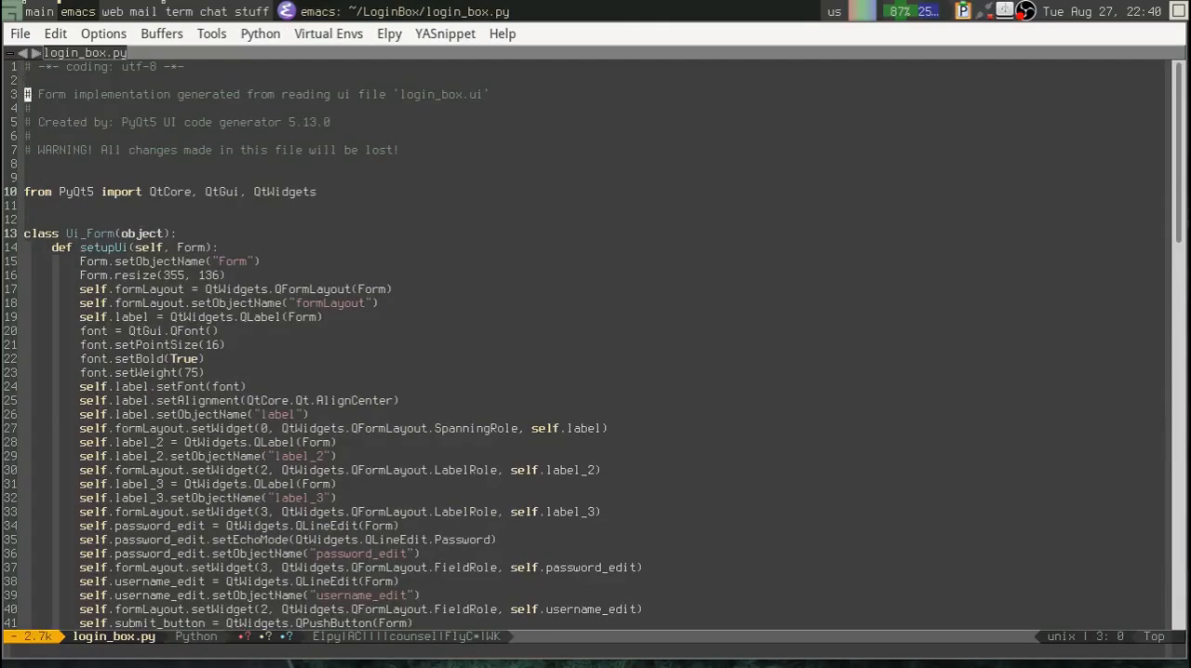
Review the regenerated login_box.py and start a find-file prompt in ~/LoginBox
{"action": "scroll", "scroll_direction": "down", "scroll_amount": 3}
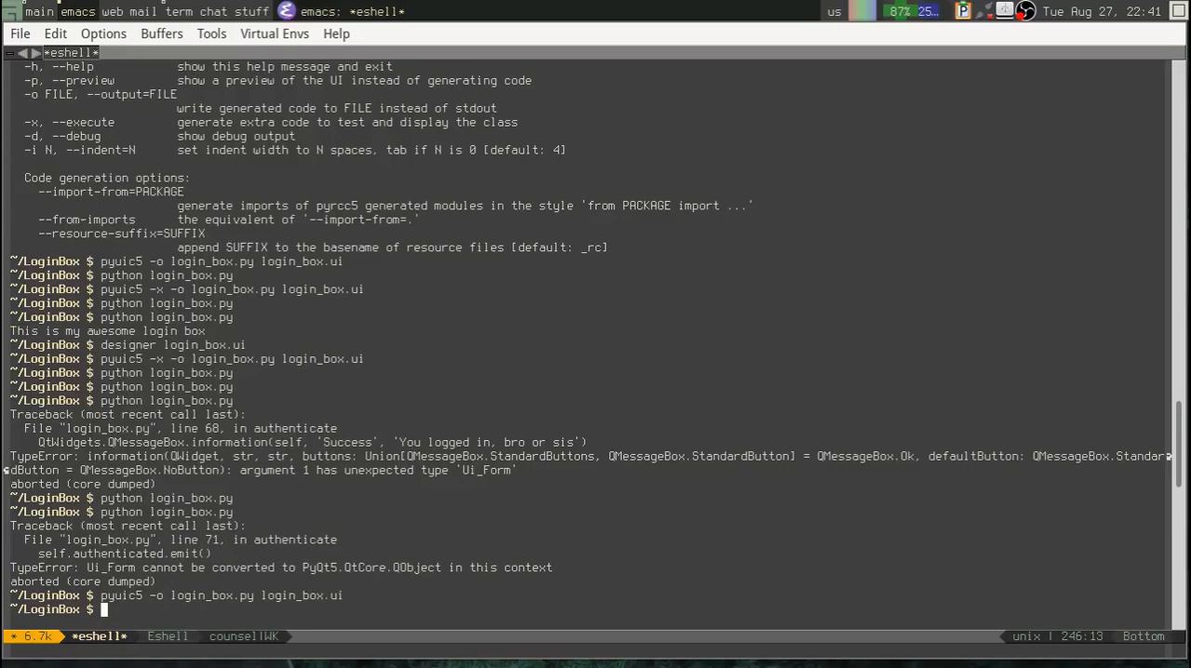
{"action": "key", "text": "C-x"}
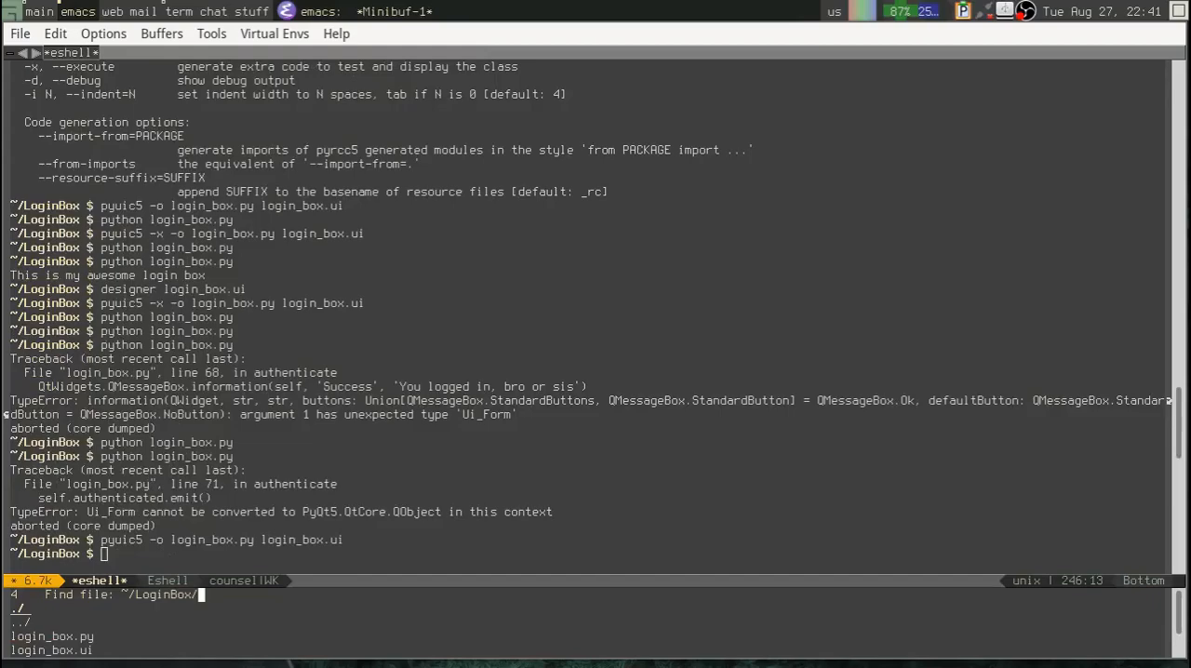
Create and open a new login_box_main.py file from the find-file prompt
{"action": "type", "text": "login_box_main"}
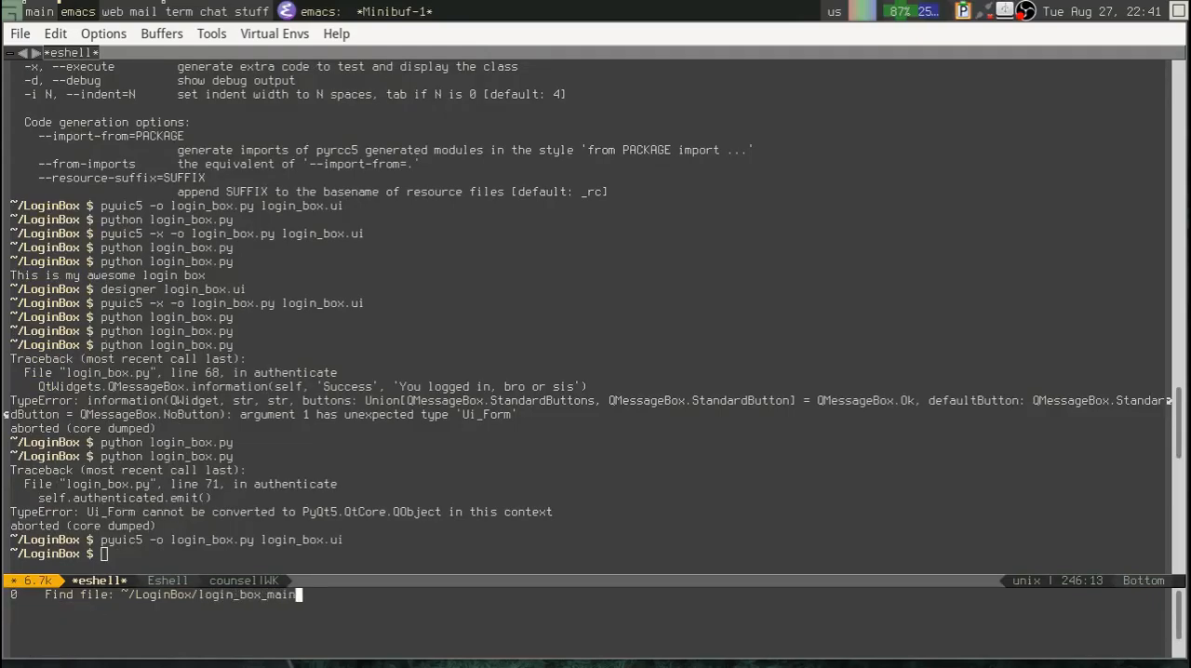
{"action": "key", "text": "Return"}
{"action": "type", "text": "from"}
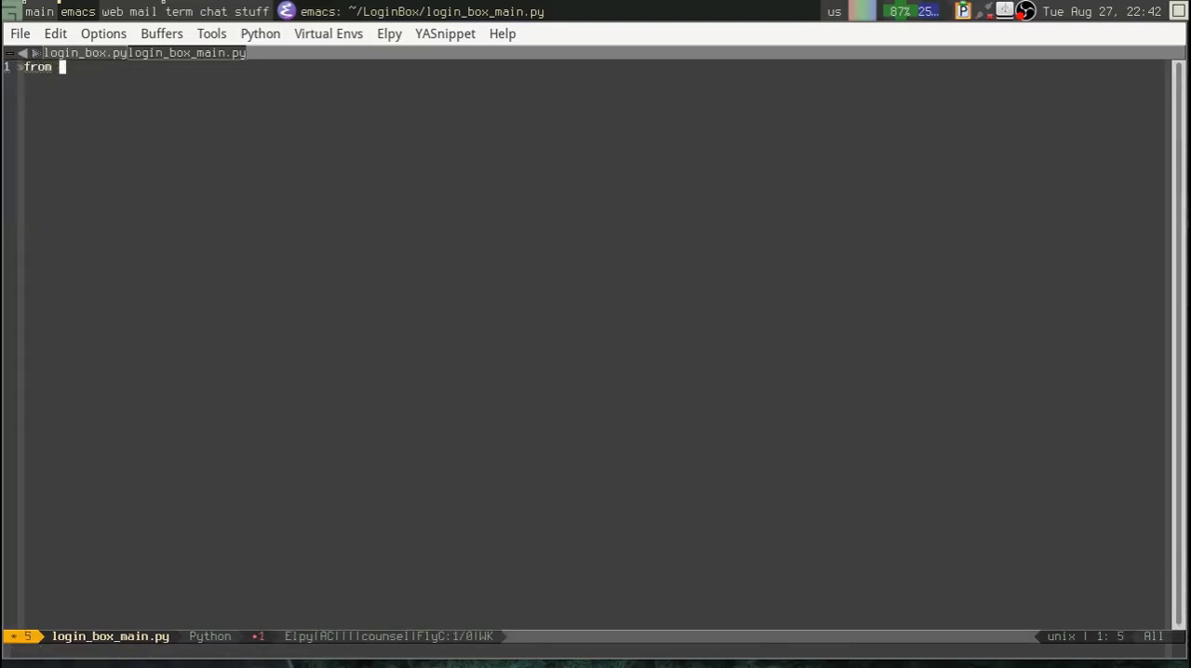
Import Ui_Form from the generated login_box module
{"action": "type", "text": "login_box import U"}
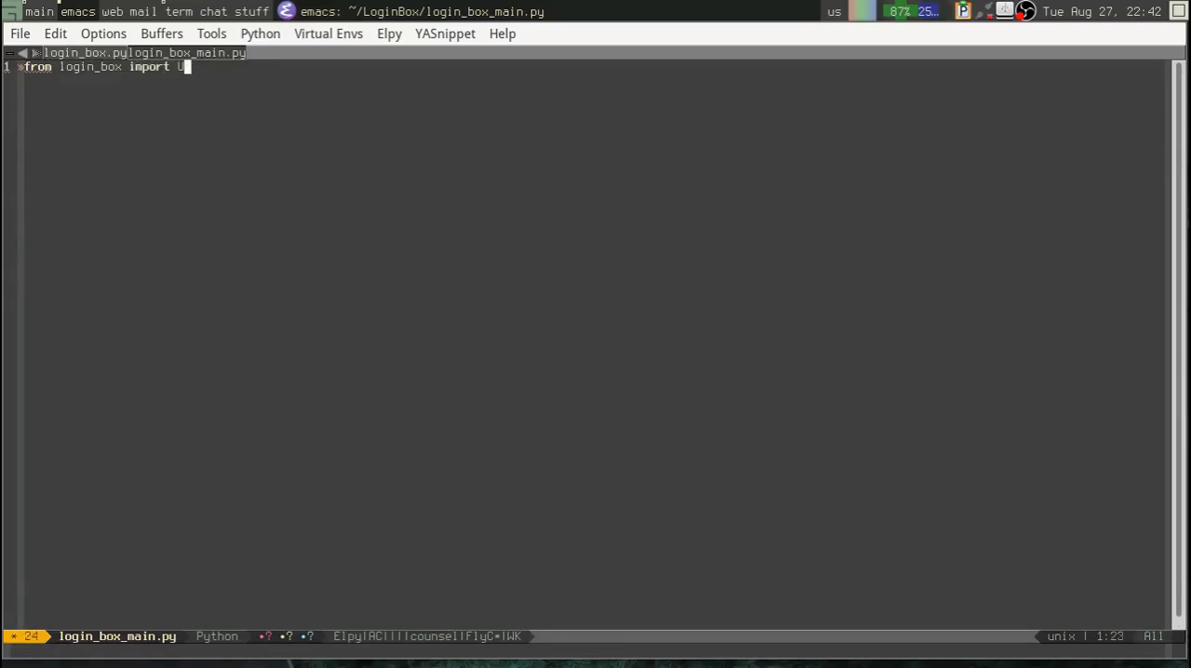
{"action": "type", "text": "i_Form"}
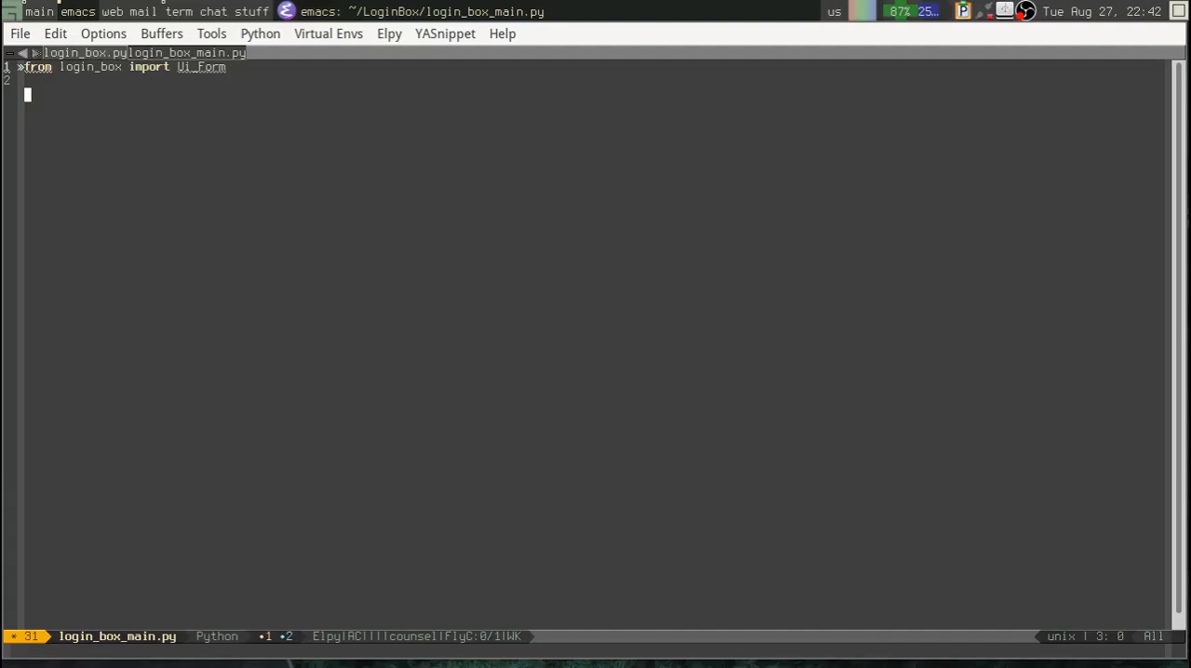
{"action": "type", "text": "f"}
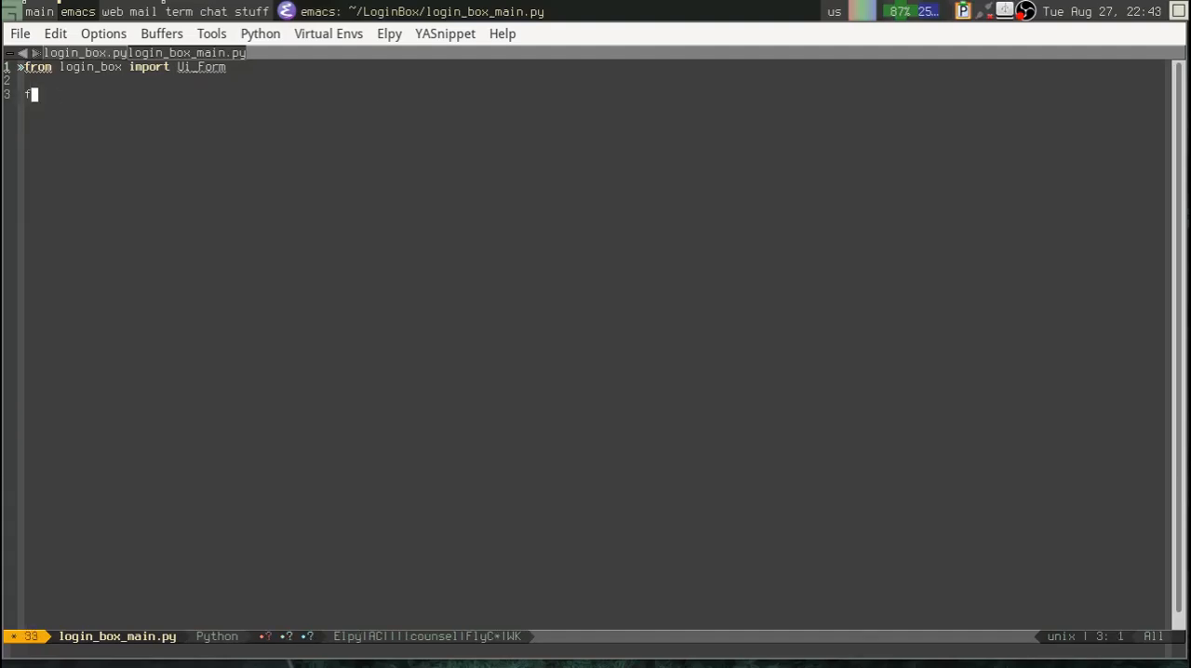
Import QtWidgets as qtw and QtCore as qtc from PyQt5, leaving blank lines below
{"action": "type", "text": "from PyQt5 import Q"}
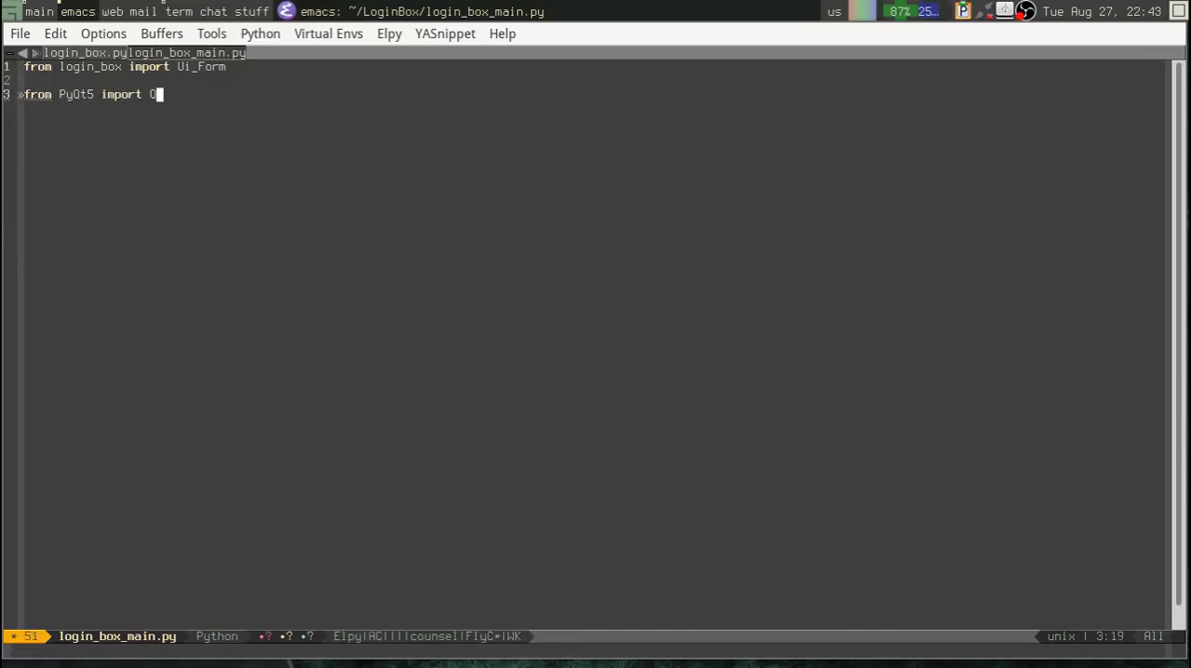
{"action": "type", "text": "tWidgets"}
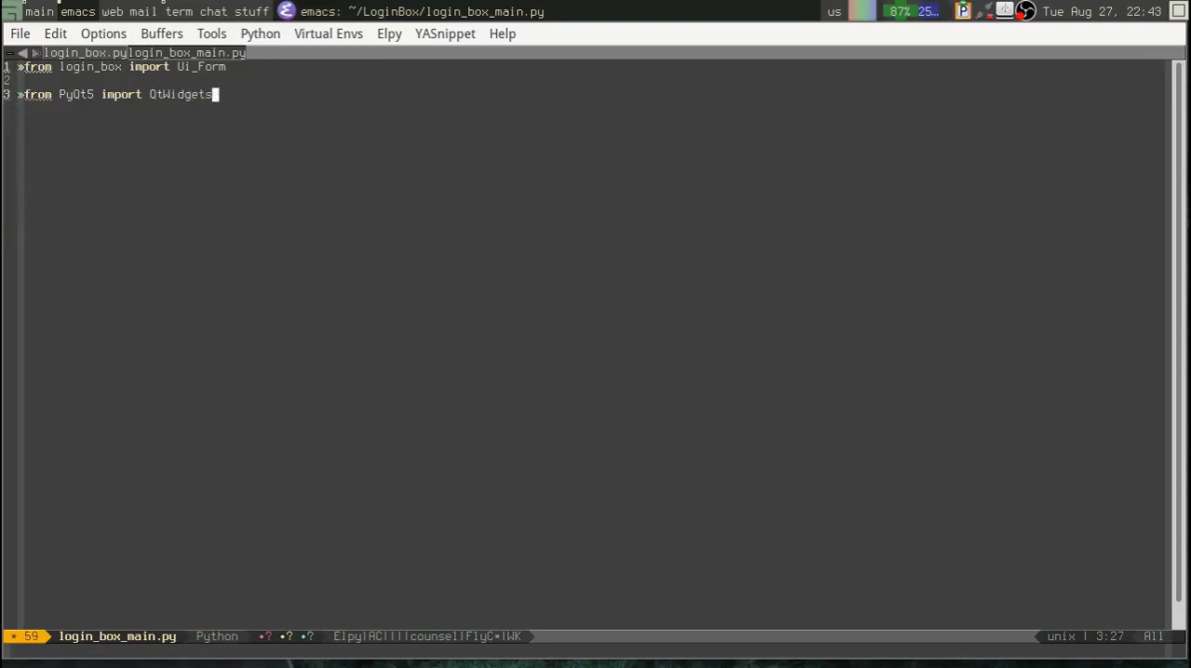
{"action": "type", "text": "as qtcore"}
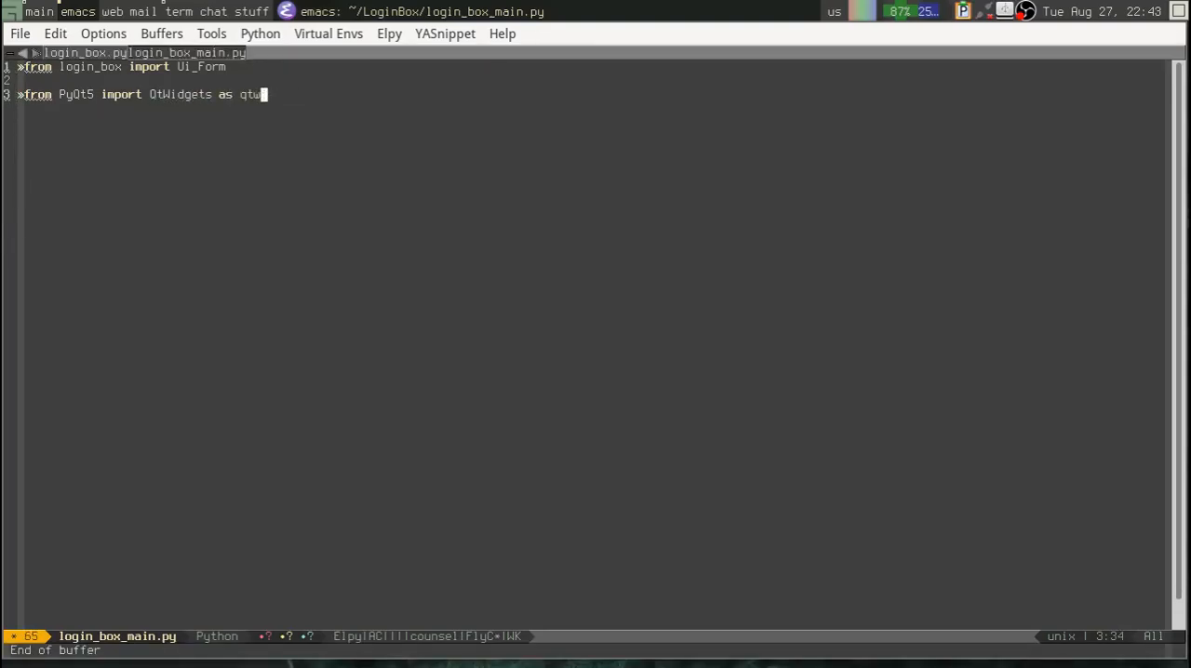
{"action": "type", "text": "from"}
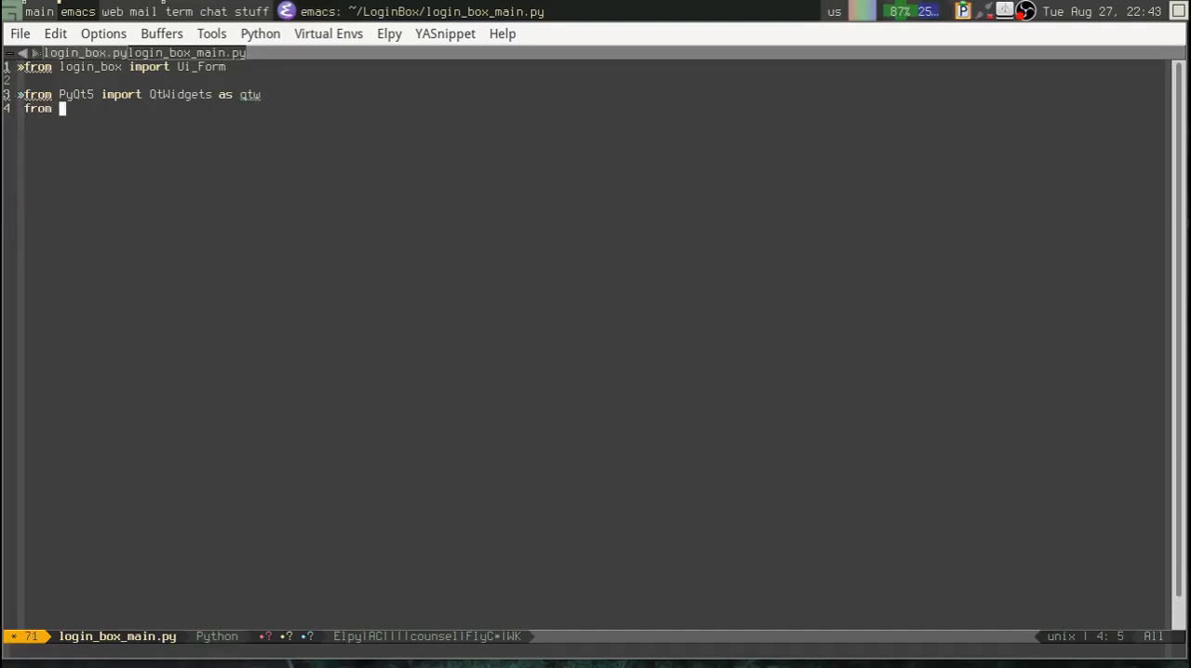
{"action": "type", "text": "PyQt5 import QtC"}
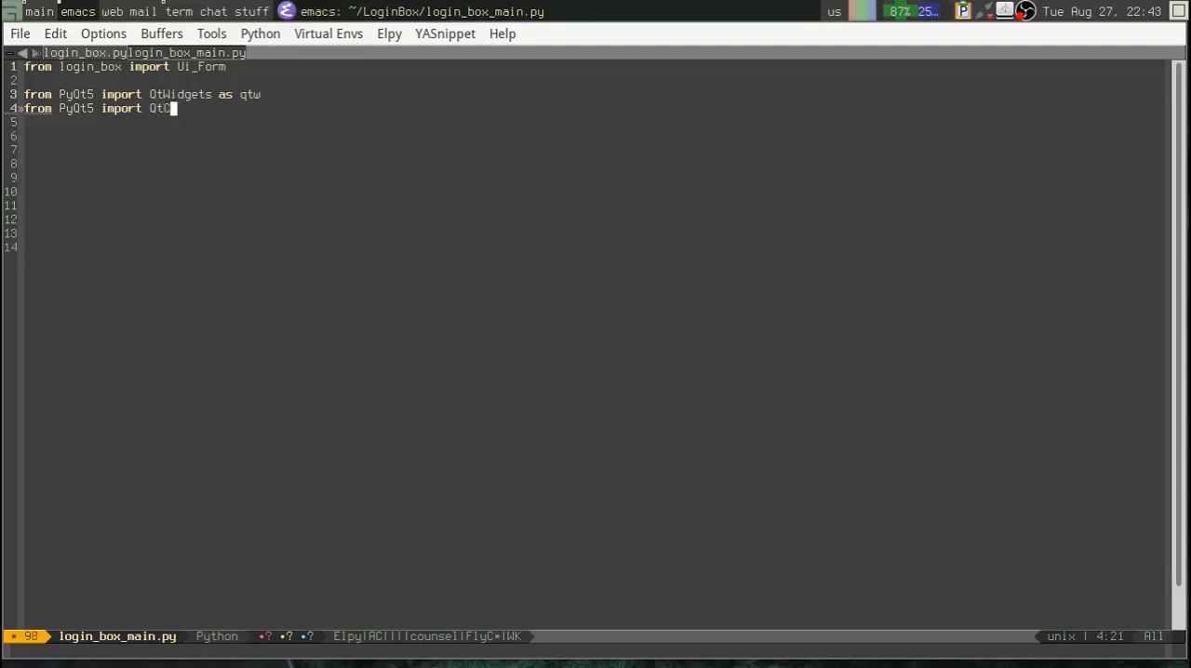
{"action": "type", "text": "ore as qtcore"}
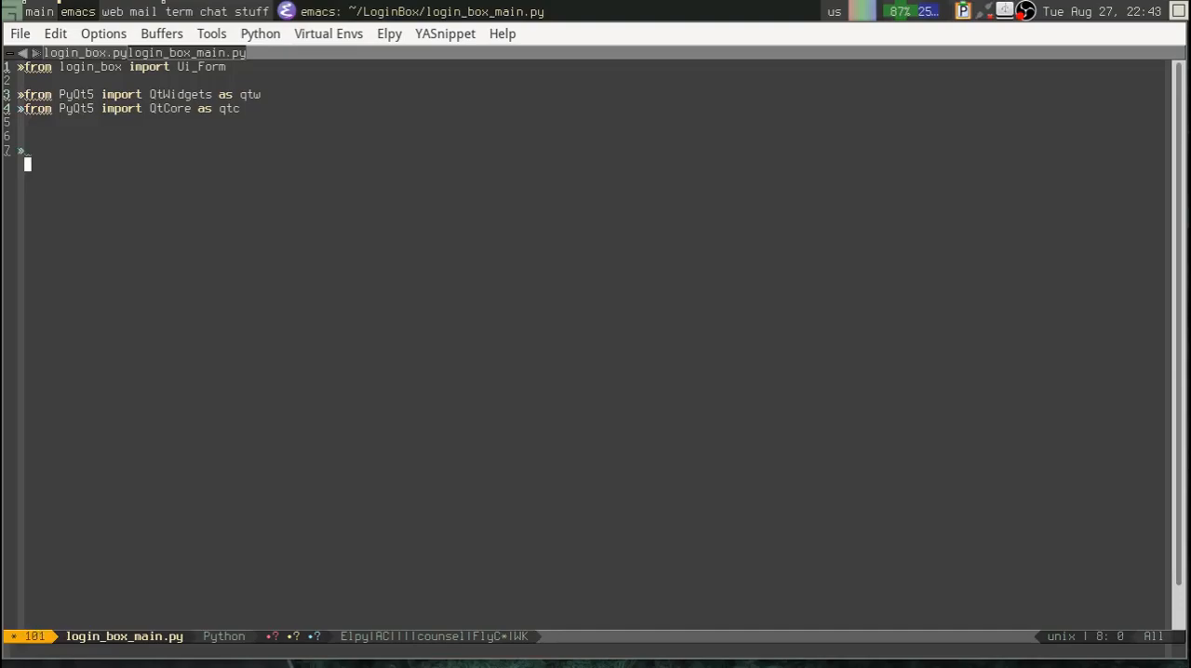
{"action": "key", "text": "Return"}
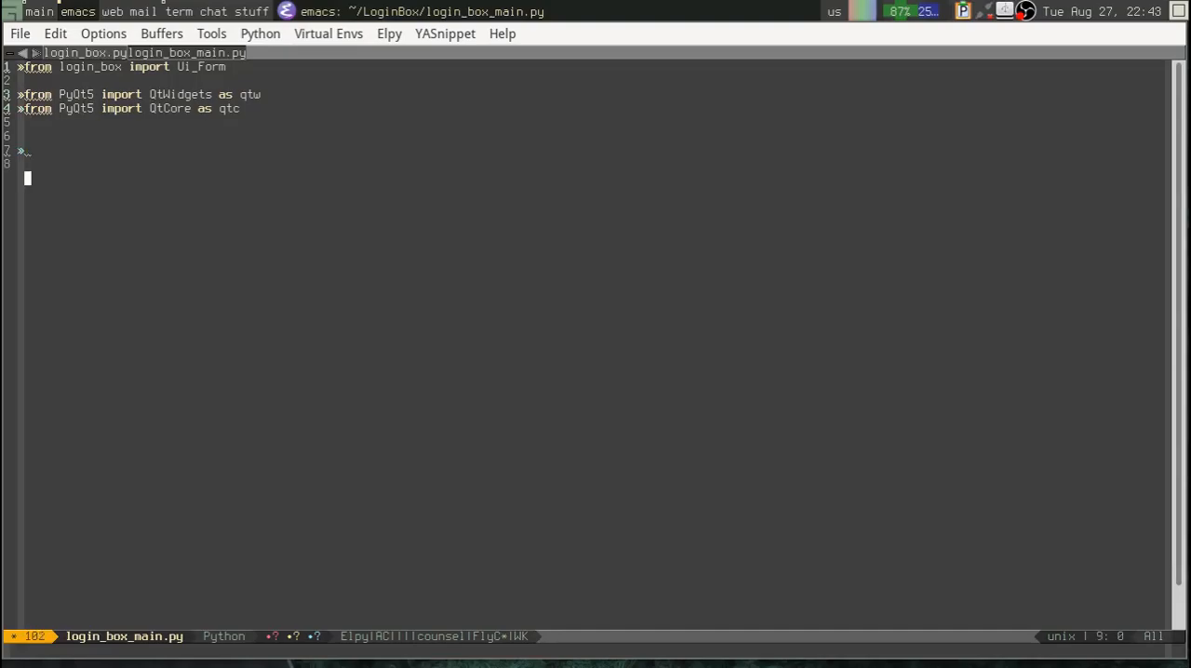
Add a __main__ block creating app = qtw.QApplication([]) and calling app.exec_()
{"action": "type", "text": "if __name__ == '__main__':"}
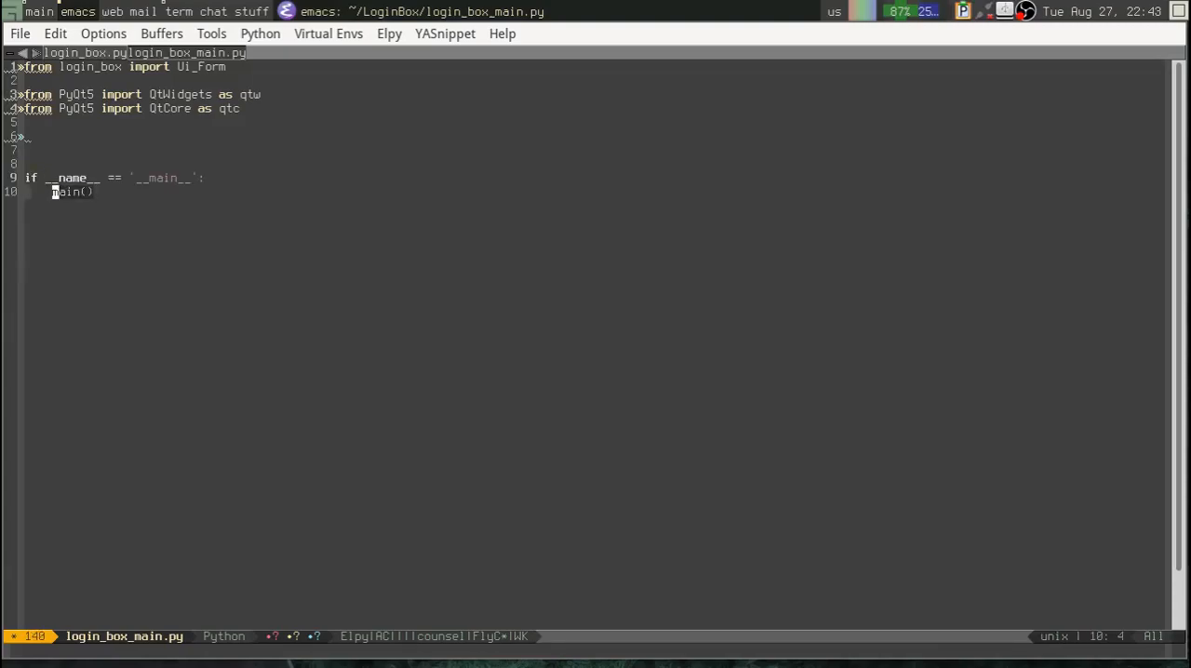
{"action": "type", "text": "application"}
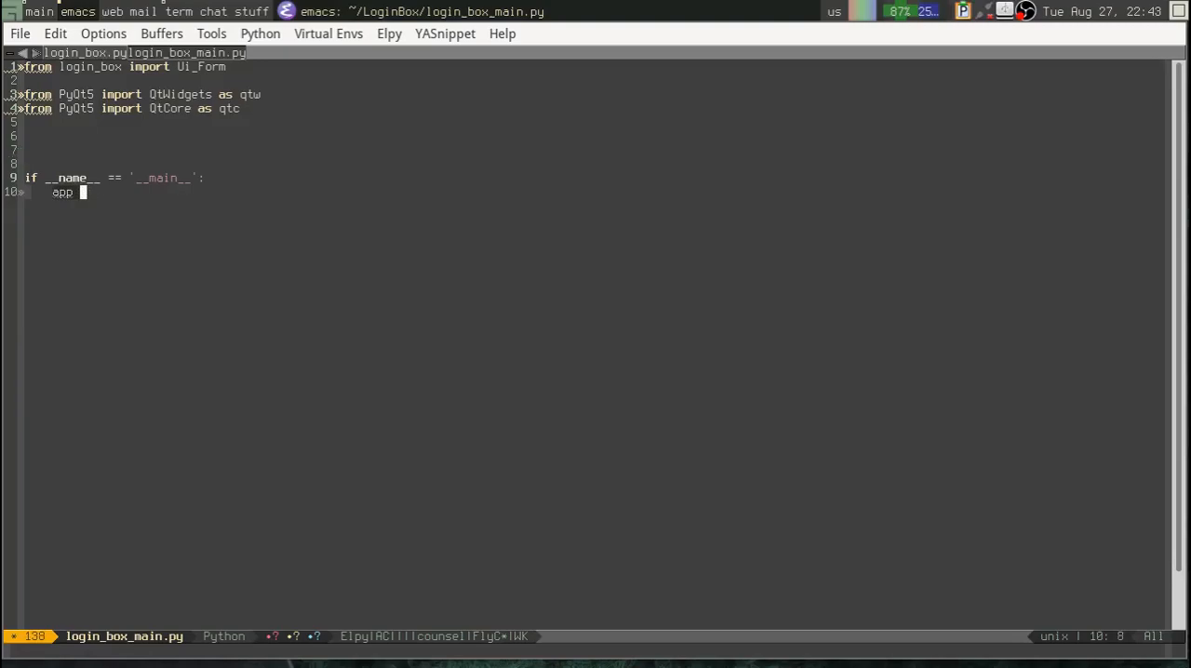
{"action": "type", "text": "= q"}
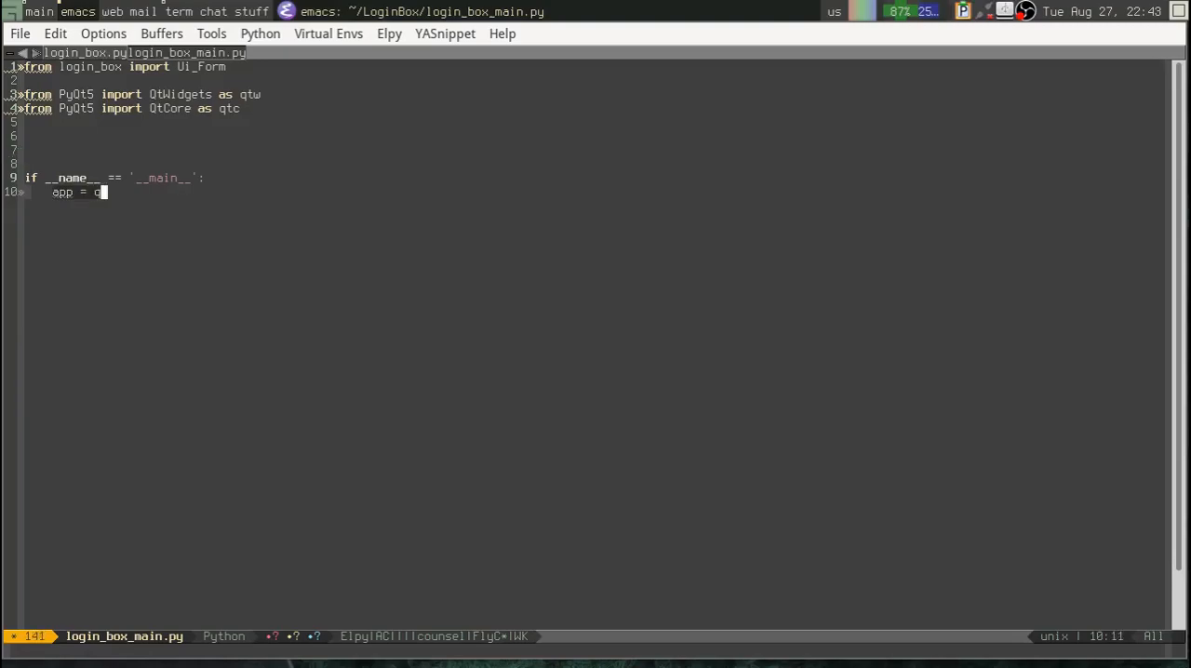
{"action": "type", "text": "qtw.QApplication(["}
{"action": "type", "text": "app.exec"}
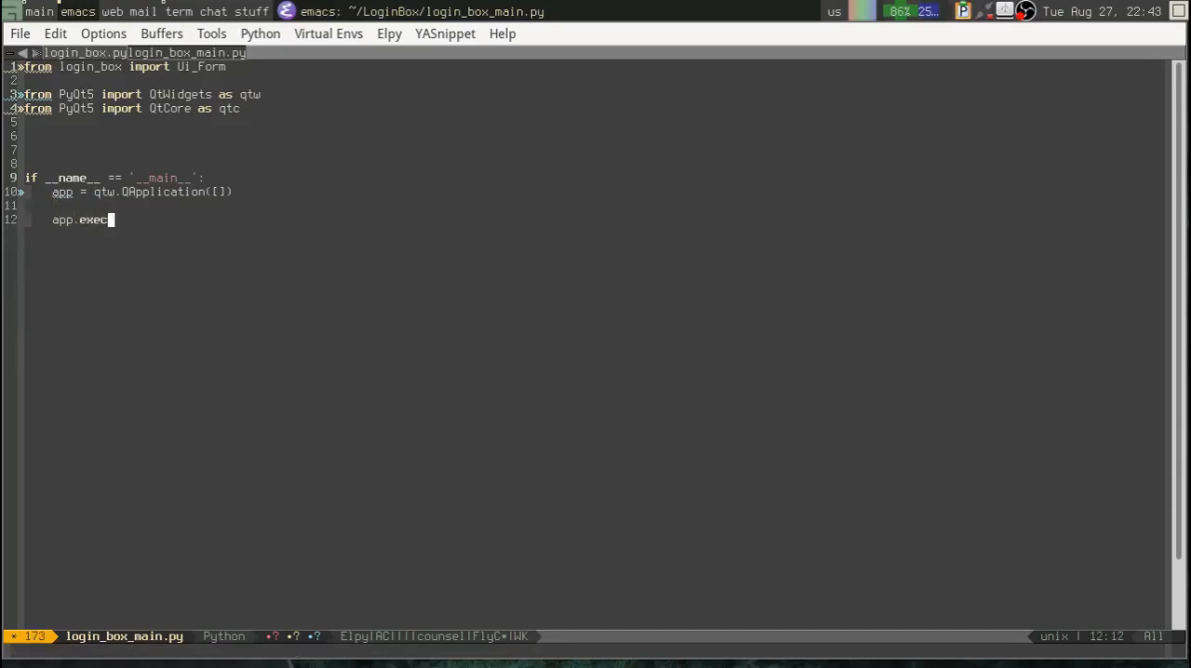
{"action": "type", "text": "_()"}
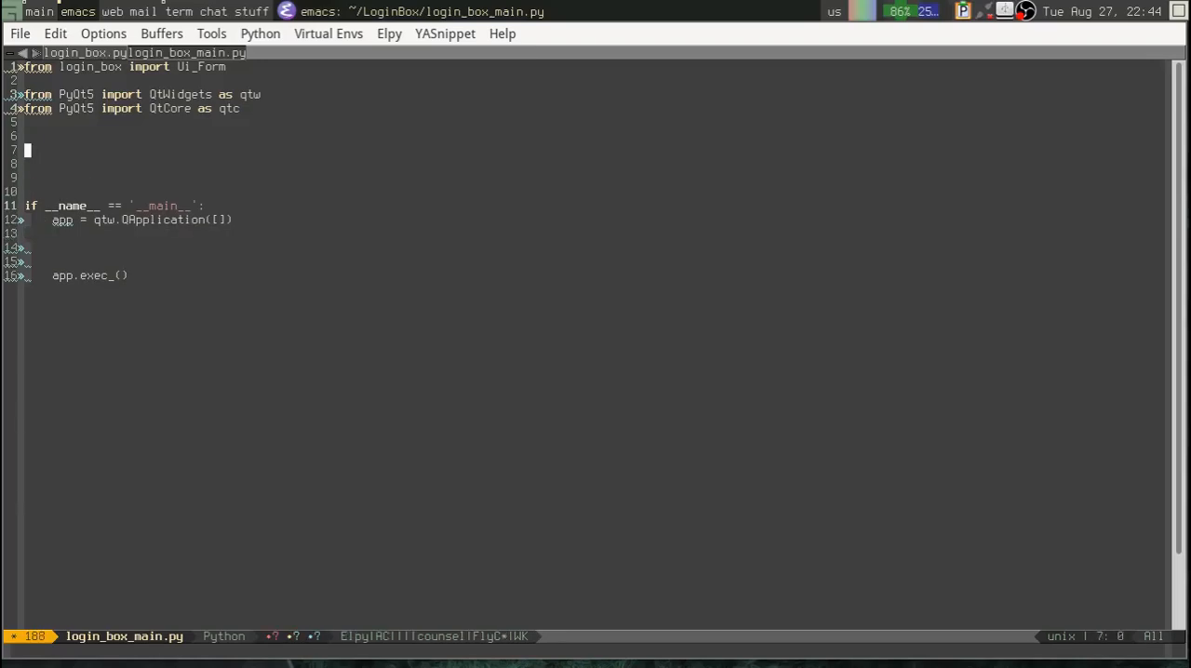
Declare class LoginWindow subclassing qtw.QWidget
{"action": "type", "text": "class"}
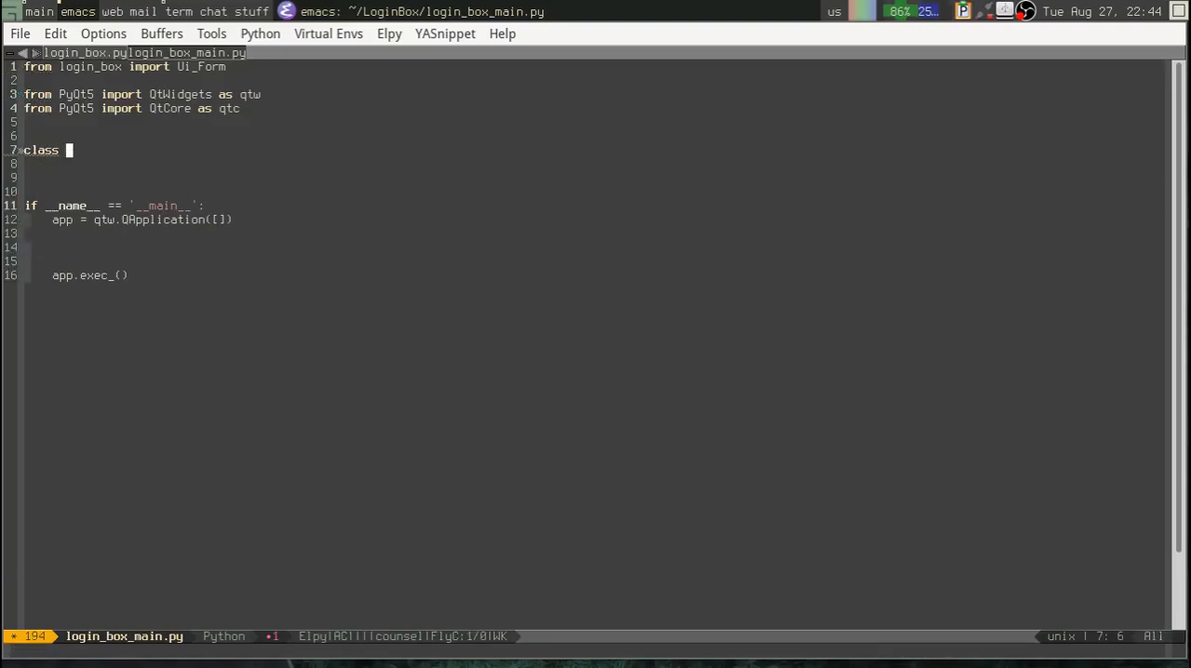
{"action": "type", "text": "Login"}
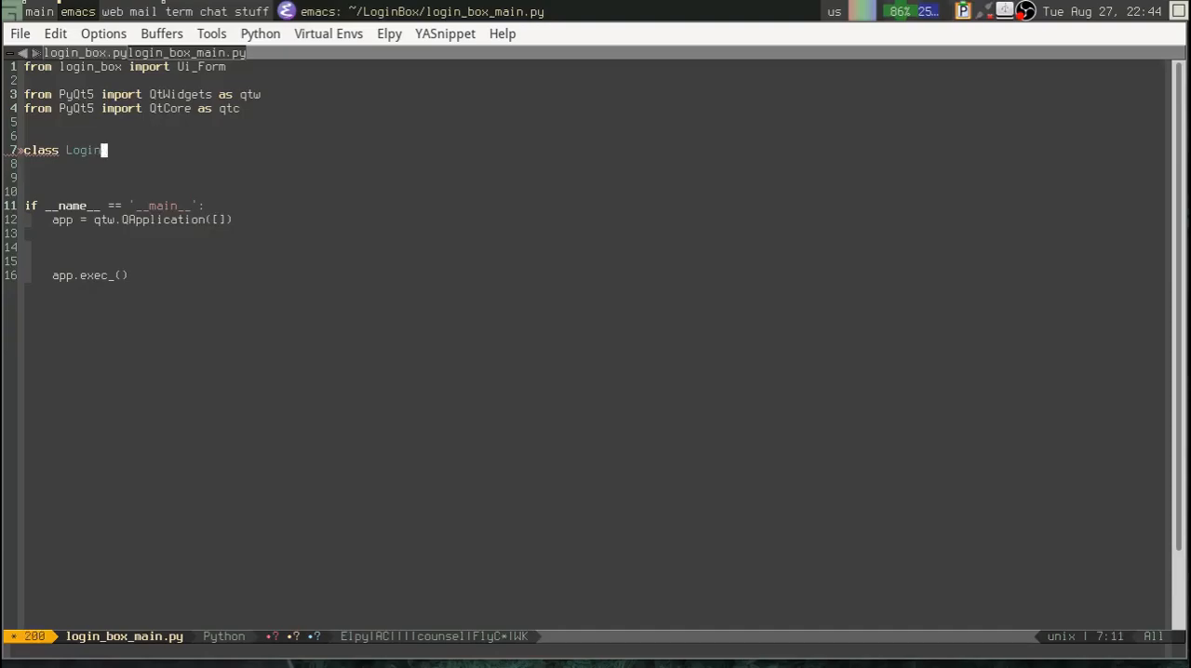
{"action": "type", "text": "Window"}
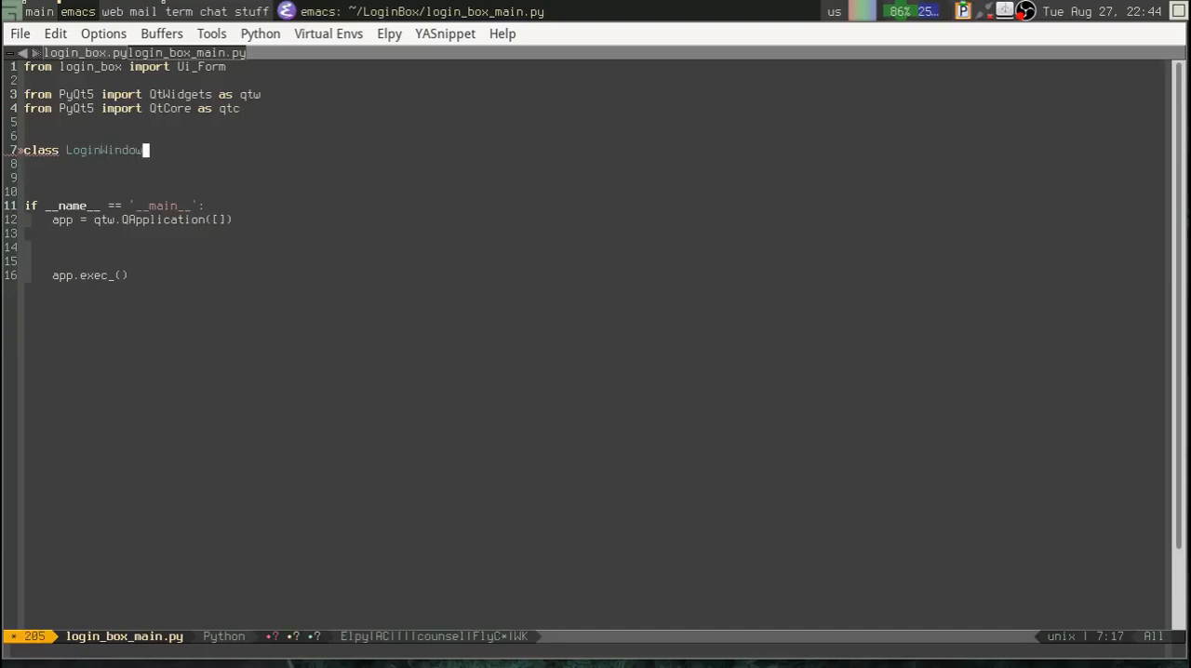
{"action": "type", "text": "(O"}
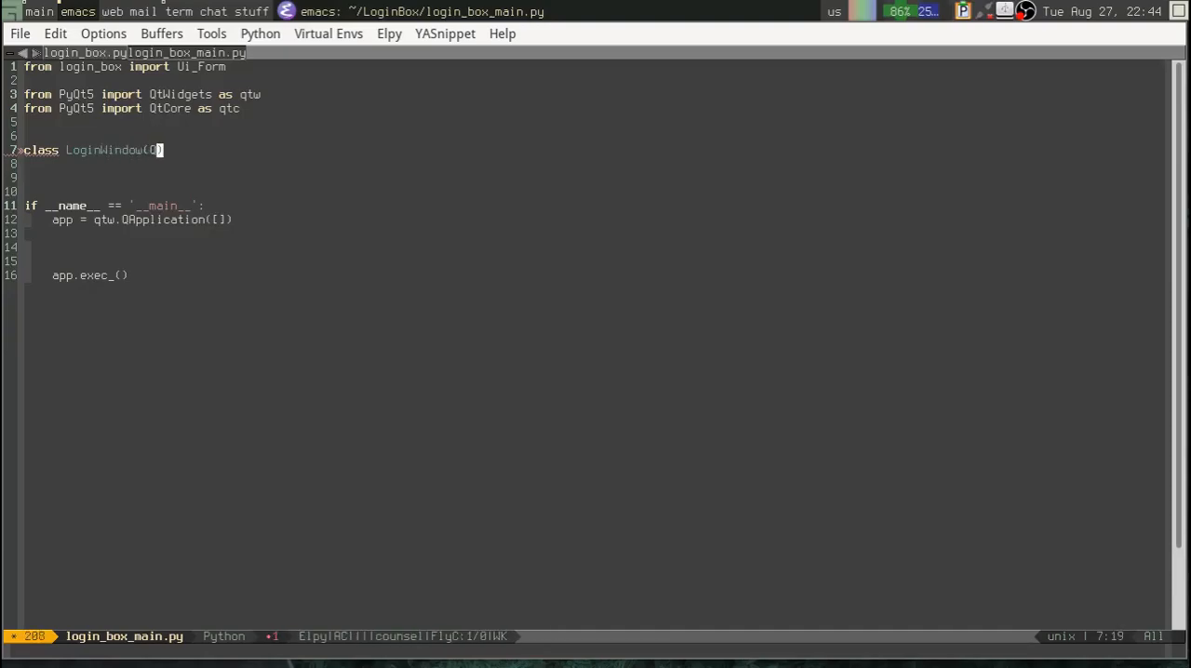
{"action": "type", "text": "qtw.QWidget"}
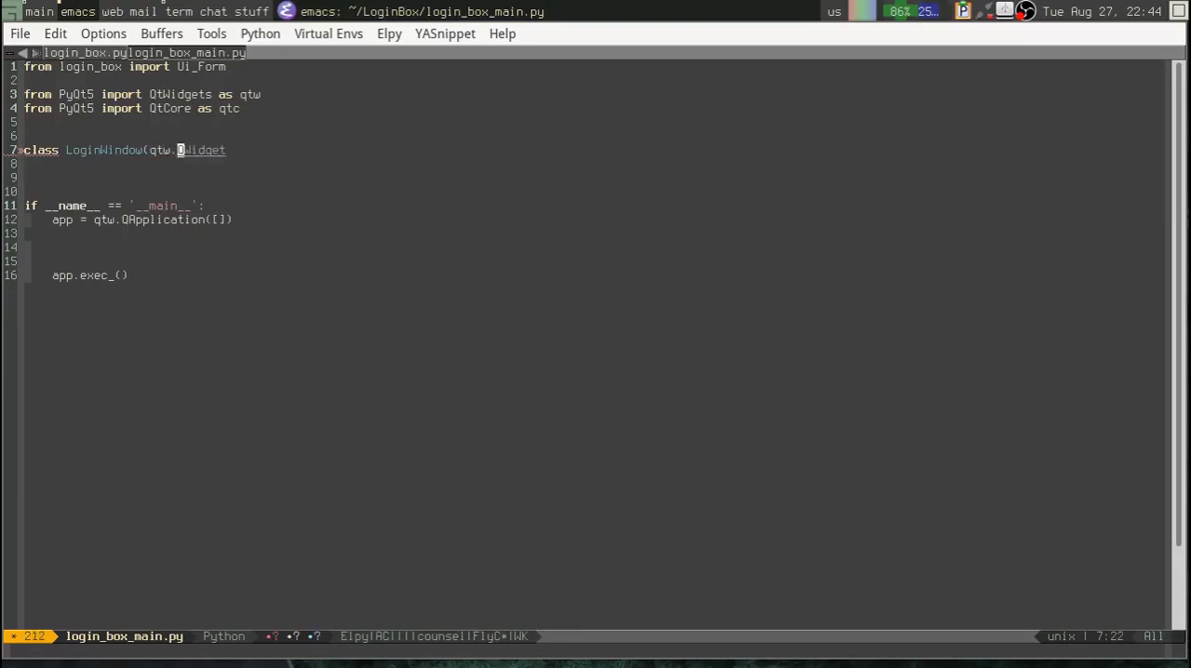
{"action": "type", "text": "Widget"}
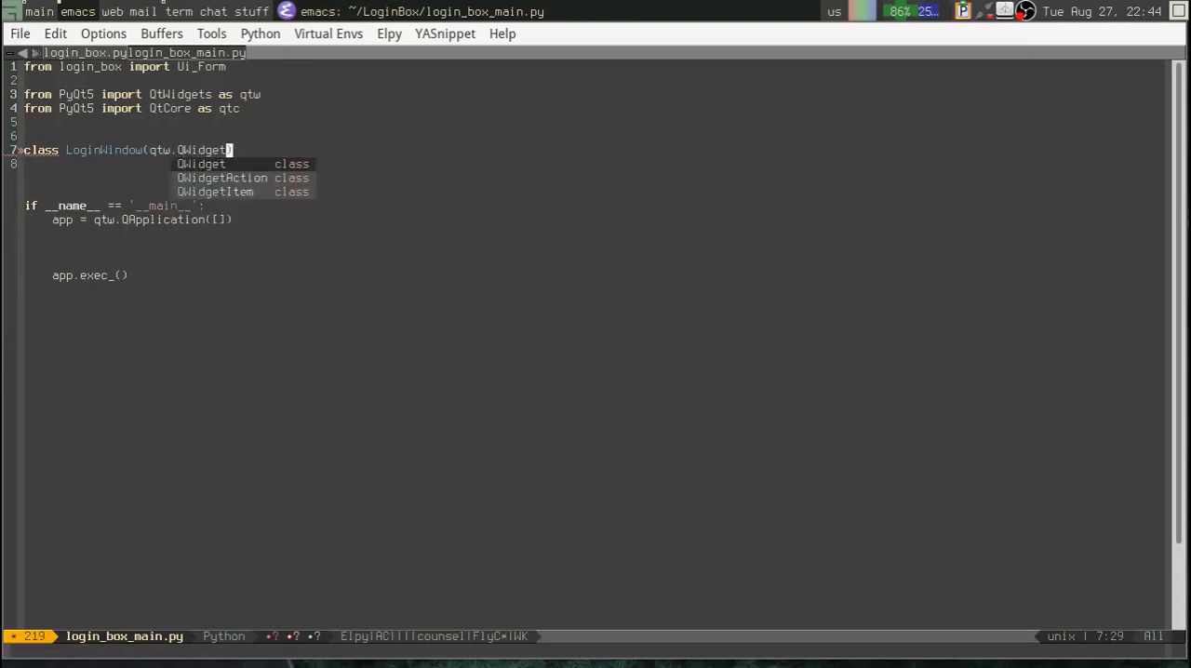
{"action": "type", "text": ":"}
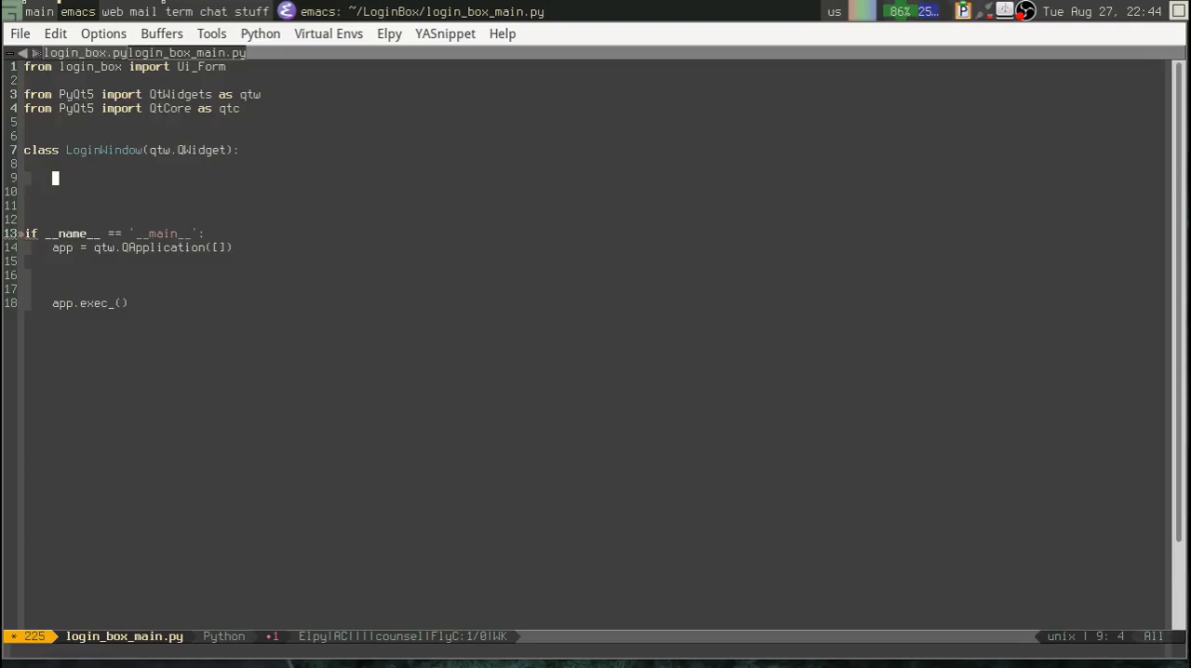
Give LoginWindow an __init__(self, *args, **kwargs) that calls super().__init__(*args, **kwargs)
{"action": "type", "text": "def __init__"}
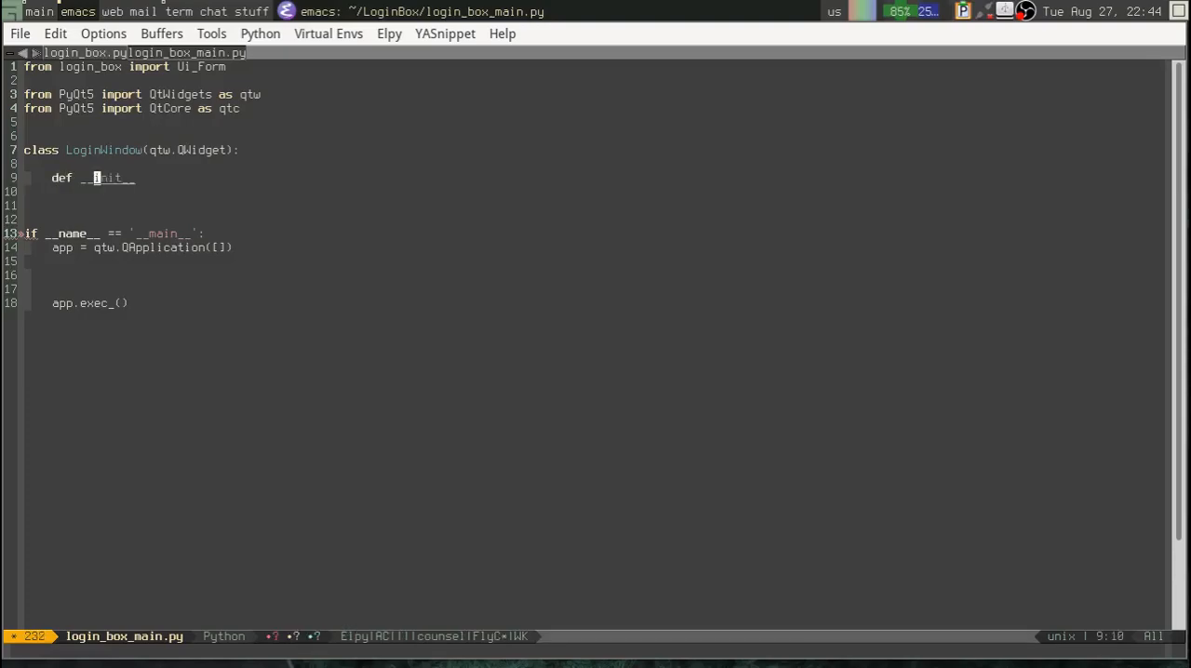
{"action": "type", "text": "(self, *args, **kwargs):"}
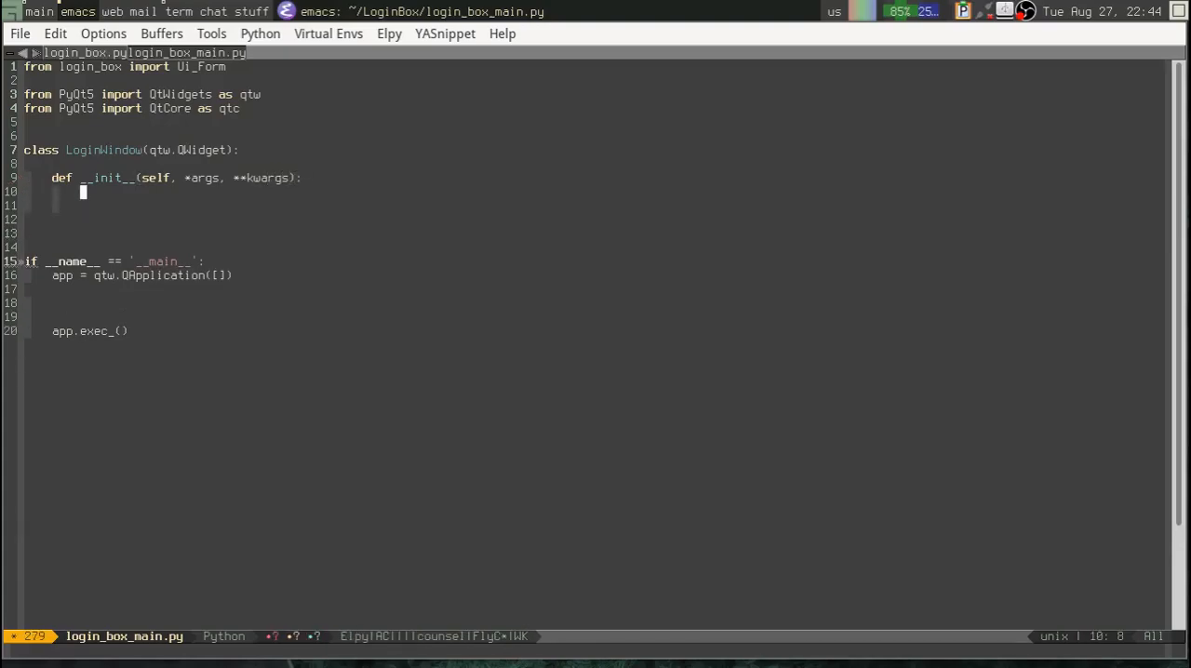
{"action": "type", "text": "super"}
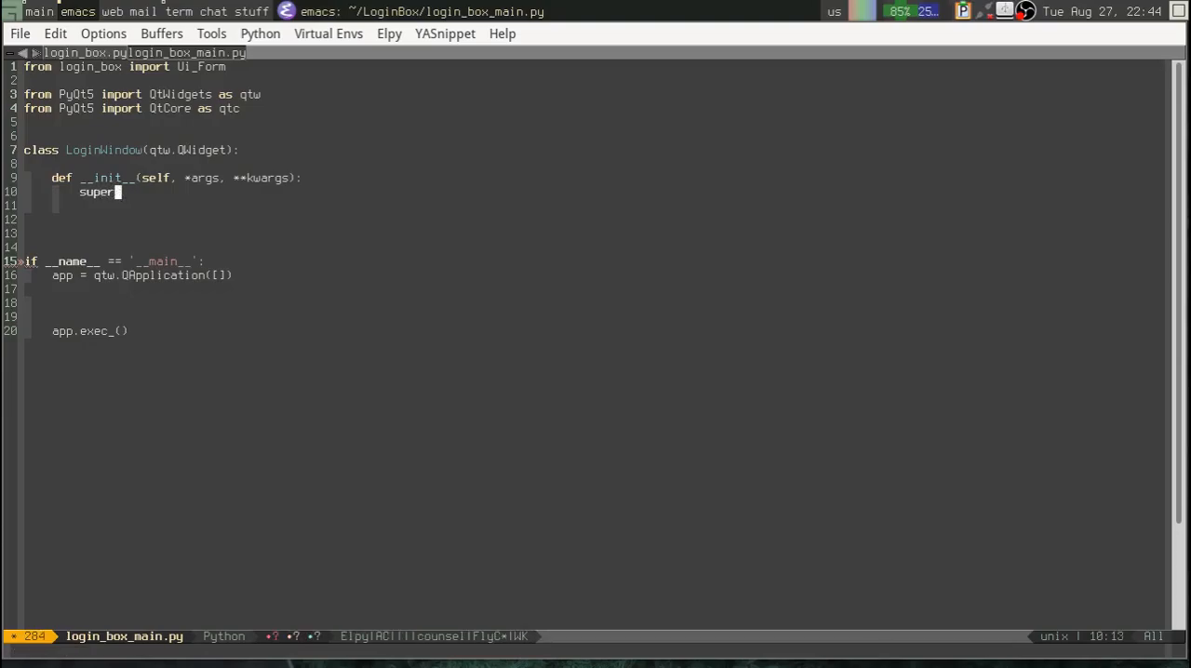
{"action": "type", "text": "()."}
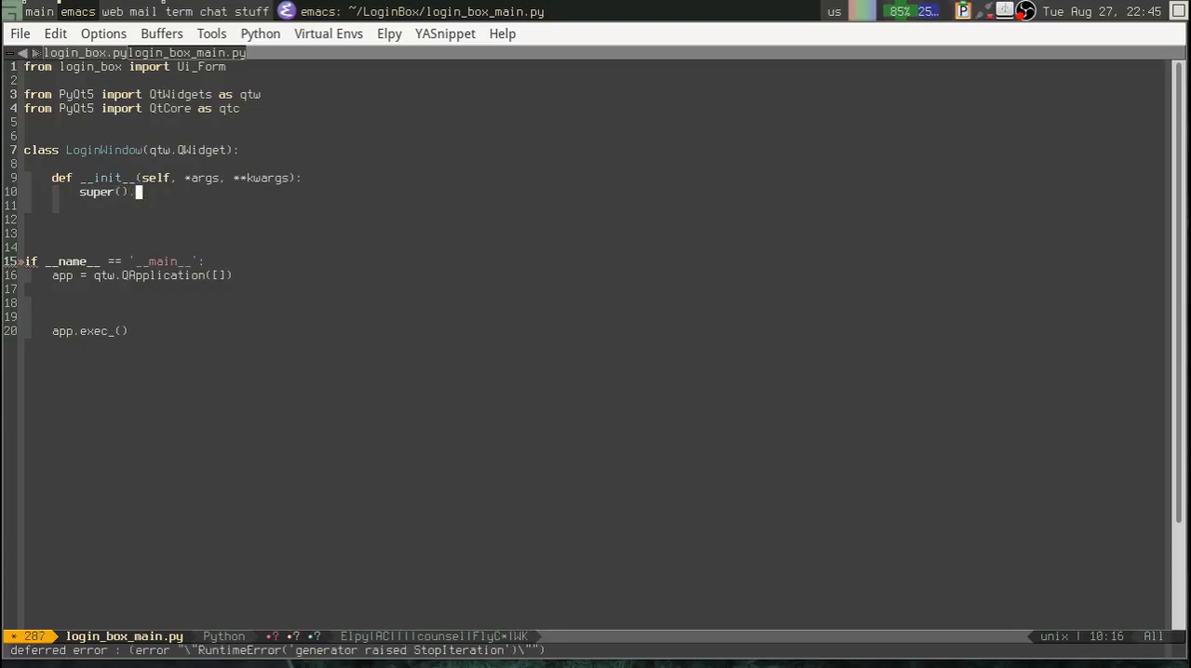
{"action": "type", "text": "__init__(*args, **kwargs"}
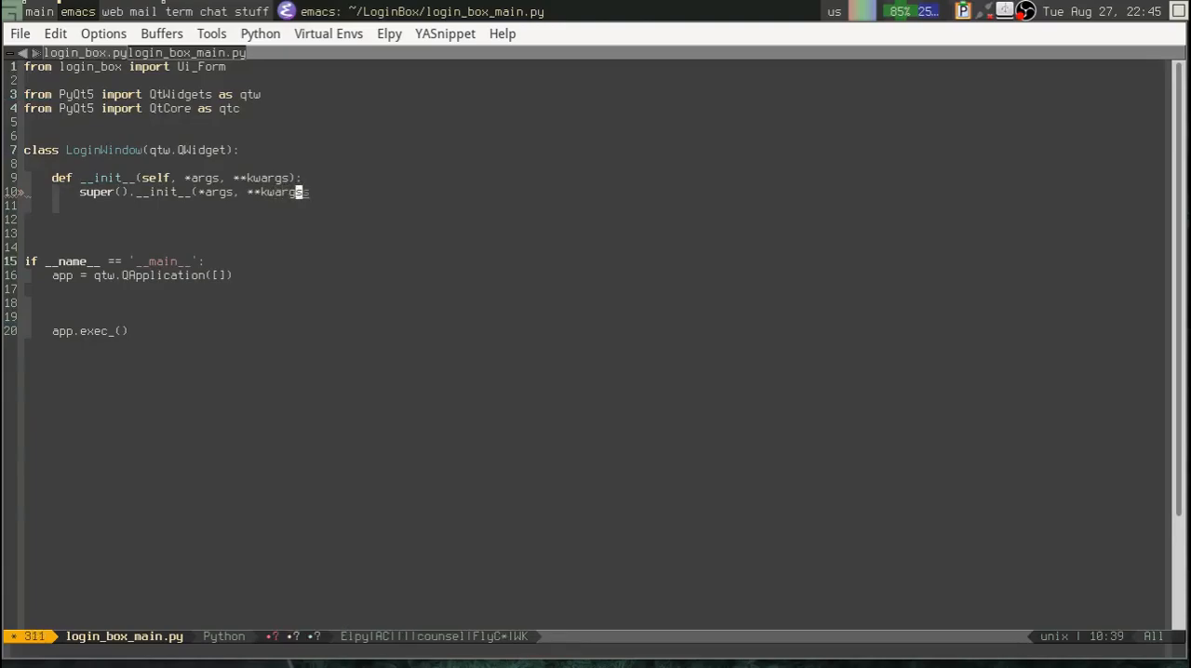
{"action": "key", "text": "Return"}
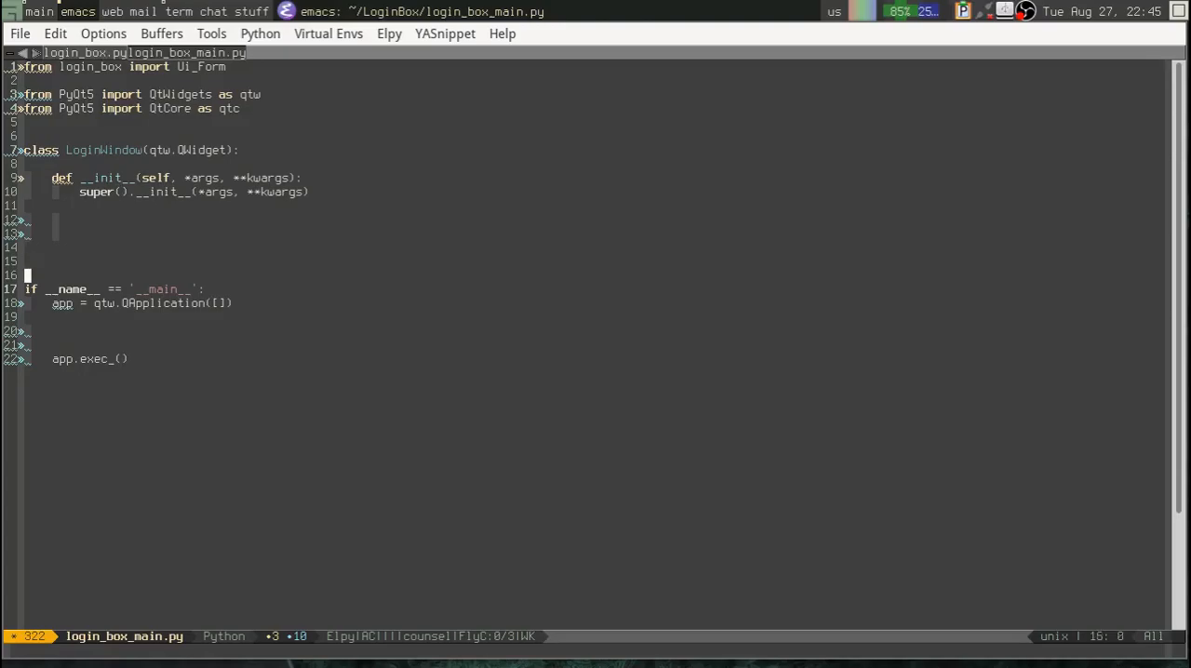
In the main block create widget = LoginWindow() and call widget.show()
{"action": "type", "text": "widget"}
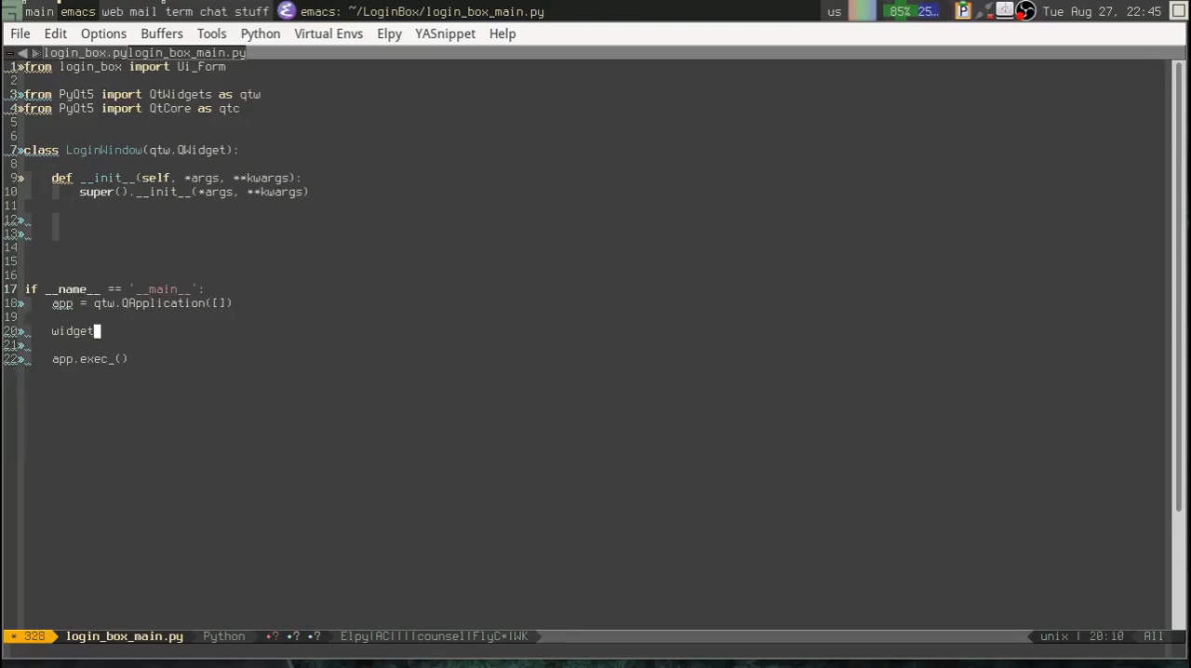
{"action": "type", "text": "= LoginWindow"}
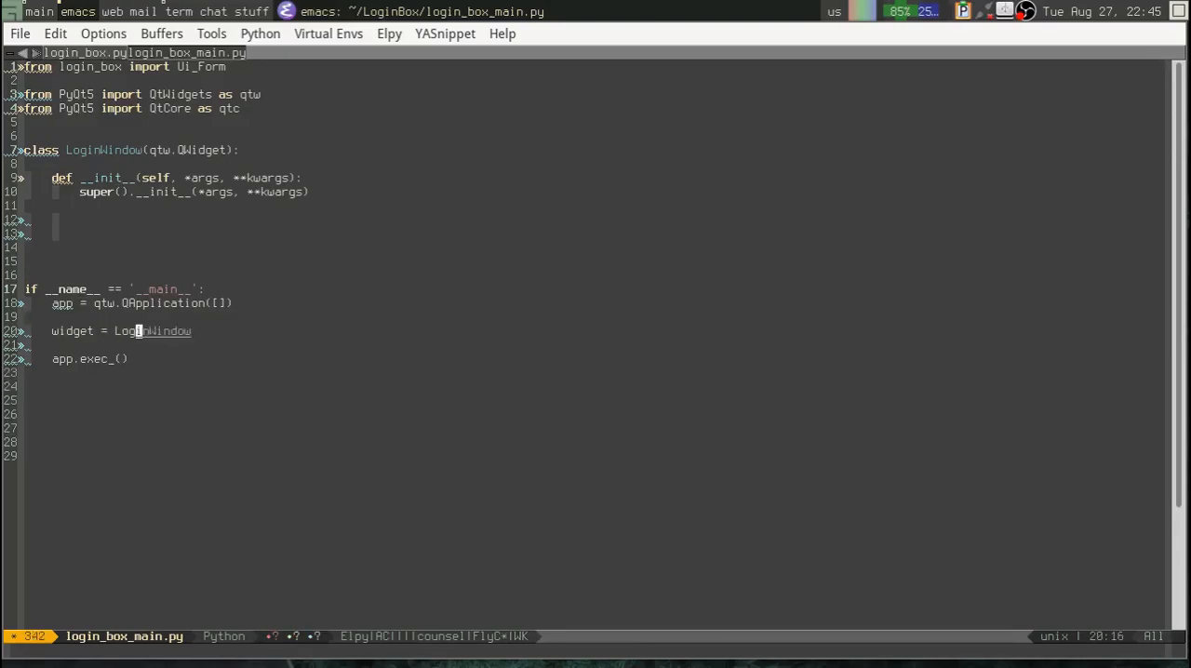
{"action": "type", "text": "()"}
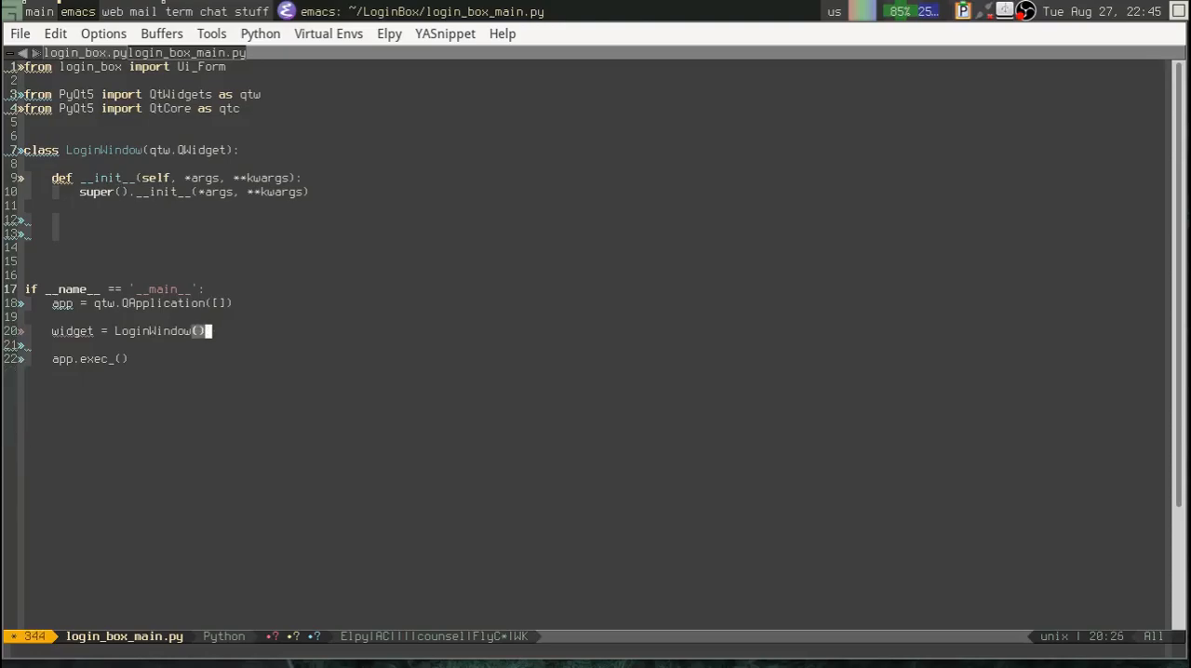
{"action": "type", "text": "widget.s"}
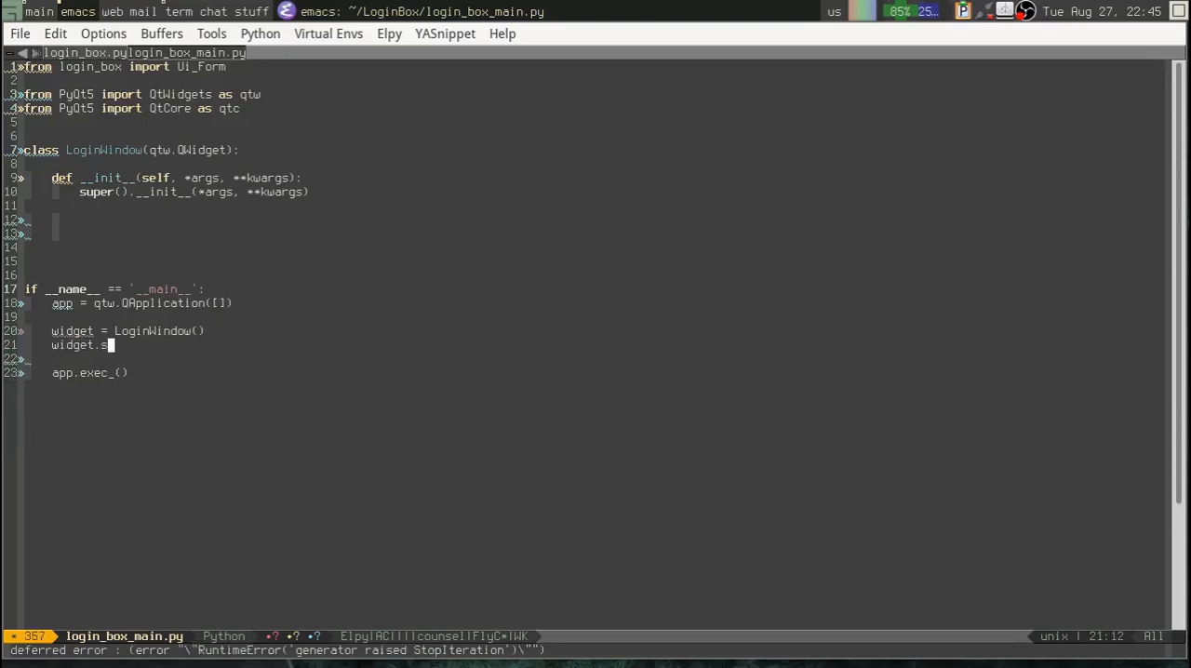
{"action": "type", "text": "how()"}
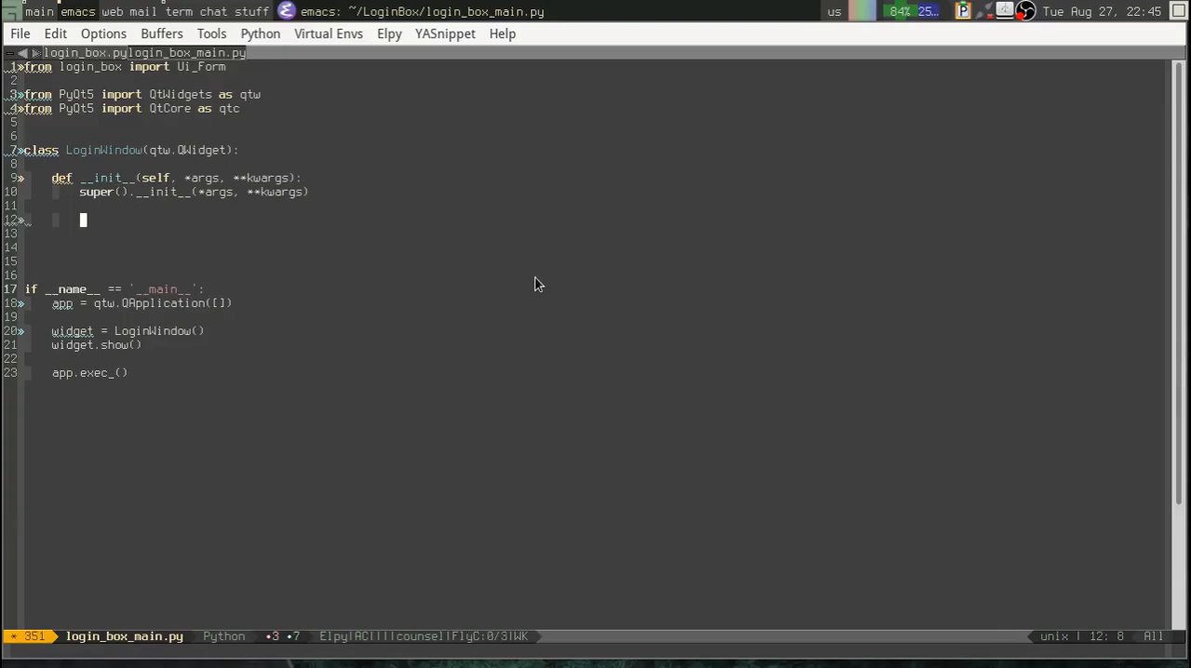
In __init__ set self.ui = Ui_Form() and call self.ui.setupUi(self)
{"action": "type", "text": "self.ui = U"}
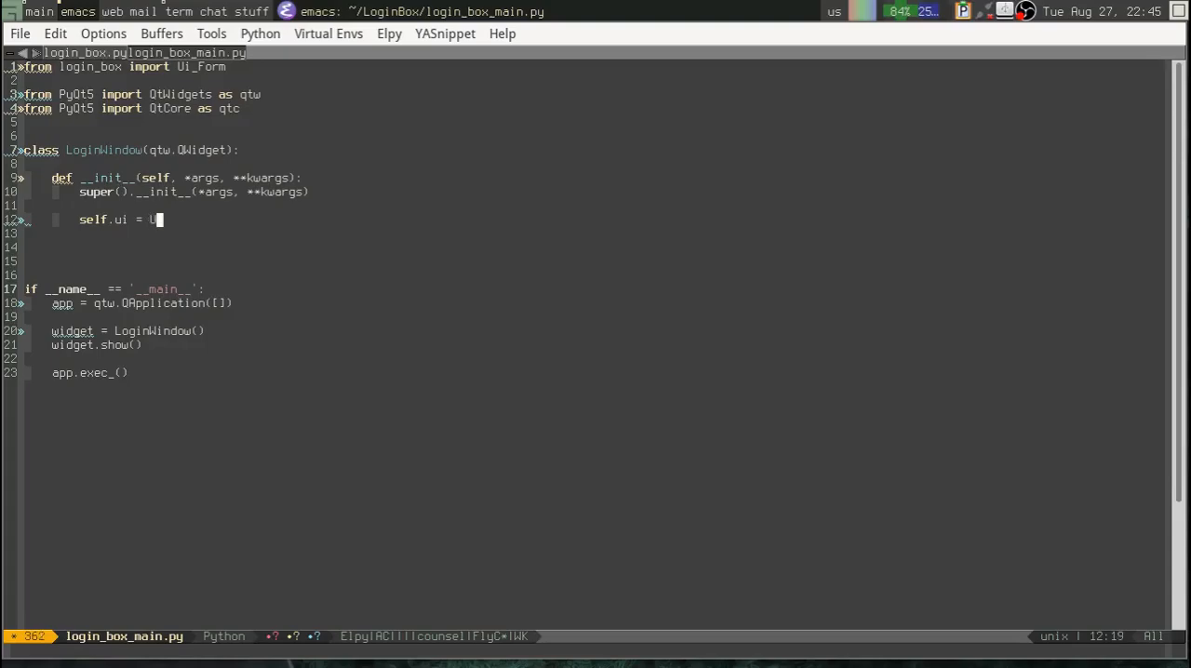
{"action": "type", "text": "i_Form("}
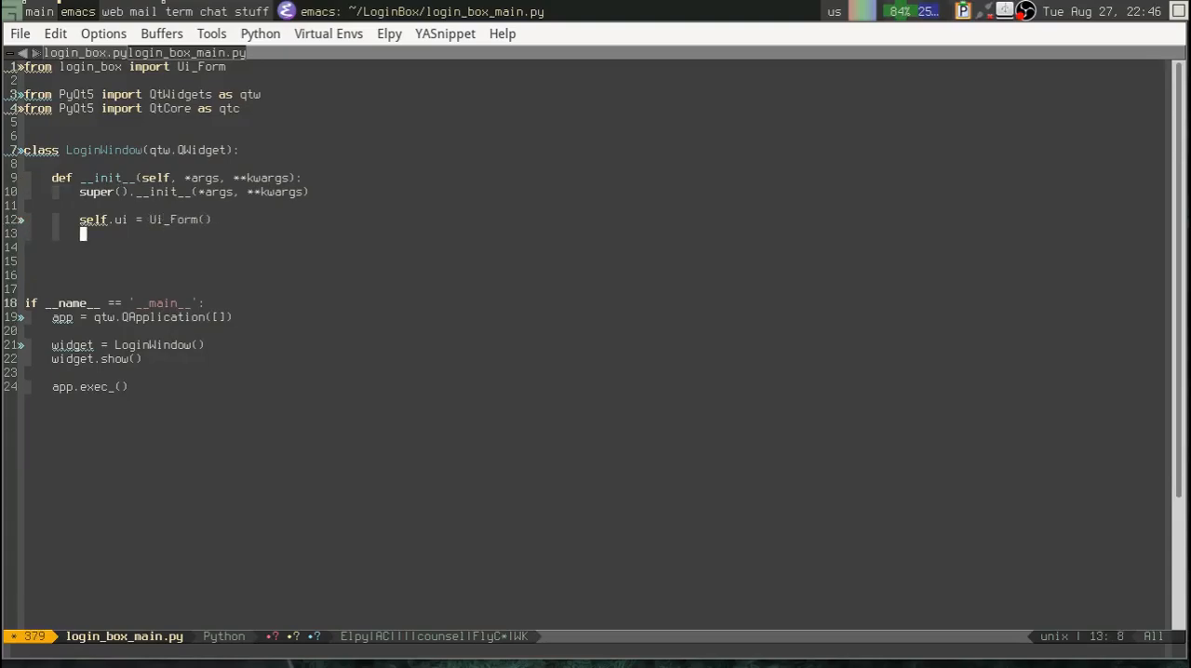
{"action": "type", "text": "self.ui.set"}
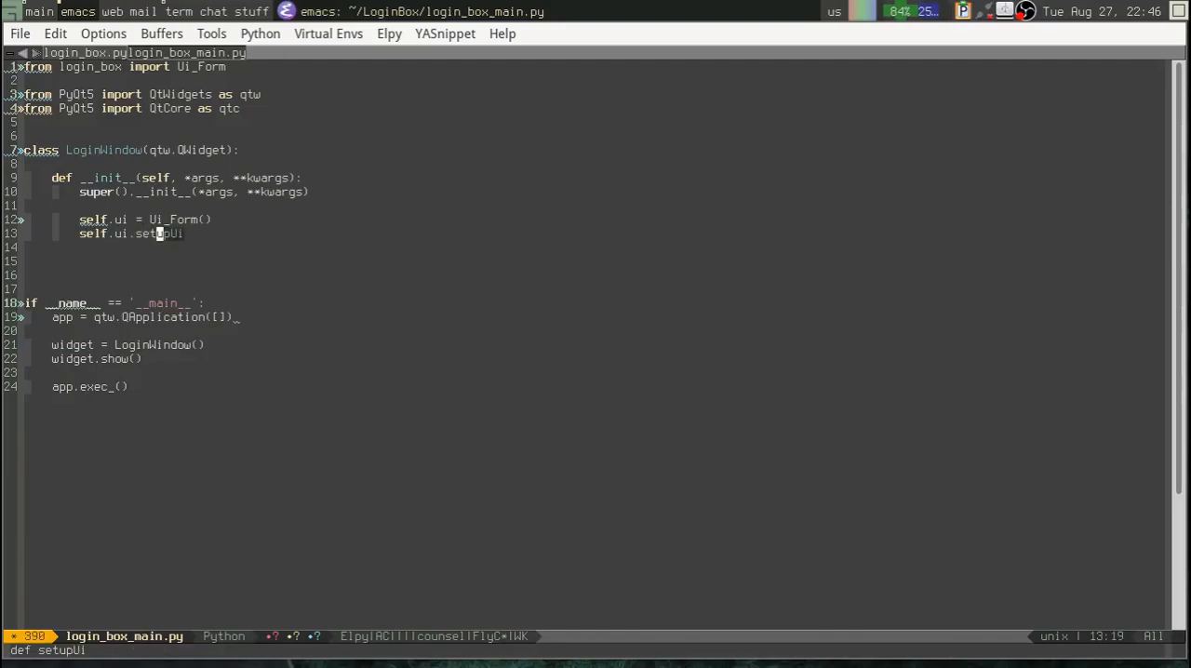
{"action": "type", "text": "("}
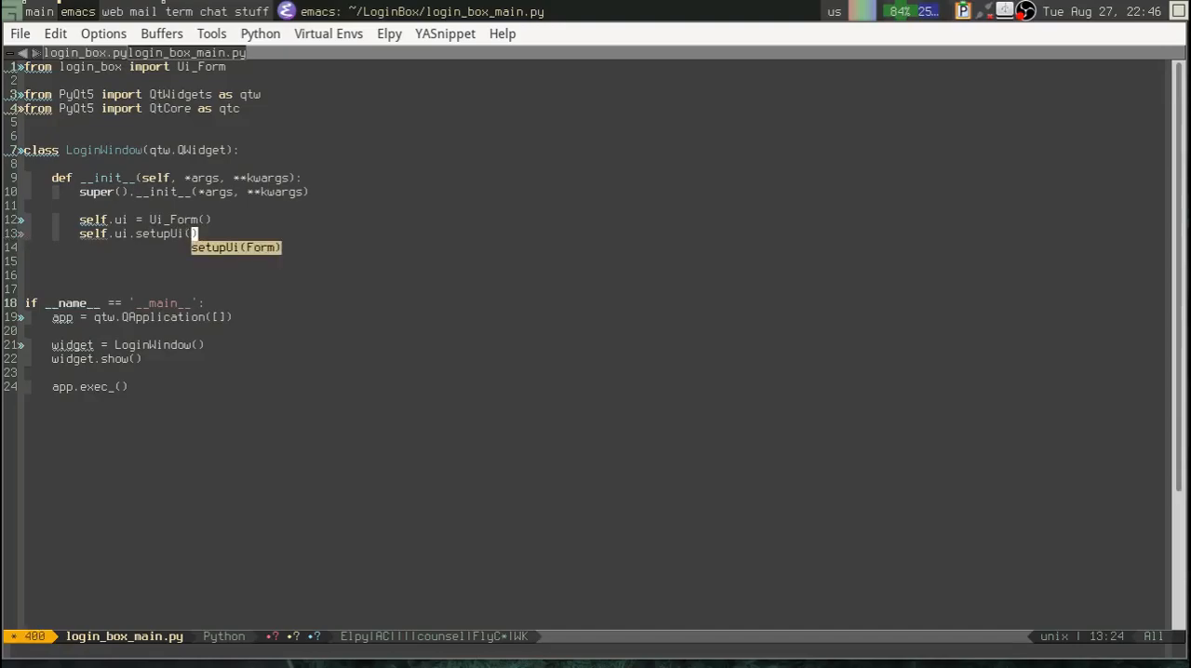
{"action": "type", "text": "self"}
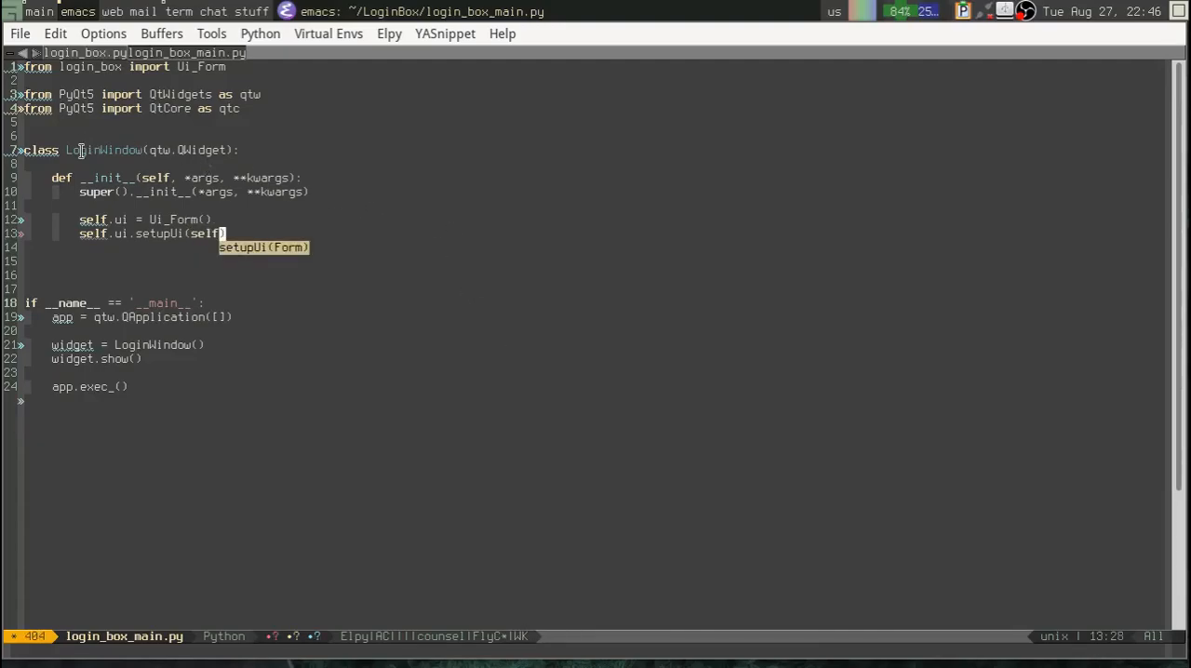
Save login_box_main.py and move over to the eshell buffer
{"action": "left_click", "coordinate": [242, 149]}
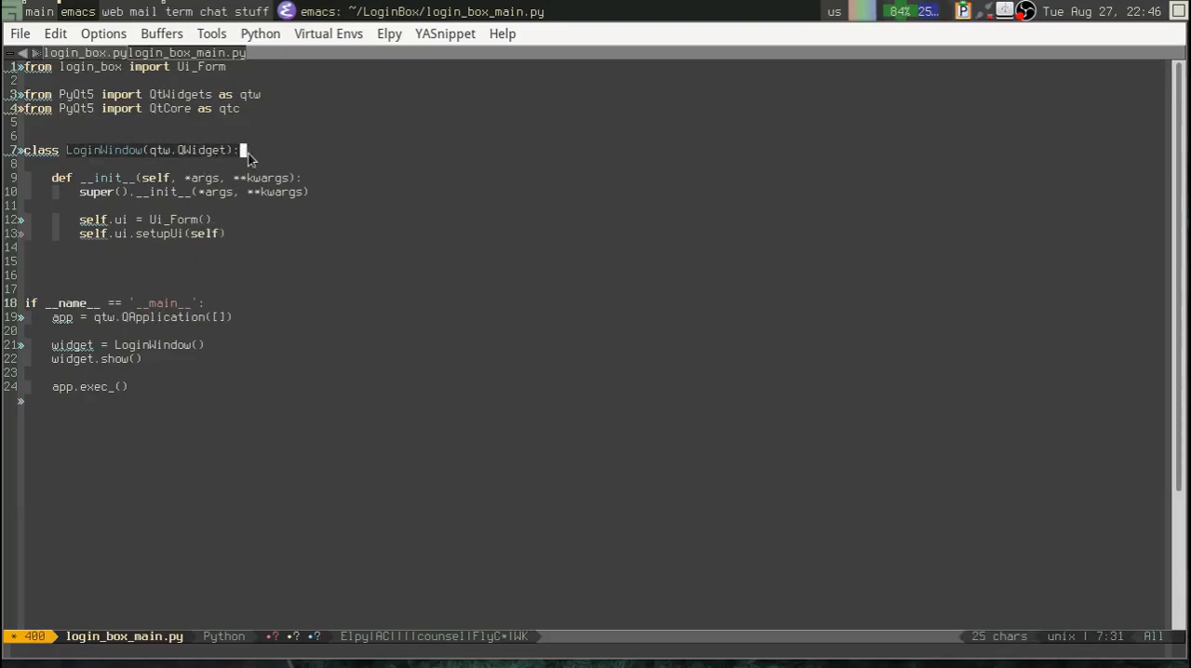
{"action": "left_click", "coordinate": [227, 234]}
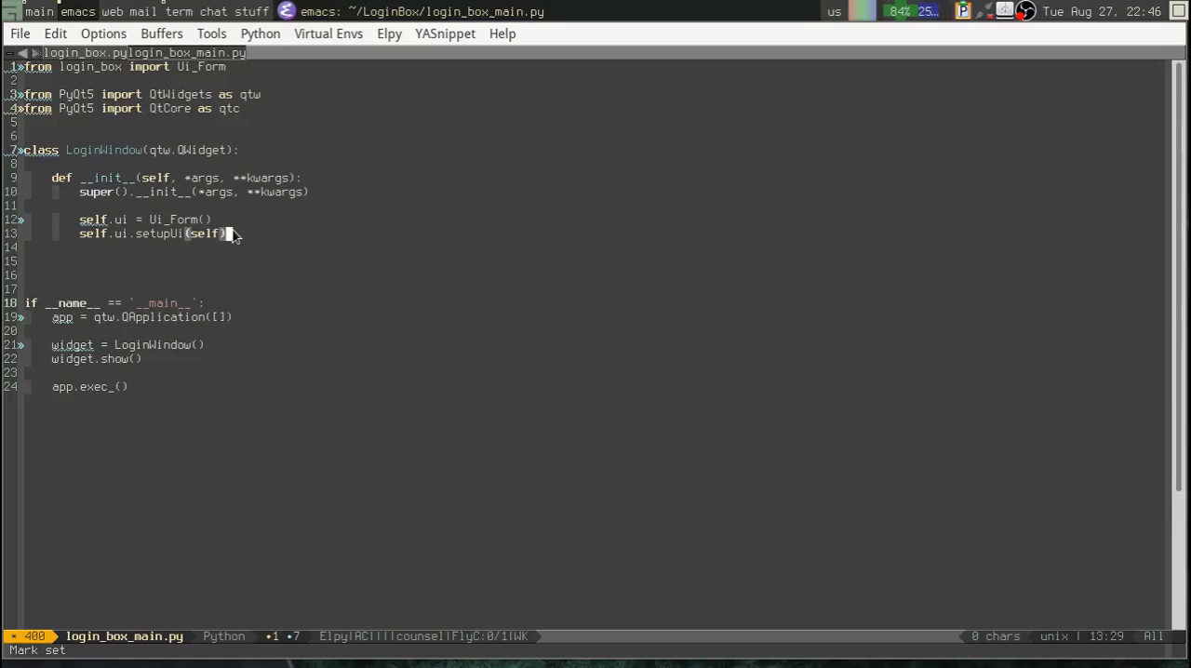
{"action": "left_click", "coordinate": [194, 149]}
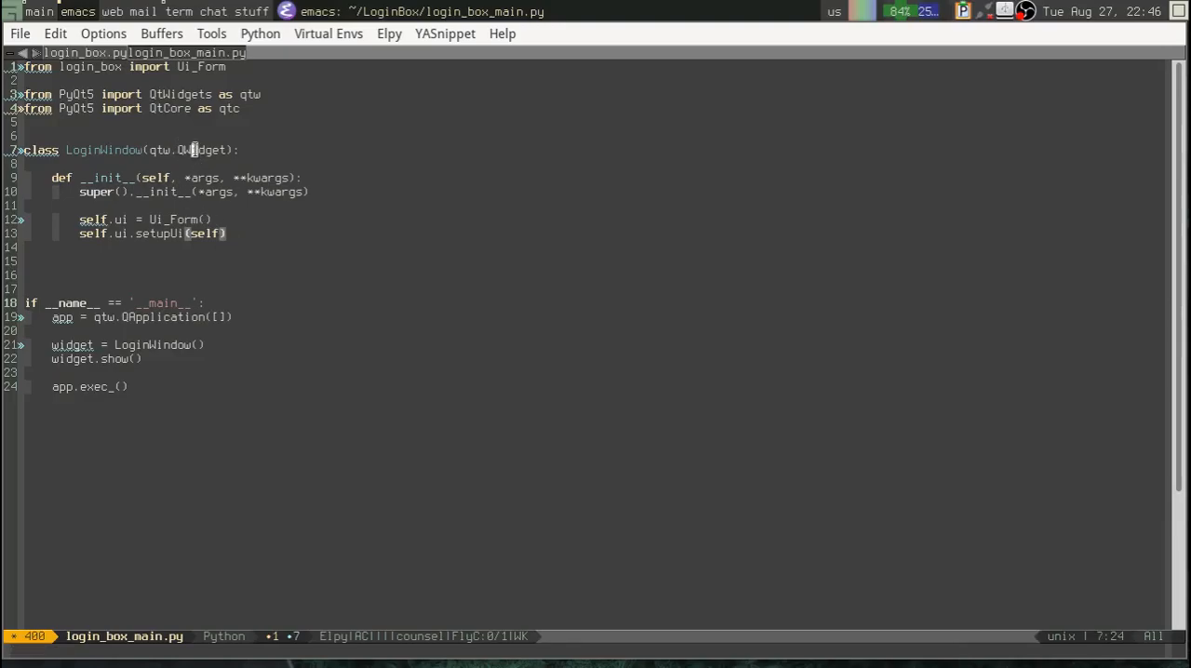
{"action": "left_click", "coordinate": [195, 248]}
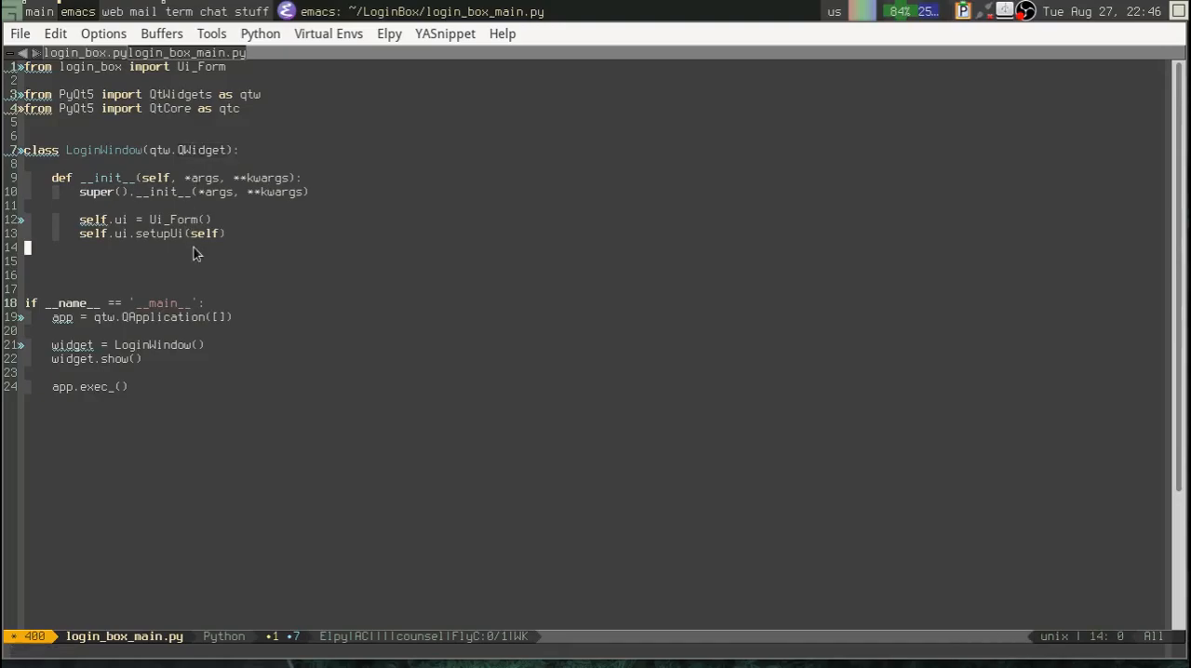
{"action": "key", "text": "C-x C-s"}
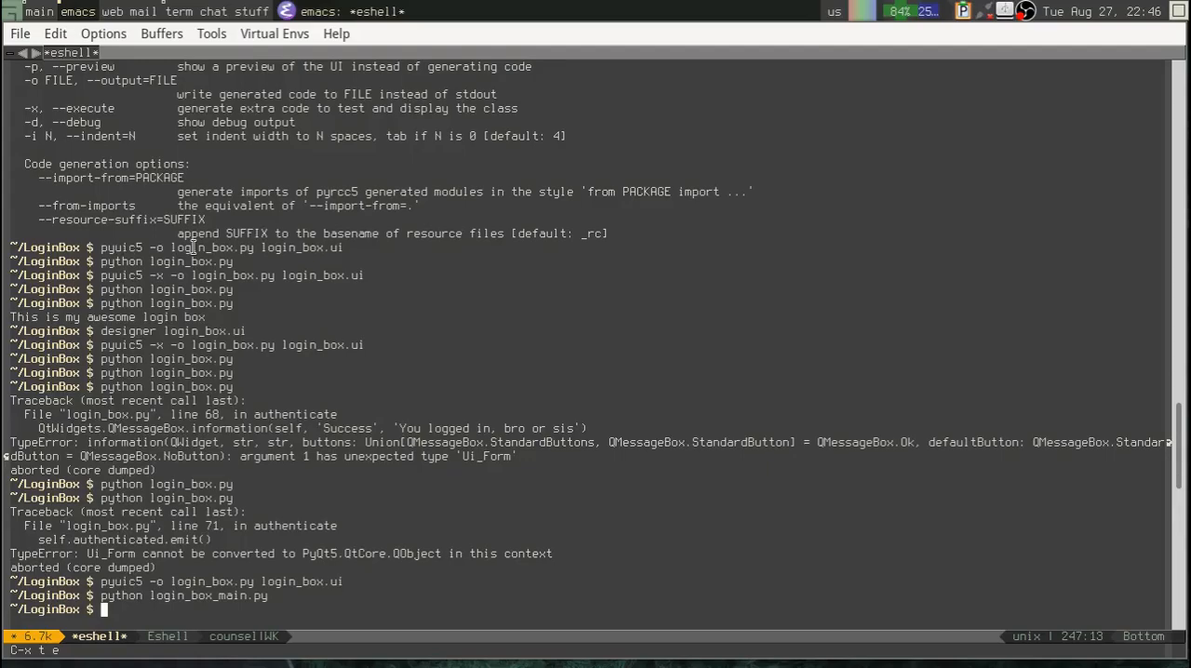
Run python login_box_main.py, try 'user' and a password in the form, then close it
{"action": "key", "text": "Return"}
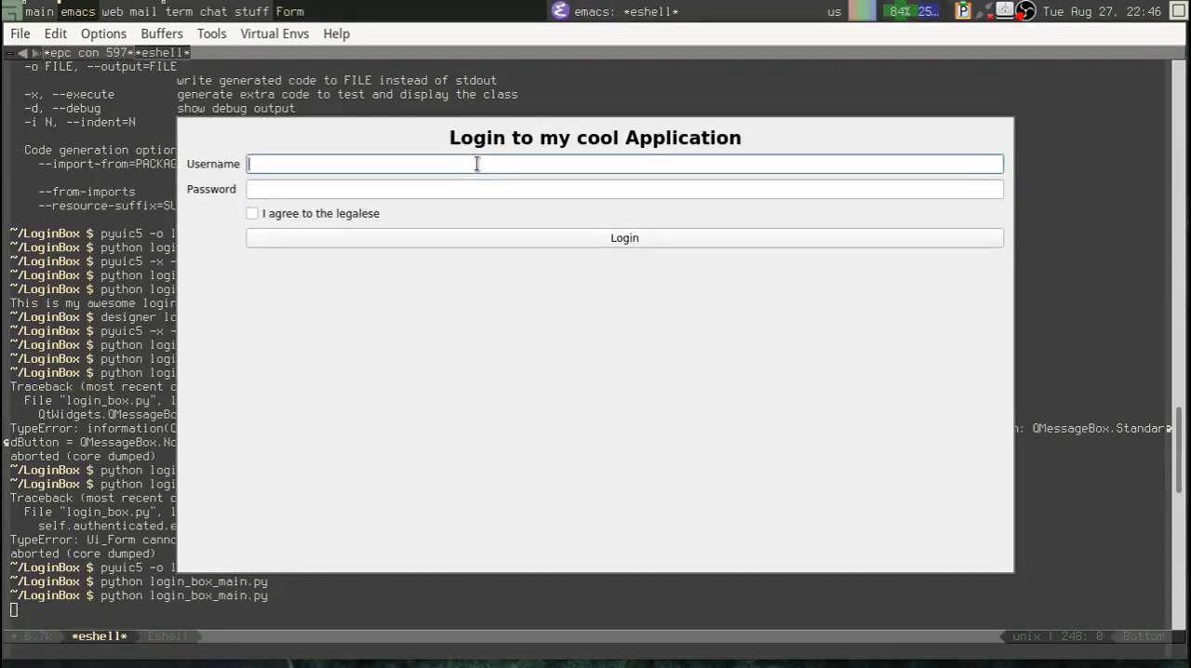
{"action": "type", "text": "user"}
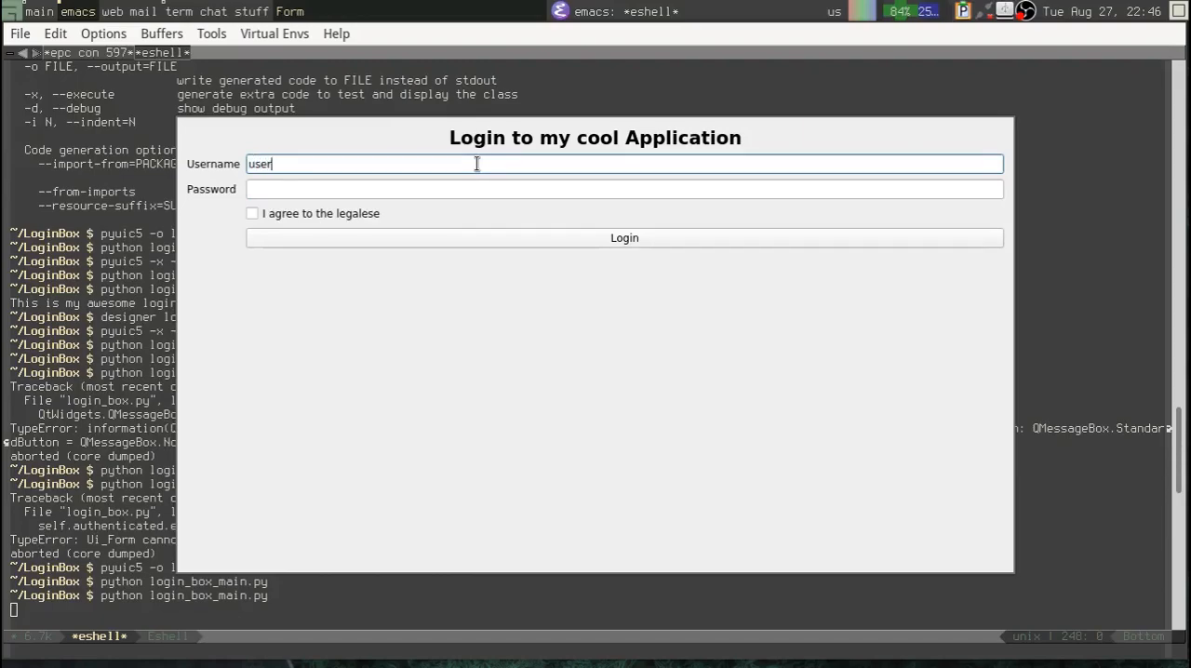
{"action": "type", "text": "••••"}
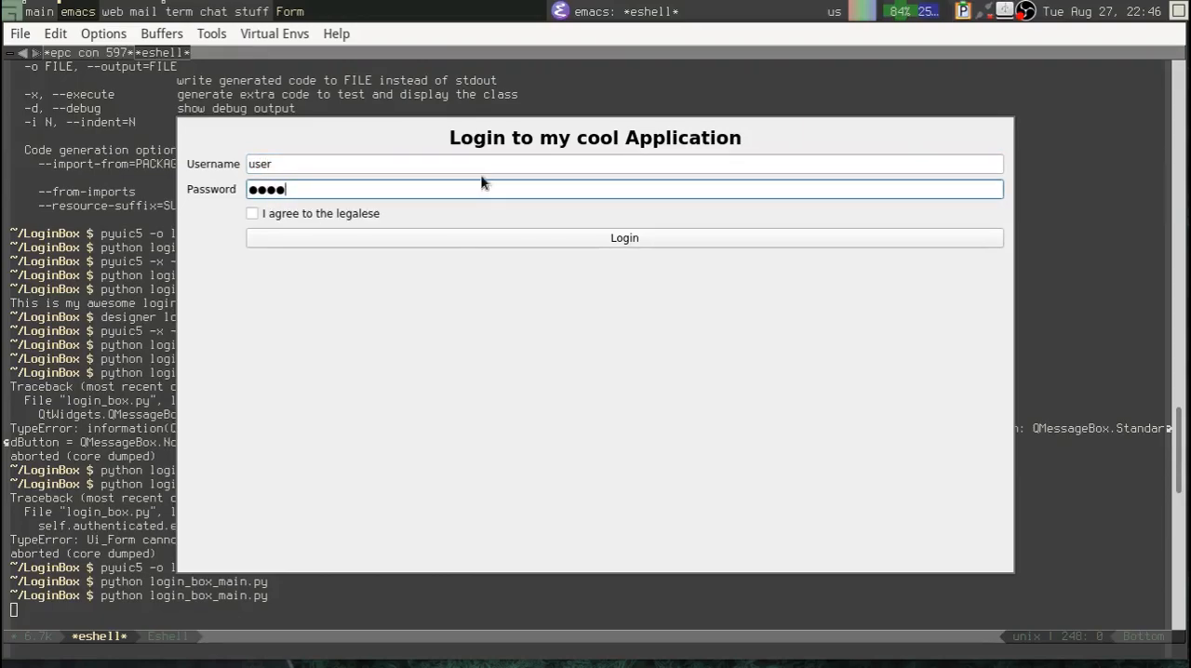
{"action": "left_click", "coordinate": [626, 239]}
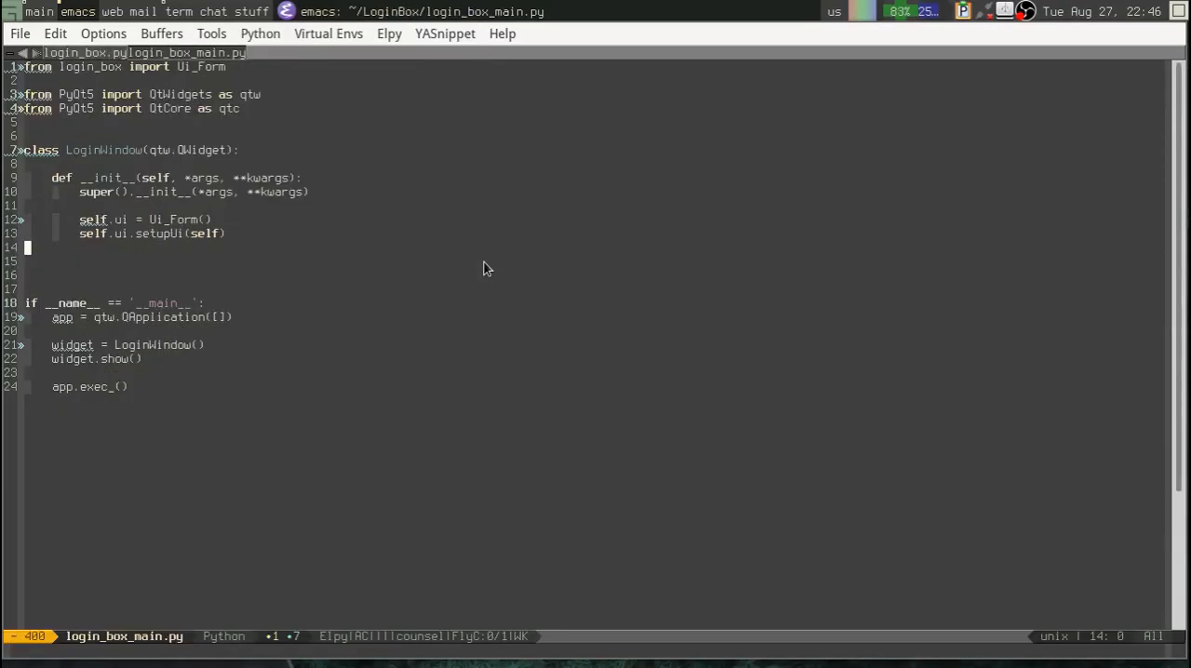
Add an authenticate method checking username == 'user' and password == 'pass'
{"action": "key", "text": "Return"}
{"action": "type", "text": "def"}
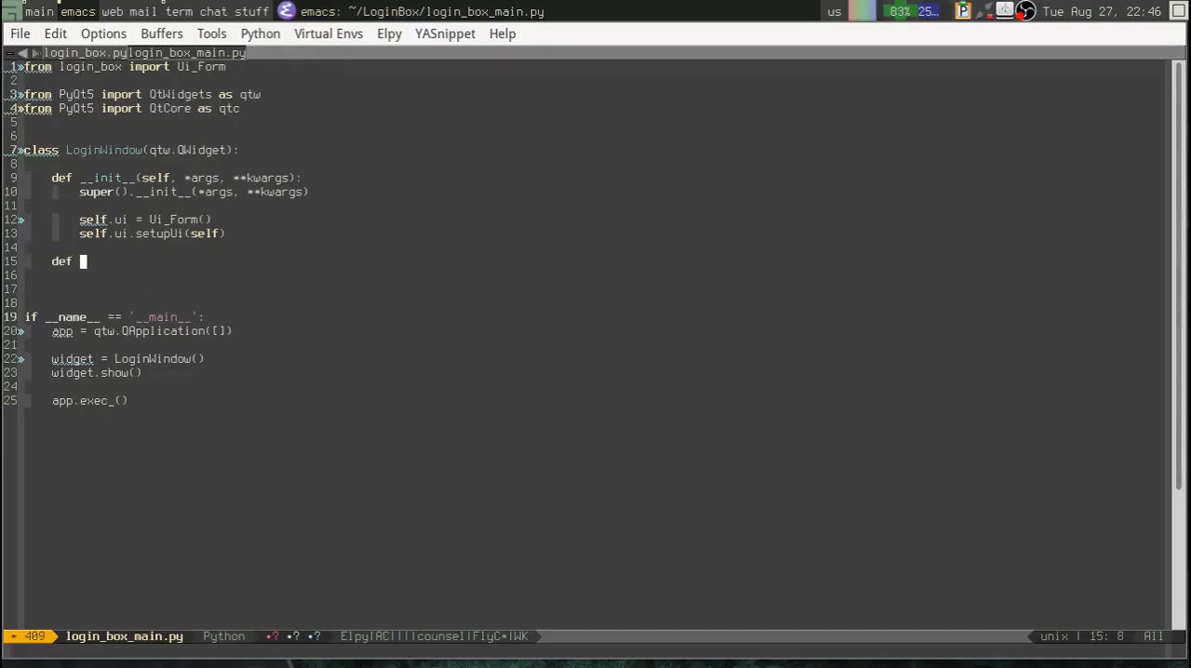
{"action": "type", "text": "authe"}
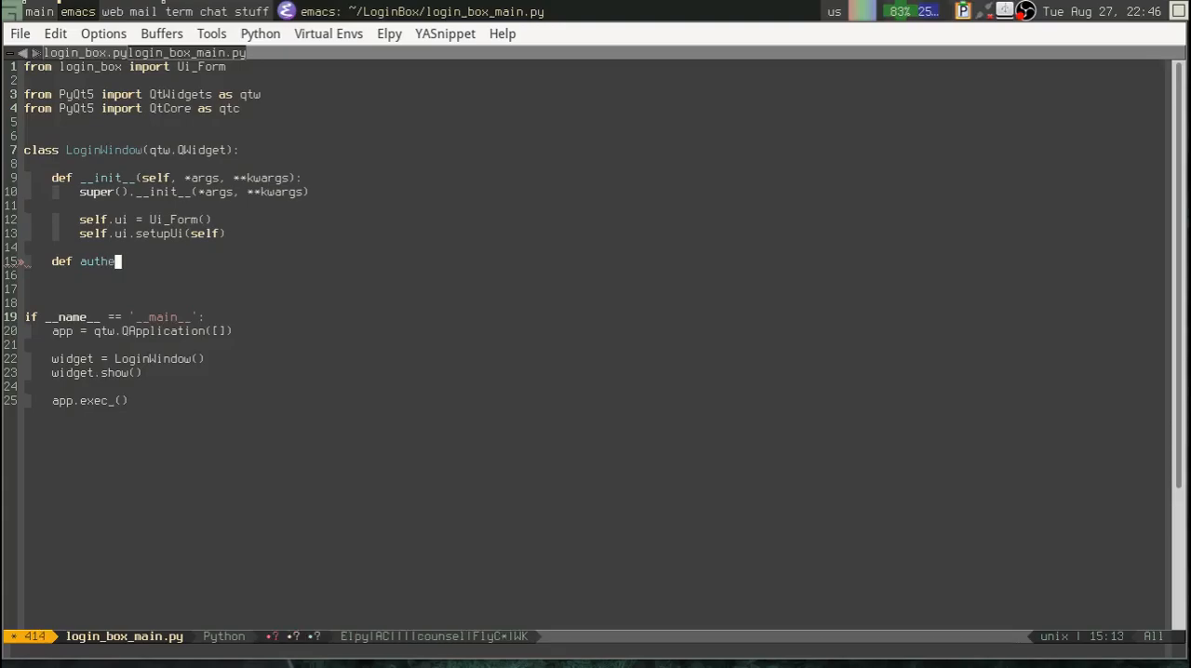
{"action": "type", "text": "nticate(self):"}
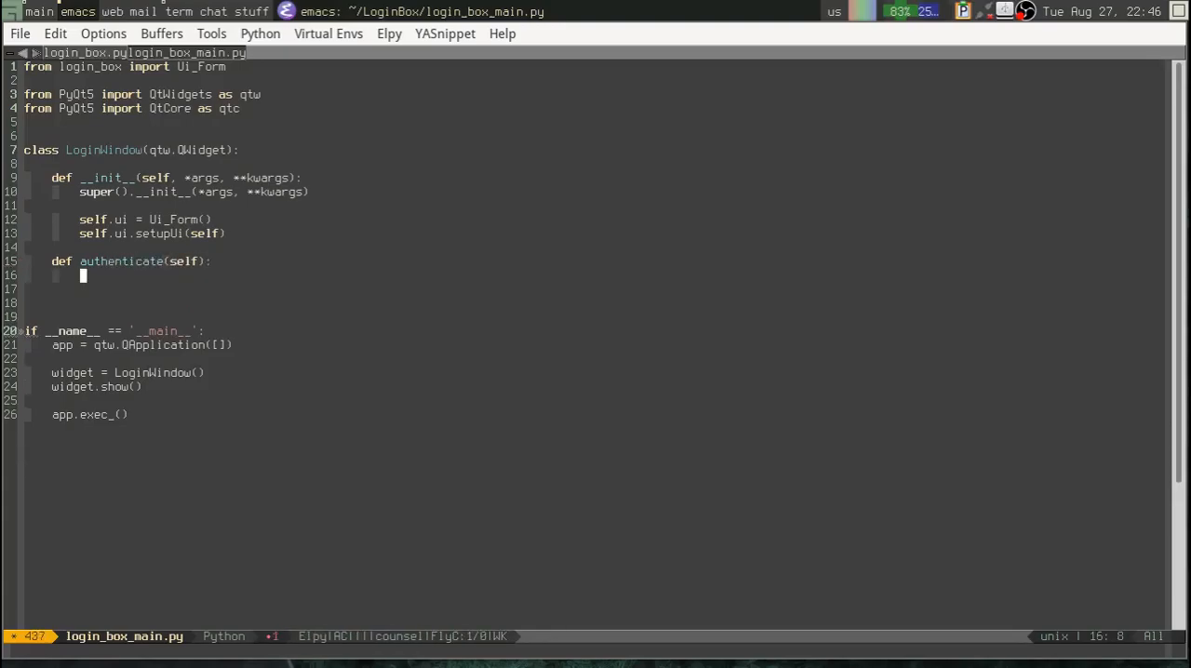
{"action": "key", "text": "Return"}
{"action": "type", "text": "if"}
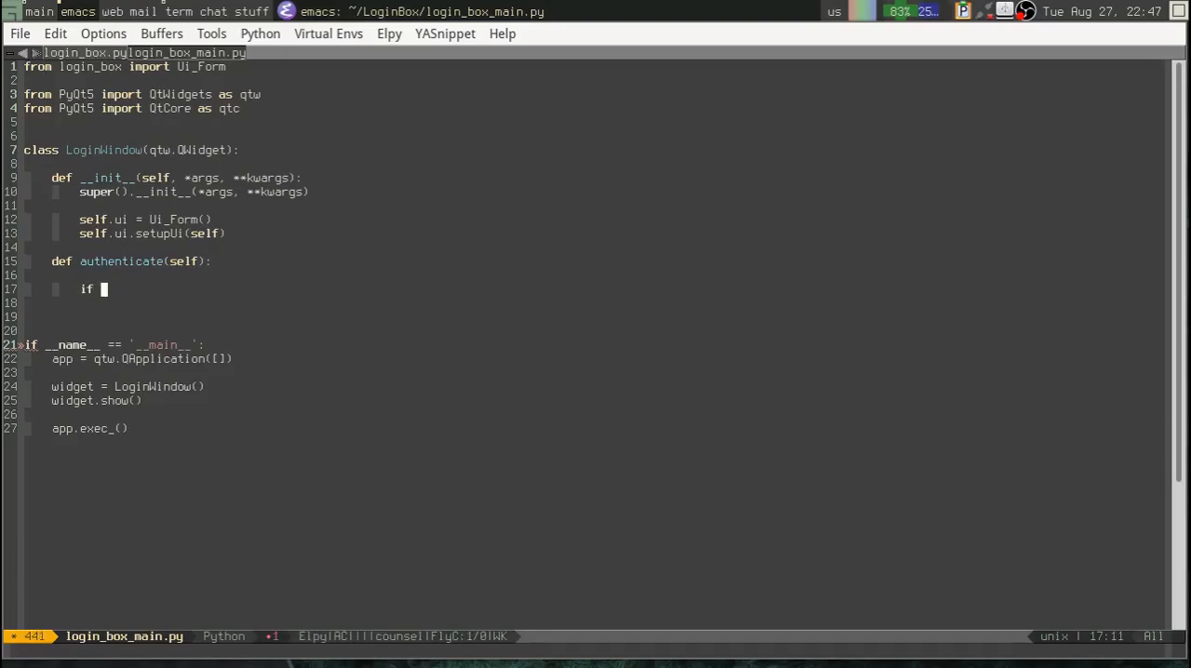
{"action": "type", "text": "username == 'u"}
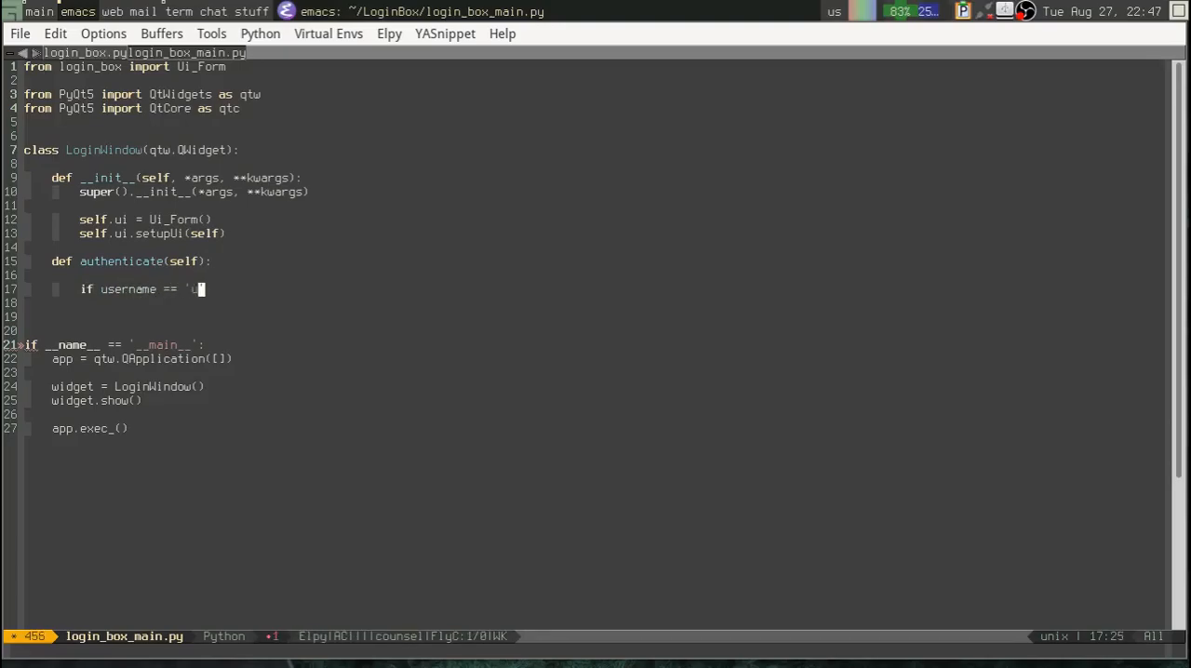
{"action": "type", "text": "user' and password == '"}
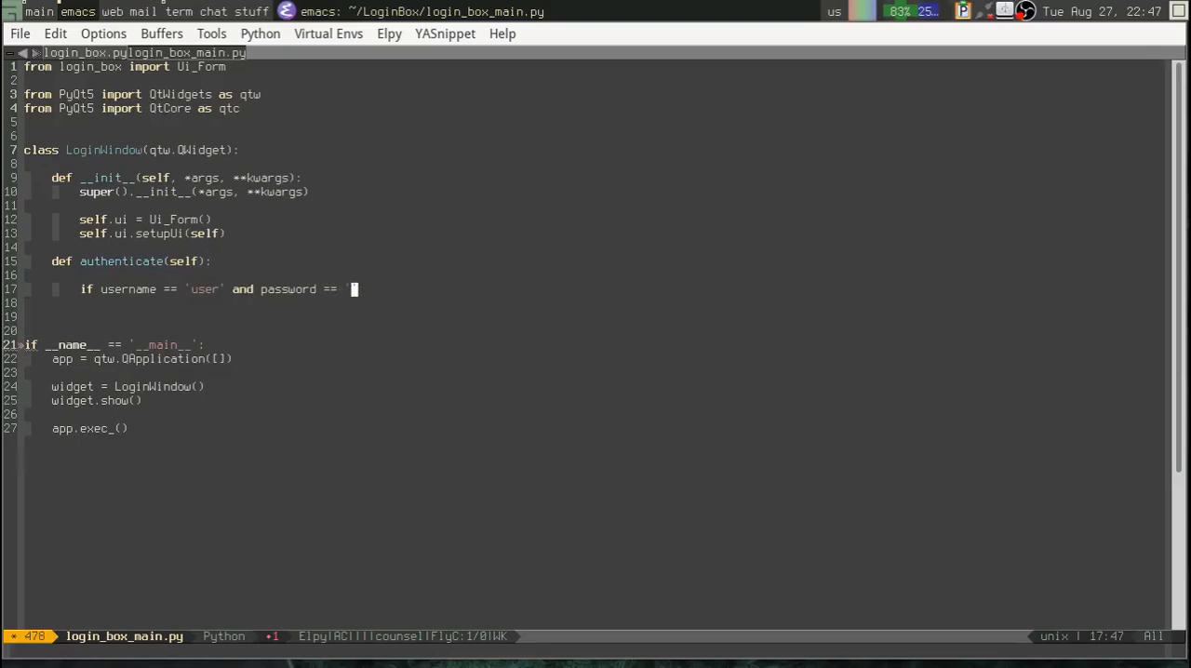
{"action": "type", "text": "pass':"}
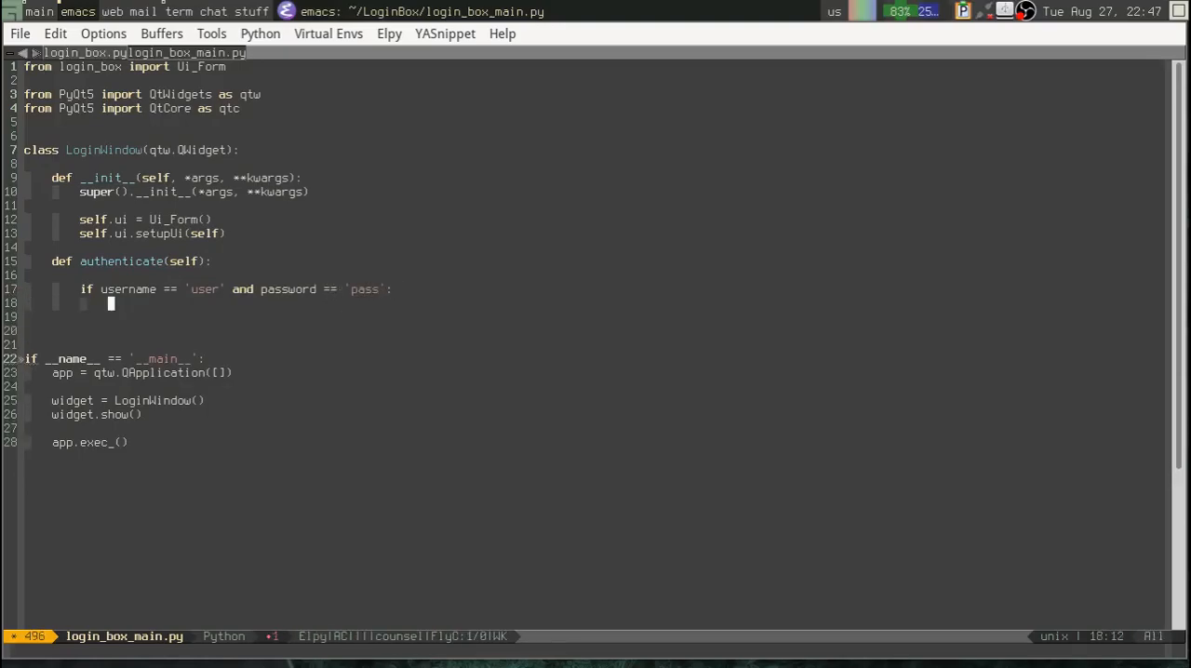
Show QMessageBox.information 'You are logged in' on success, else QMessageBox.critical 'Fail'
{"action": "type", "text": "qtw.QWidget"}
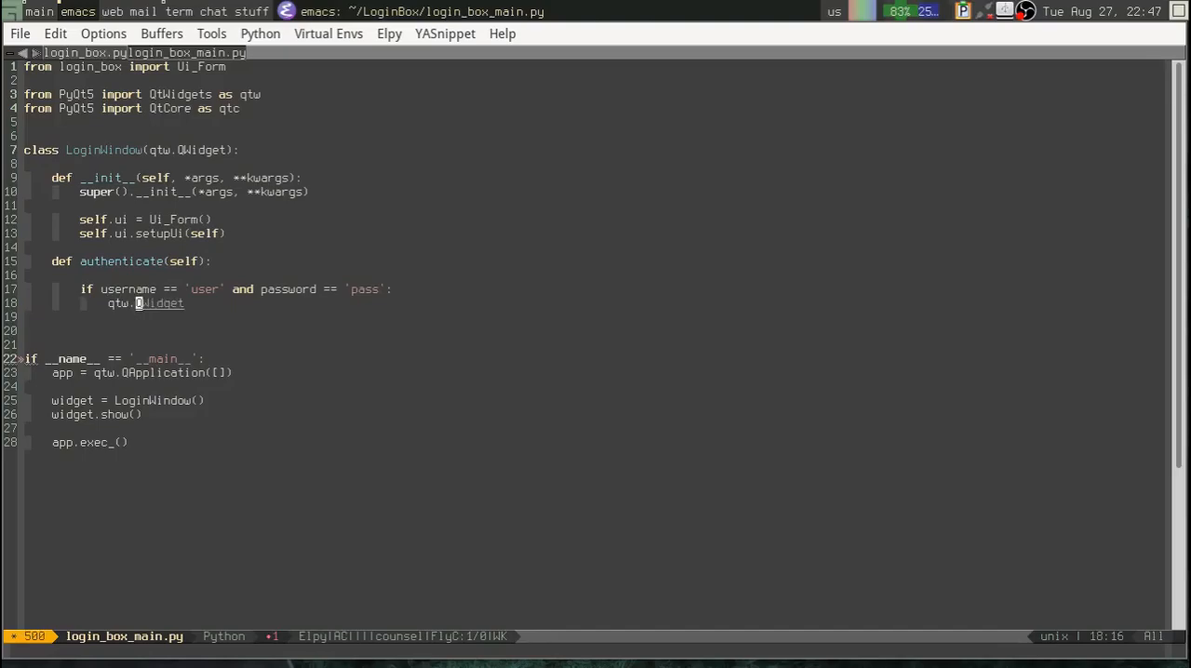
{"action": "type", "text": "Menu"}
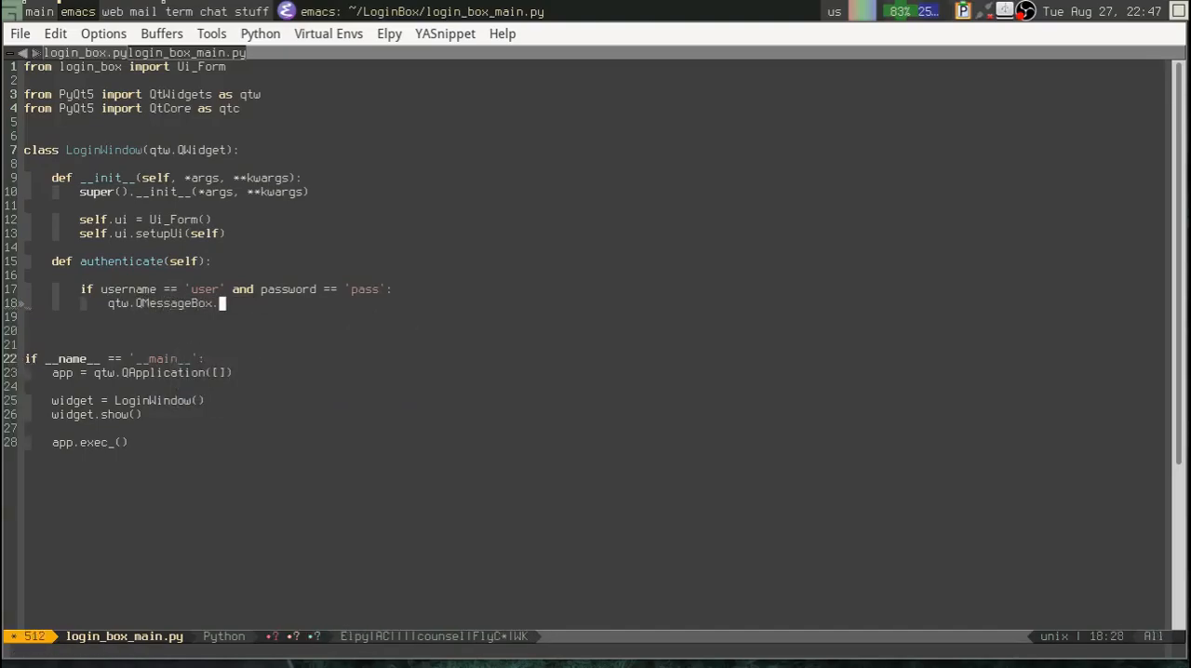
{"action": "type", "text": "information("}
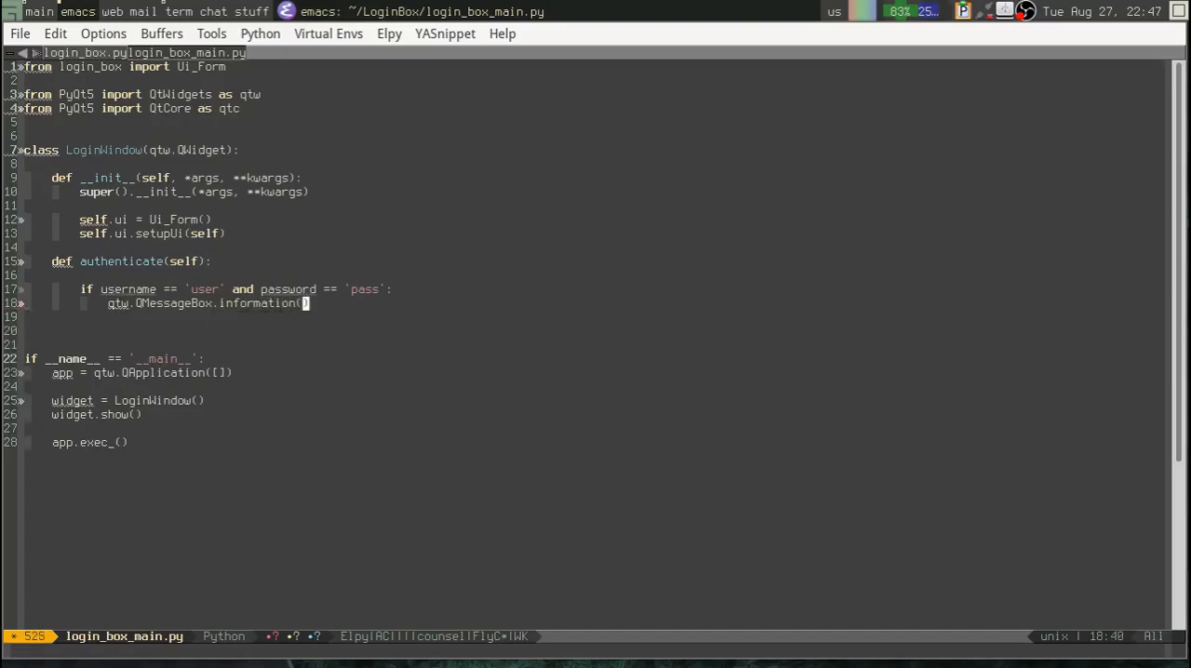
{"action": "type", "text": "self"}
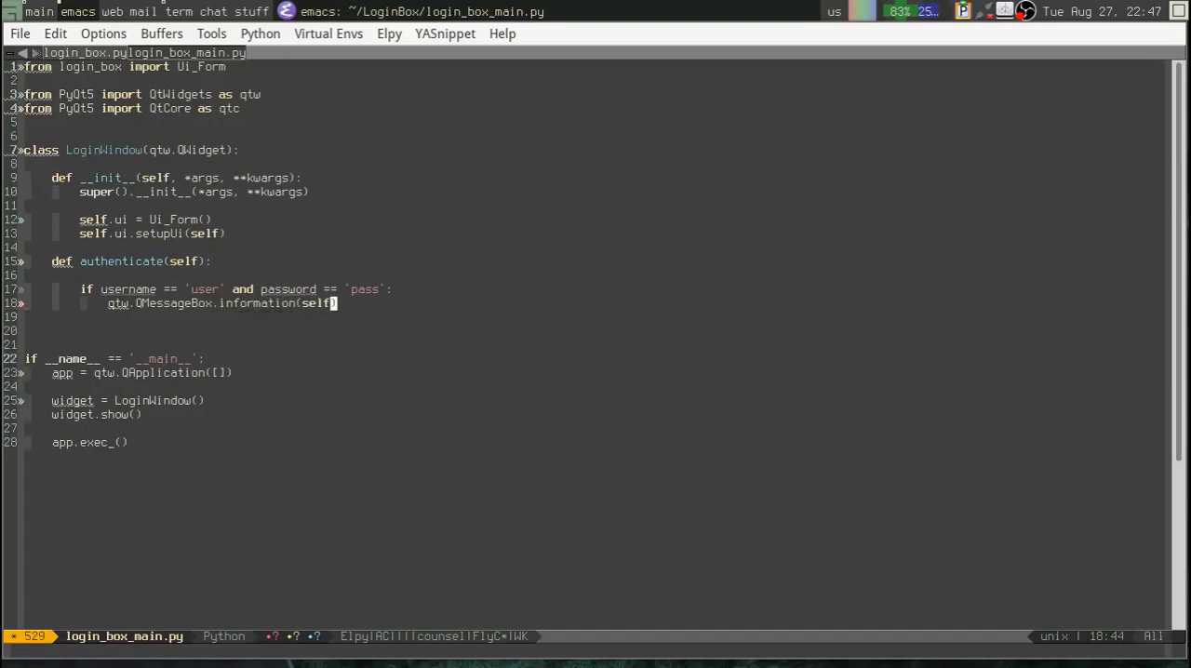
{"action": "type", "text": ", 'Success', 'Y'"}
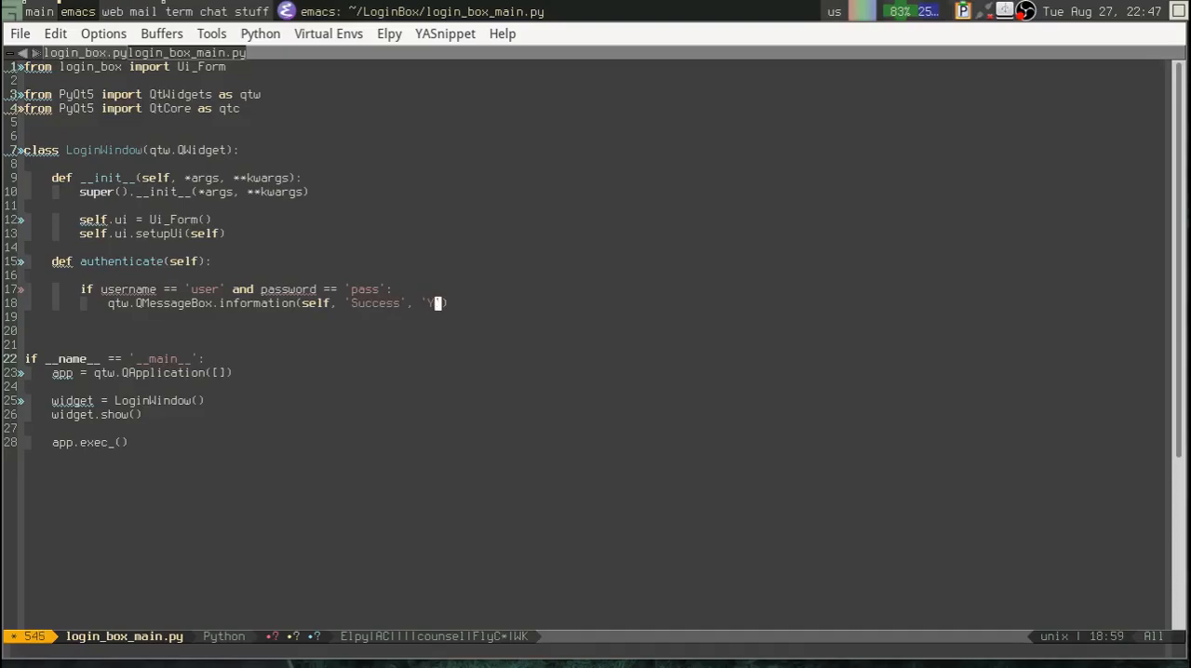
{"action": "type", "text": "You are logged in"}
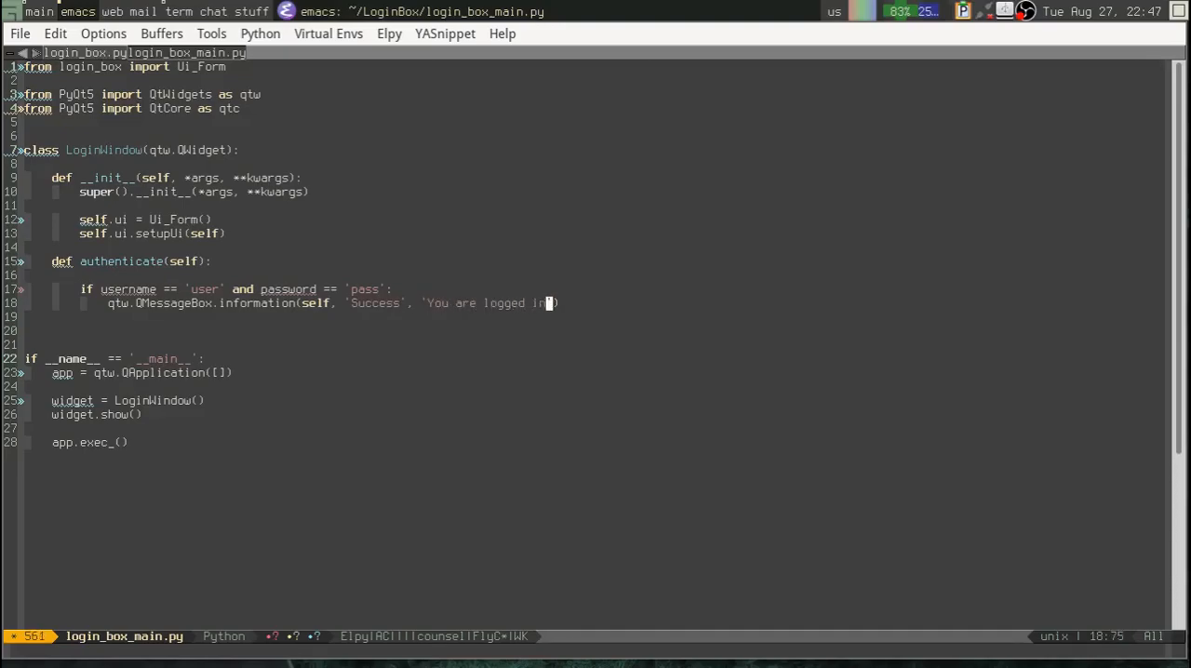
{"action": "type", "text": "else"}
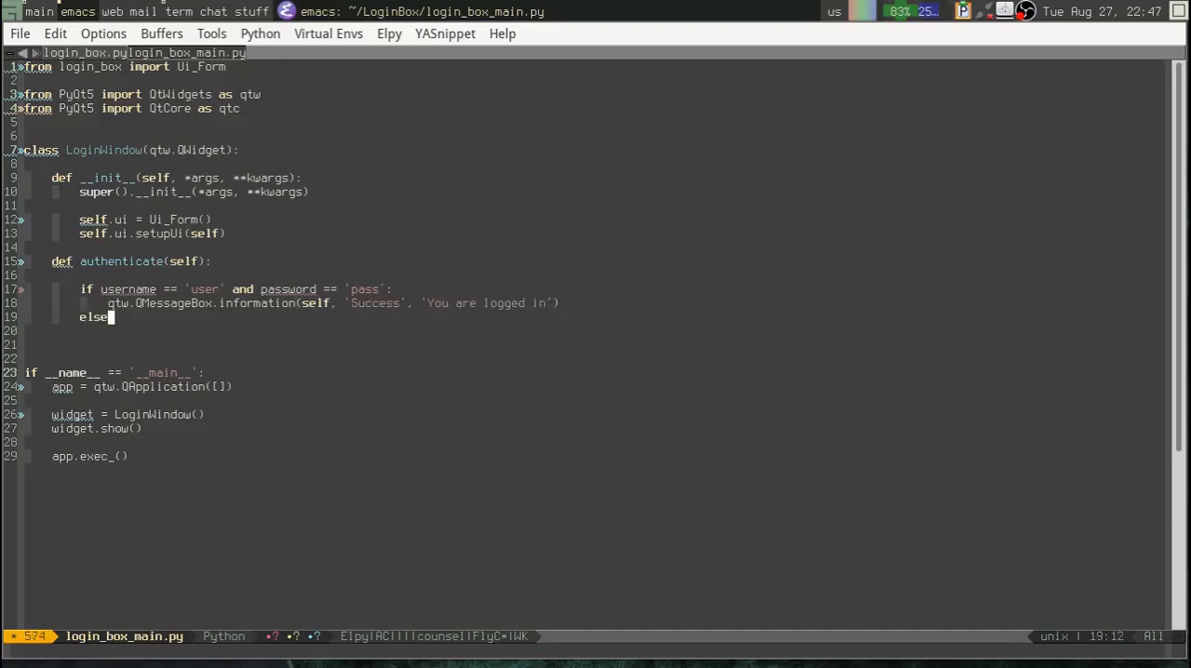
{"action": "type", "text": "qtw.QWidget"}
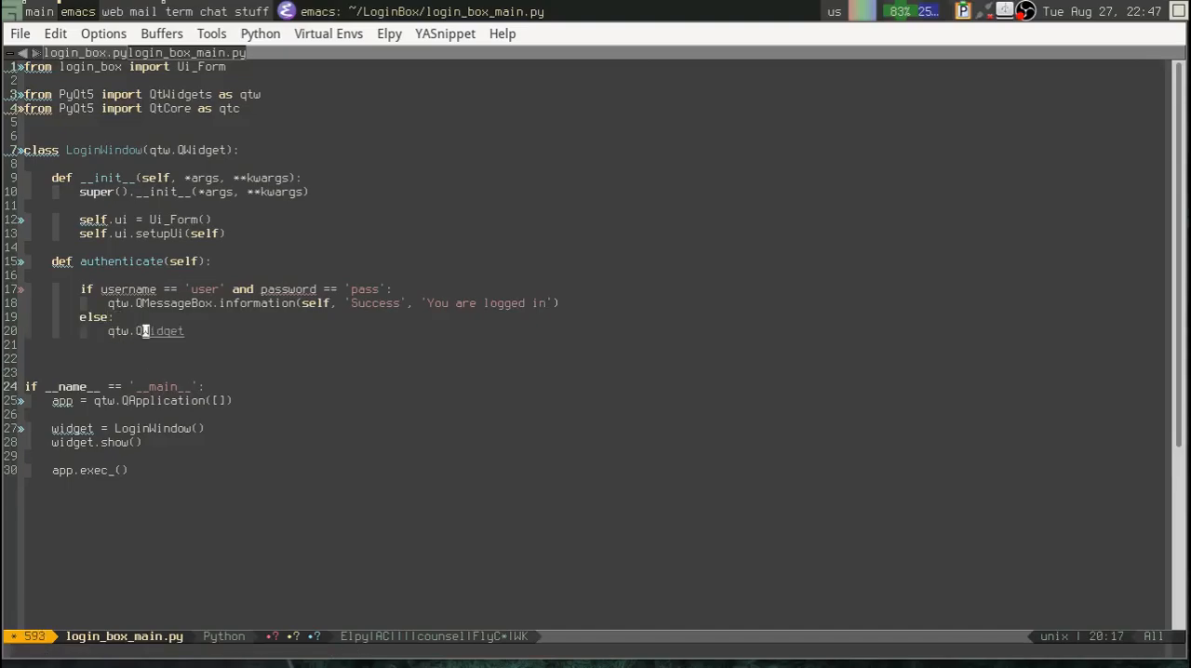
{"action": "type", "text": "MessageBox"}
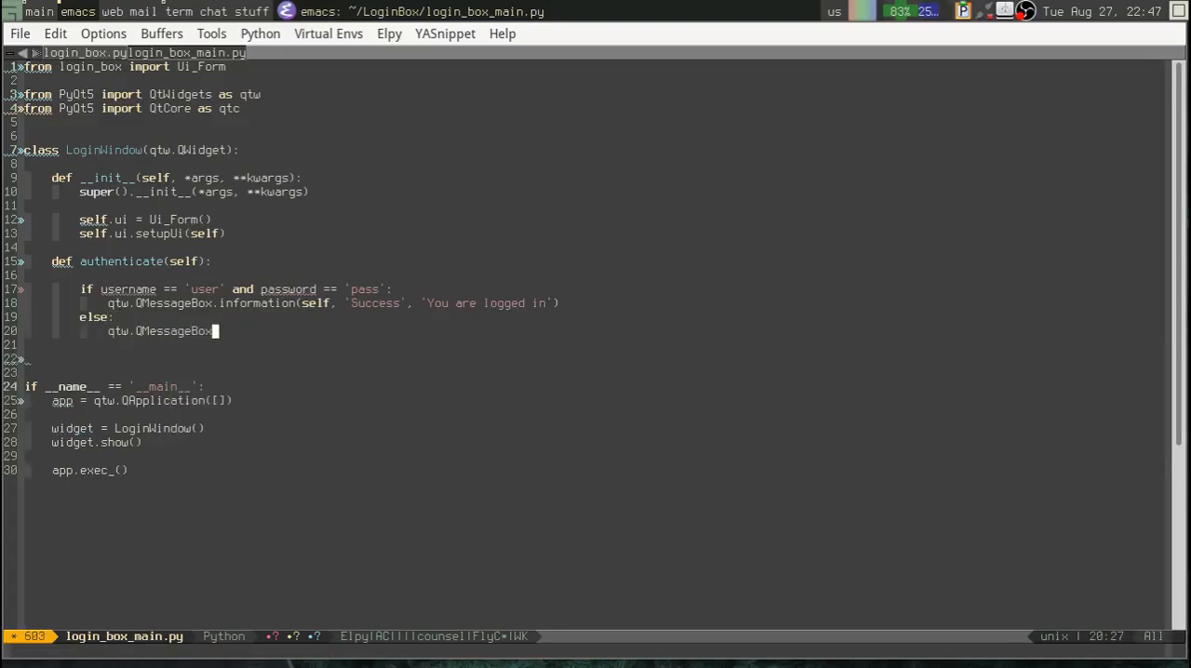
{"action": "type", "text": "critical("}
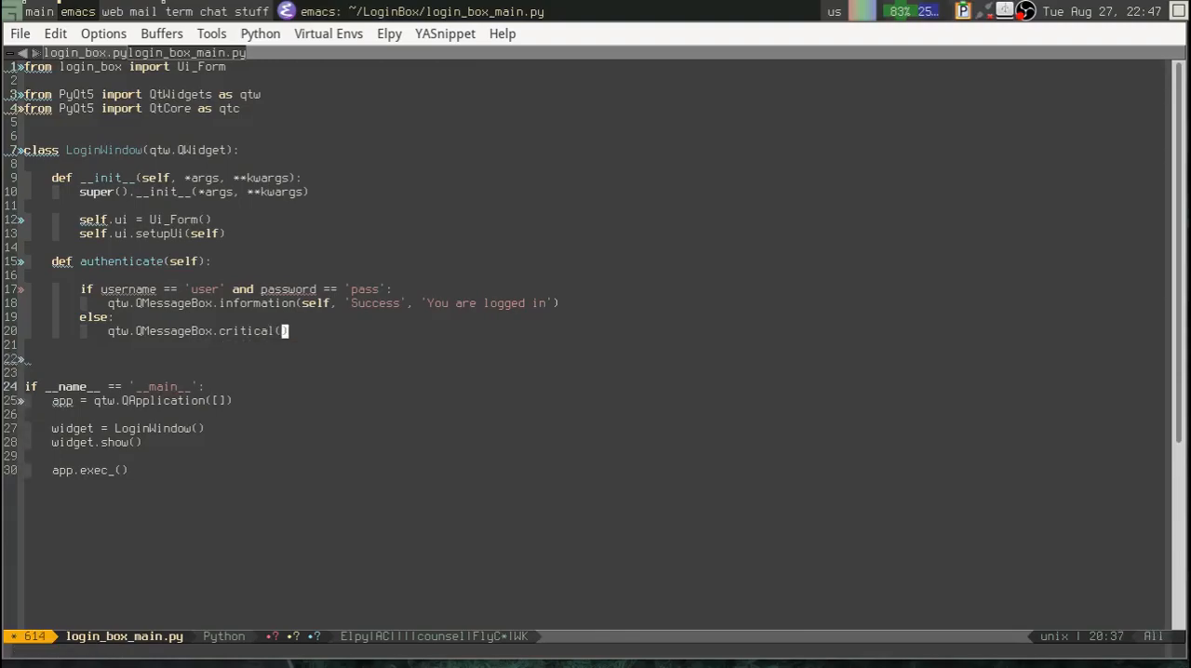
{"action": "type", "text": "self, 'Fail', 'You did not log in'"}
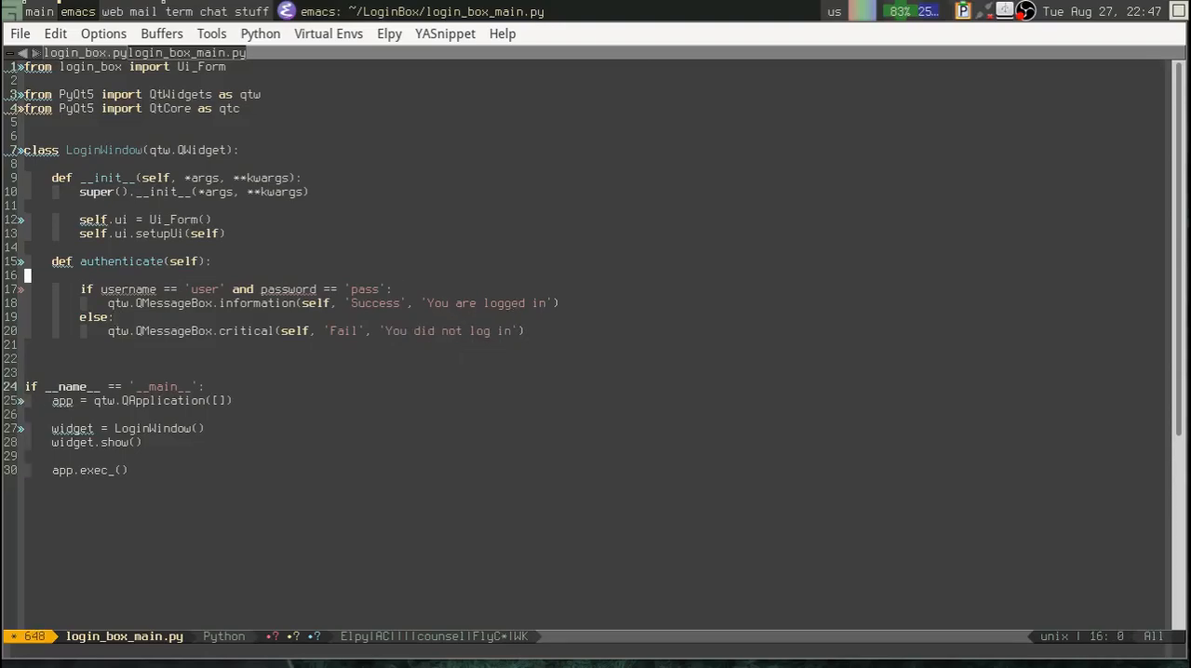
Read username and password from self.ui.username_edit.text() and password_edit.text() above the check
{"action": "key", "text": "Return"}
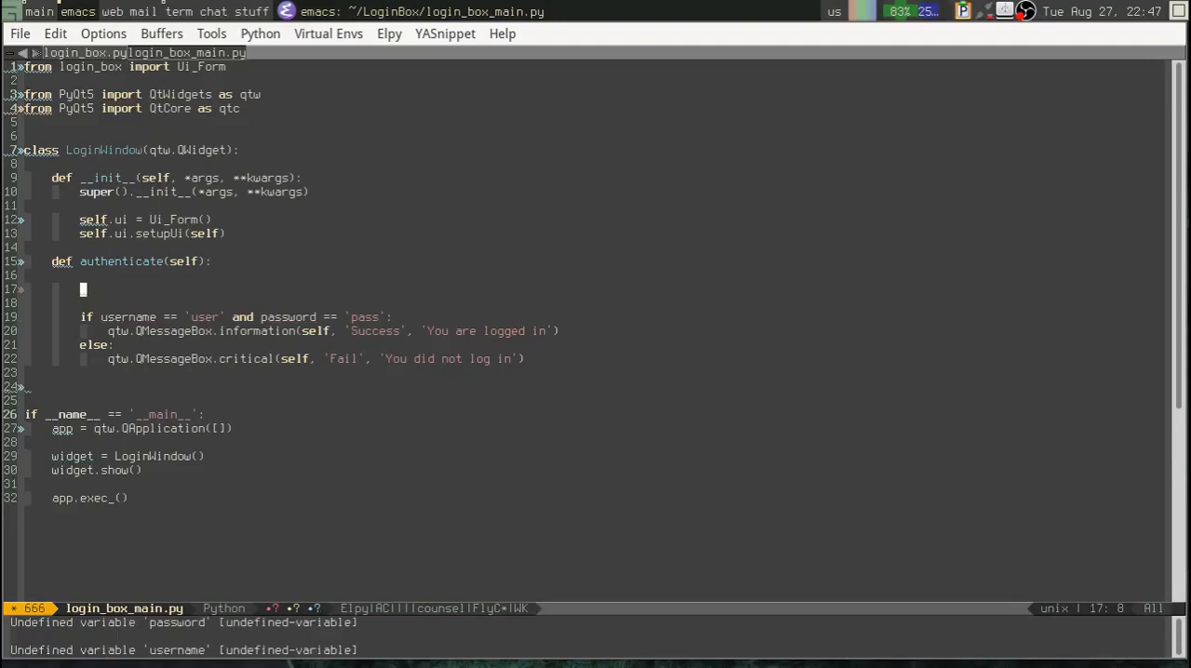
{"action": "type", "text": "self"}
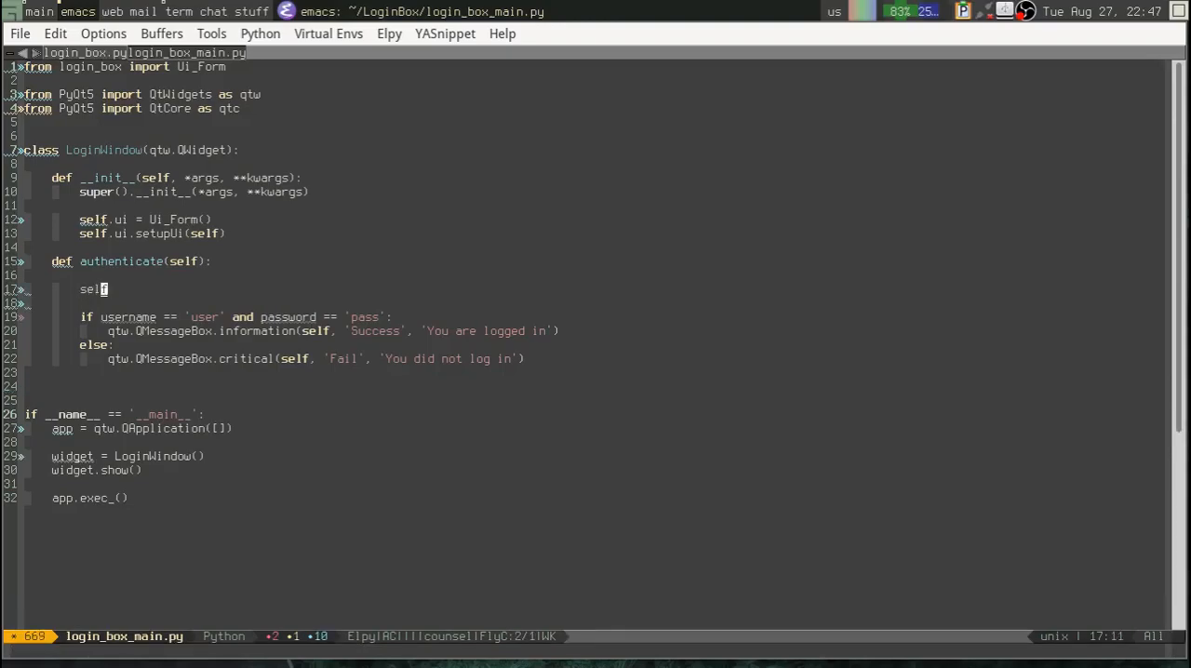
{"action": "type", "text": ".ui"}
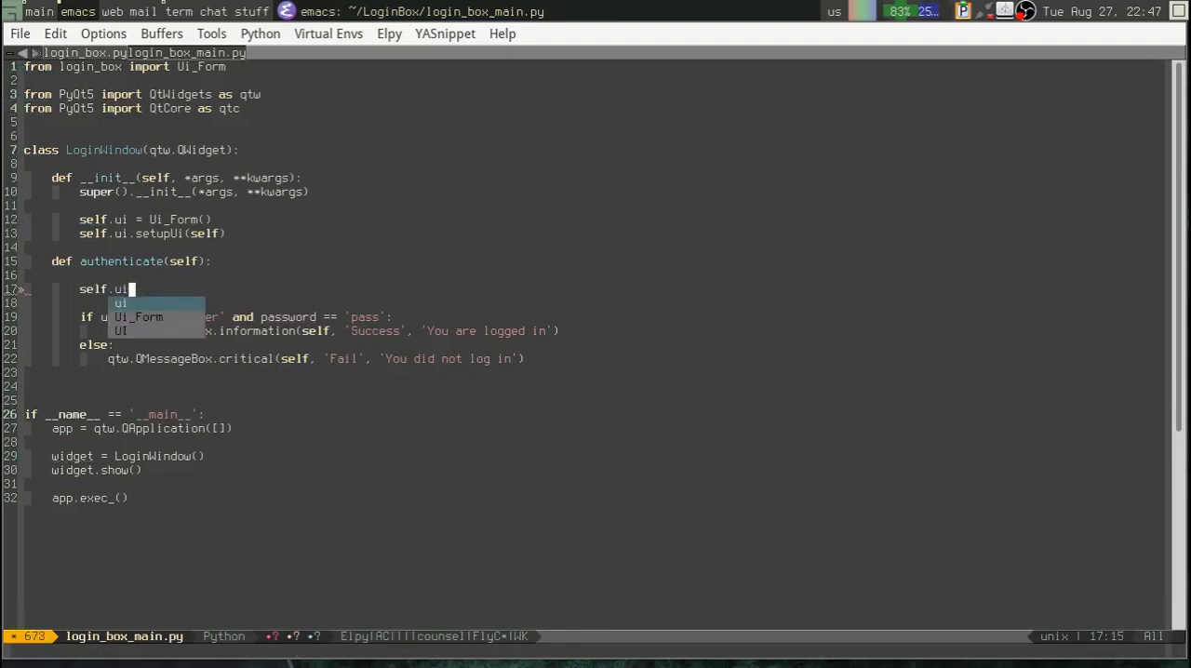
{"action": "type", "text": "."}
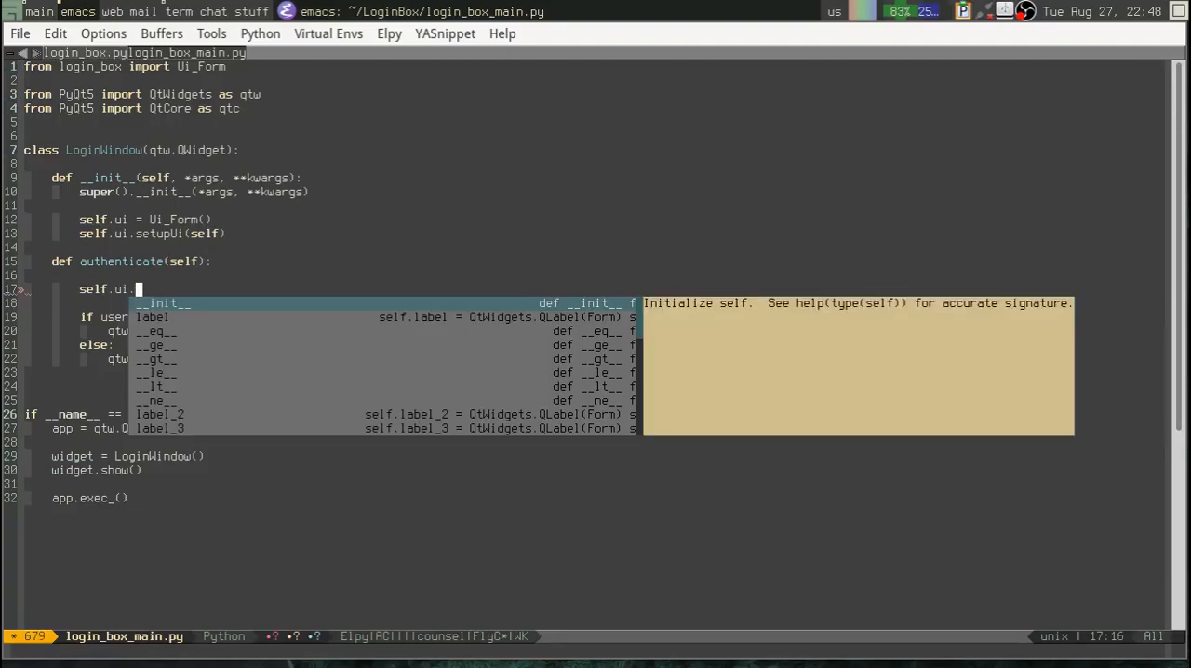
{"action": "type", "text": "username_edit"}
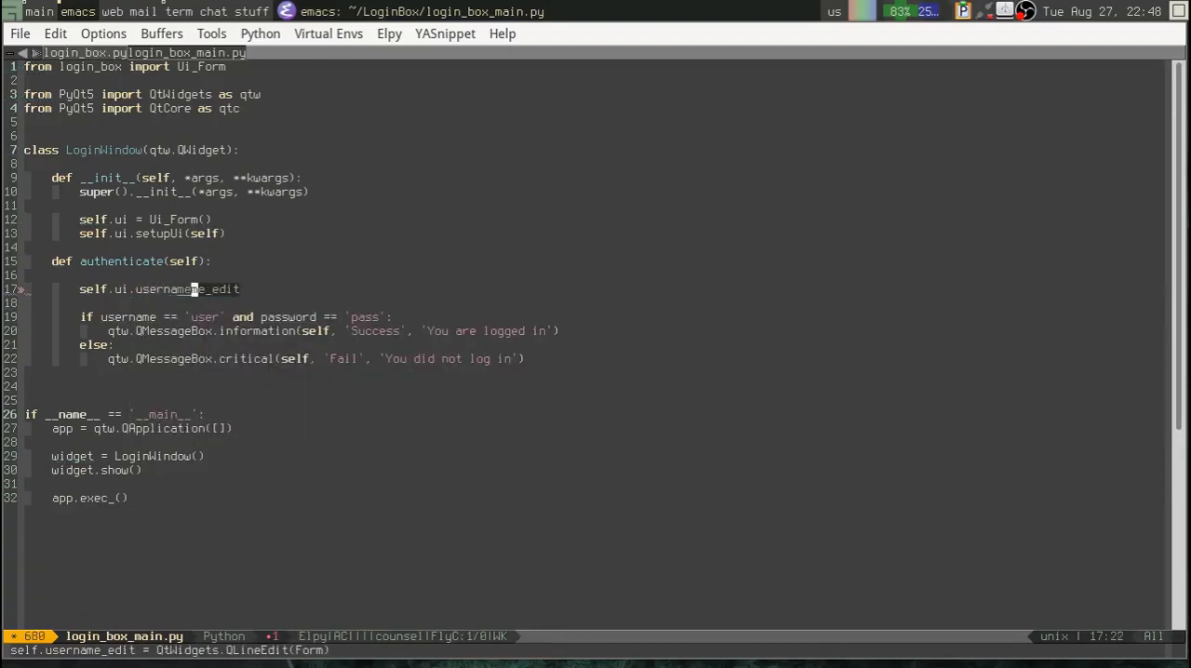
{"action": "type", "text": "_edit"}
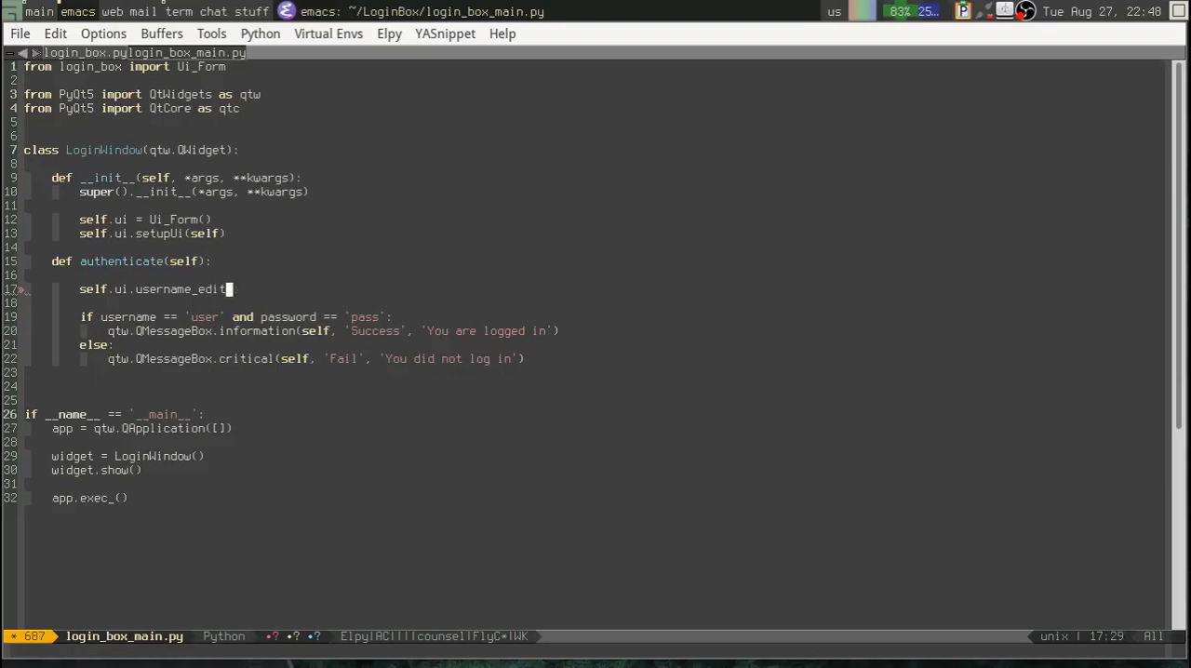
{"action": "type", "text": ".text()"}
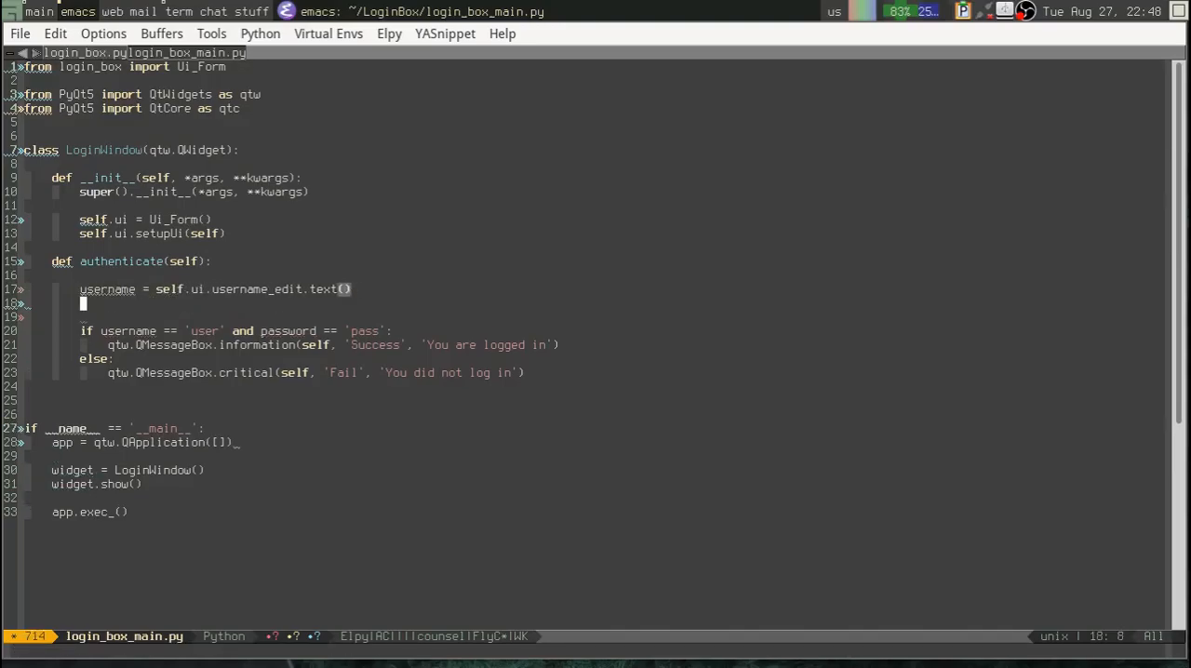
{"action": "type", "text": "password ="}
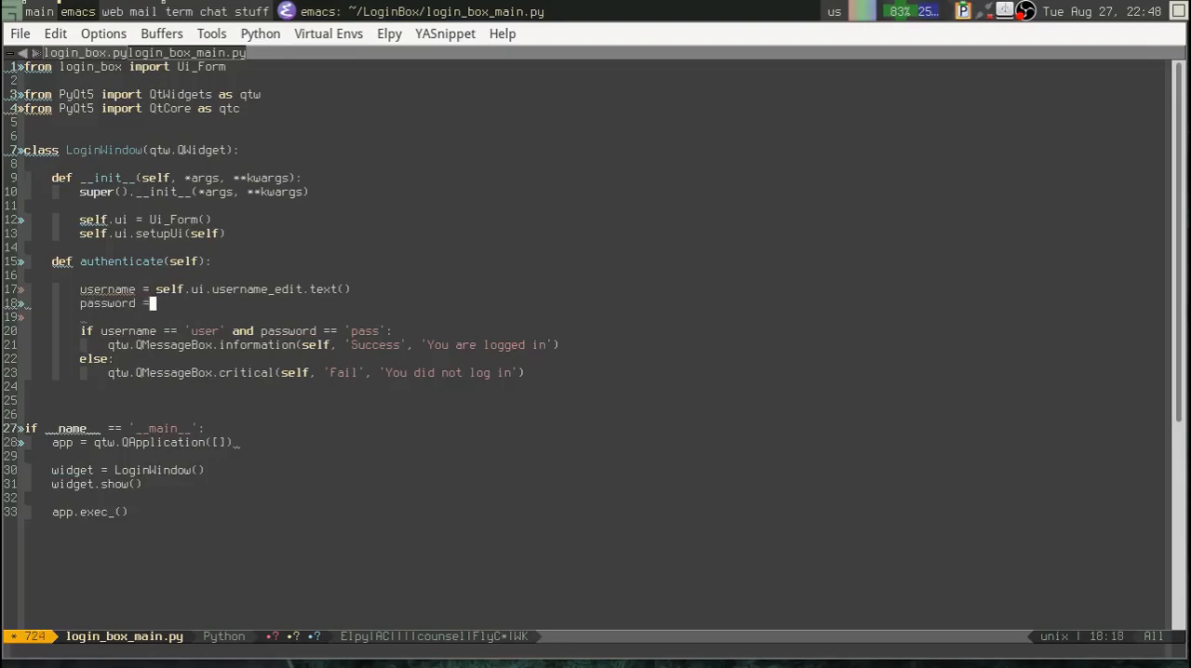
{"action": "type", "text": "self.ui.__init__"}
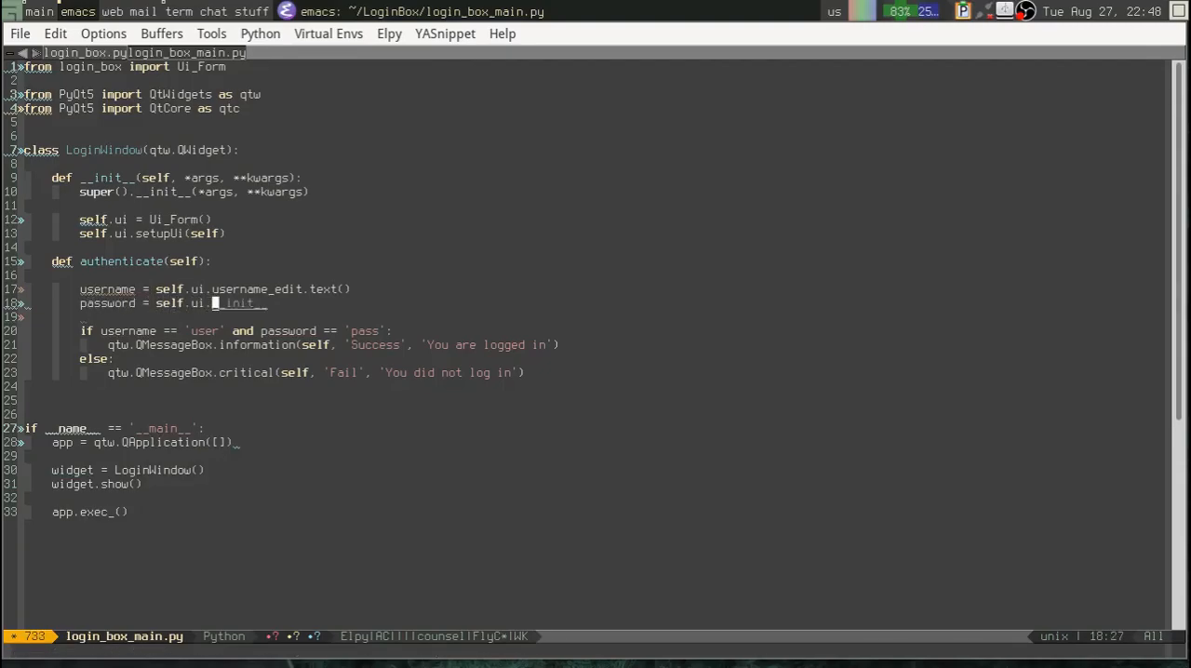
{"action": "type", "text": "password_edit.text("}
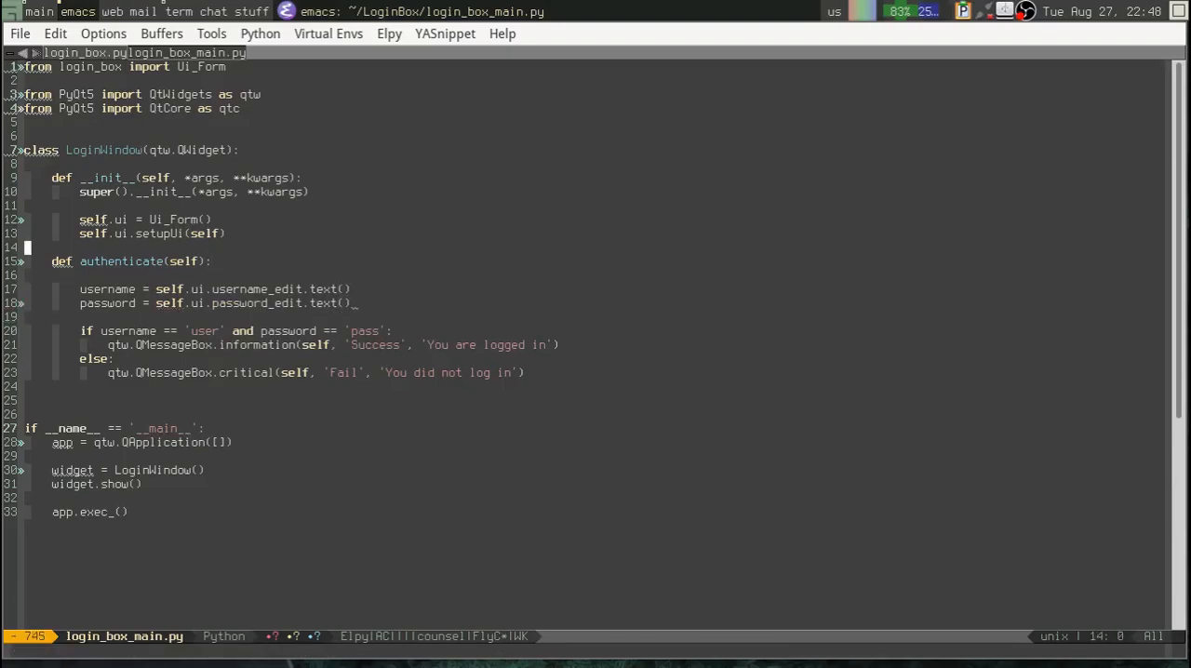
{"action": "key", "text": "Return"}
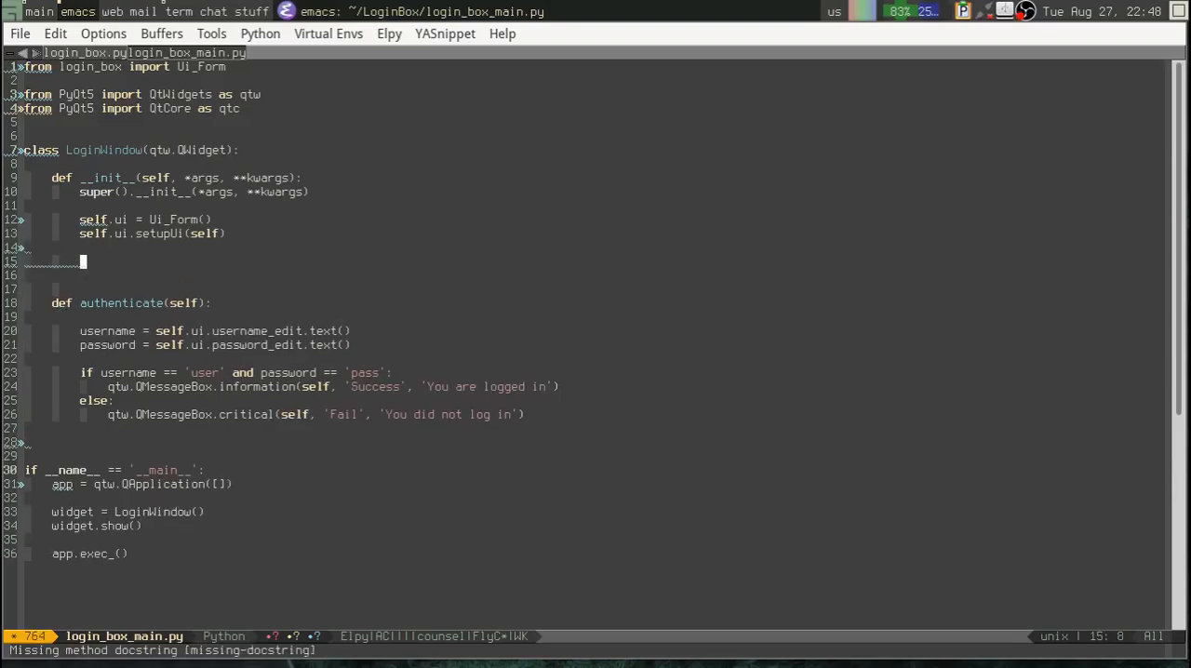
Connect self.ui.submit_button.clicked to self.authenticate, save, and go to eshell
{"action": "type", "text": "self.ui"}
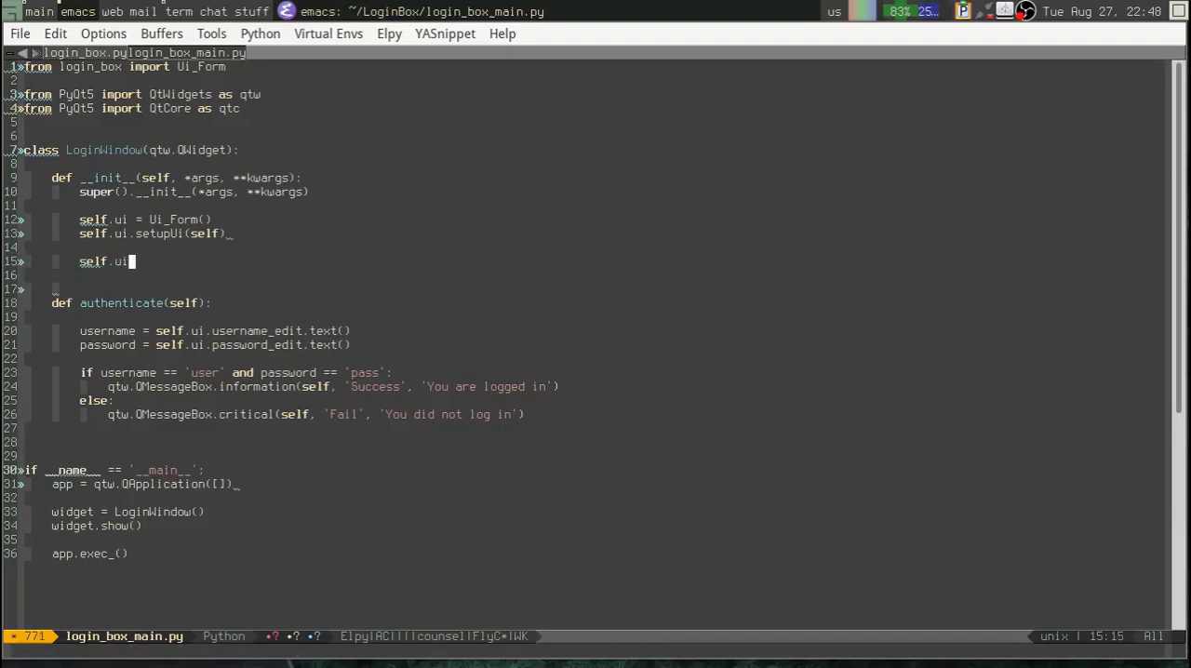
{"action": "type", "text": "submit_button.clicked.connect(self.auth"}
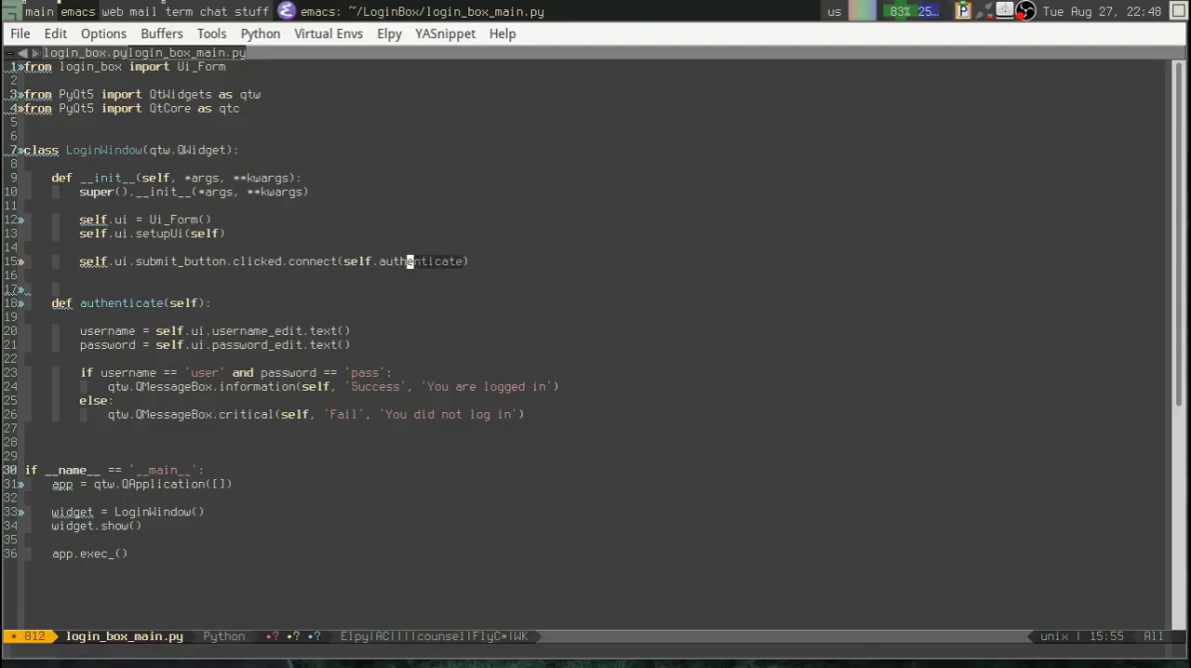
{"action": "key", "text": "ctrl+x ctrl+s"}
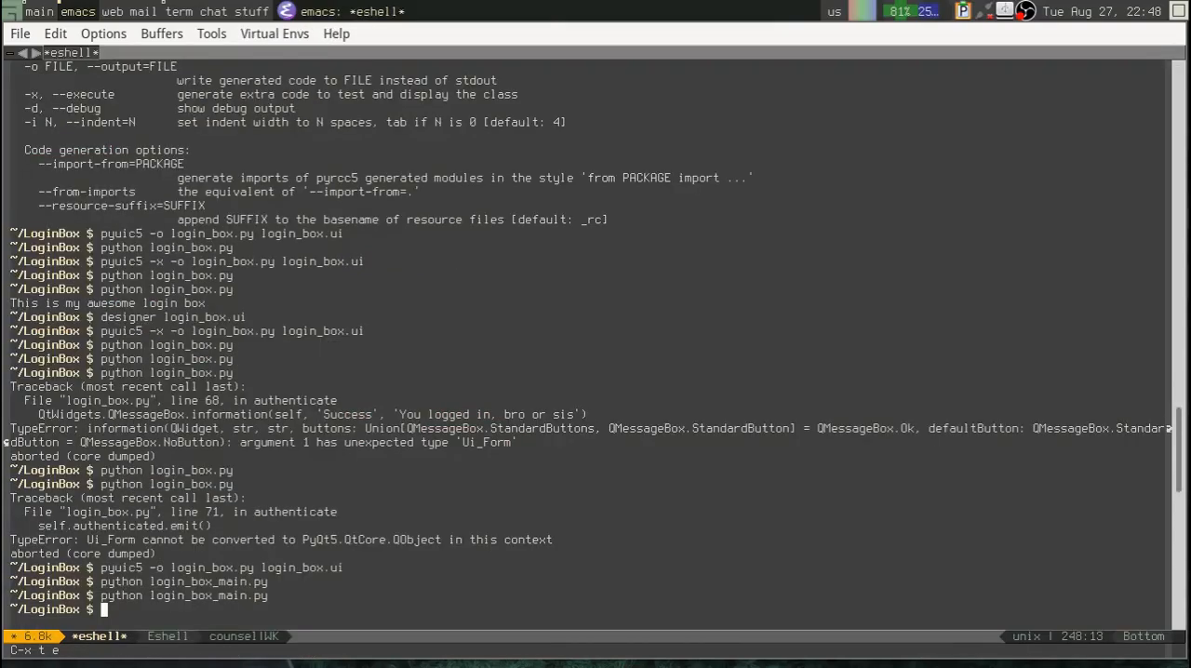
Run the script, submit 'user' credentials, dismiss the 'You did not log in' message, and return to login_box_main.py
{"action": "key", "text": "Return"}
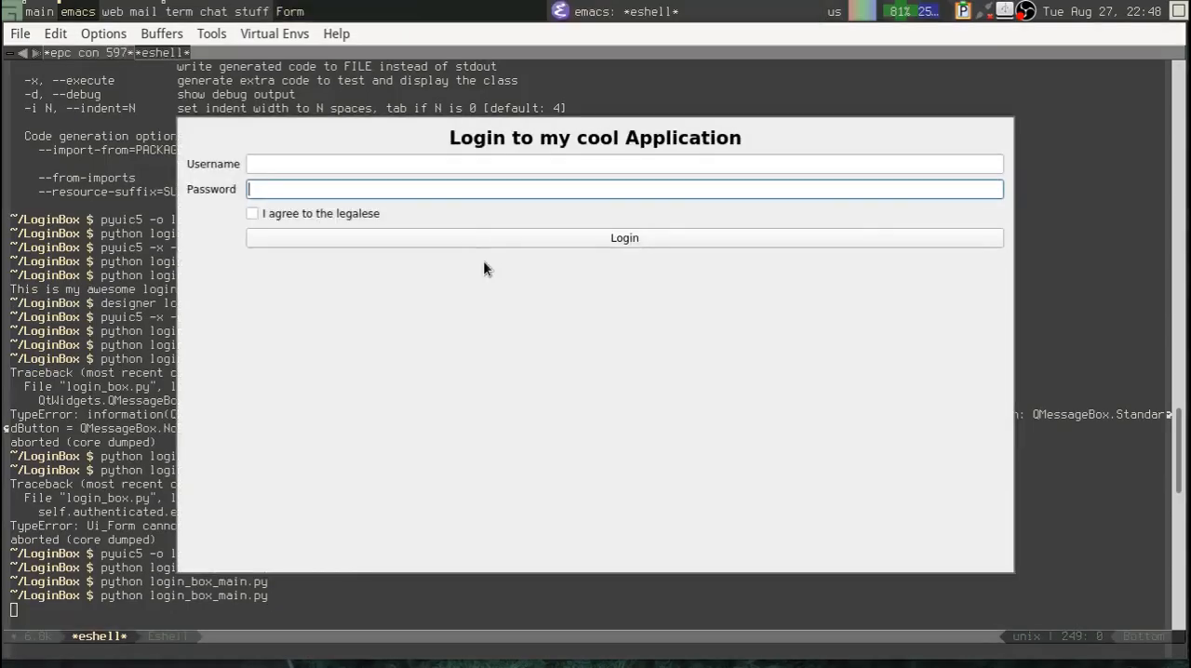
{"action": "left_click", "coordinate": [488, 164]}
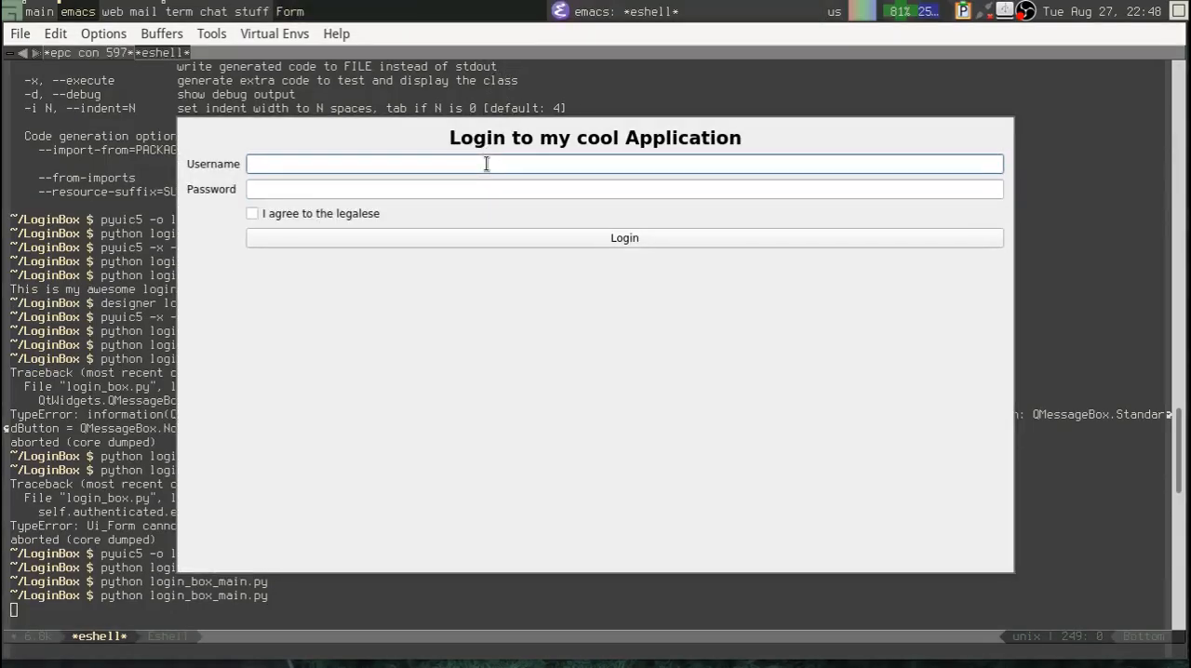
{"action": "type", "text": "user"}
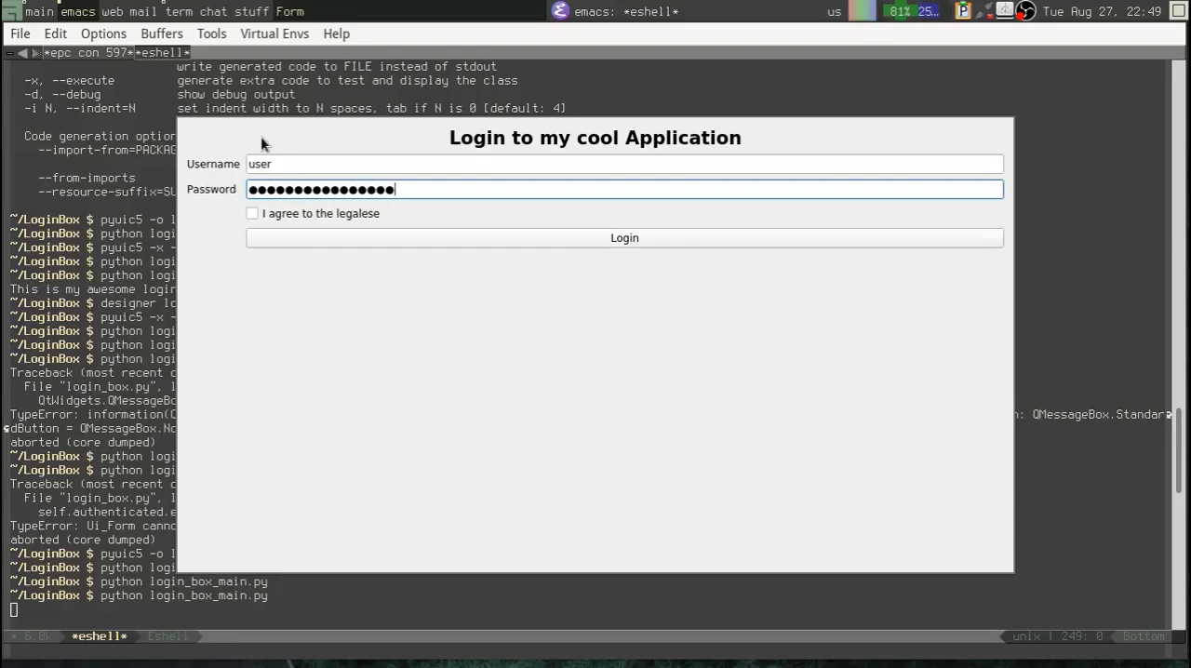
{"action": "left_click", "coordinate": [625, 238]}
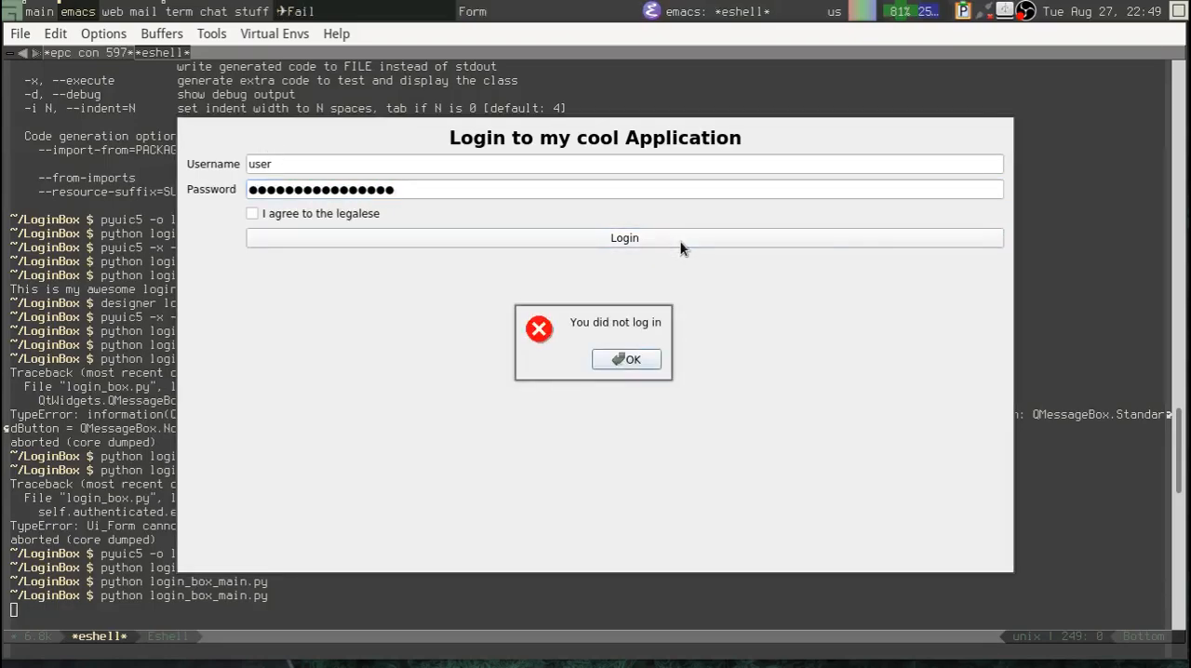
{"action": "left_click", "coordinate": [625, 359]}
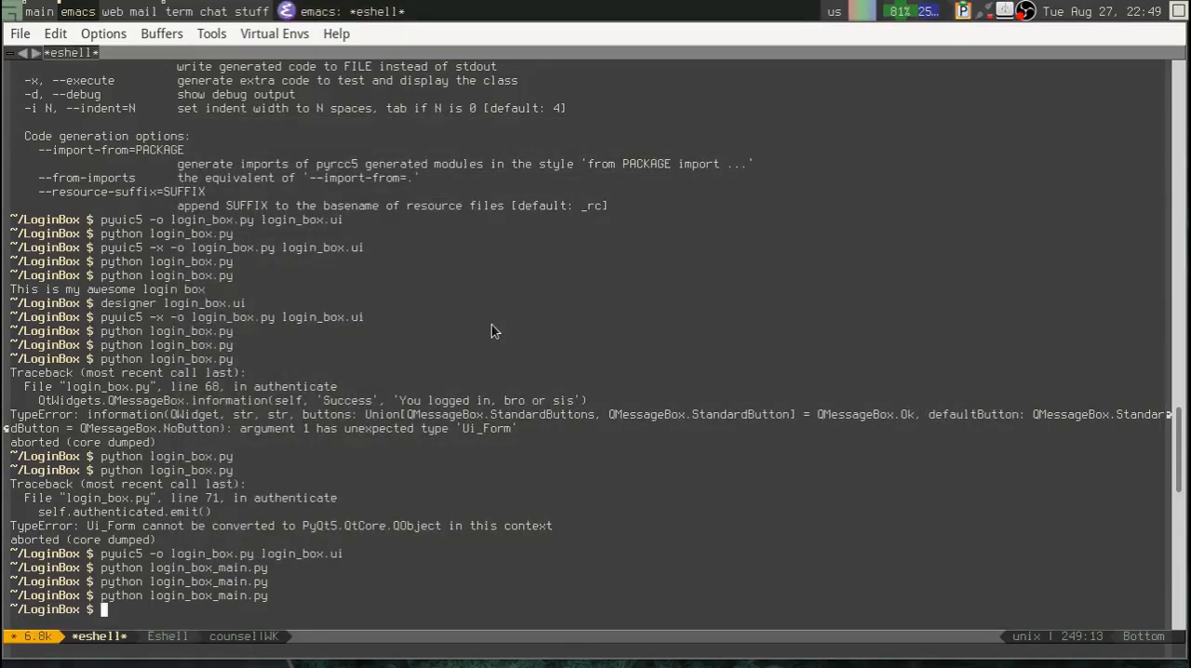
{"action": "key", "text": "C-x b"}
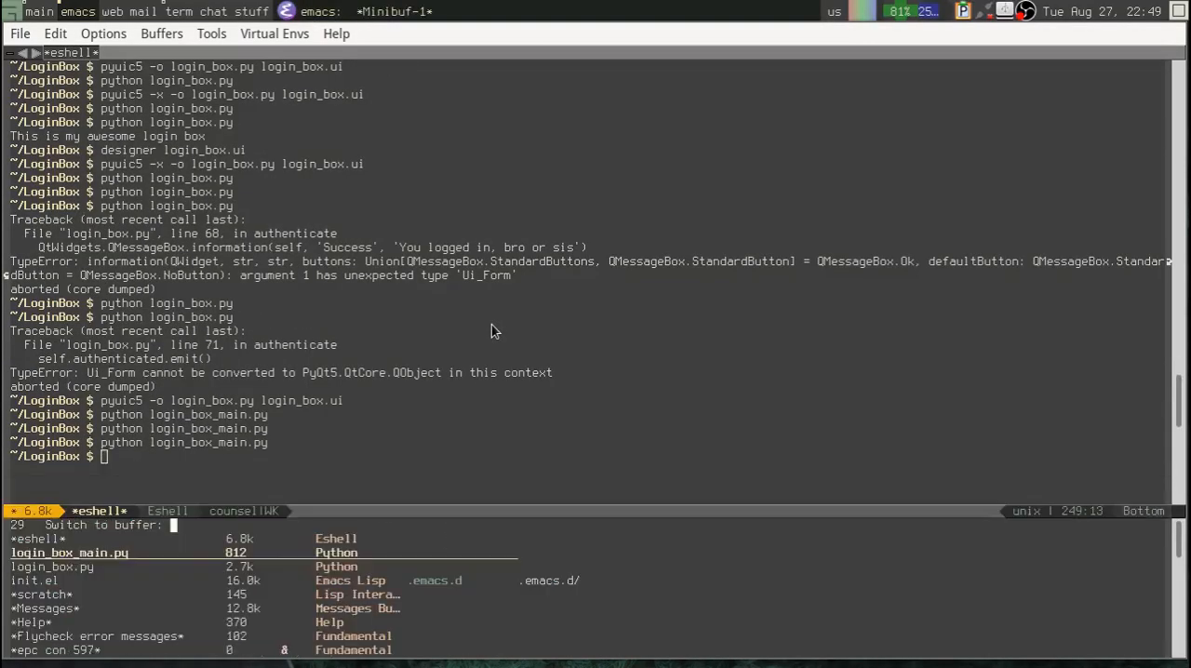
{"action": "left_click", "coordinate": [69, 553]}
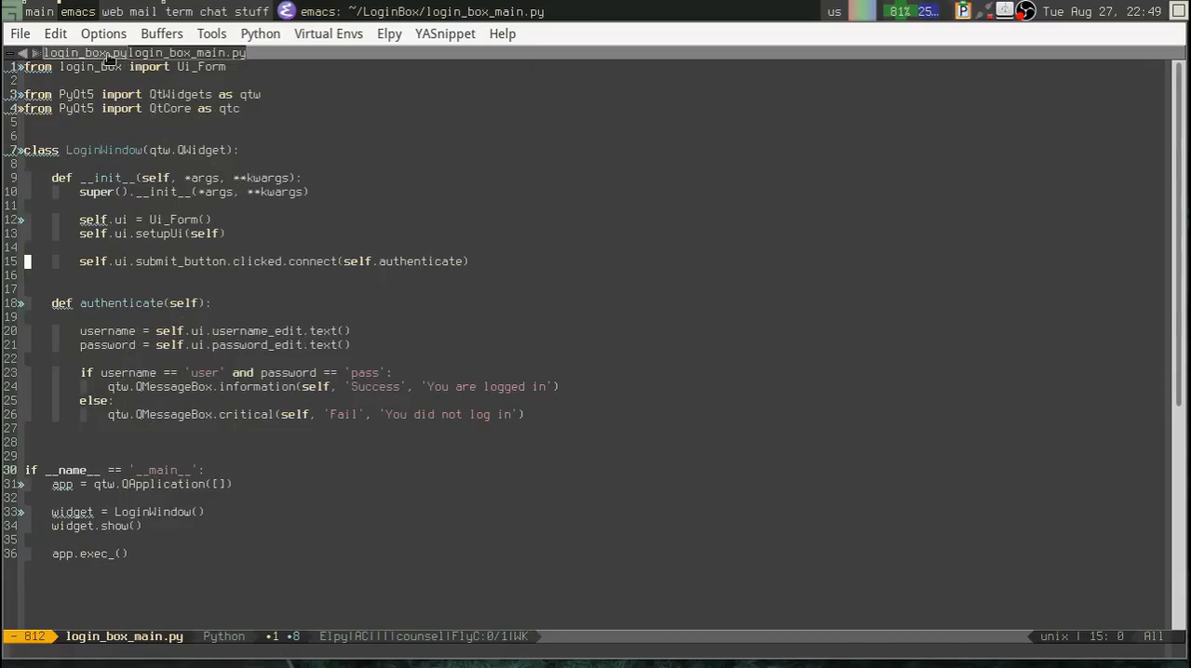
{"action": "mouse_move", "coordinate": [90, 52]}
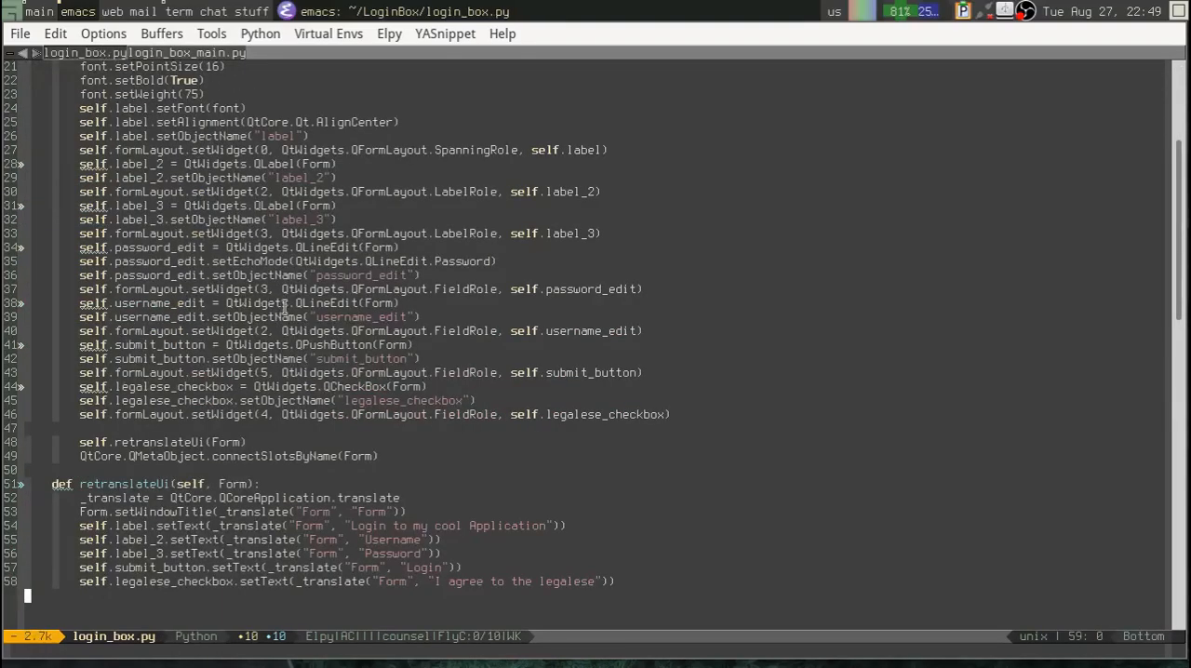
Look through the generated login_box.py from the top, then return to login_box_main.py
{"action": "scroll", "scroll_direction": "down", "scroll_amount": 3}
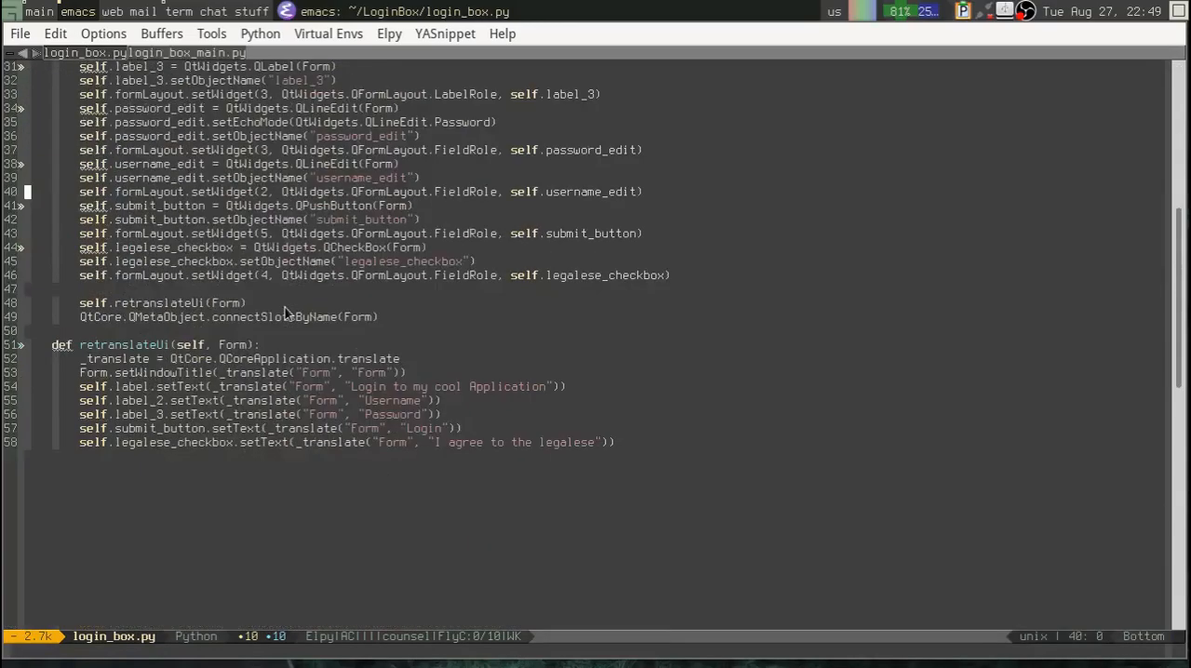
{"action": "key", "text": "Home"}
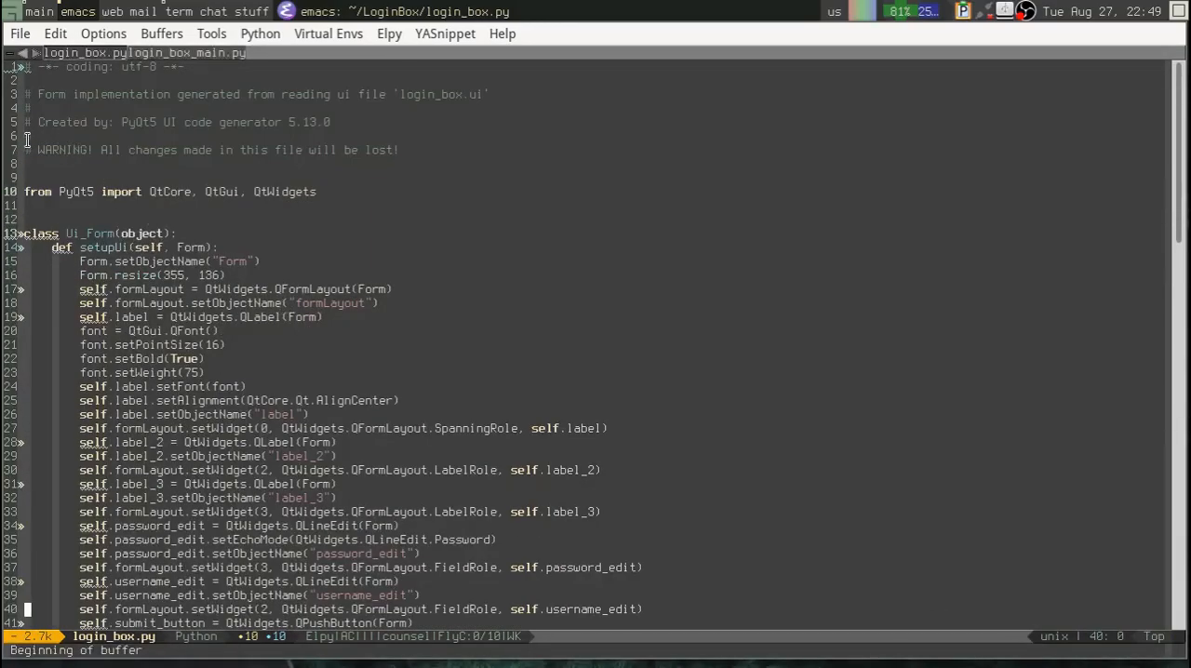
{"action": "left_click", "coordinate": [240, 149]}
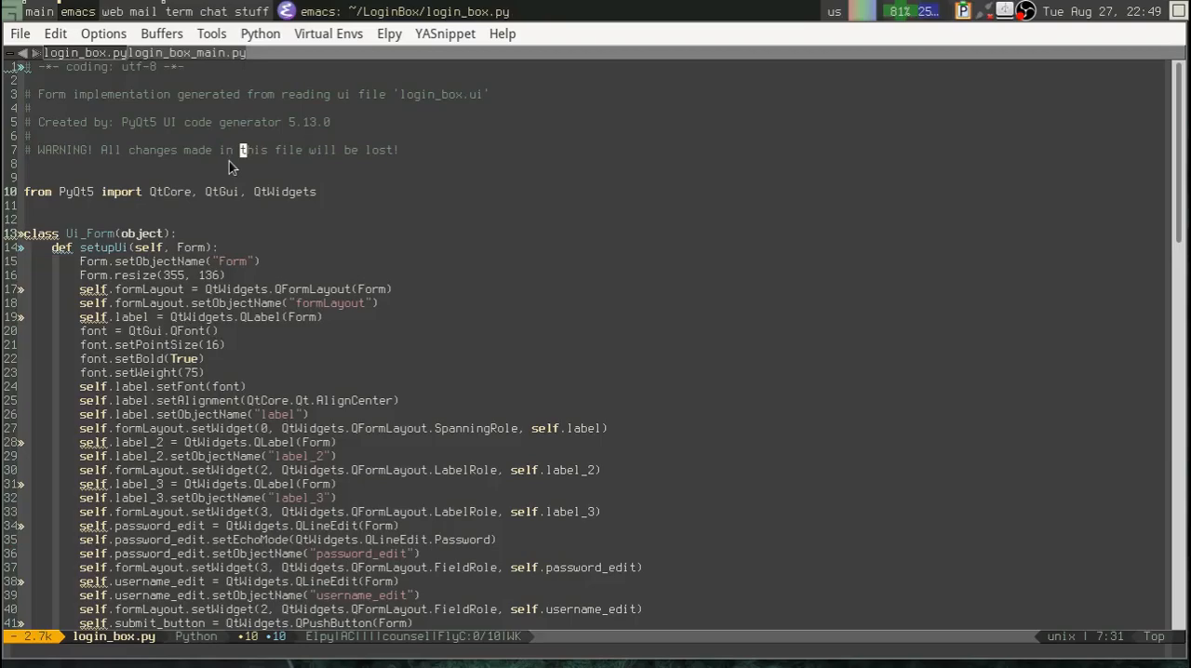
{"action": "mouse_move", "coordinate": [168, 82]}
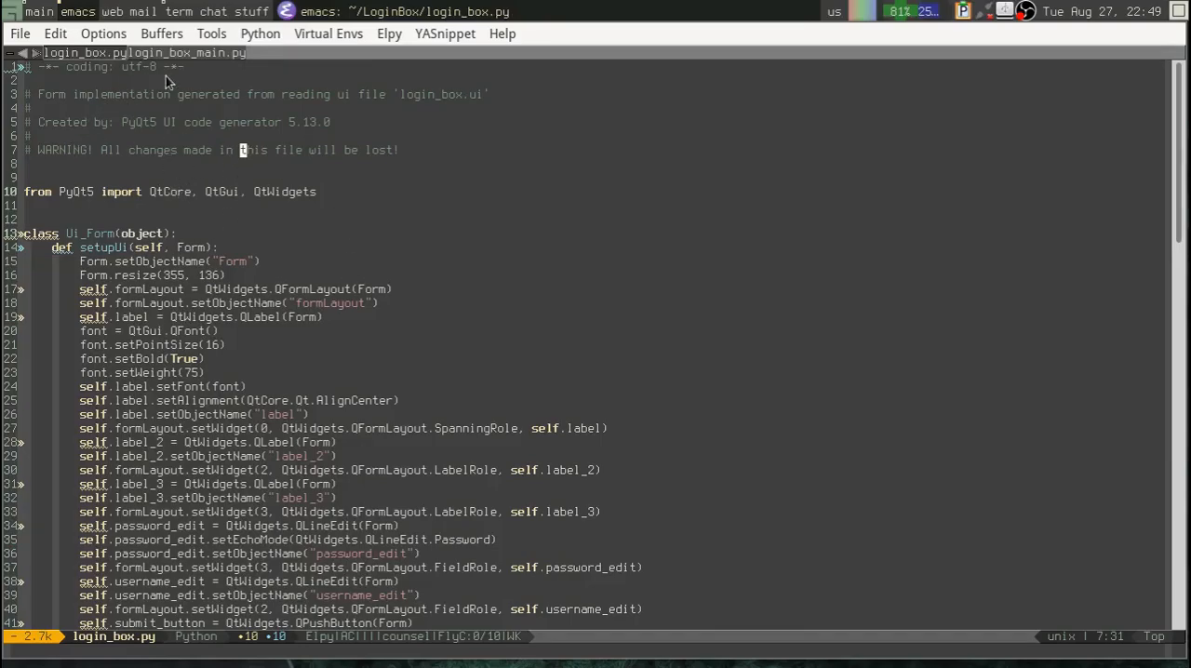
{"action": "left_click", "coordinate": [196, 52]}
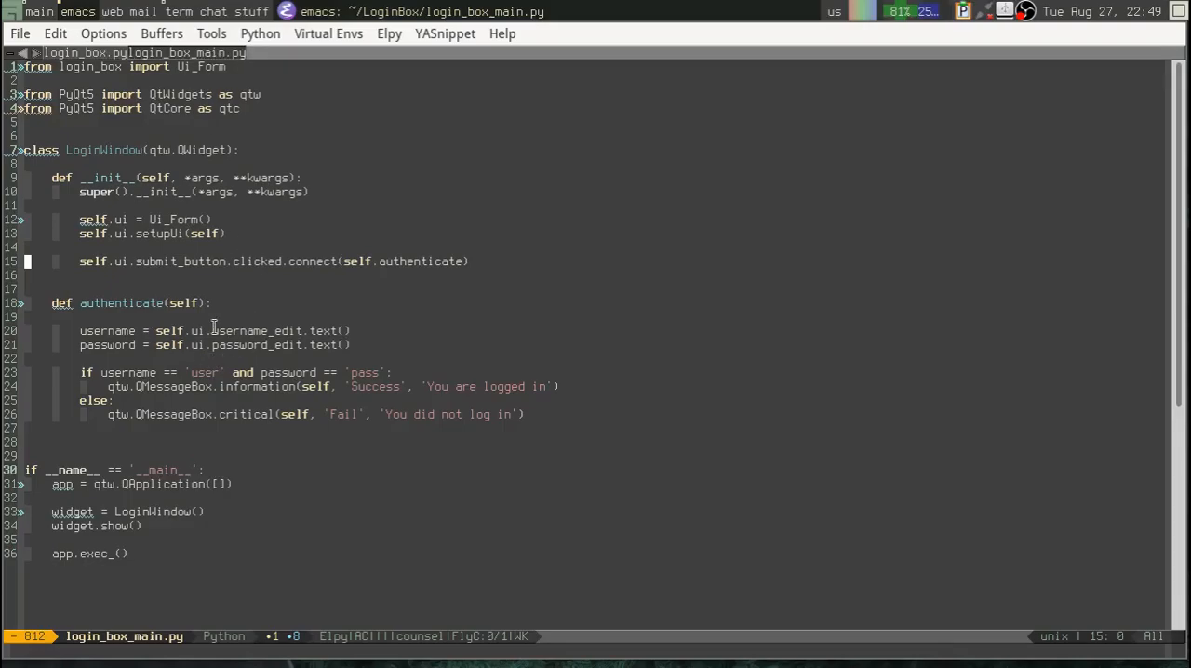
{"action": "left_click", "coordinate": [220, 346]}
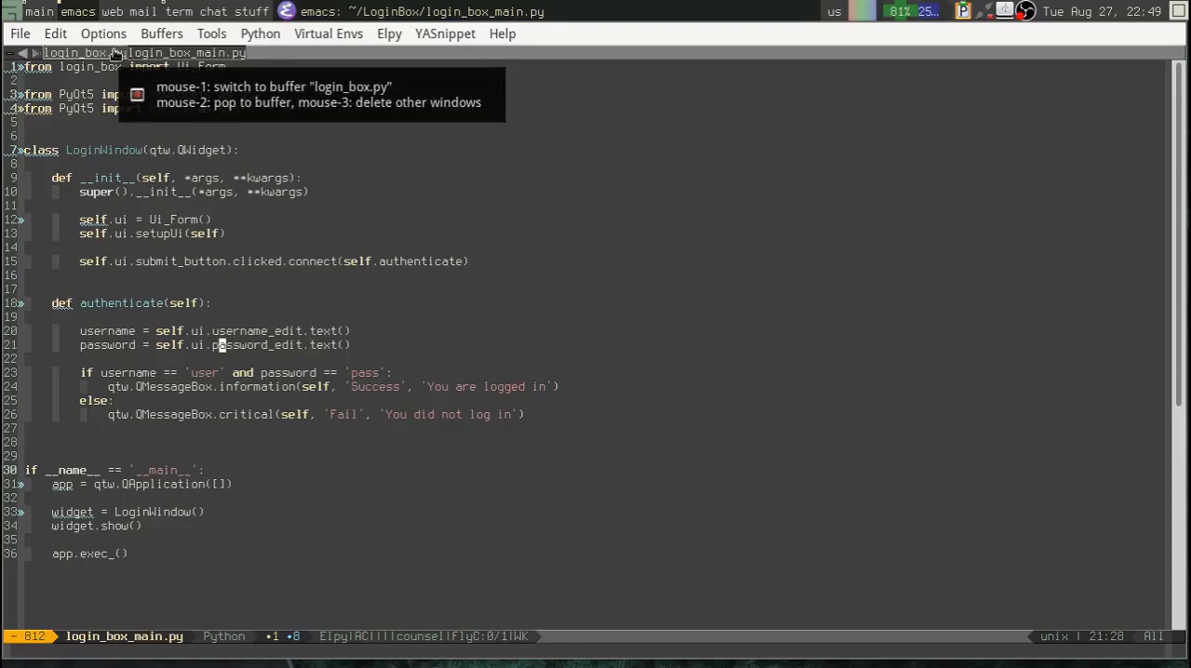
{"action": "mouse_move", "coordinate": [227, 369]}
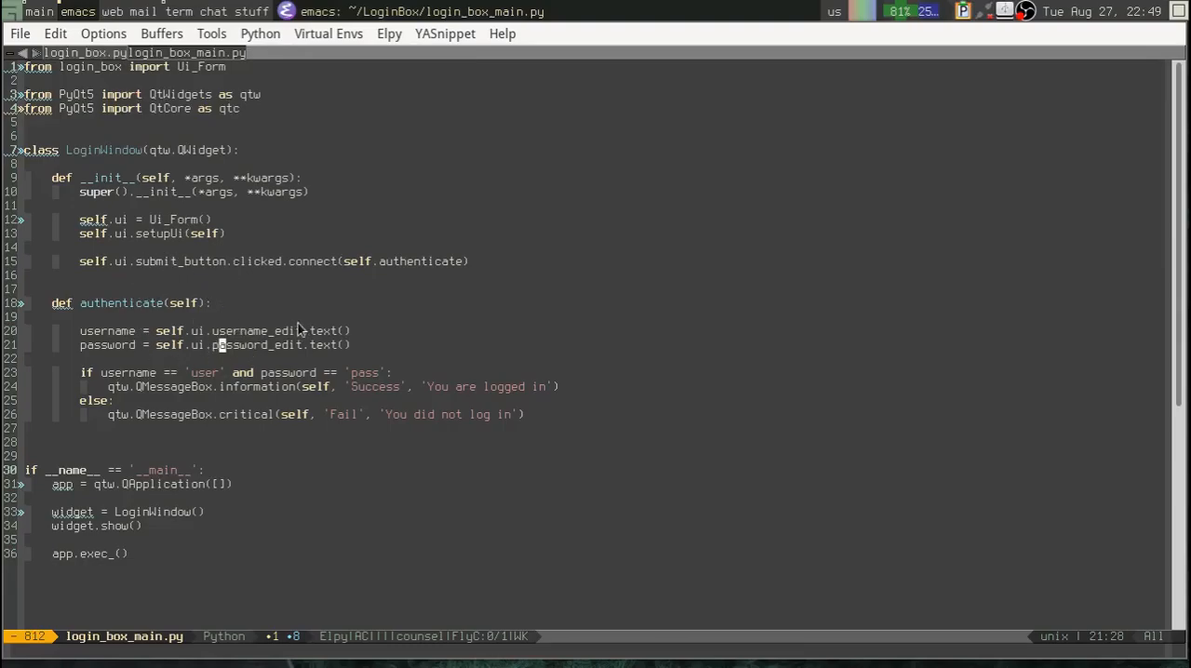
{"action": "mouse_move", "coordinate": [223, 529]}
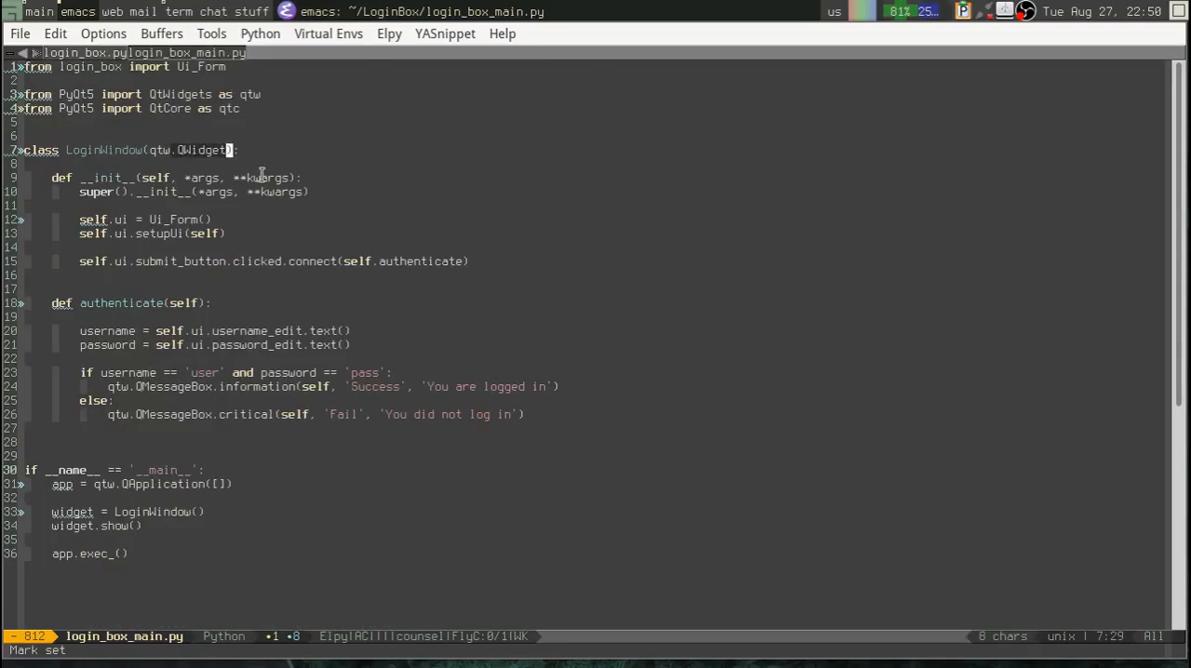
{"action": "mouse_move", "coordinate": [428, 417]}
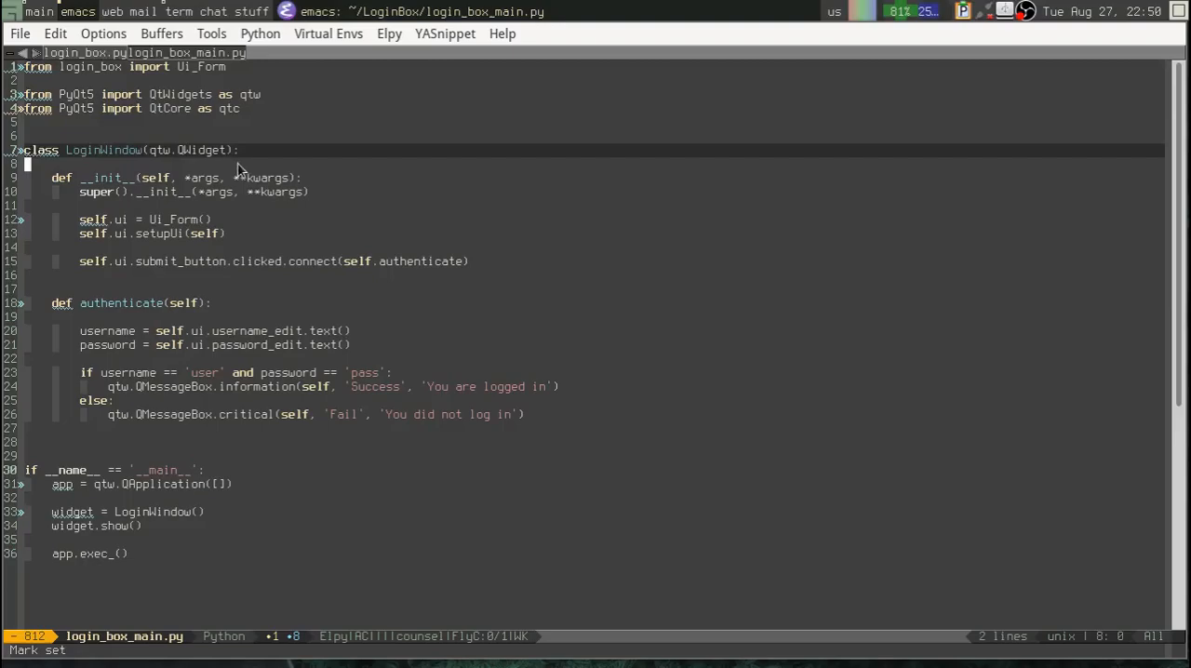
{"action": "mouse_move", "coordinate": [168, 208]}
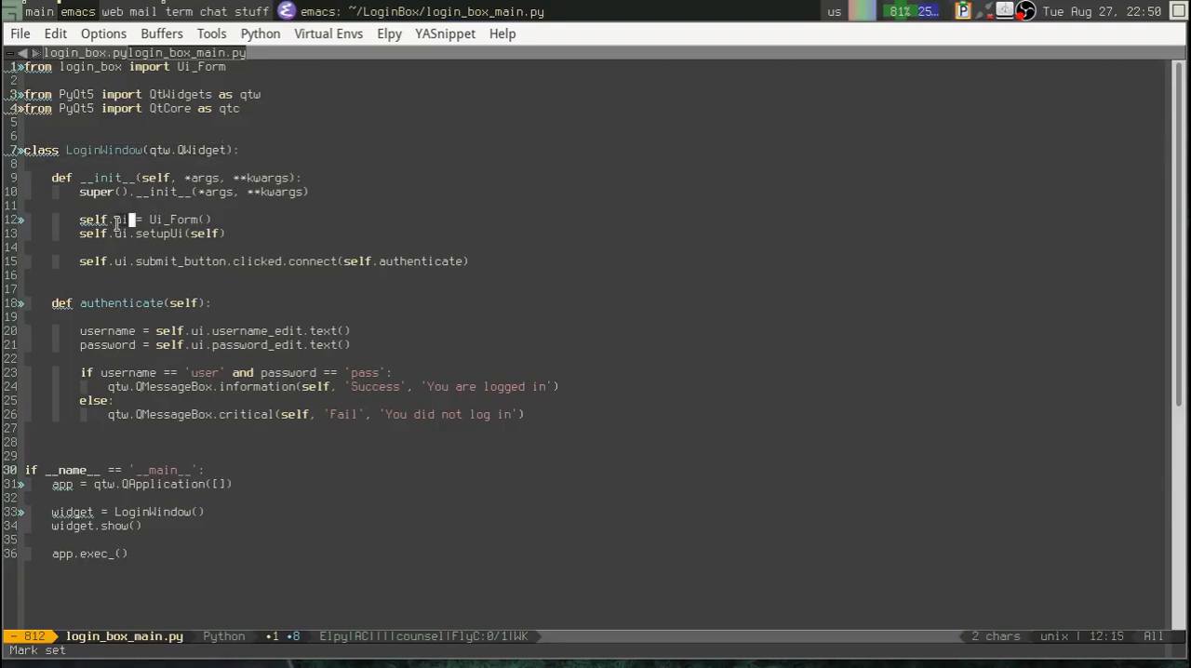
{"action": "mouse_move", "coordinate": [177, 260]}
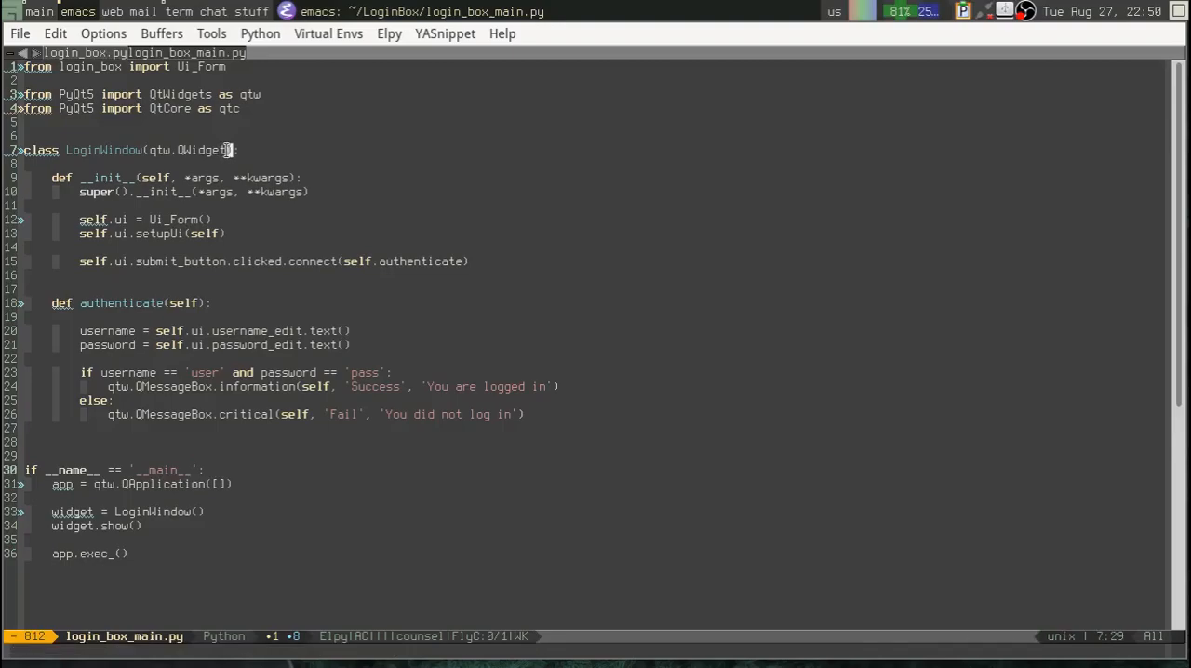
Add ', Ui_Form' after qtw.QWidget so LoginWindow inherits from both
{"action": "type", "text": "\" \""}
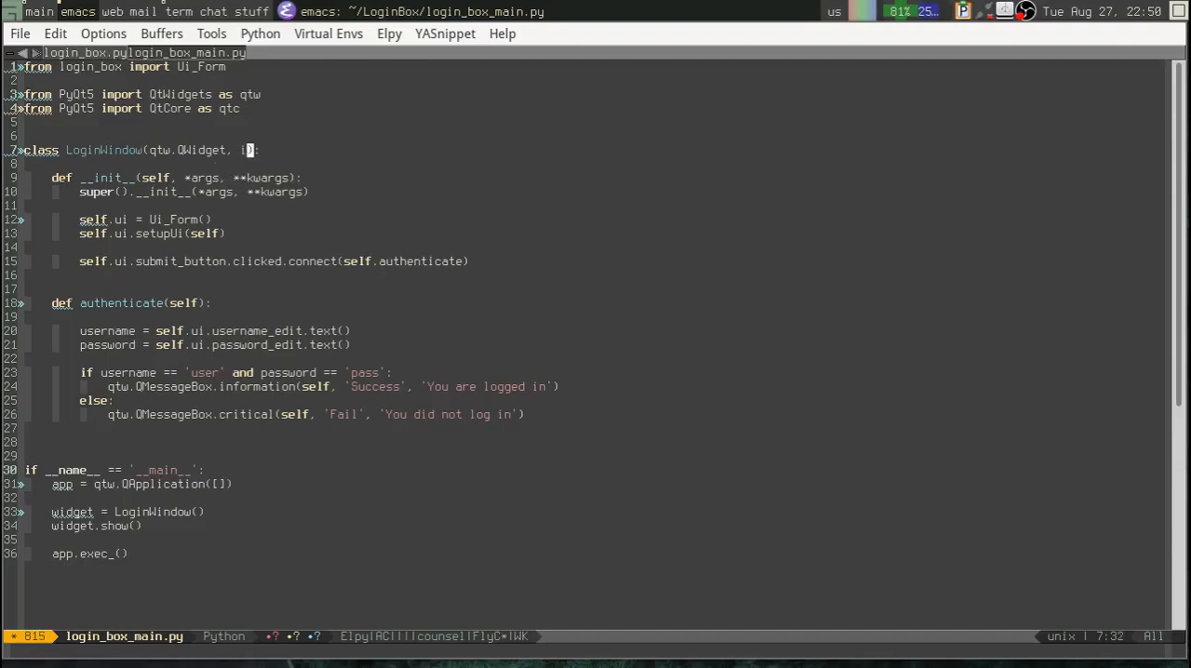
{"action": "key", "text": "BackSpace"}
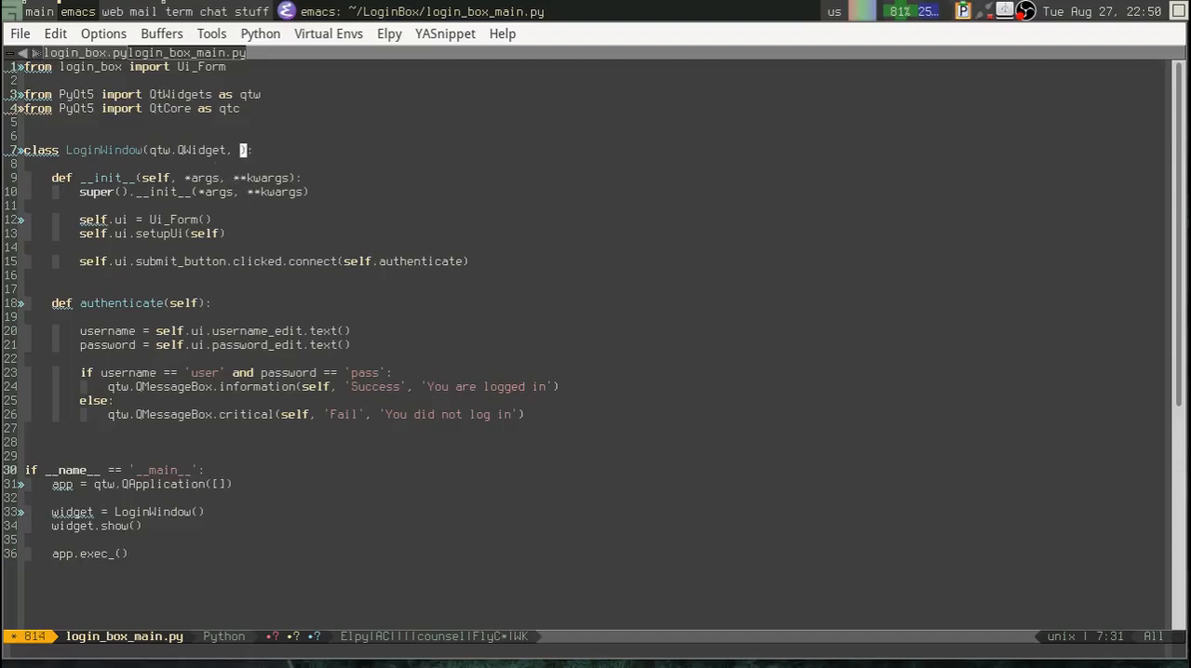
{"action": "type", "text": "Ui_Form"}
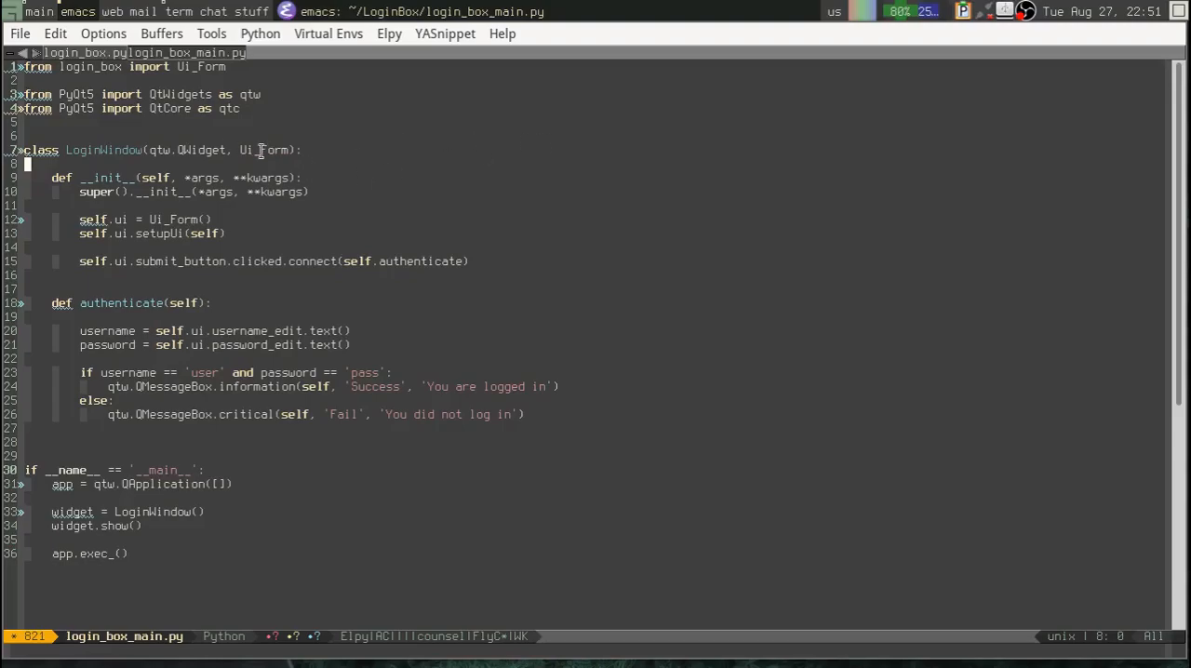
{"action": "mouse_move", "coordinate": [113, 220]}
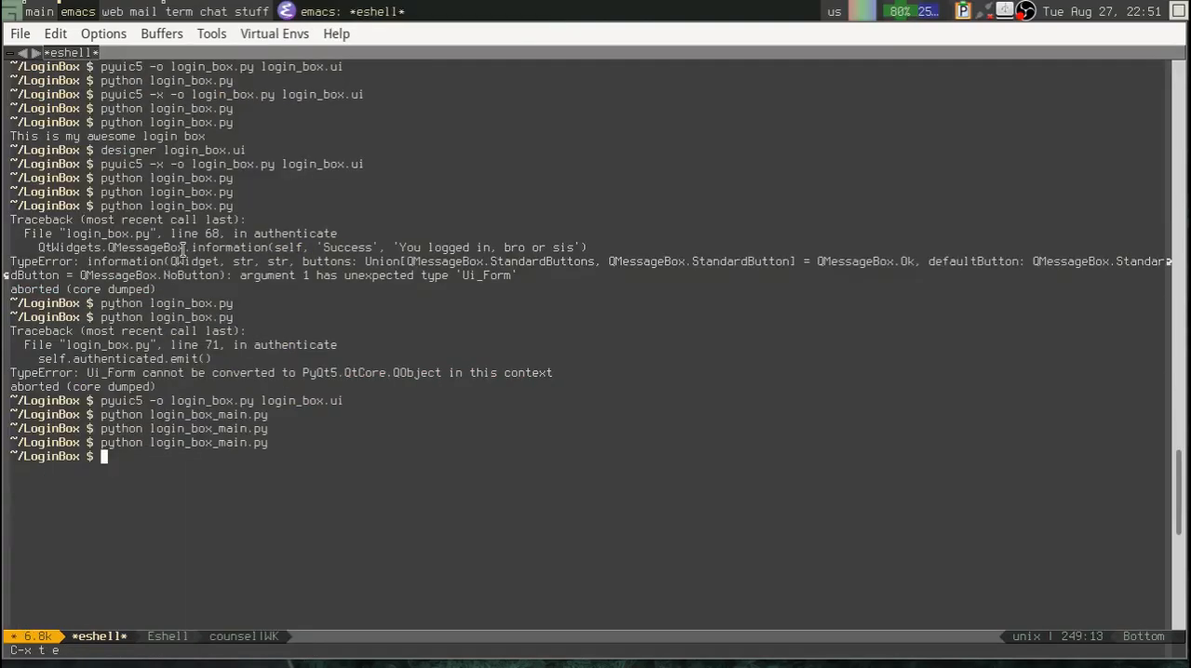
Rerun 'python login_box_main.py' in eshell and enter 'user' in the Username field
{"action": "key", "text": "Return"}
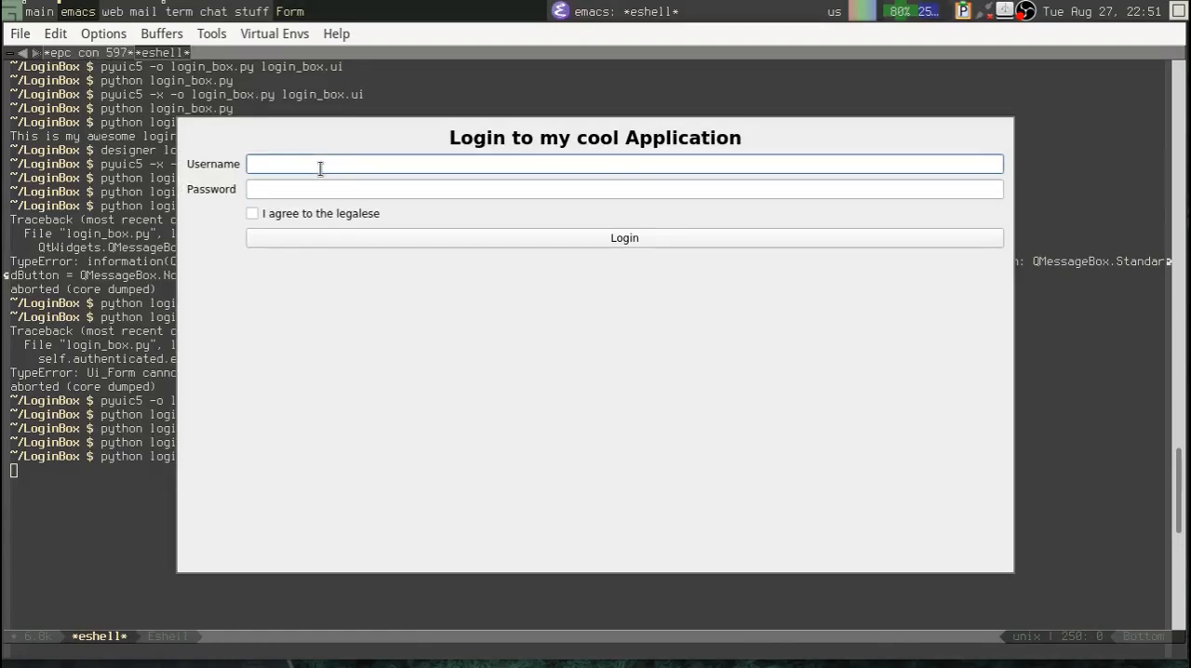
{"action": "type", "text": "user"}
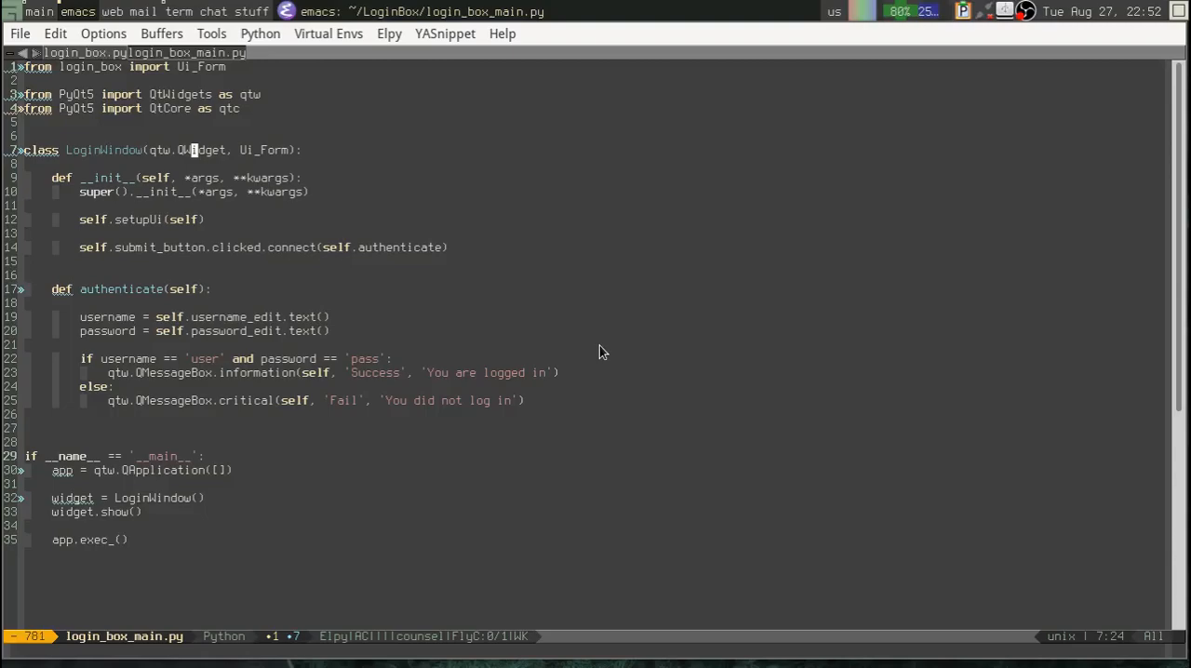
{"action": "mouse_move", "coordinate": [536, 305]}
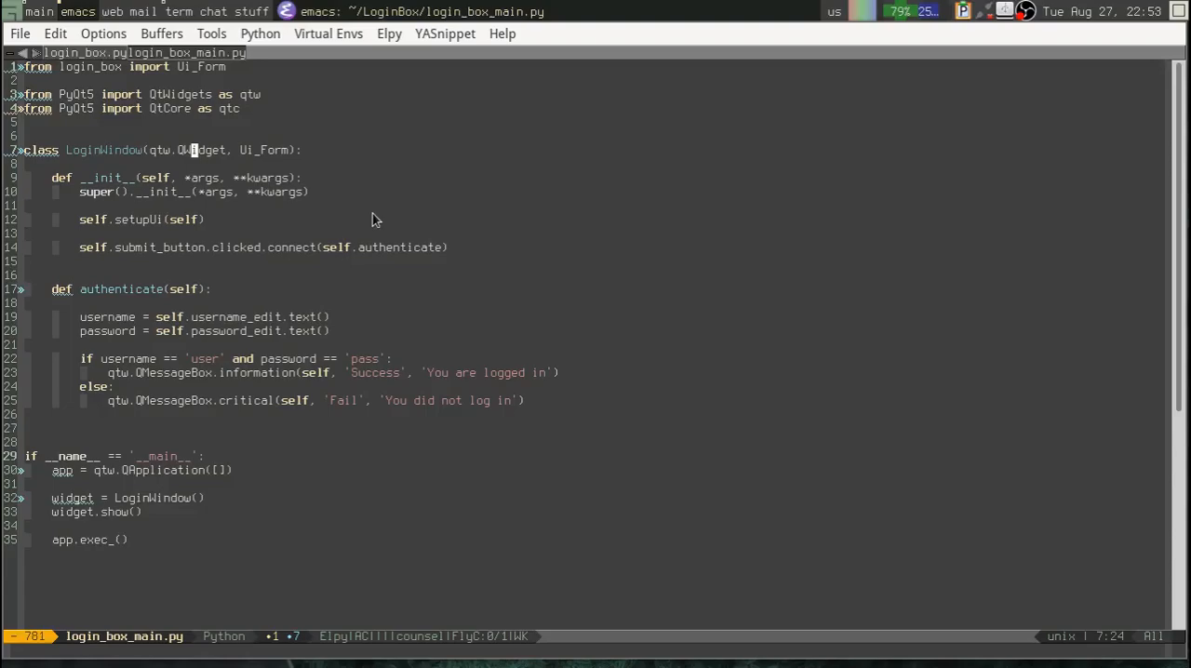
{"action": "mouse_move", "coordinate": [167, 257]}
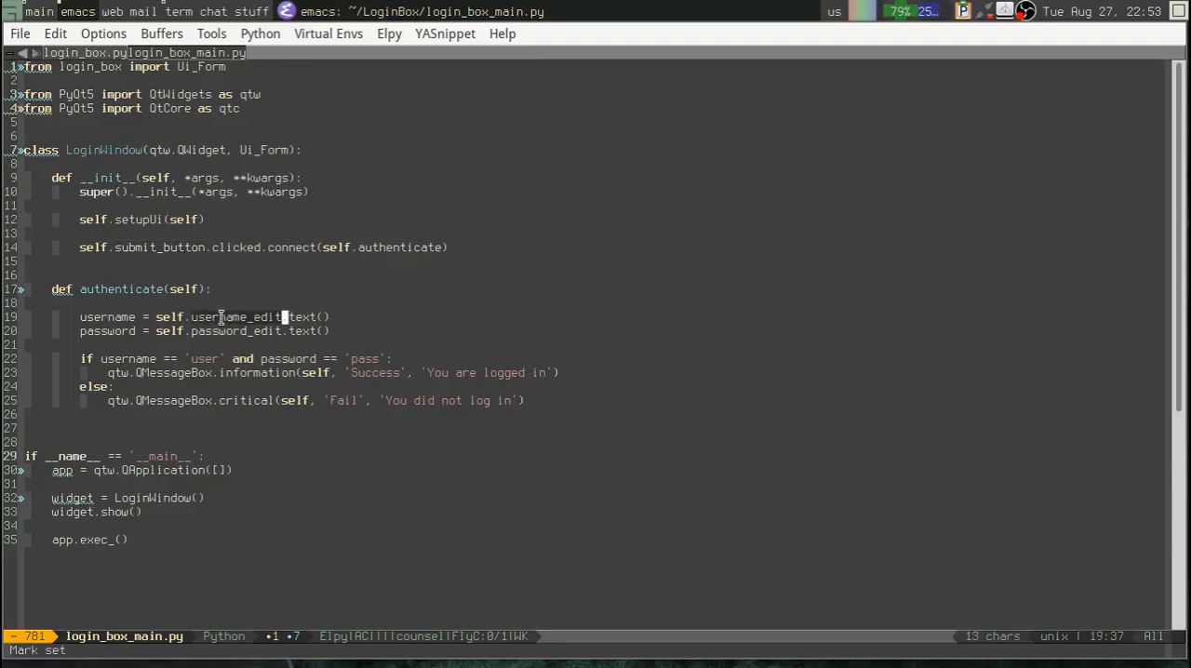
{"action": "mouse_move", "coordinate": [268, 175]}
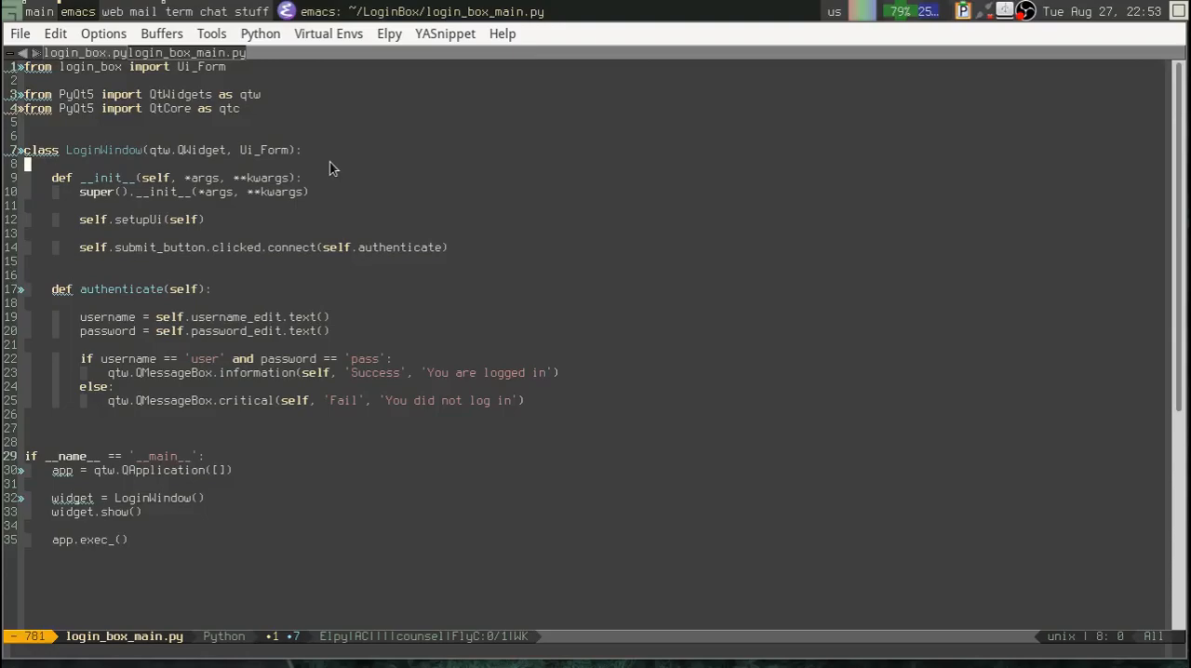
{"action": "mouse_move", "coordinate": [223, 439]}
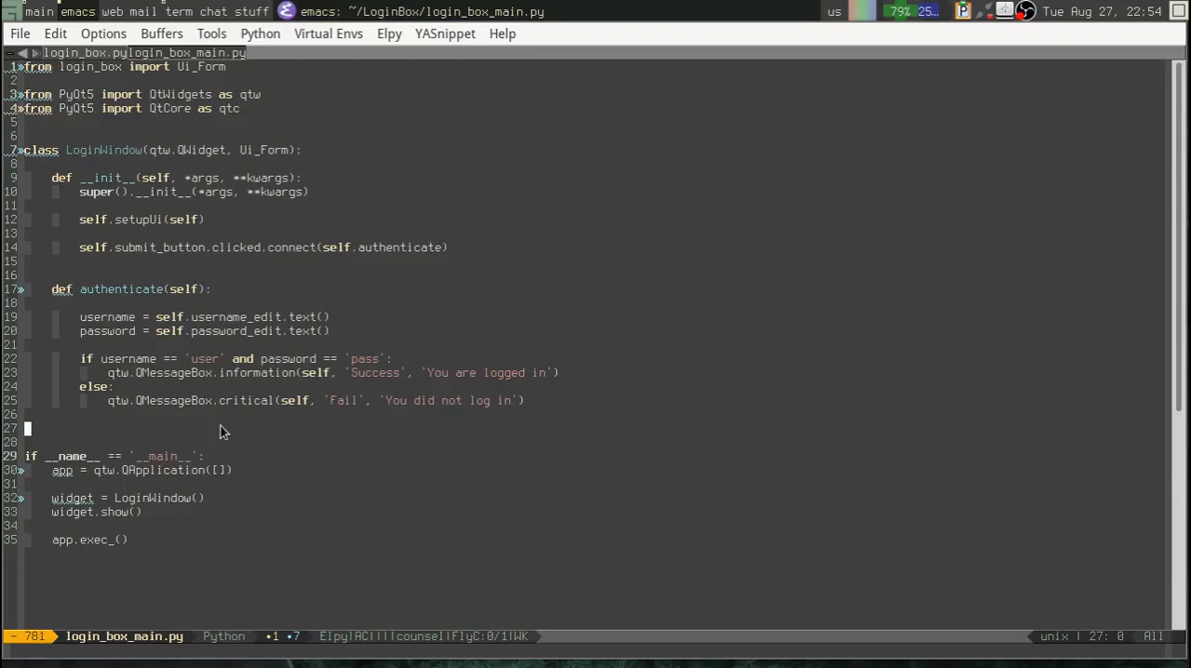
Place the caret on the blank line before main in login_box_main.py
{"action": "left_click", "coordinate": [108, 357]}
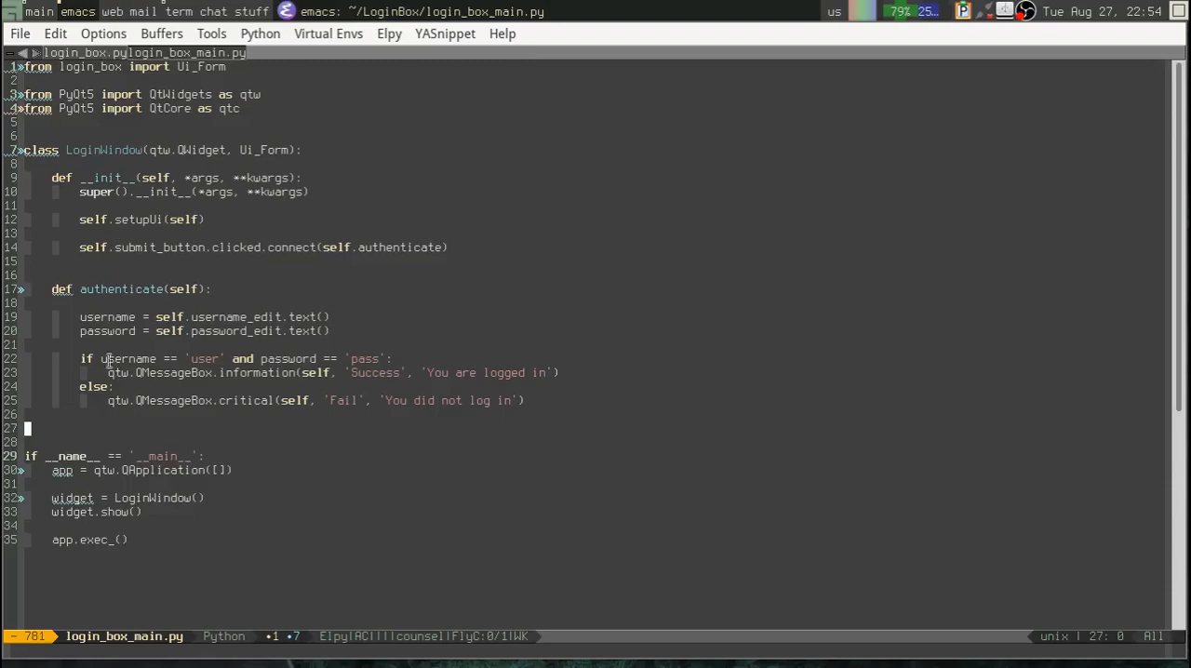